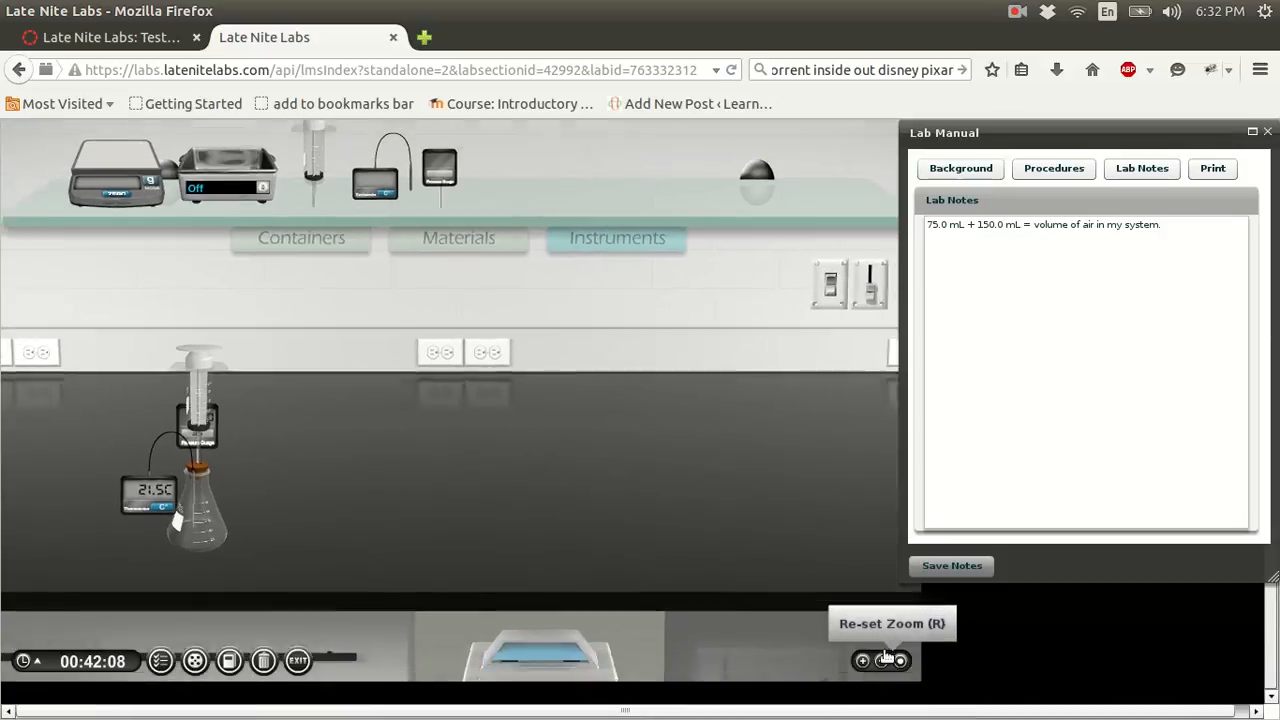
# - Zoom out to the full bench and move the digital balance to the bench centre
pyautogui.click(887, 660)
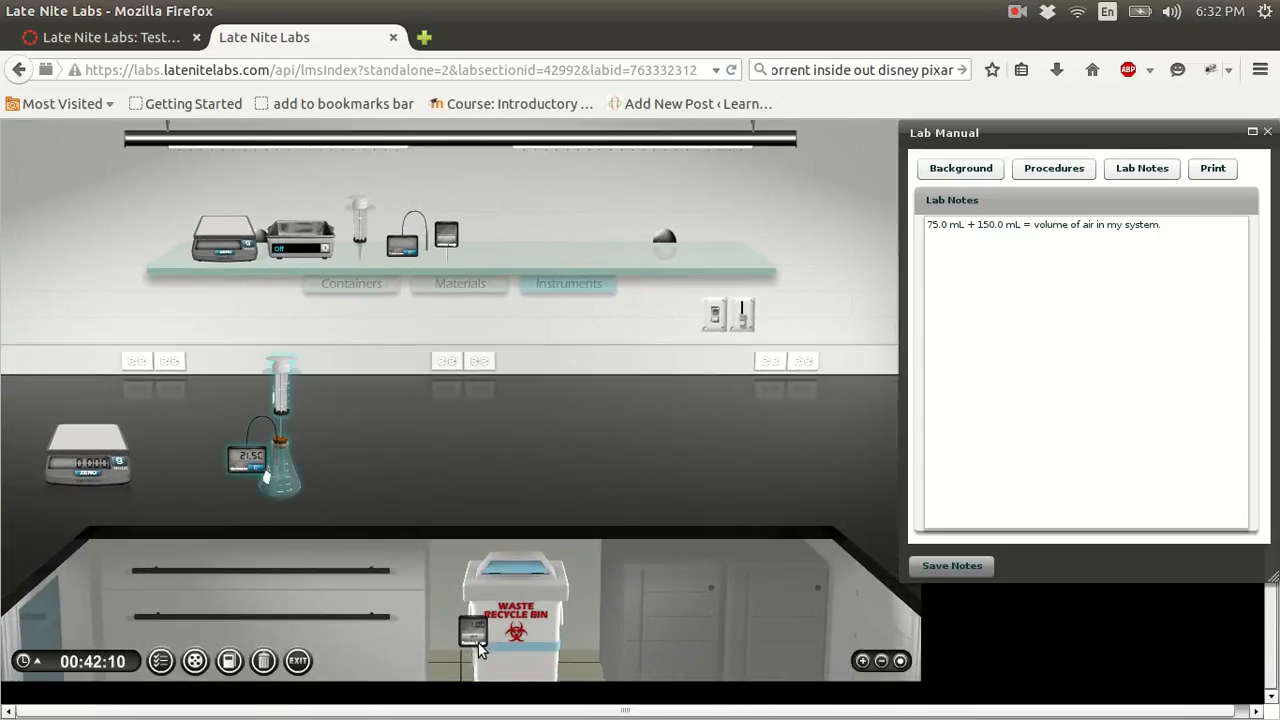
pyautogui.moveTo(270, 460)
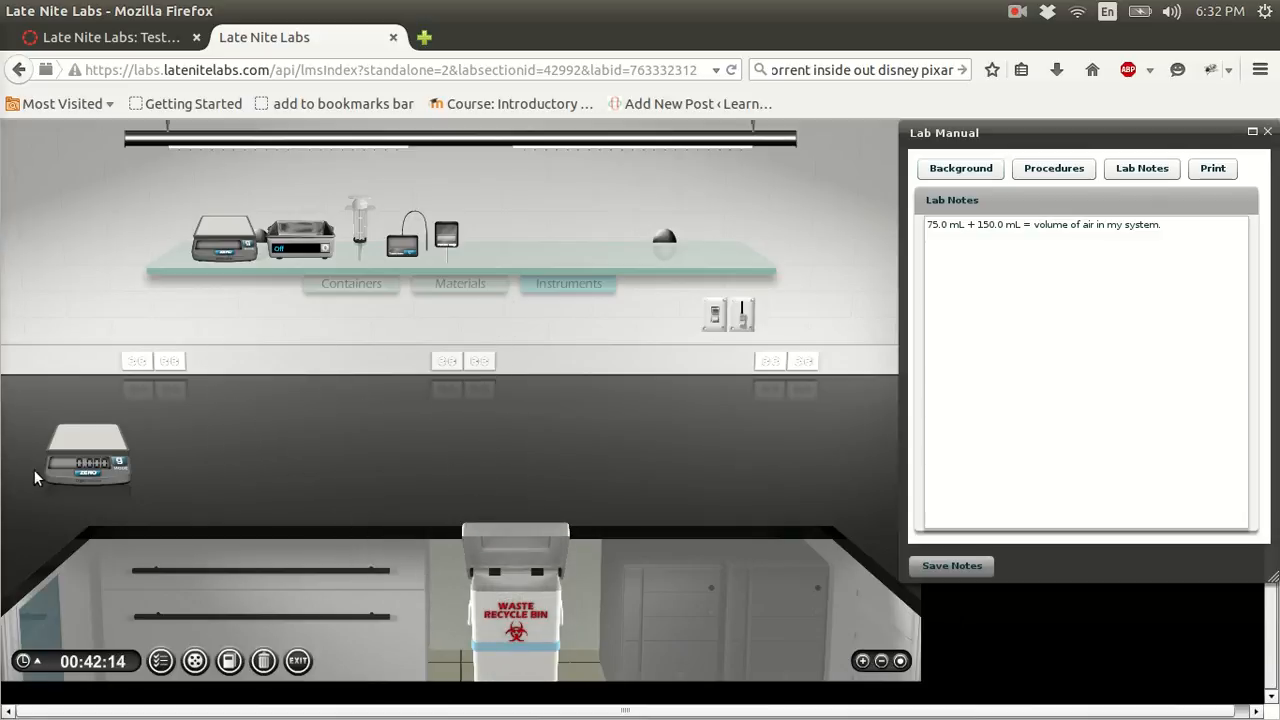
pyautogui.moveTo(85, 455); pyautogui.dragTo(295, 450)
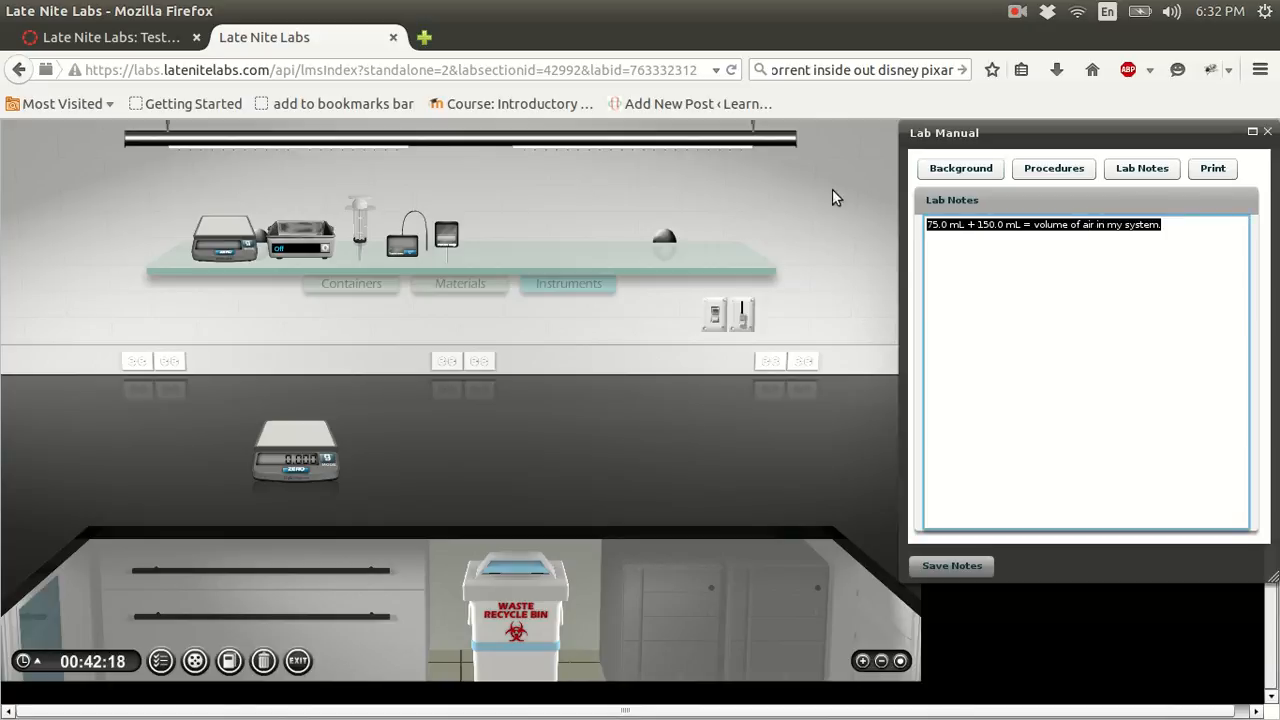
# - Show the Lab Manual Background and scroll into the Ideal Gas Equation section
pyautogui.click(959, 168)
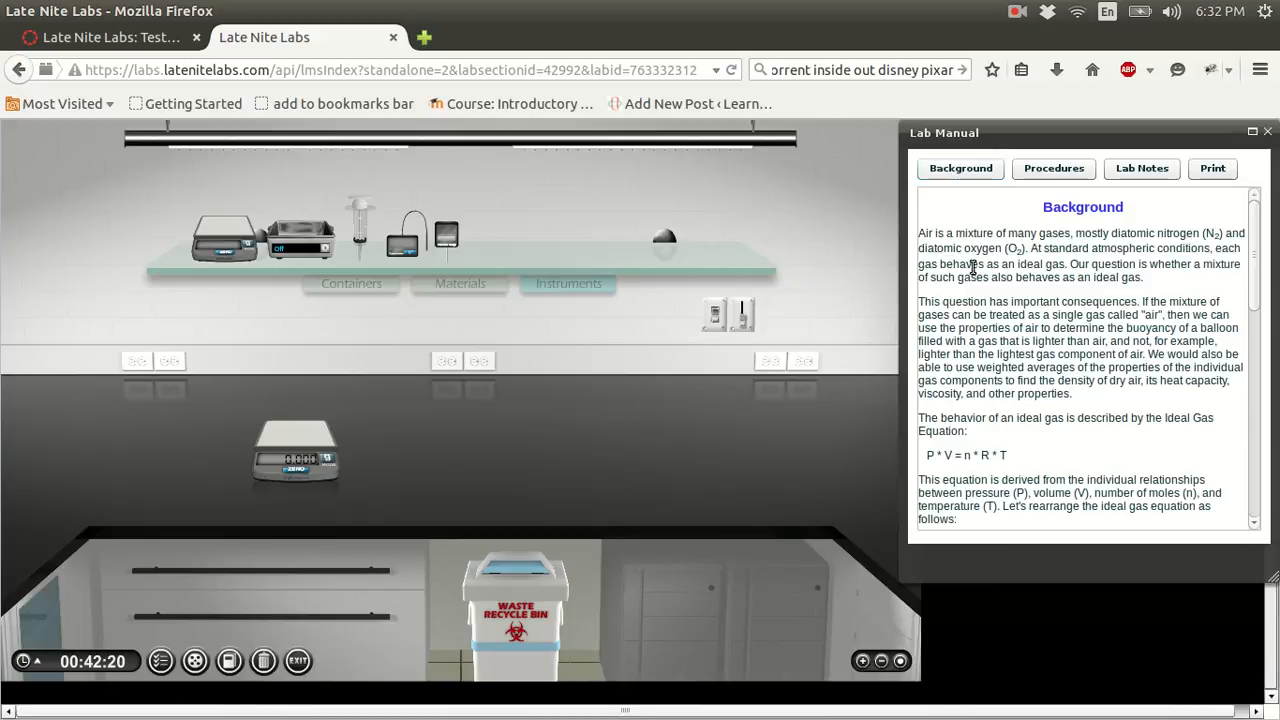
pyautogui.scroll(-3)
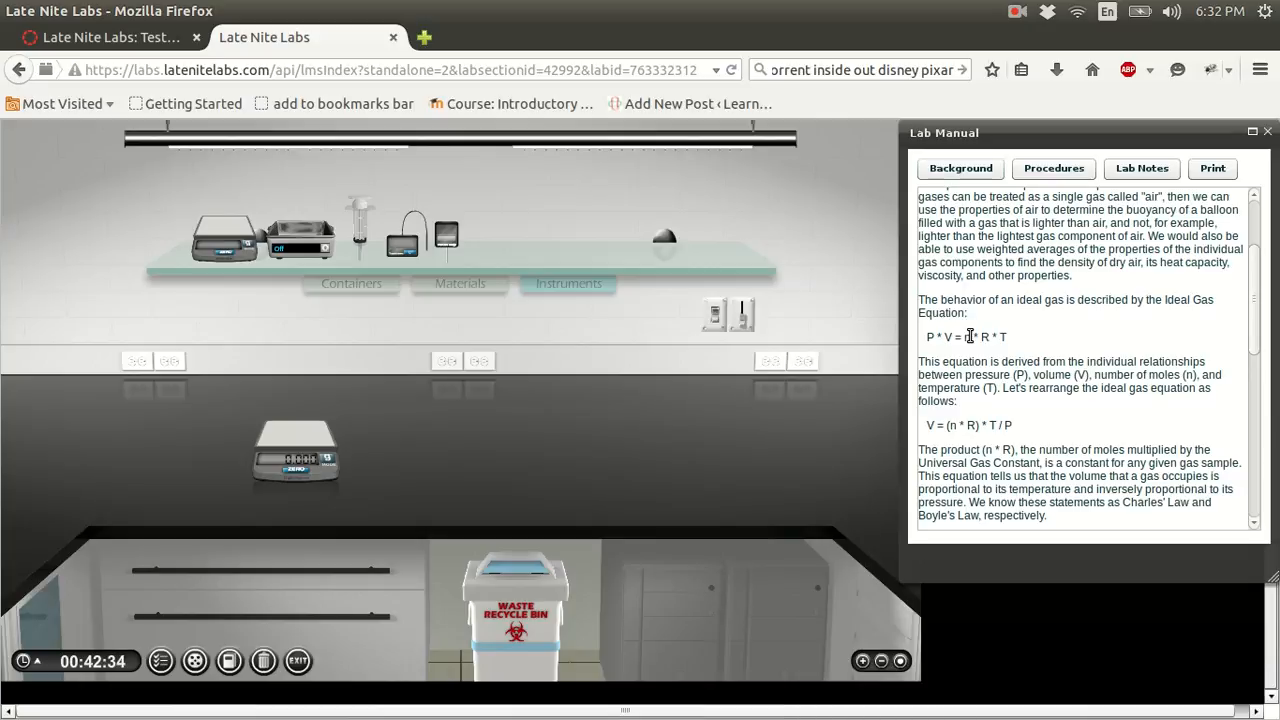
pyautogui.moveTo(994, 336)
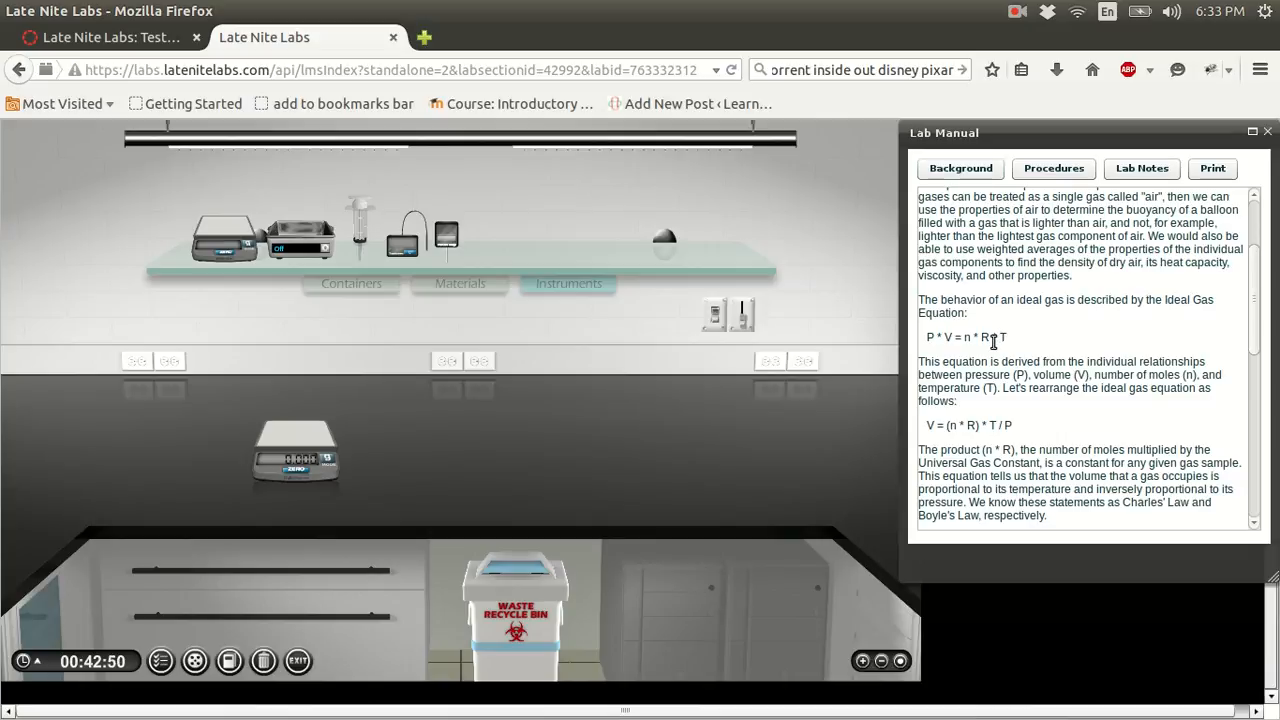
pyautogui.moveTo(953, 343)
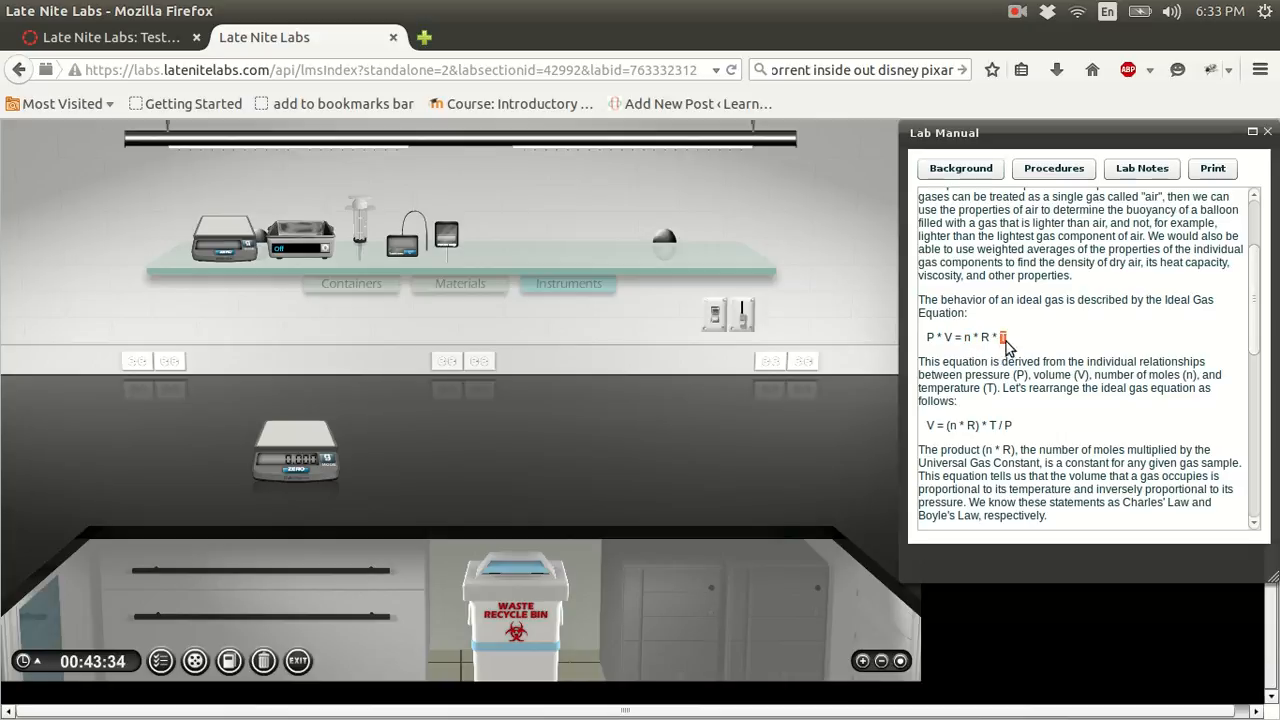
pyautogui.scroll(-3)
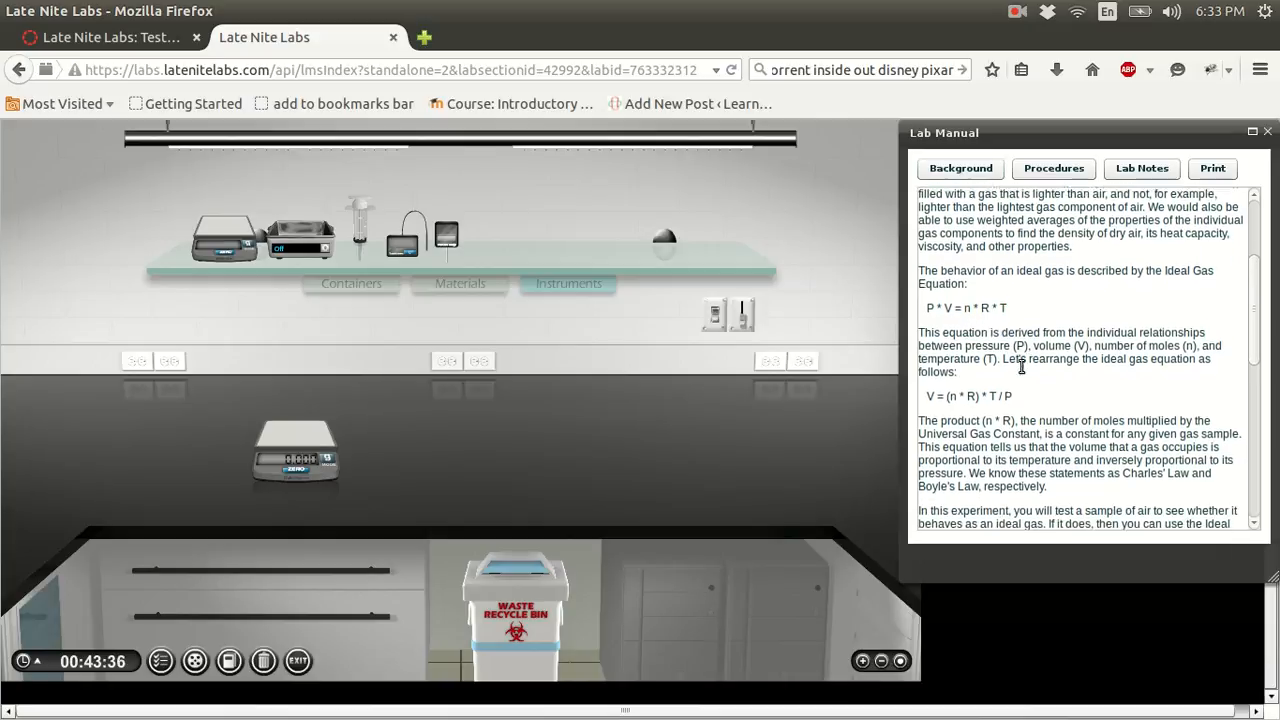
pyautogui.scroll(-3)
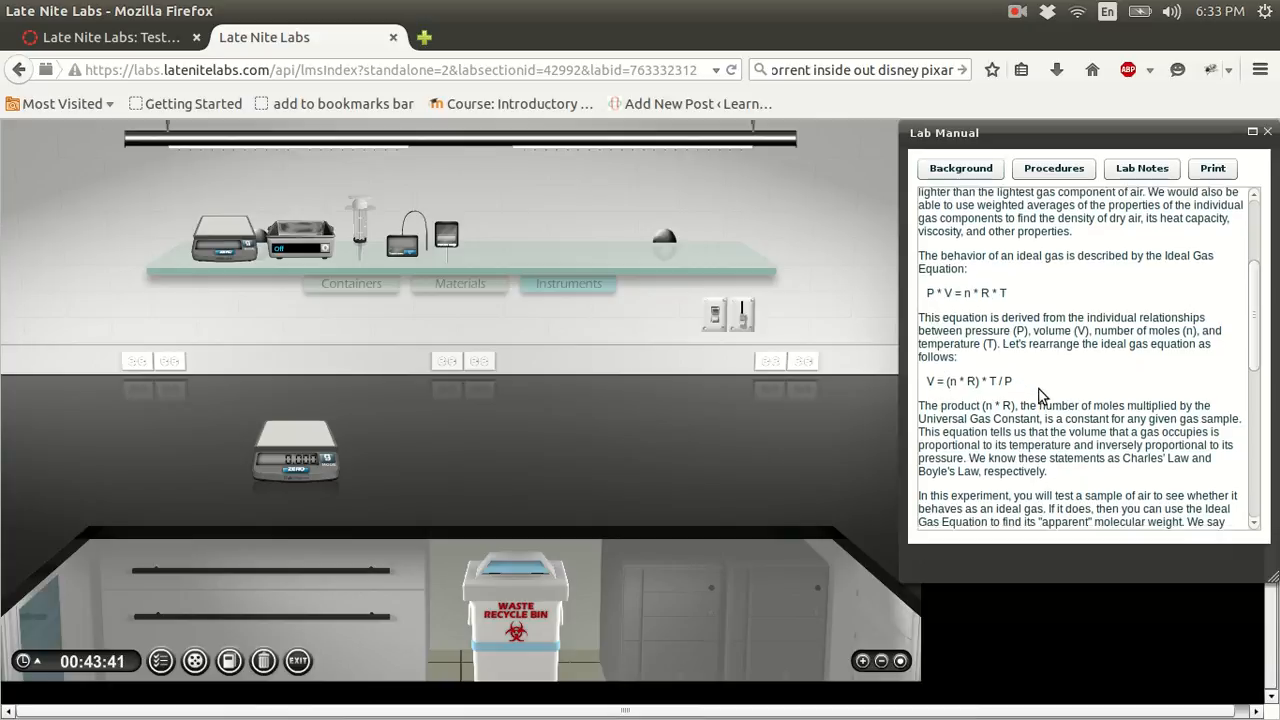
pyautogui.scroll(-3)
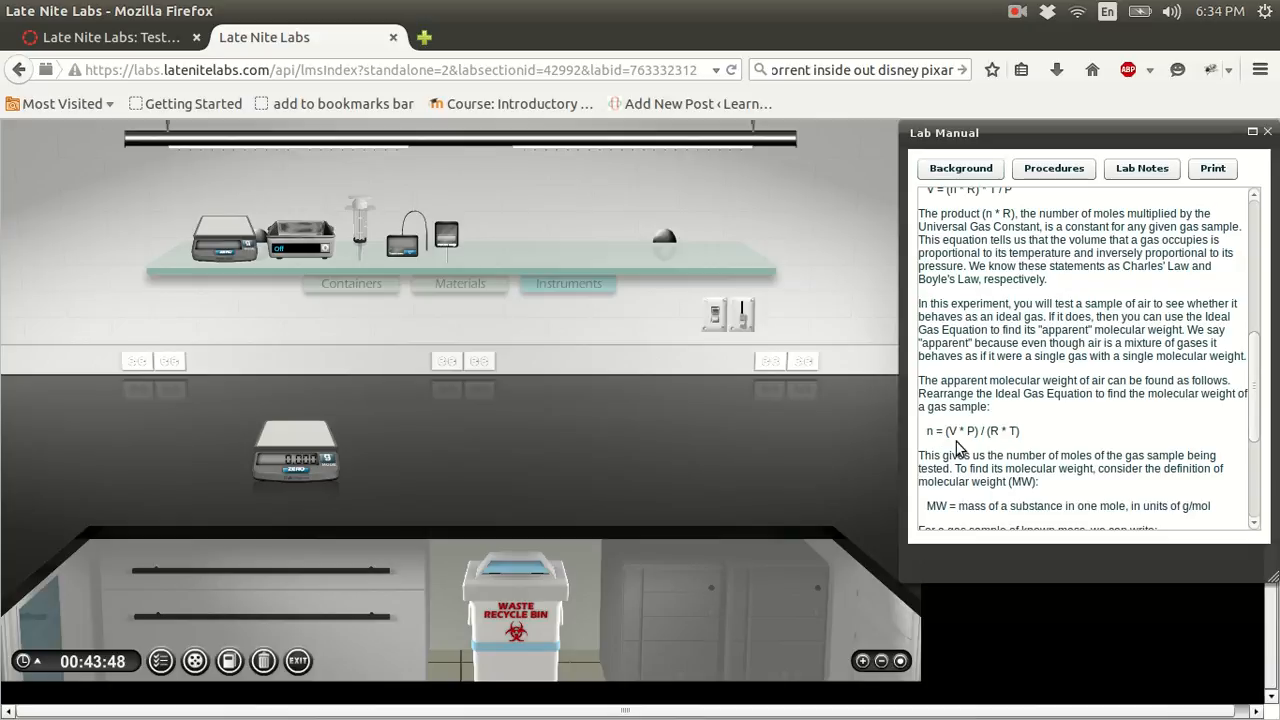
pyautogui.scroll(-3)
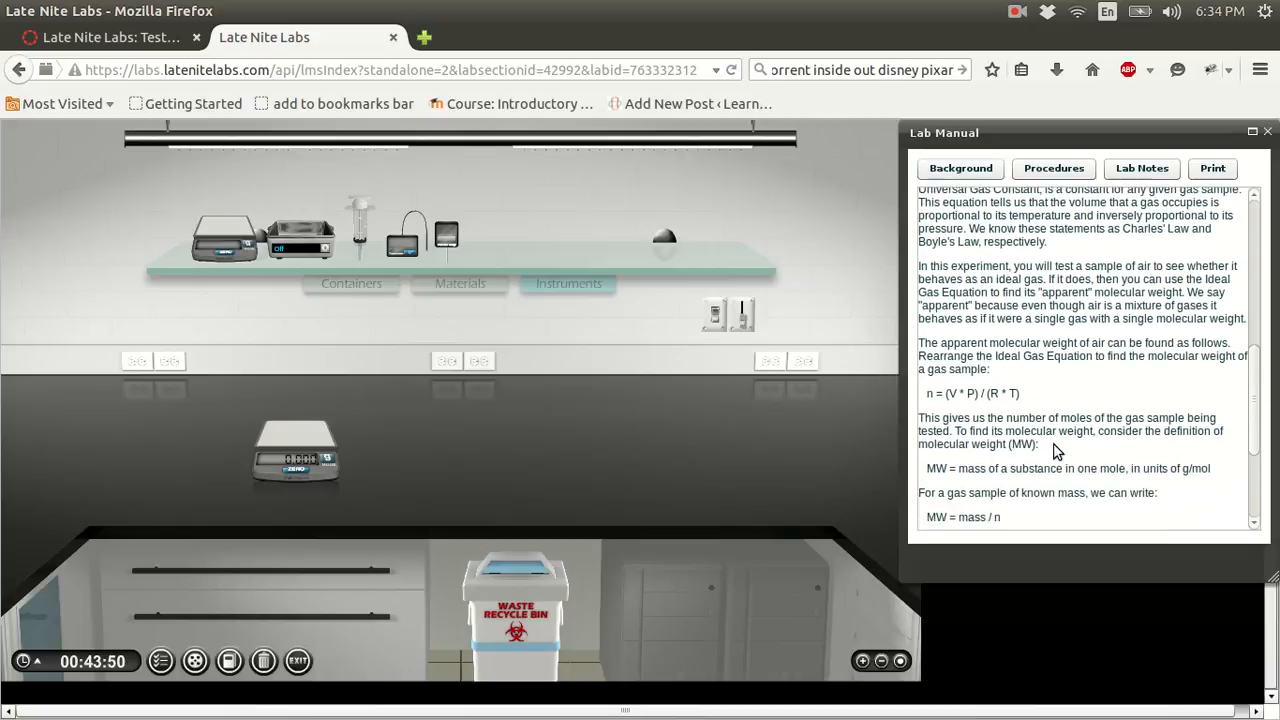
pyautogui.scroll(-3)
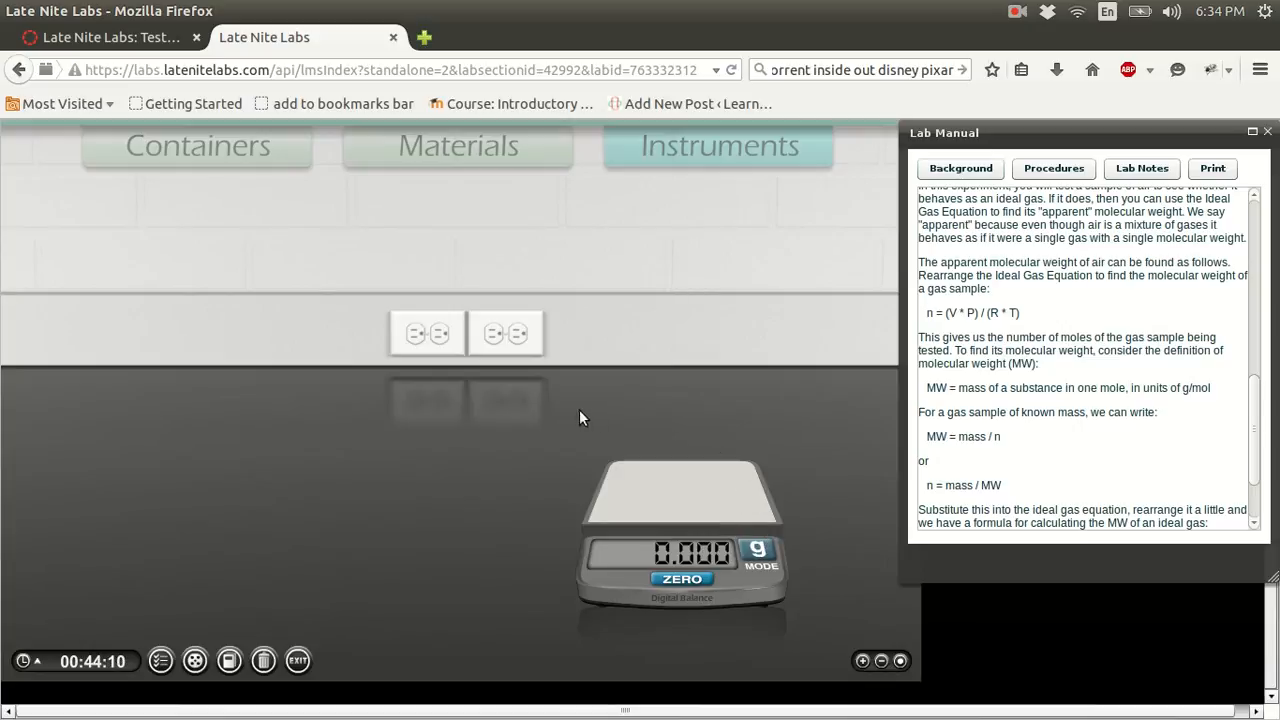
pyautogui.moveTo(565, 417)
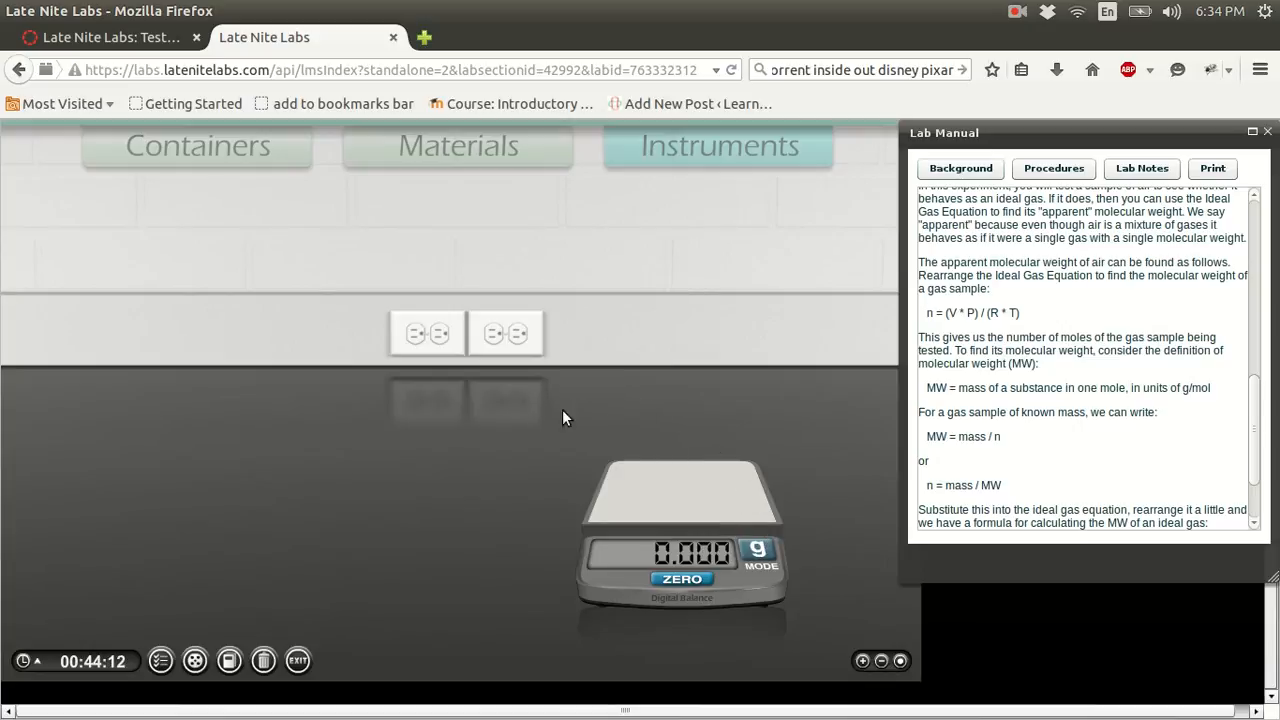
pyautogui.moveTo(671, 480)
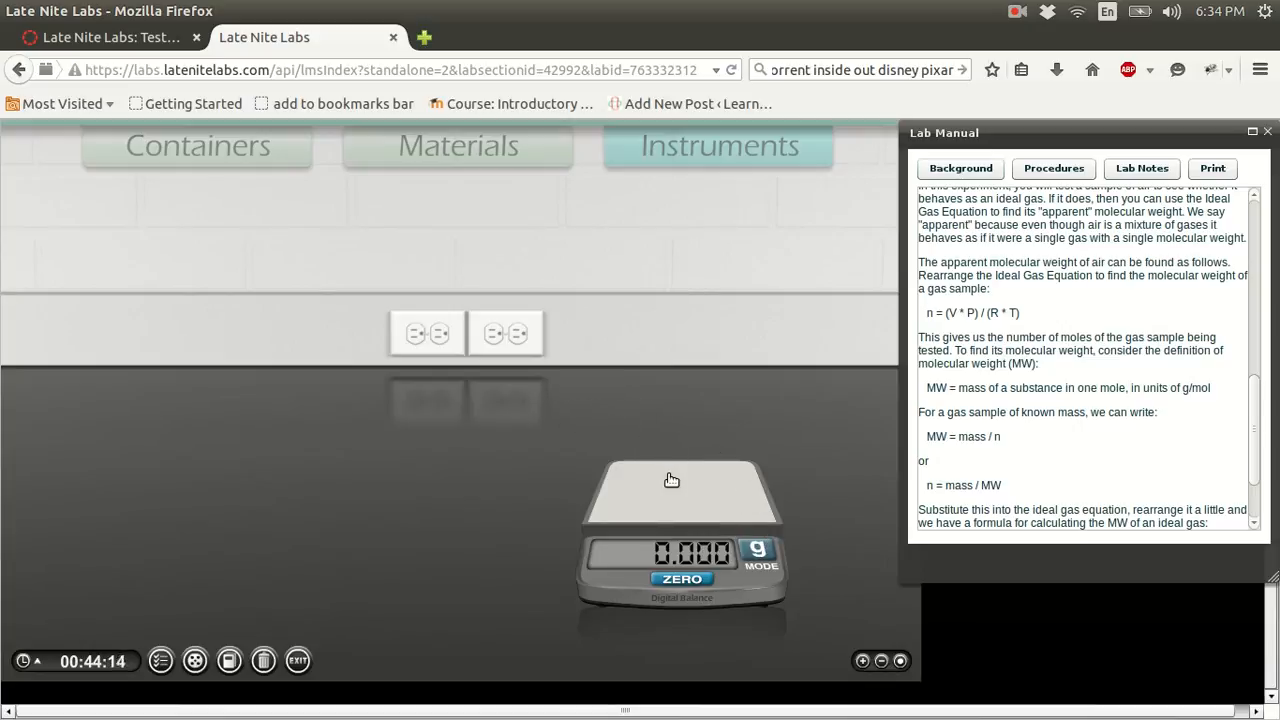
pyautogui.moveTo(882, 555)
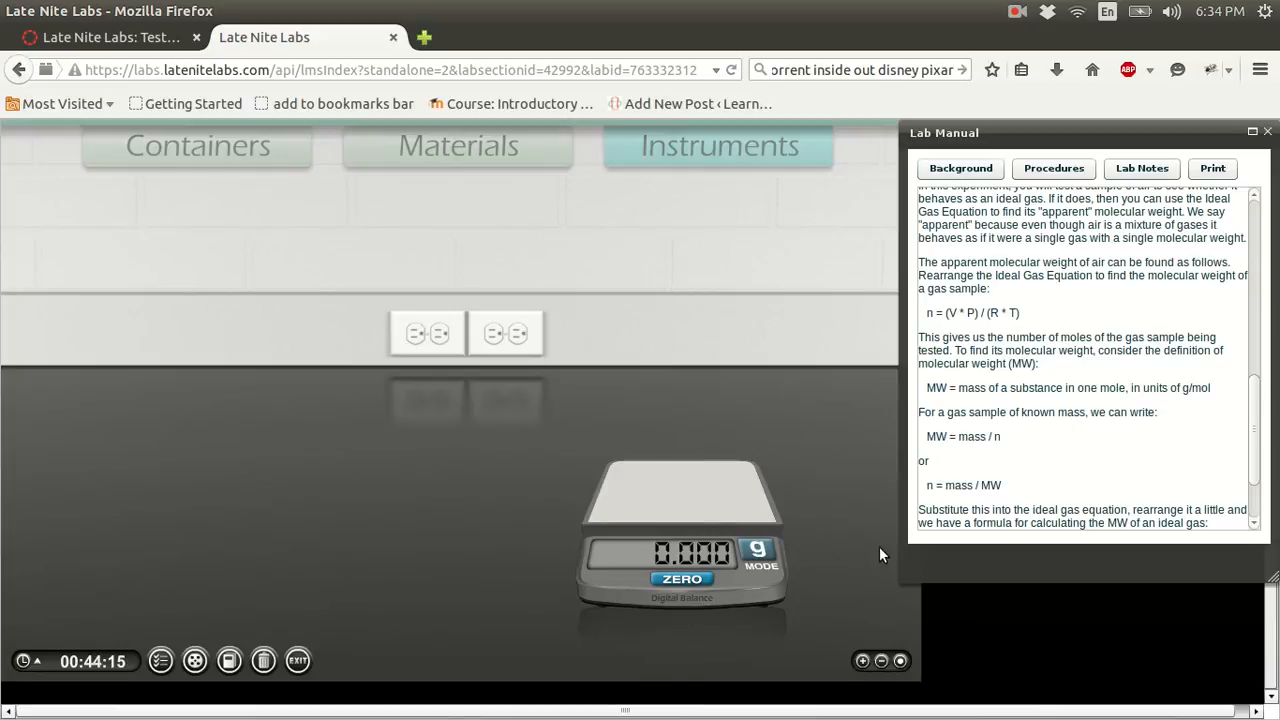
pyautogui.moveTo(758, 480)
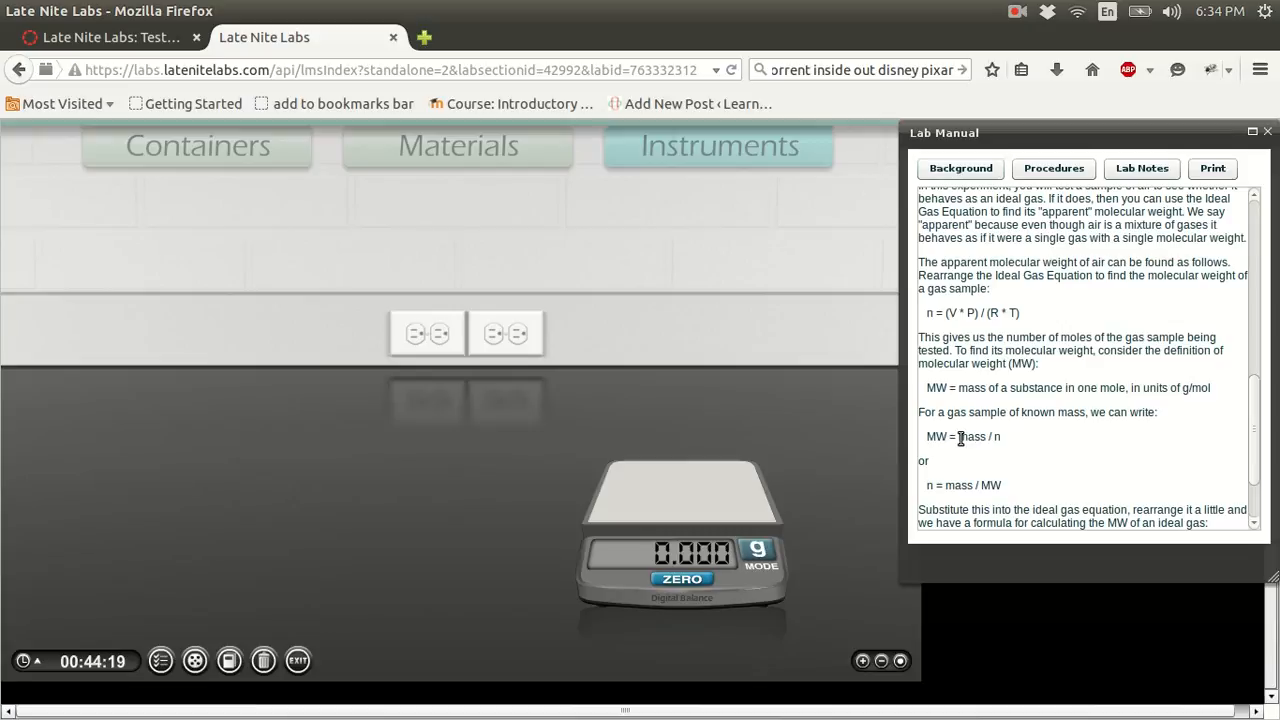
# - Bring up the full-screen periodic table of the elements
pyautogui.doubleClick(971, 437)
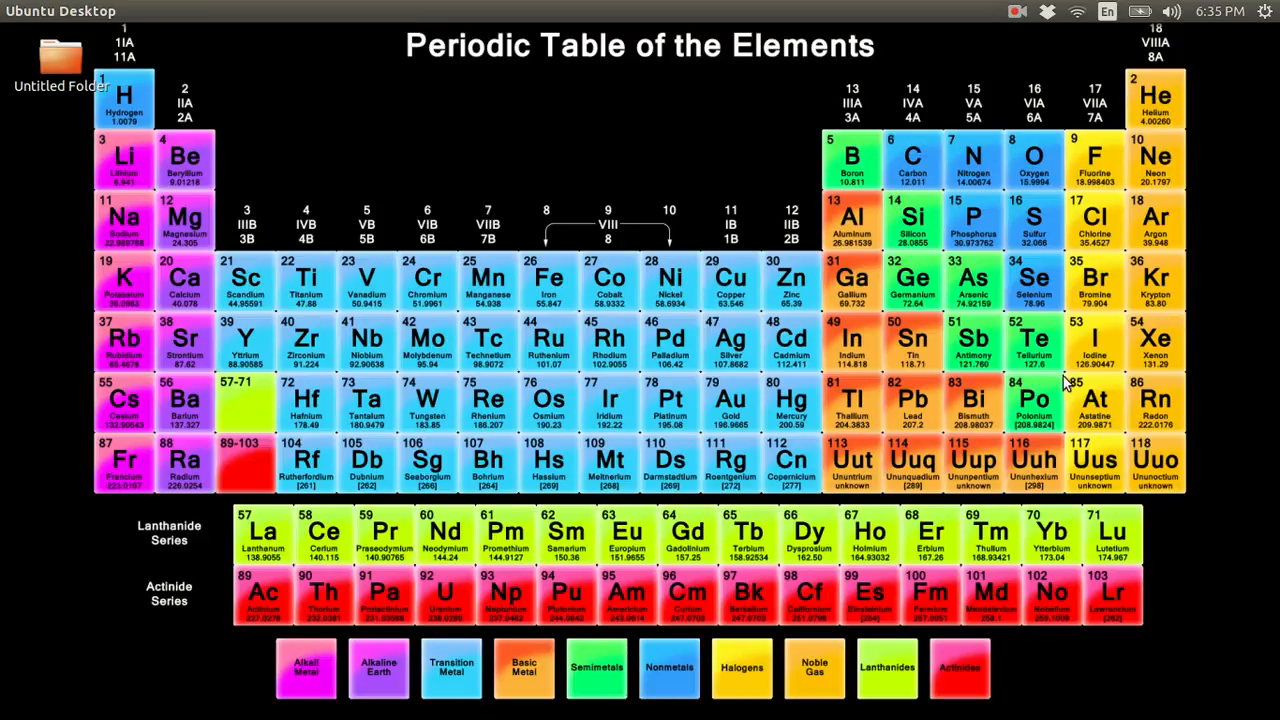
pyautogui.moveTo(1148, 323)
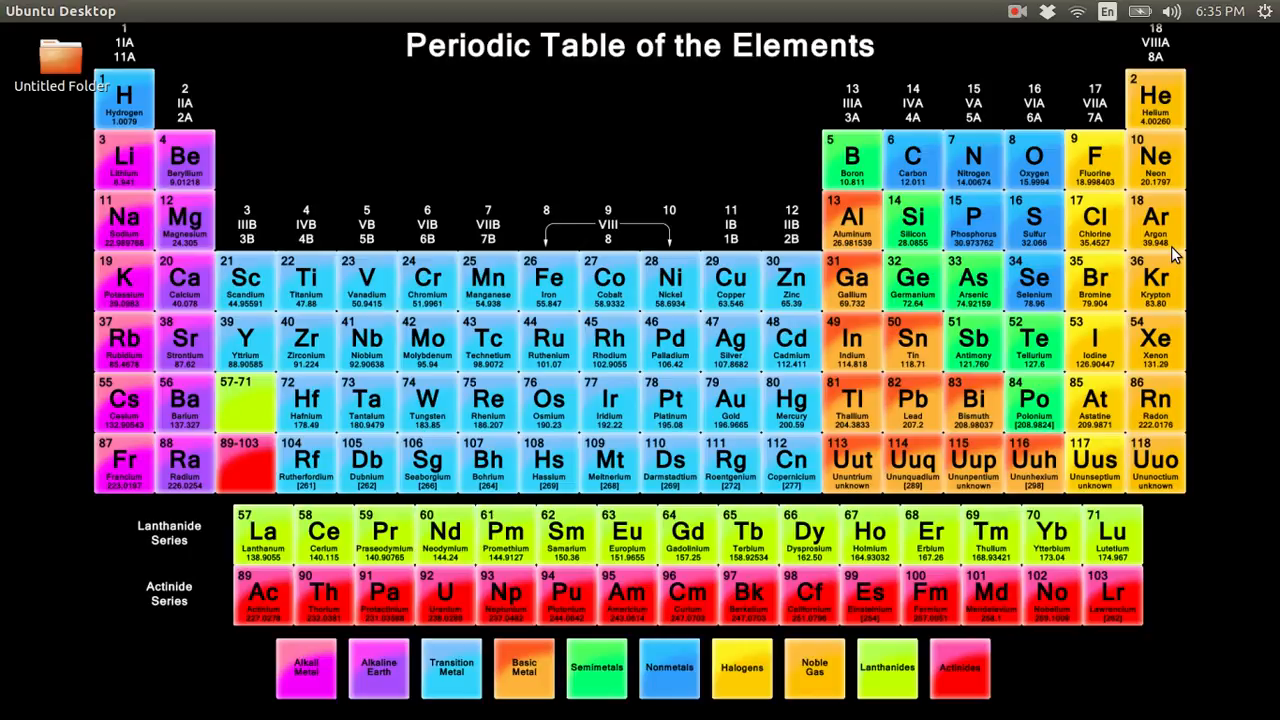
pyautogui.moveTo(1180, 228)
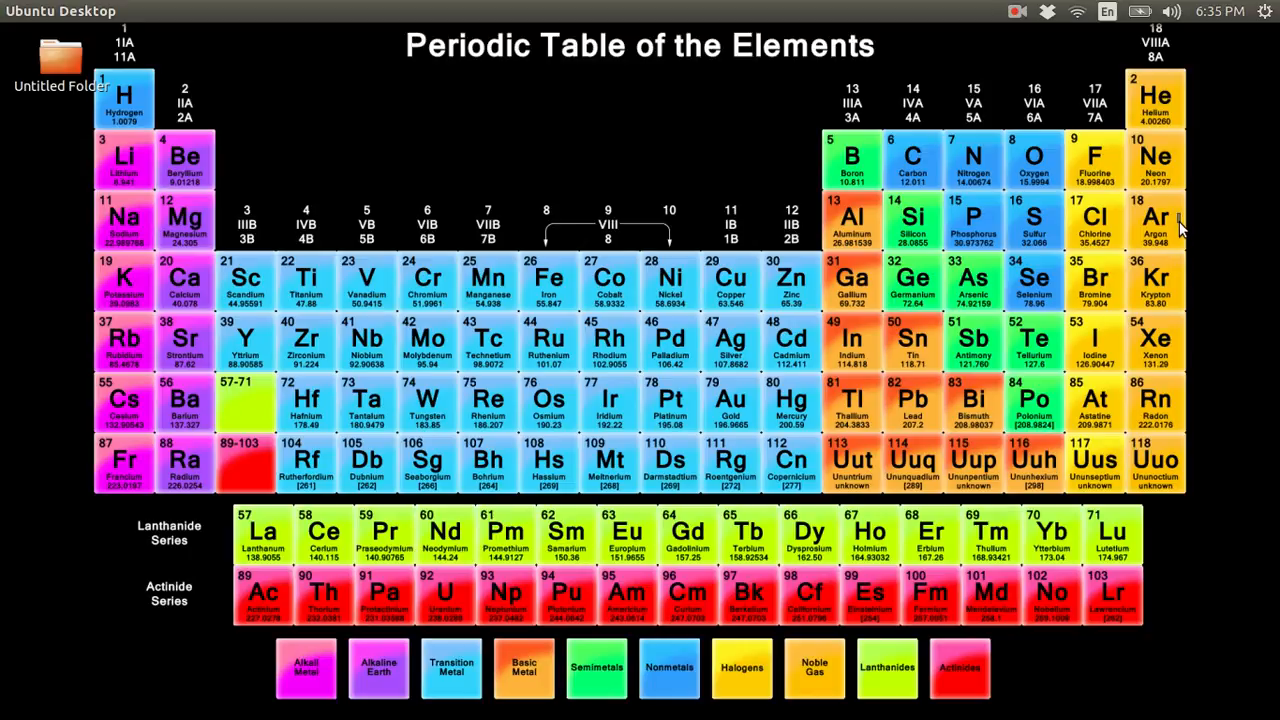
pyautogui.moveTo(1183, 240)
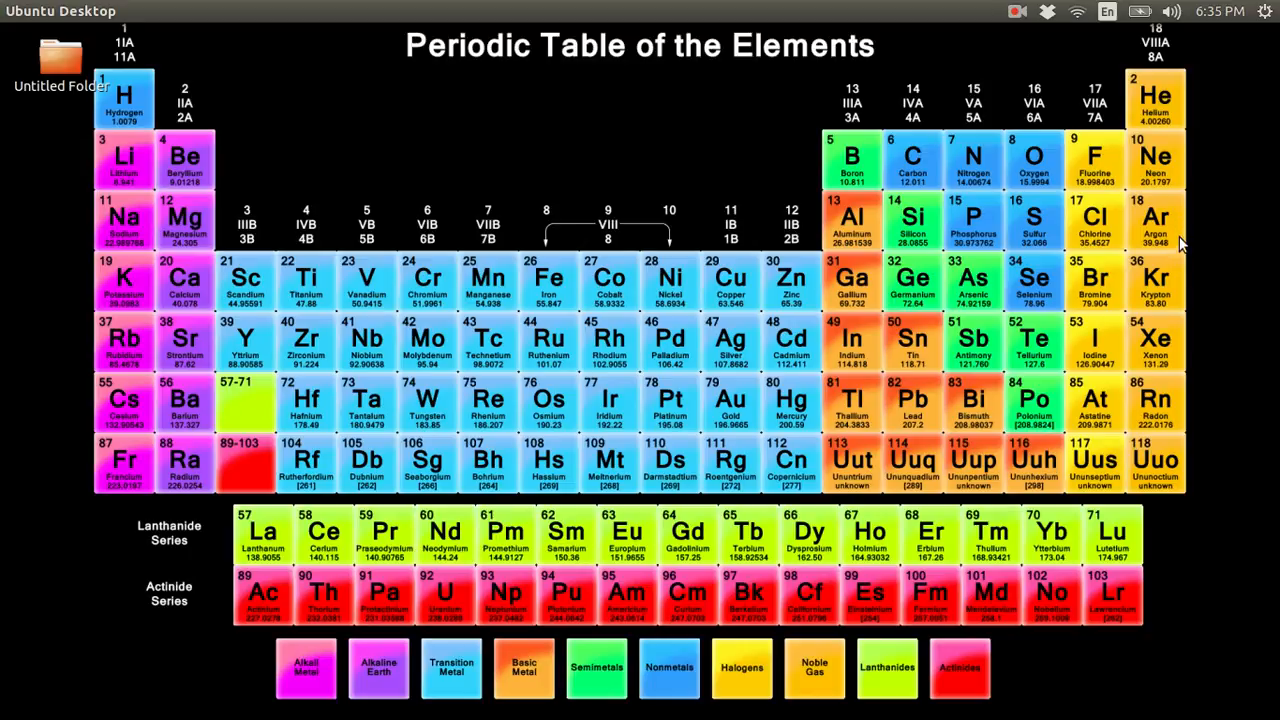
pyautogui.moveTo(1170, 280)
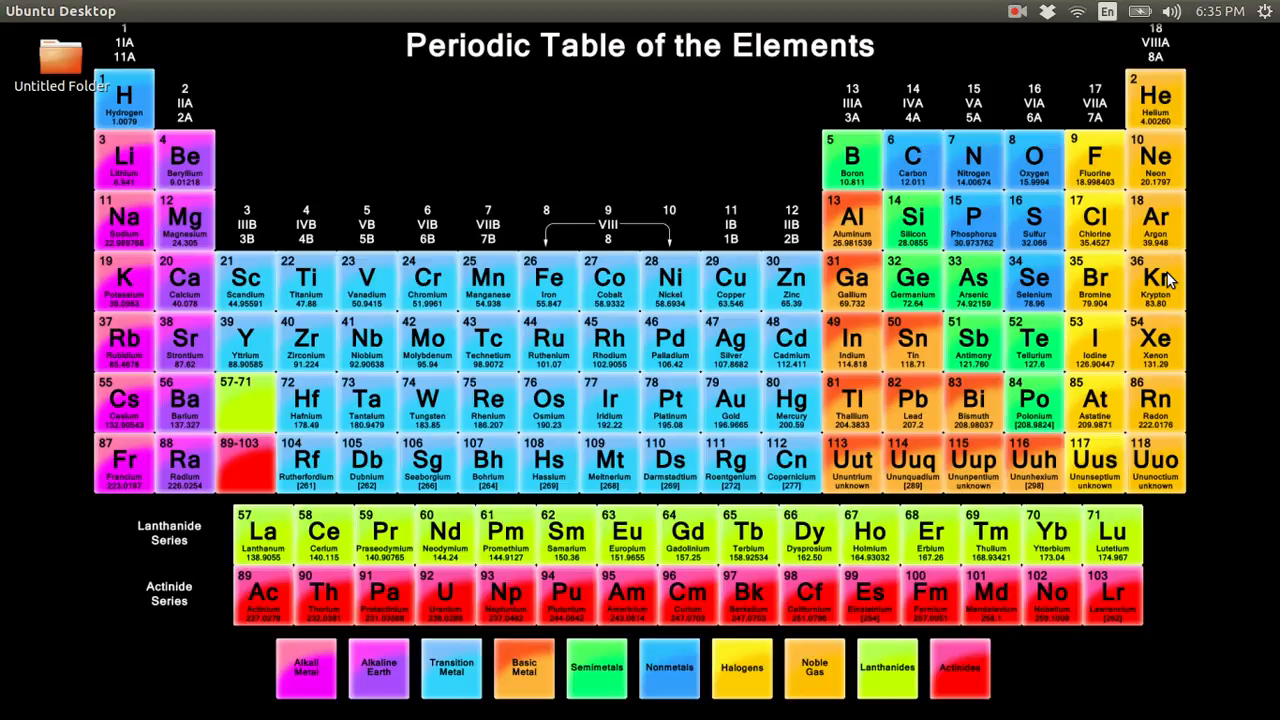
pyautogui.moveTo(970, 160)
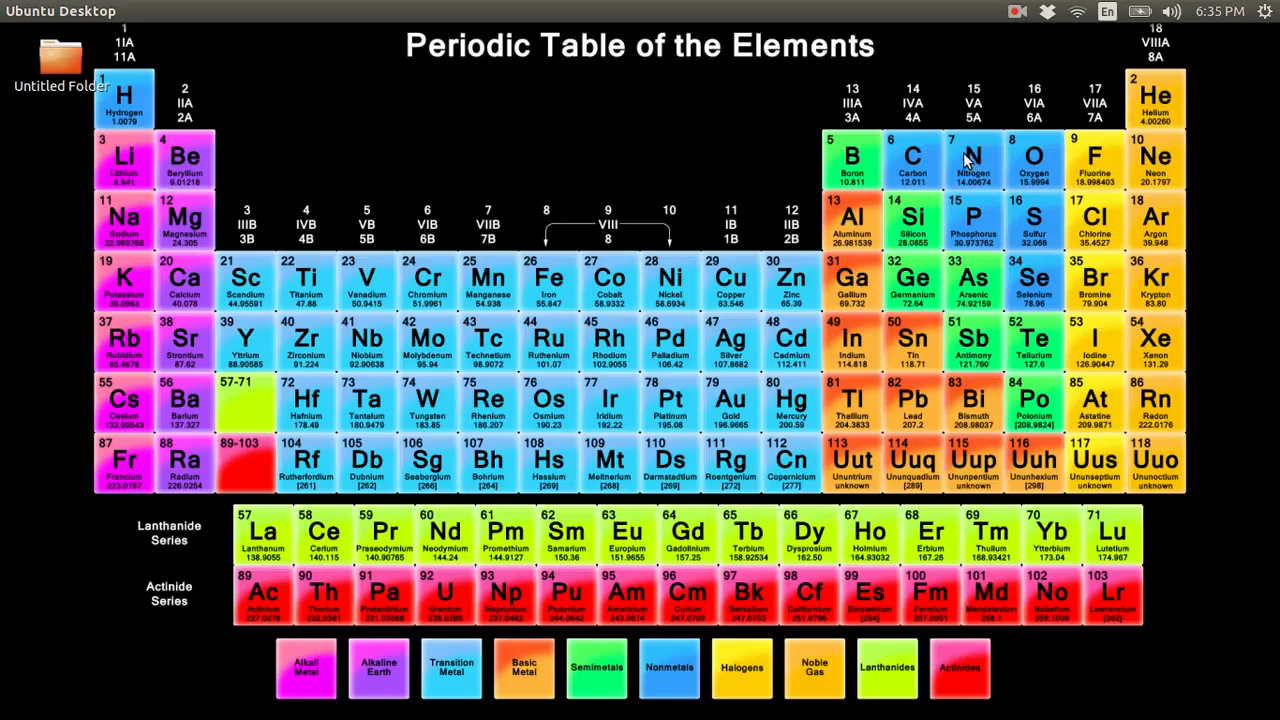
pyautogui.moveTo(965, 158)
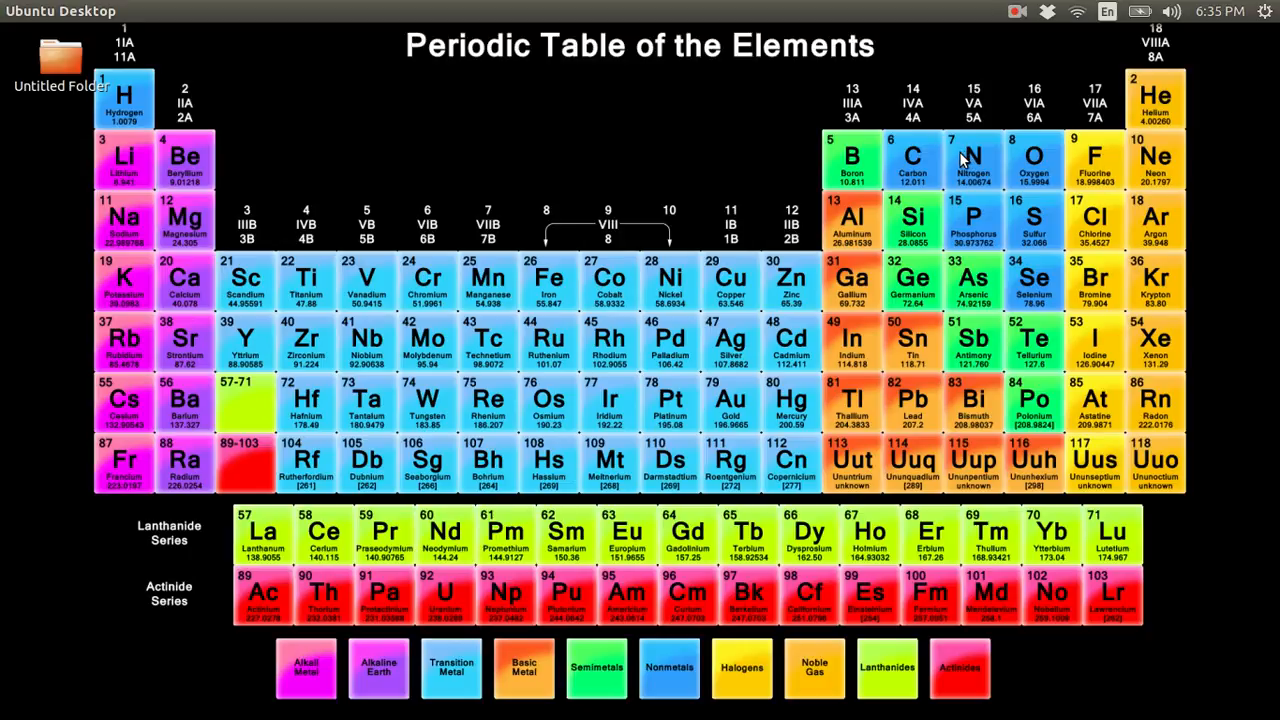
pyautogui.moveTo(958, 196)
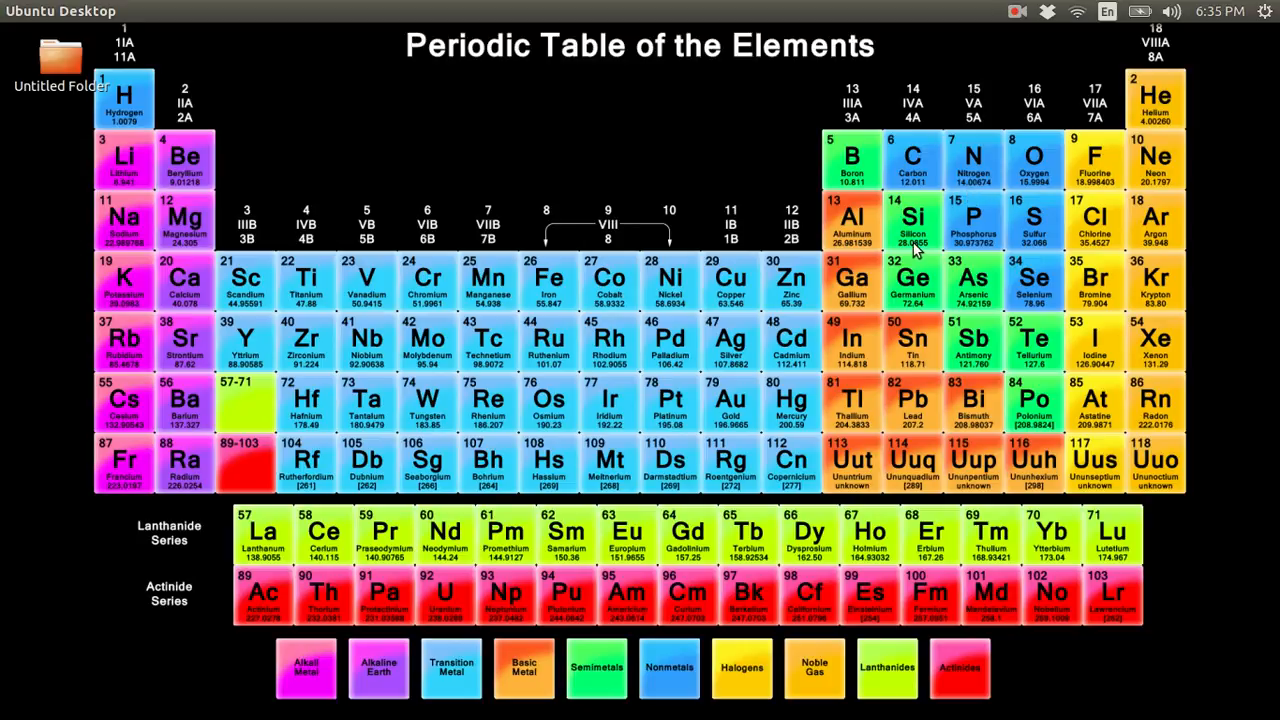
pyautogui.moveTo(893, 232)
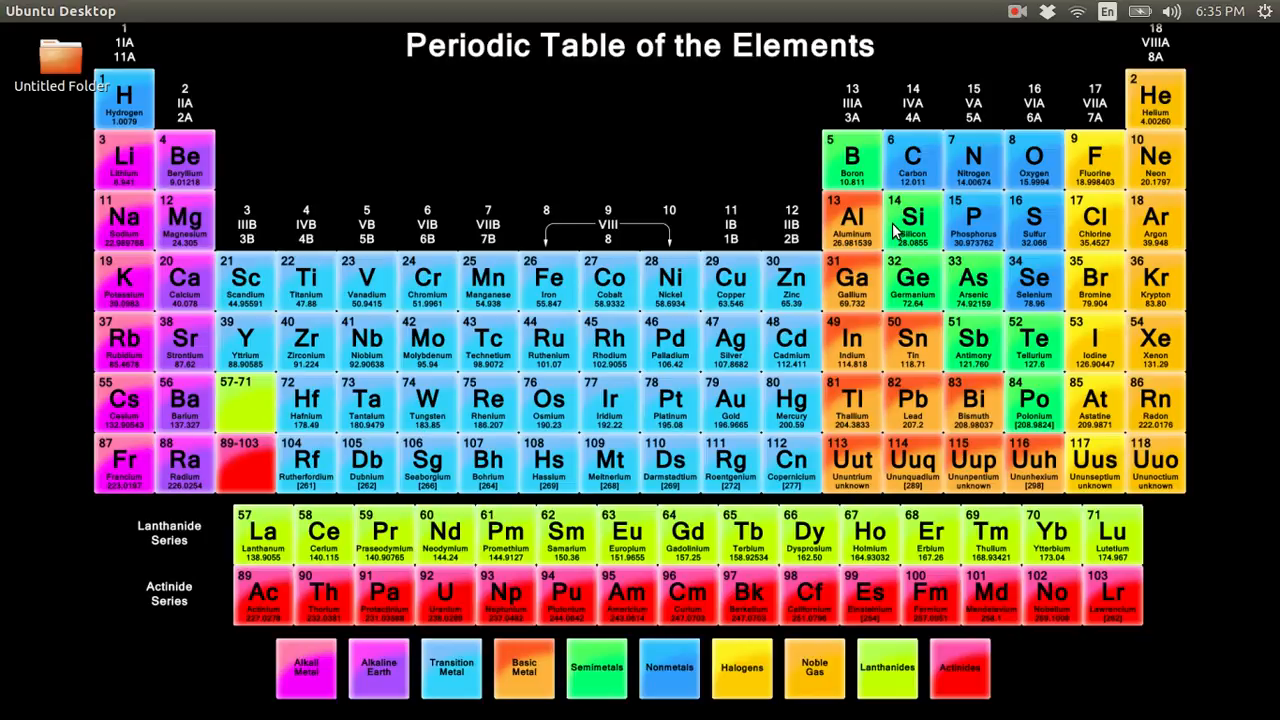
pyautogui.moveTo(950, 173)
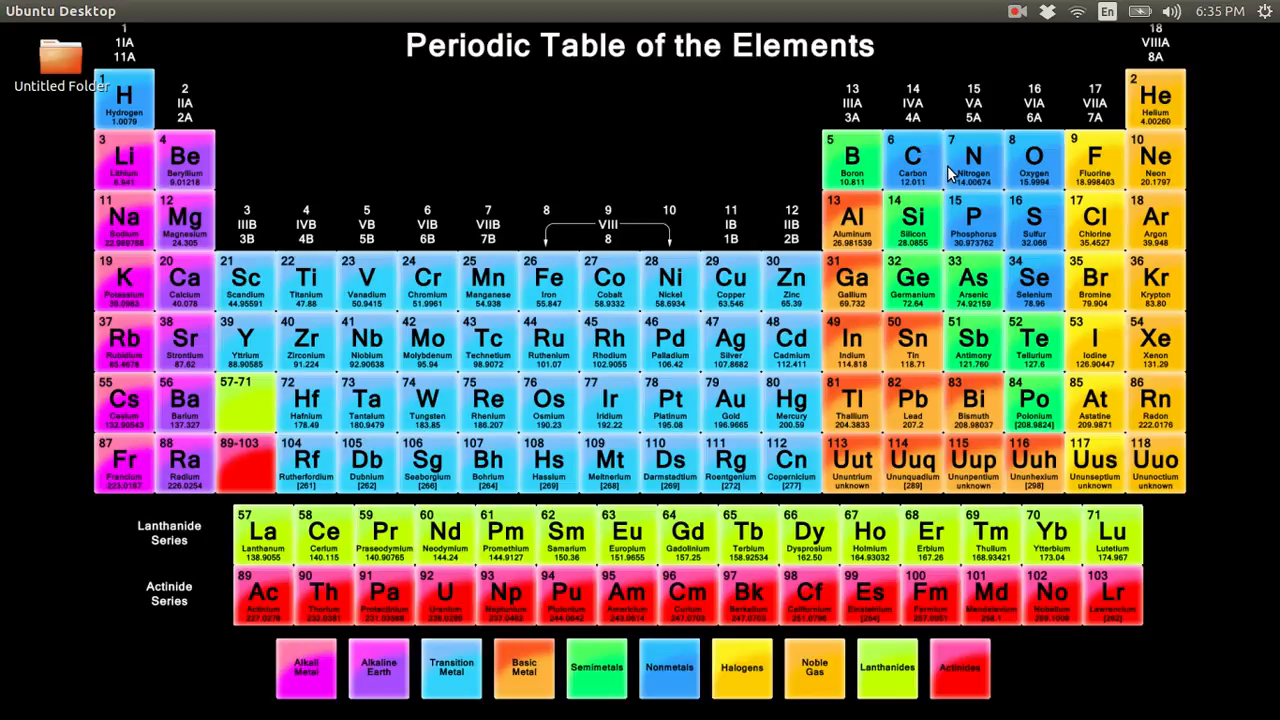
pyautogui.moveTo(975, 163)
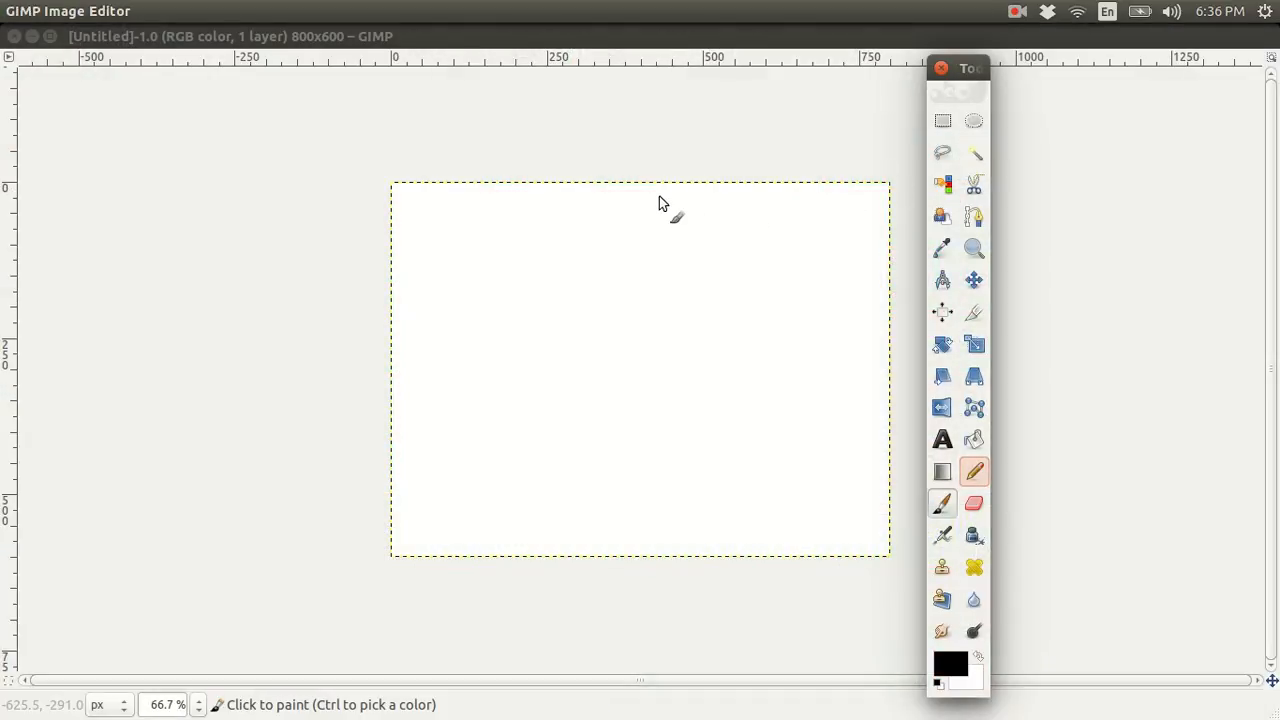
pyautogui.moveTo(415, 235)
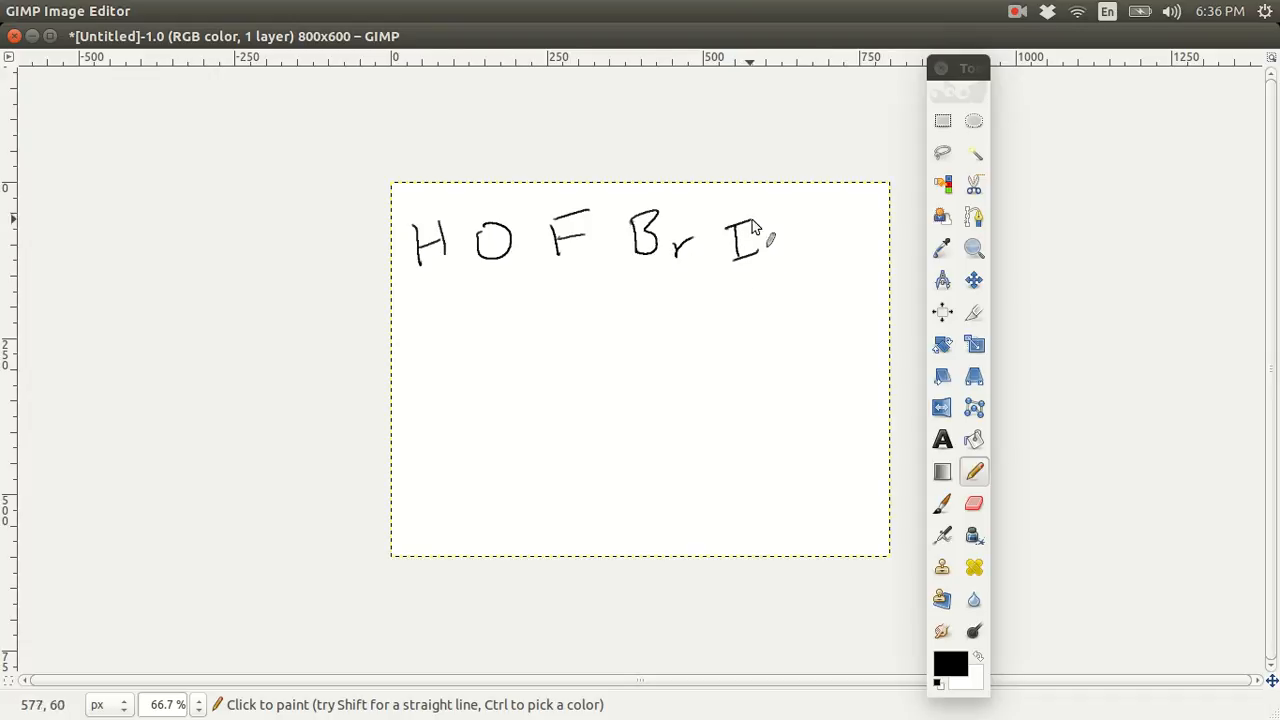
# - Draw the letters Cl at the right end and circle the N2 symbol
pyautogui.moveTo(730, 240); pyautogui.dragTo(880, 250)
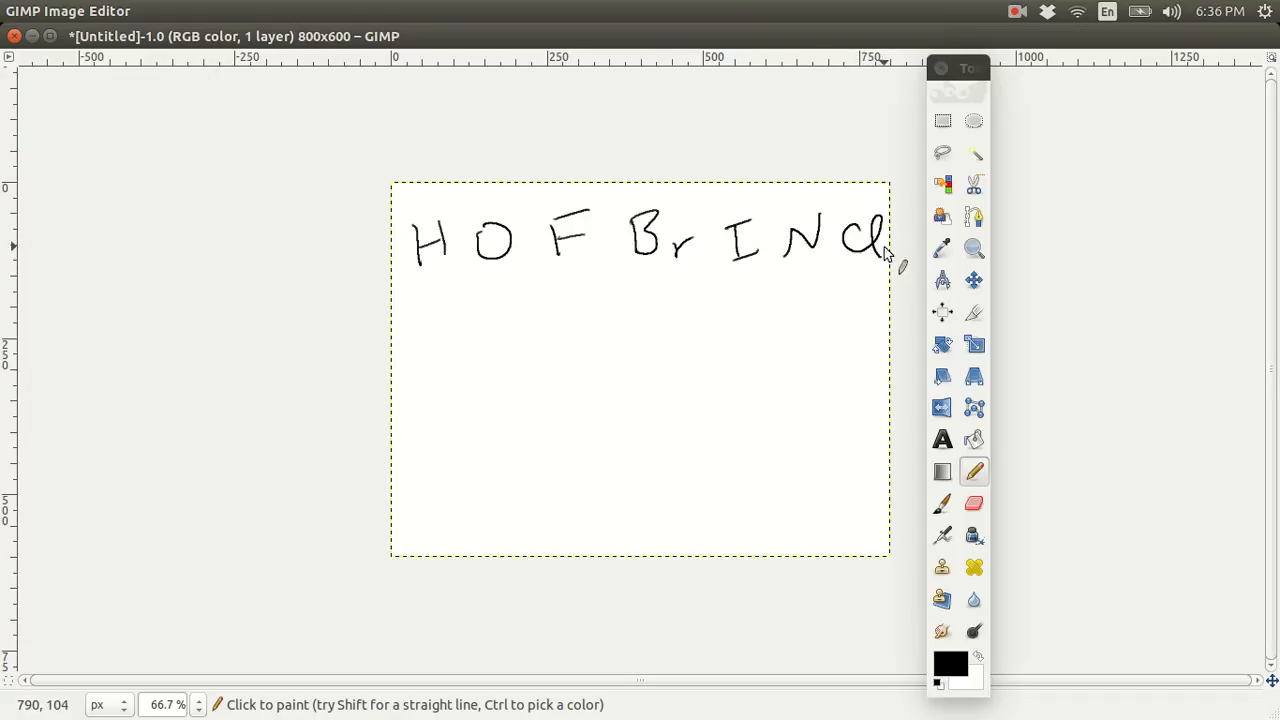
pyautogui.moveTo(797, 245)
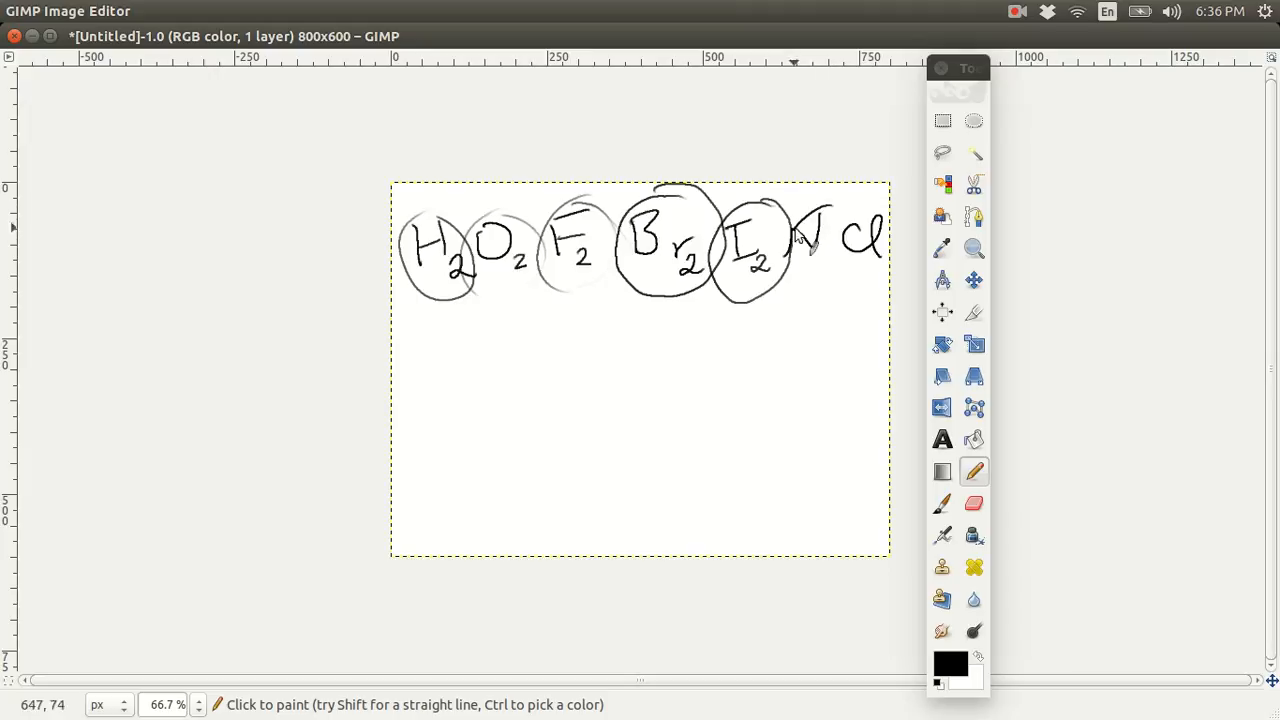
pyautogui.moveTo(800, 220); pyautogui.dragTo(800, 290)
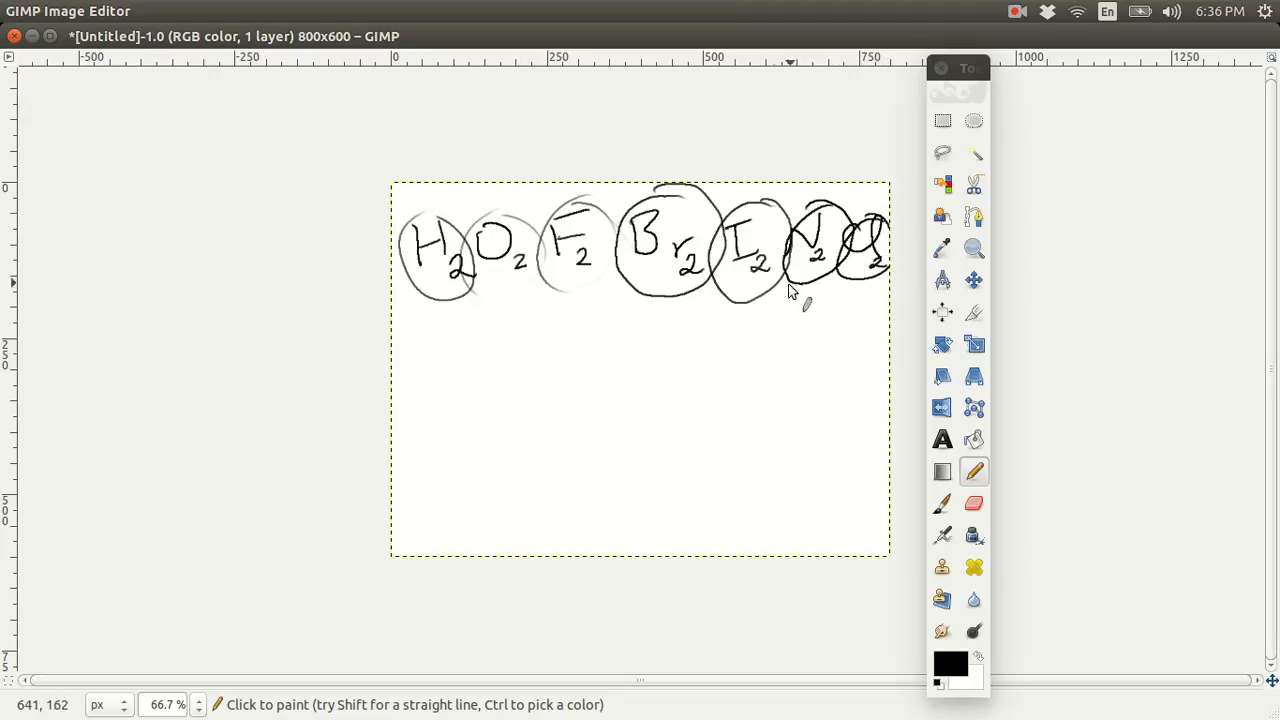
pyautogui.moveTo(757, 305)
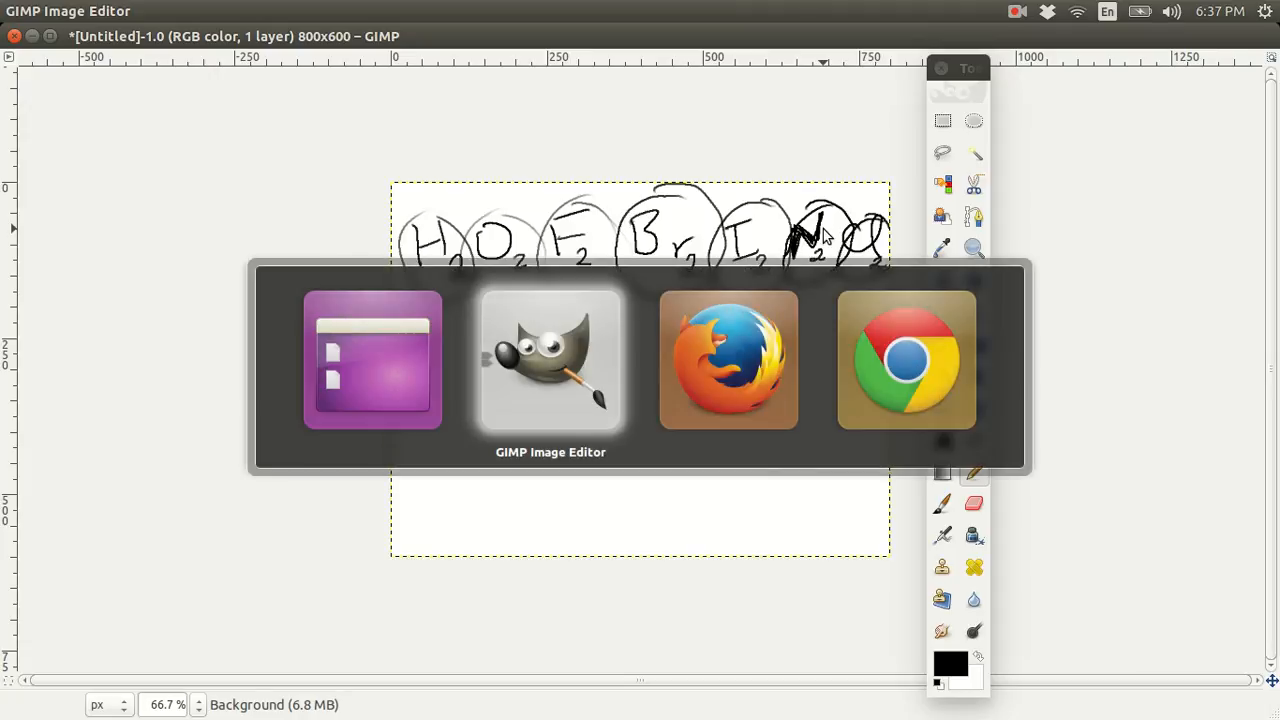
# - Return to the lab and highlight the MW = (mass·R·T)/(P·V) formula in Background
pyautogui.click(728, 360)
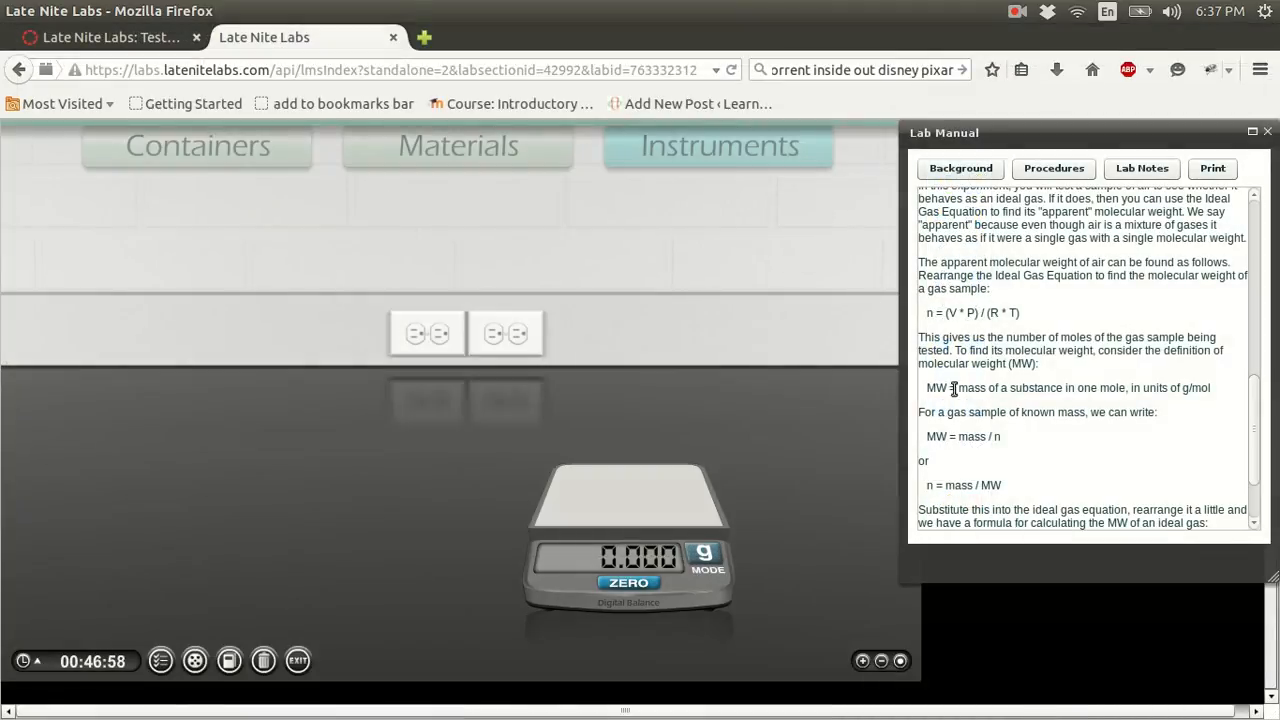
pyautogui.scroll(-3)
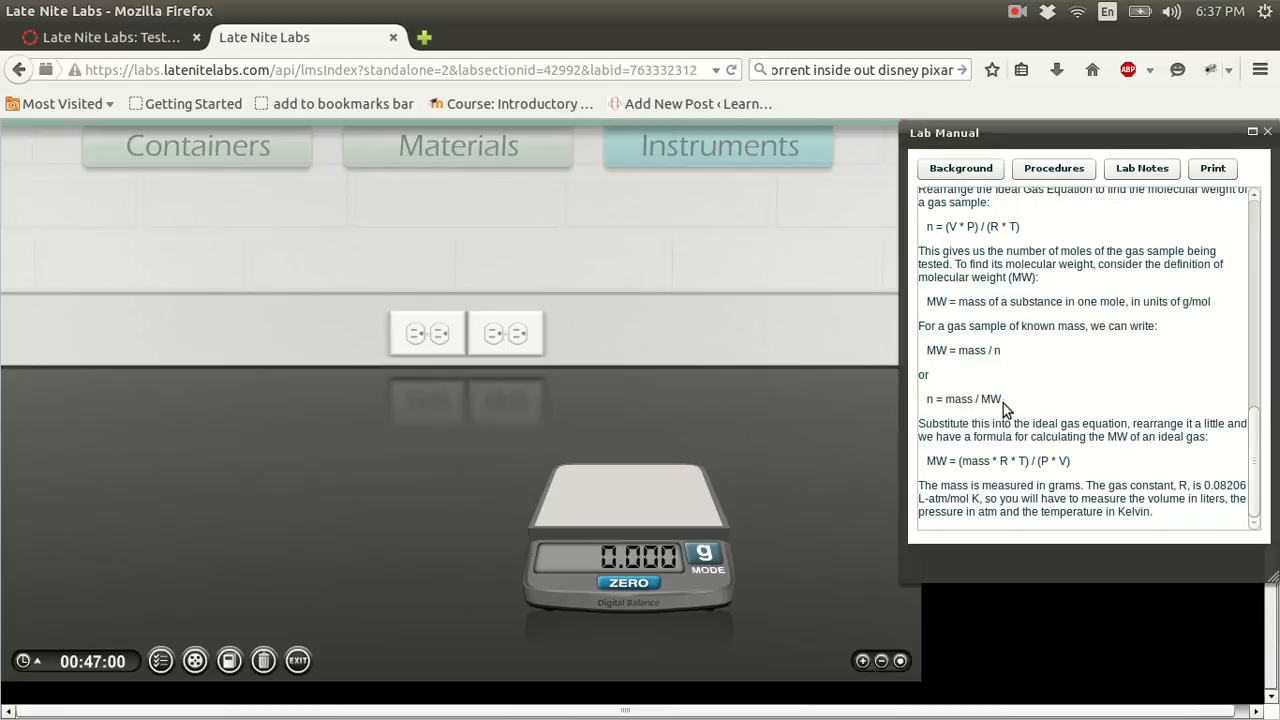
pyautogui.scroll(3)
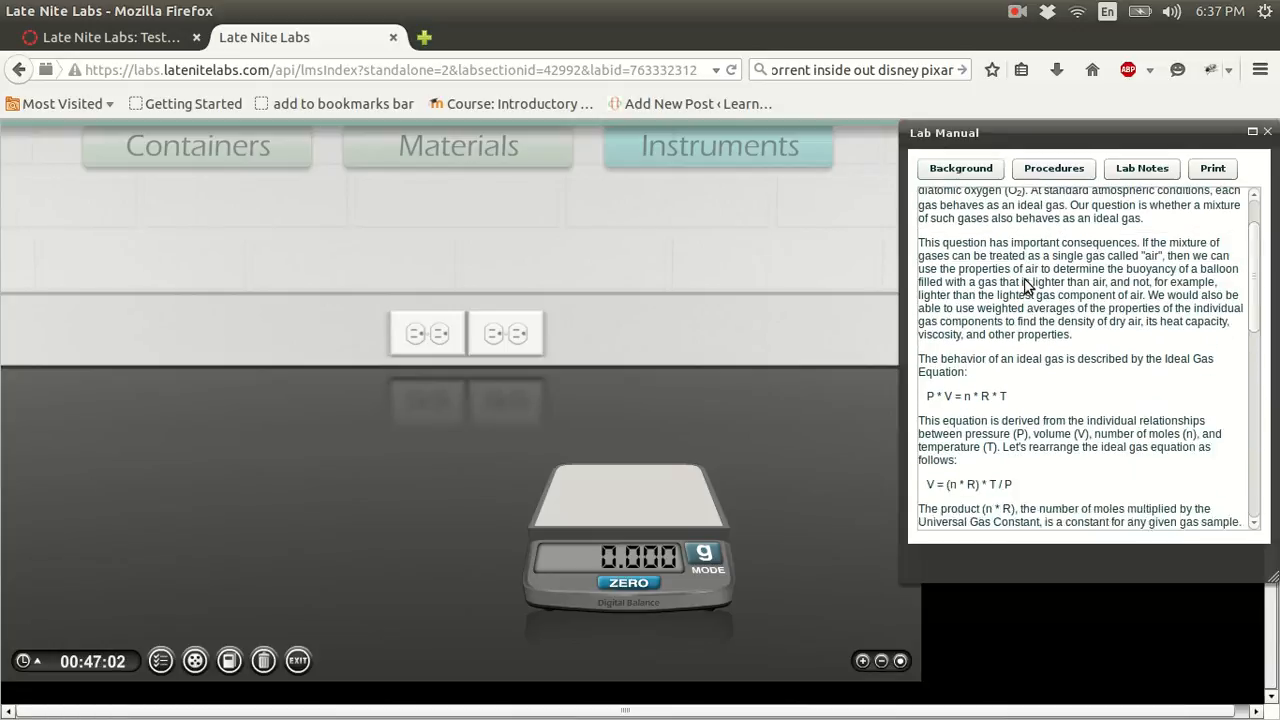
pyautogui.scroll(3)
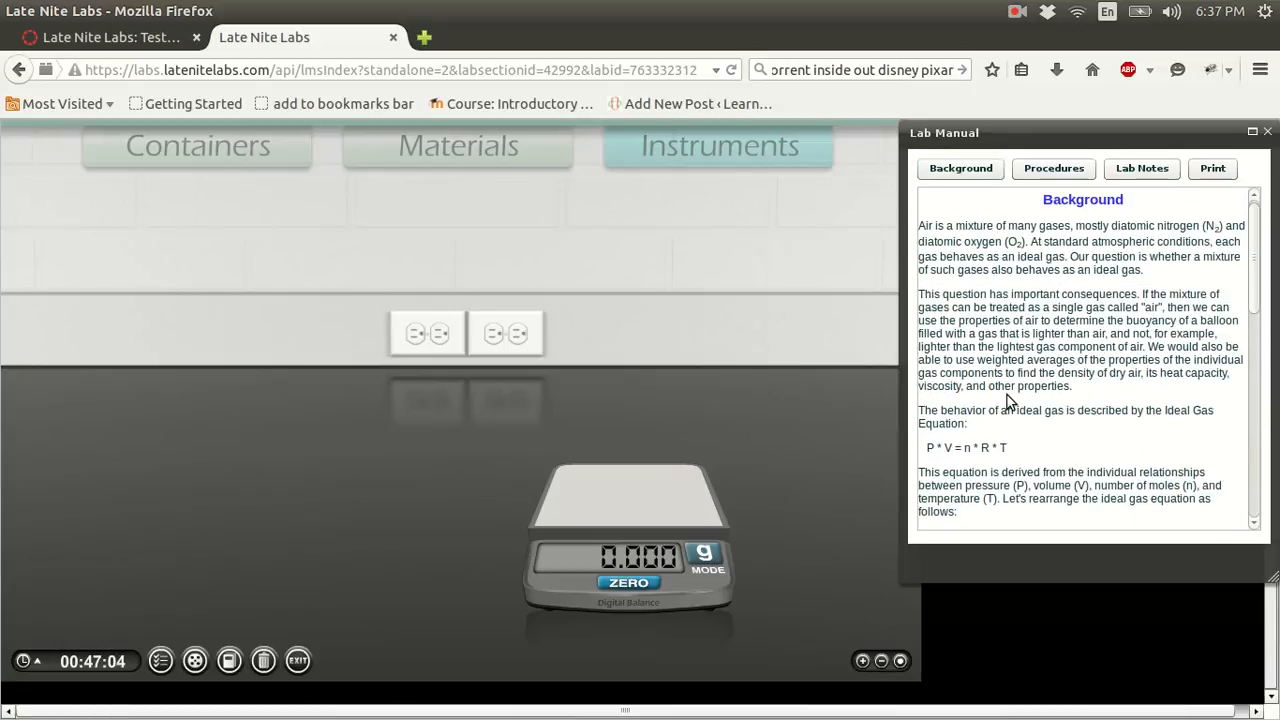
pyautogui.scroll(-3)
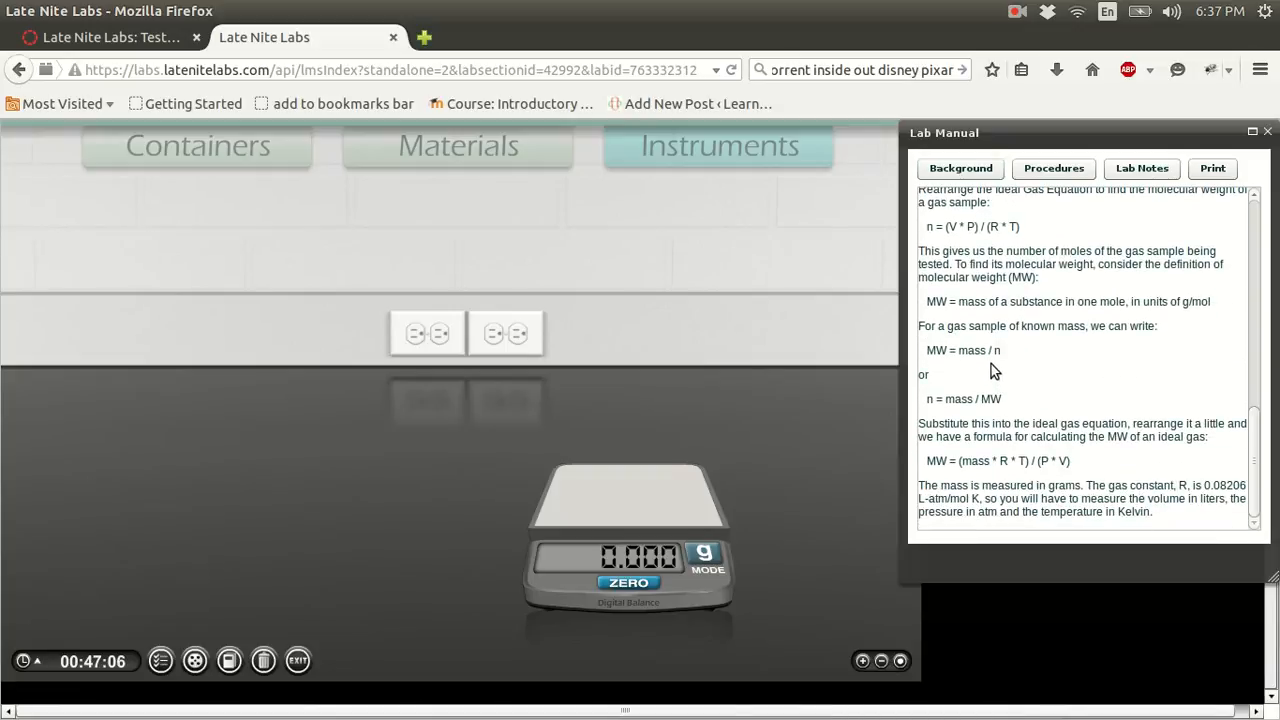
pyautogui.moveTo(1003, 358)
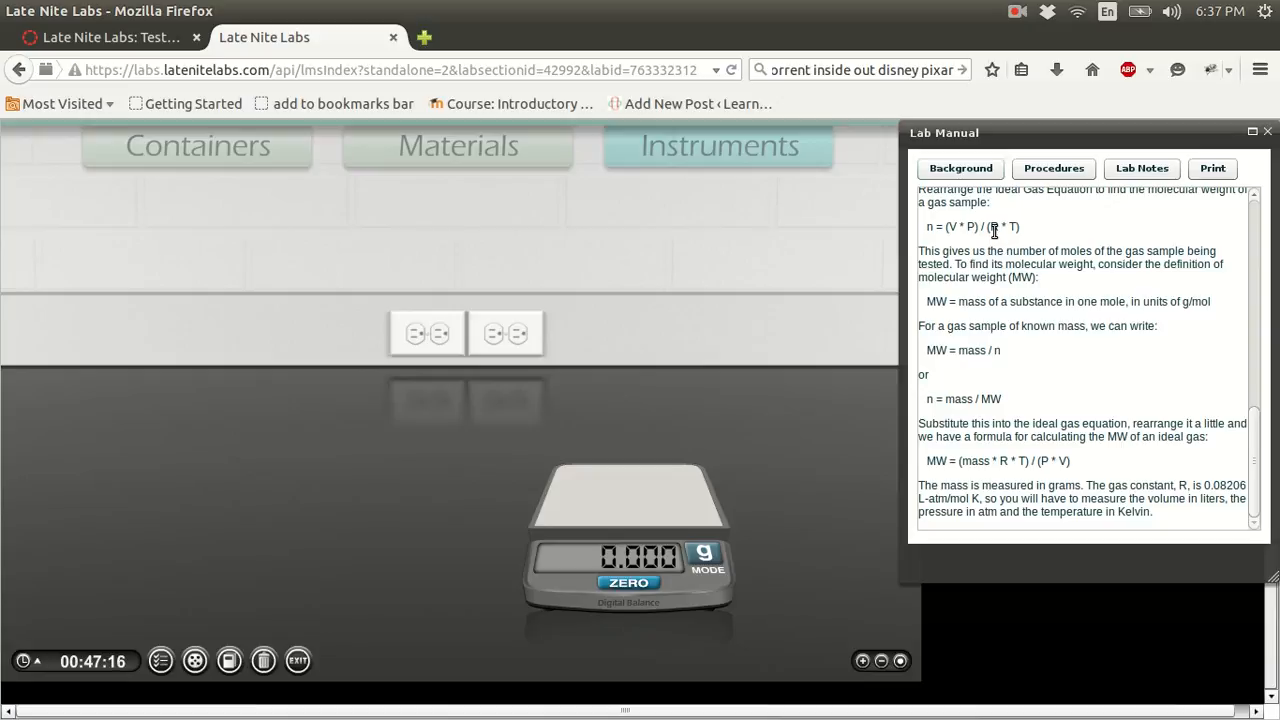
pyautogui.moveTo(958, 466)
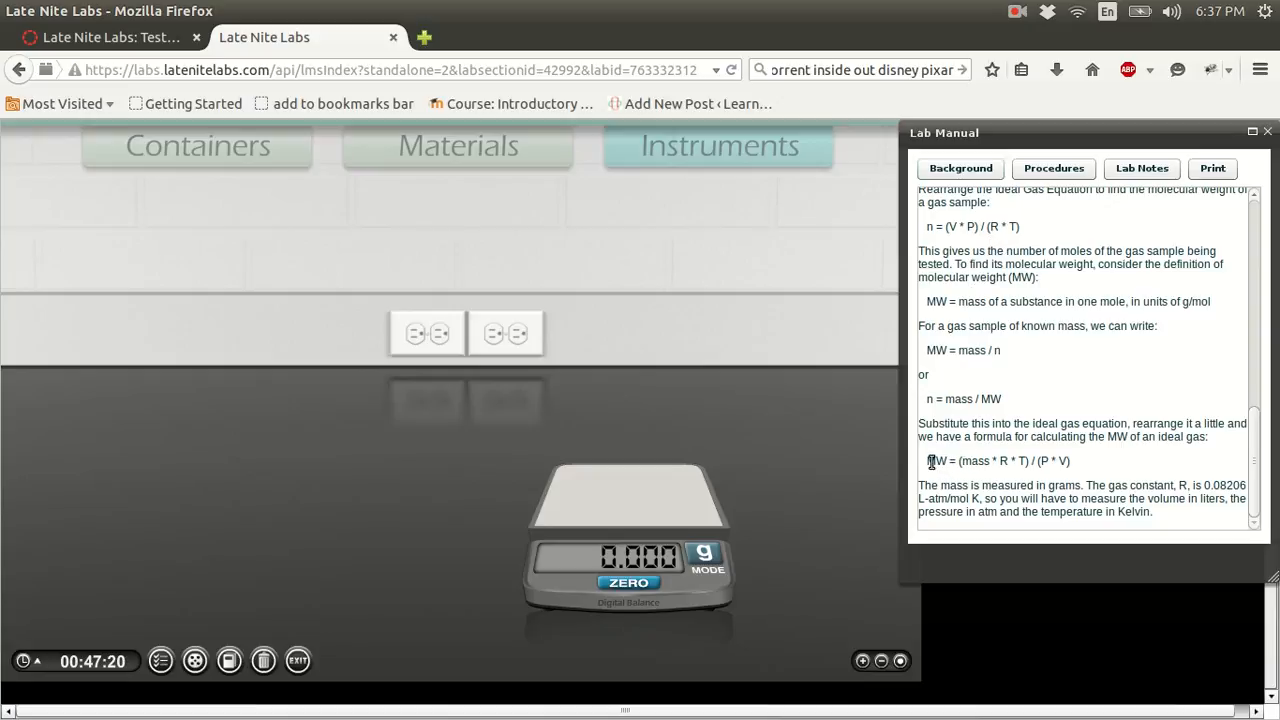
pyautogui.doubleClick(997, 461)
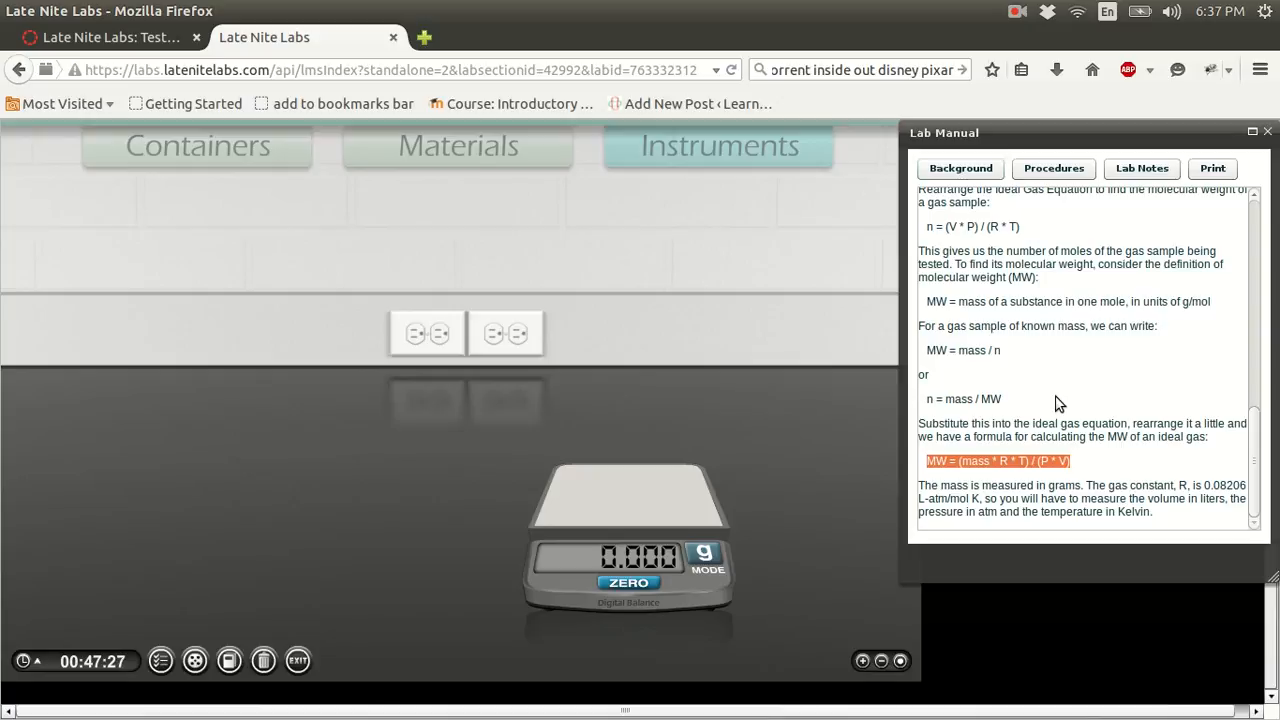
pyautogui.moveTo(922, 242)
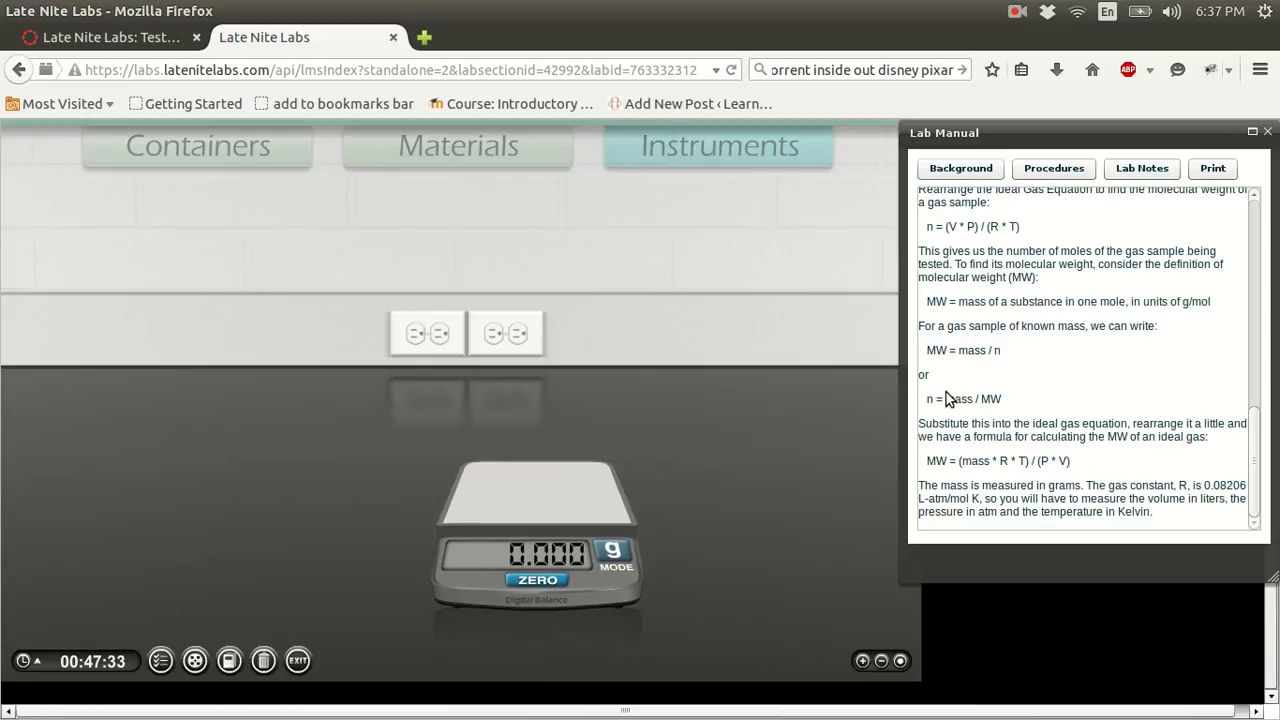
pyautogui.doubleClick(967, 350)
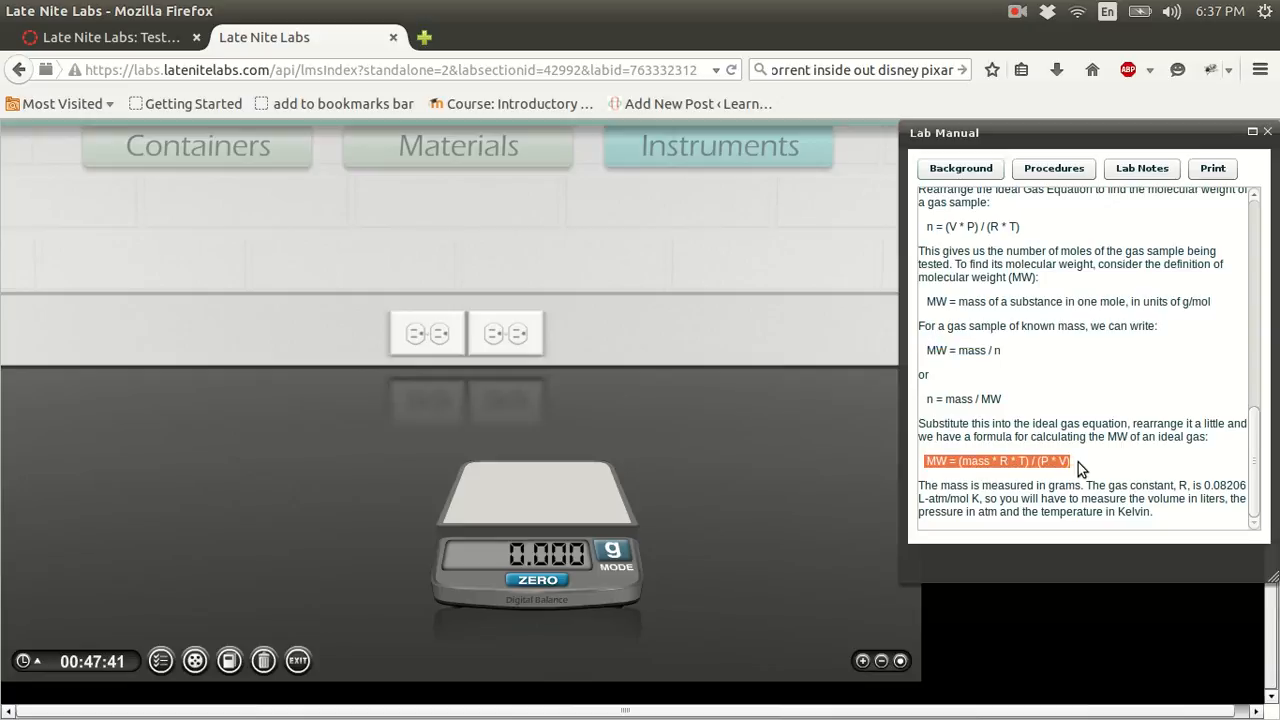
pyautogui.moveTo(1038, 368)
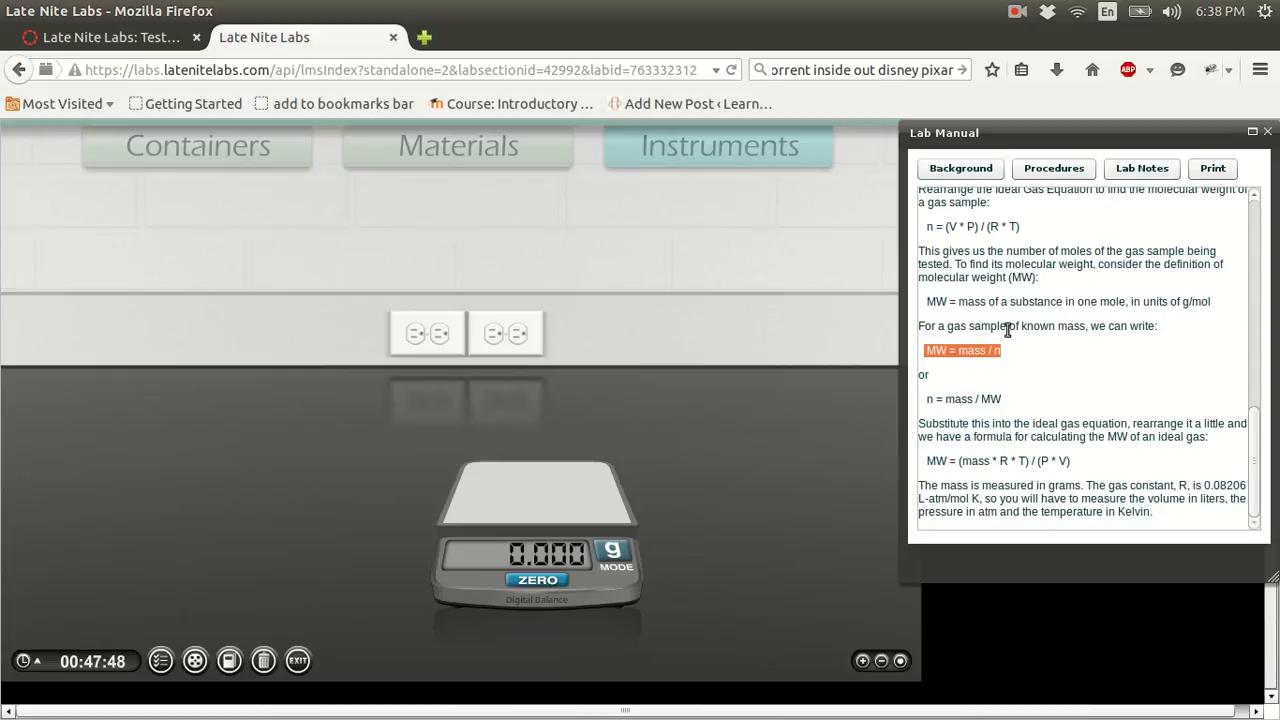
# - Show the Procedures section, skim later experiments, and return to Experiment 1
pyautogui.click(1053, 168)
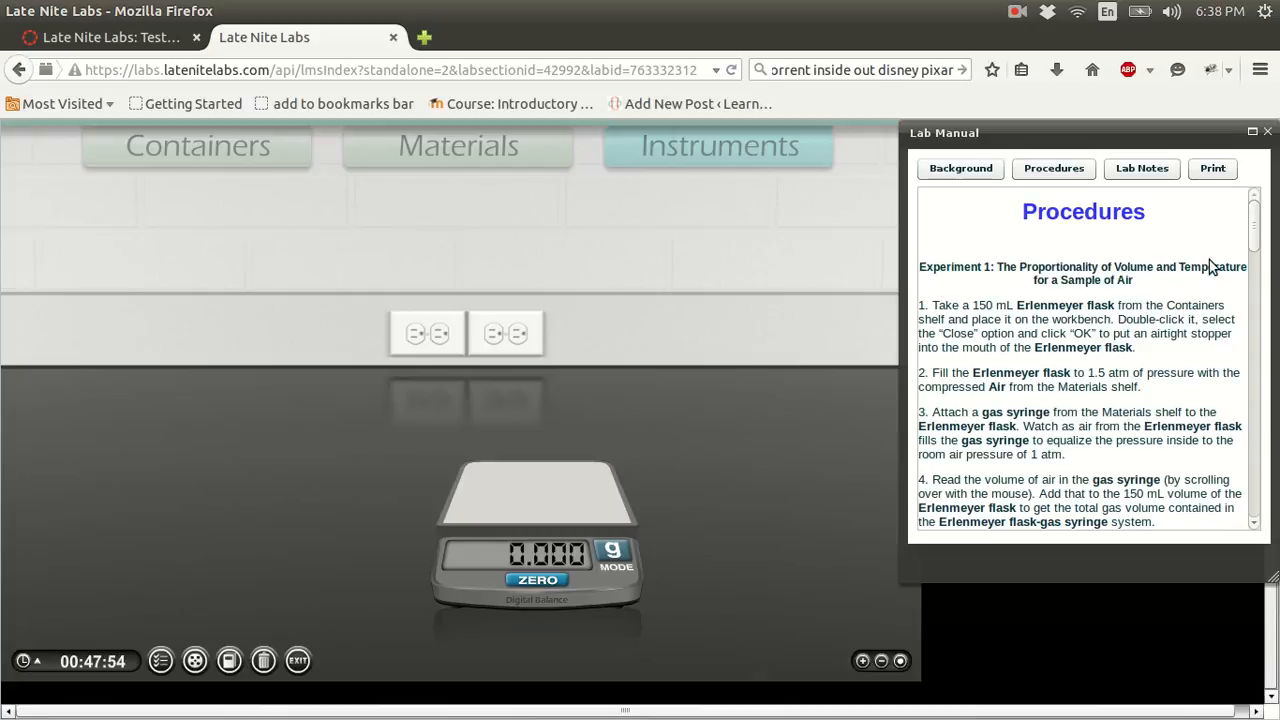
pyautogui.scroll(-3)
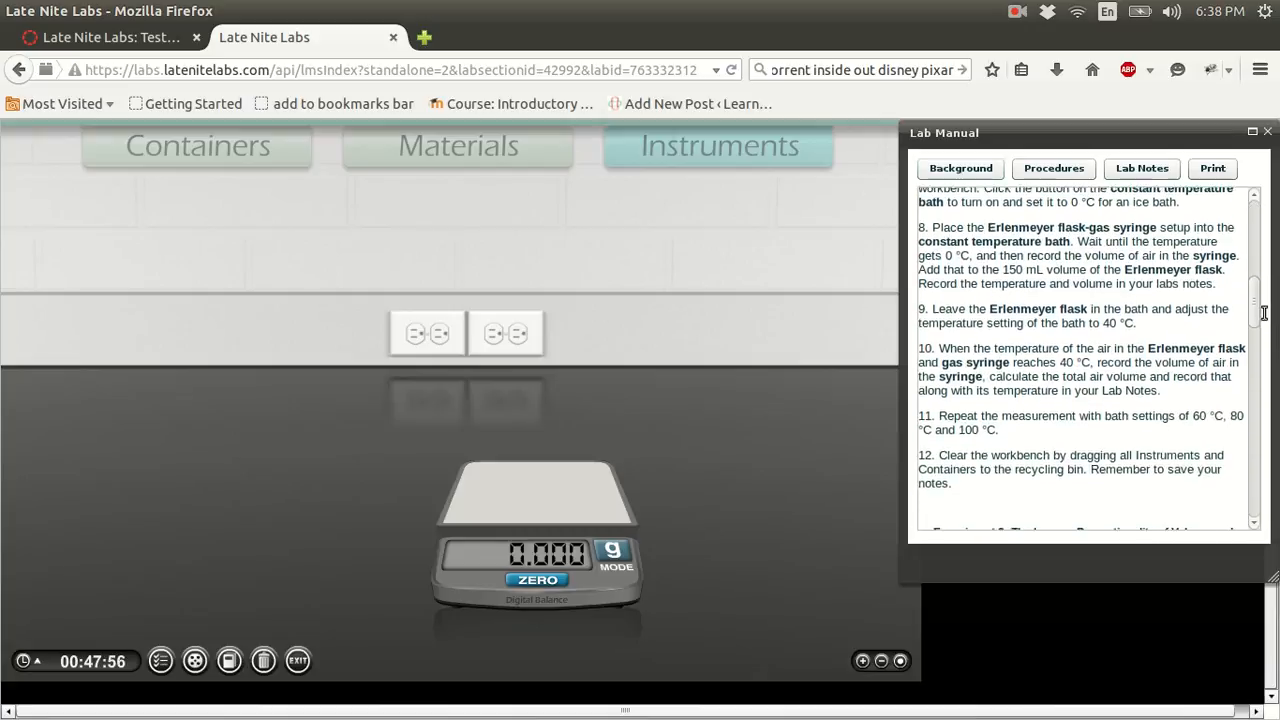
pyautogui.scroll(-3)
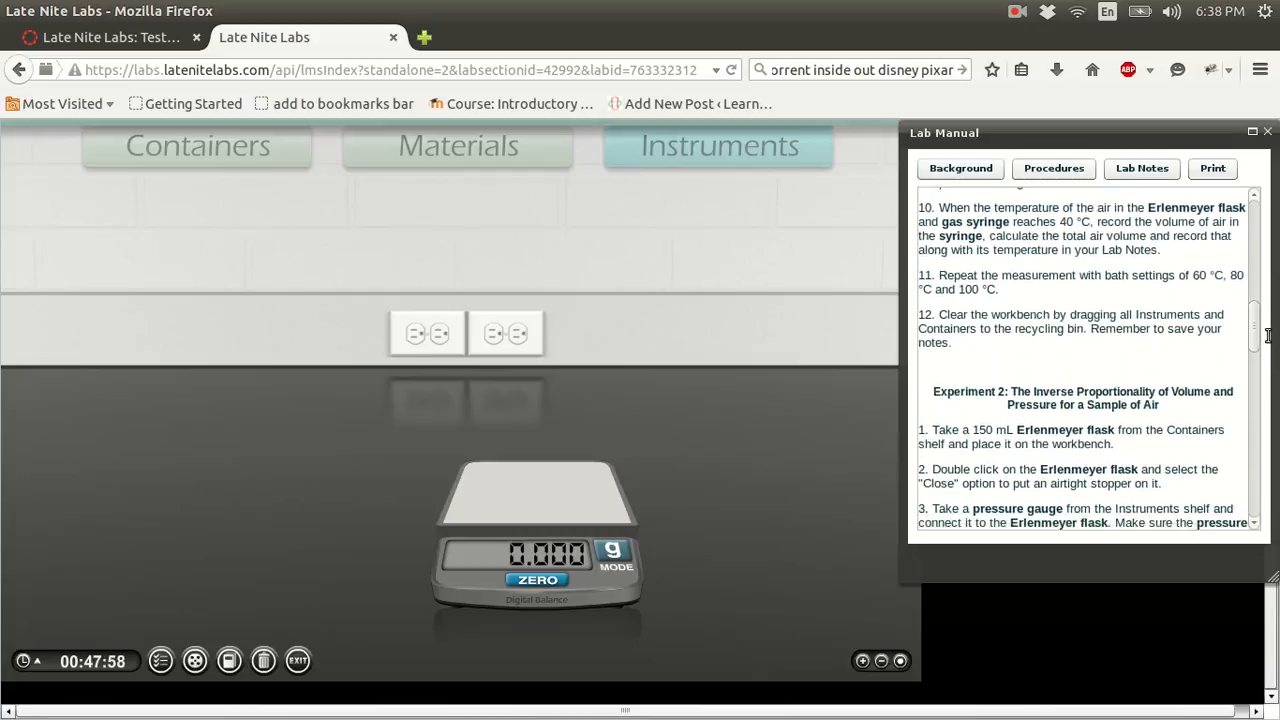
pyautogui.scroll(-3)
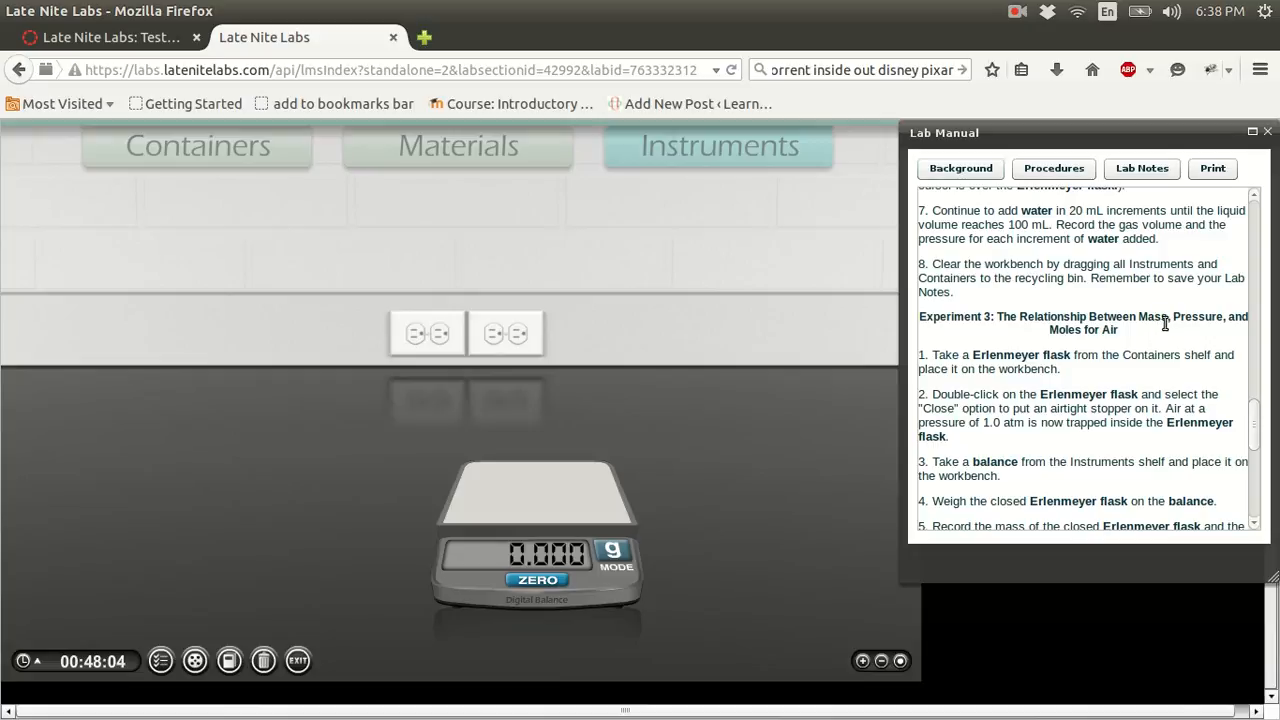
pyautogui.scroll(3)
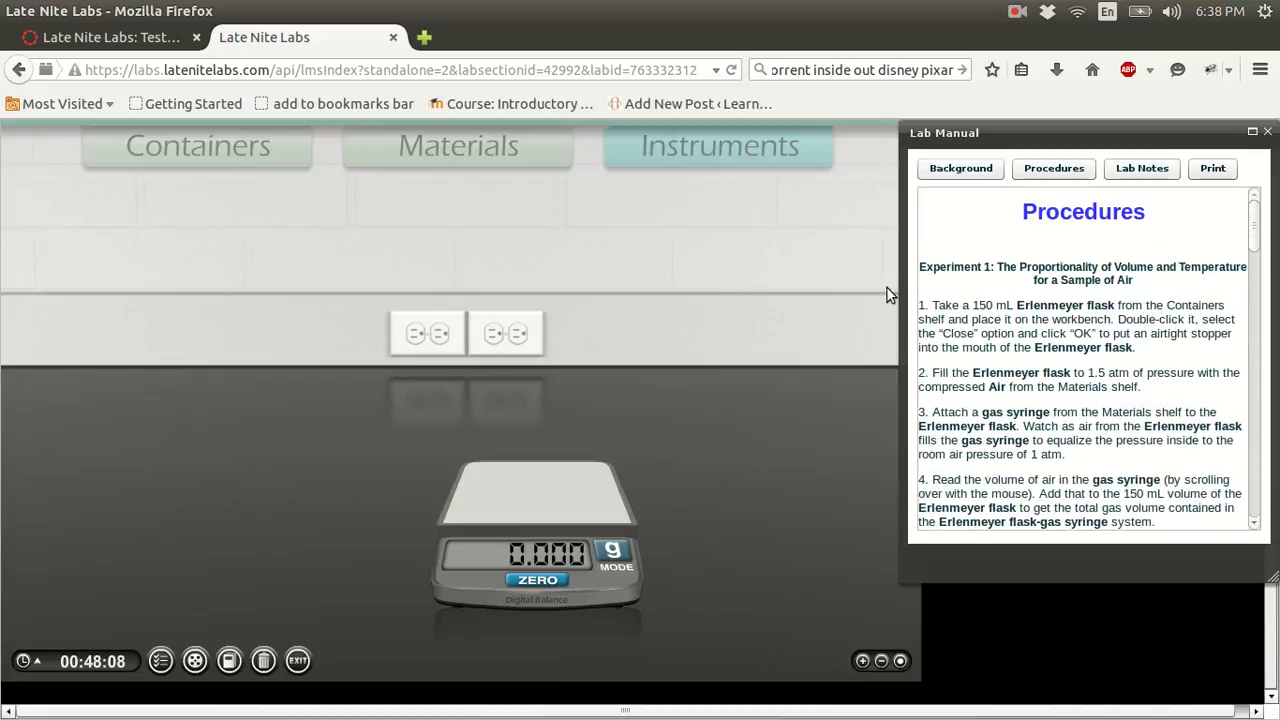
pyautogui.moveTo(880, 661)
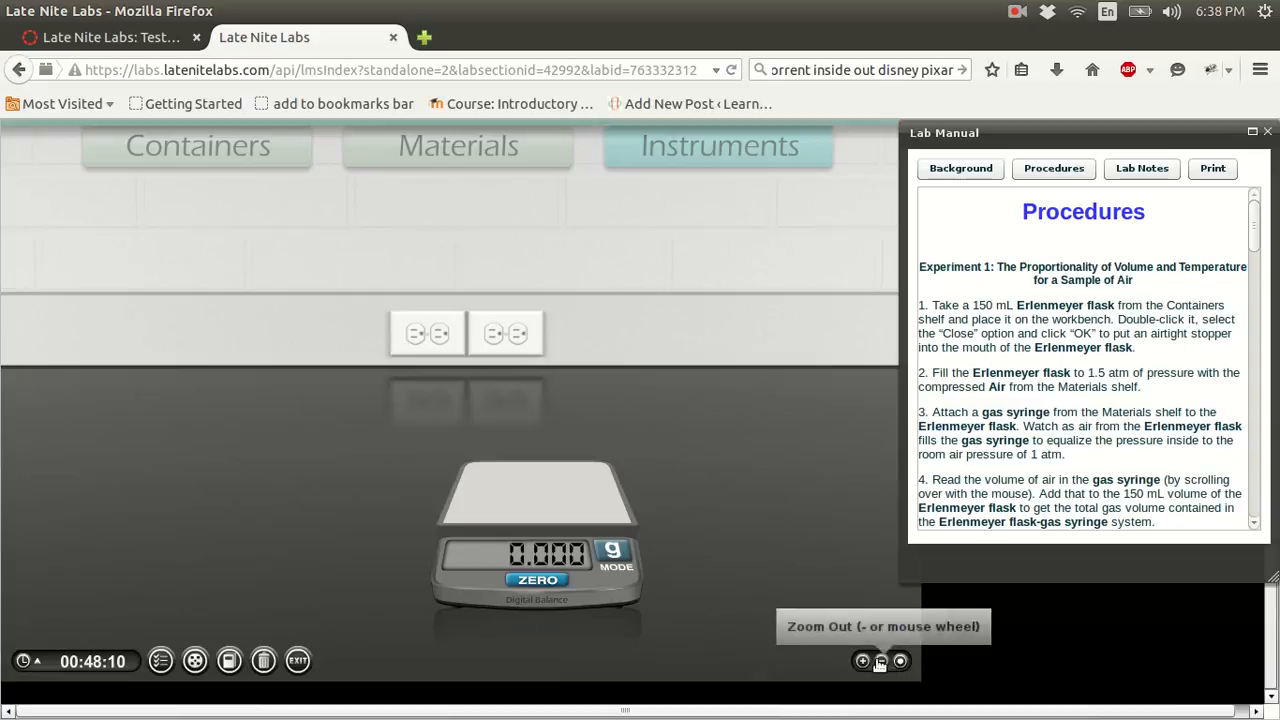
# - Zoom the workbench out twice to see the shelves and show the Materials shelf
pyautogui.click(881, 661)
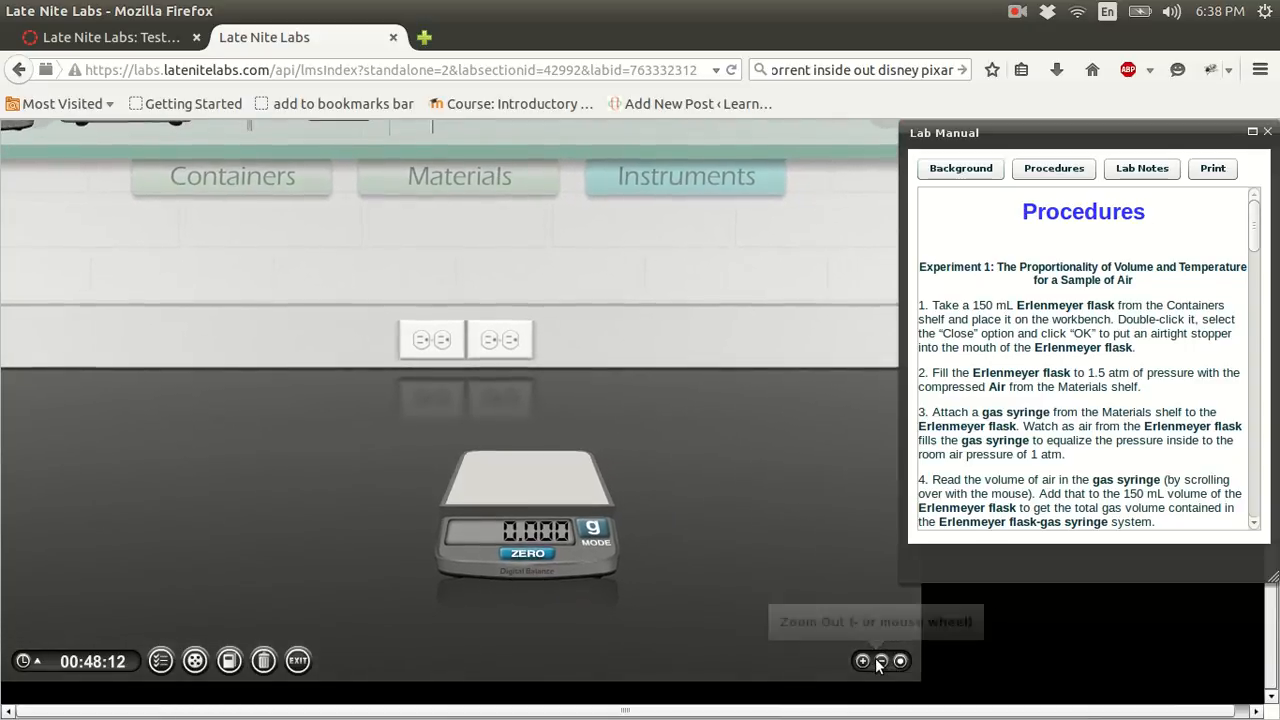
pyautogui.click(881, 661)
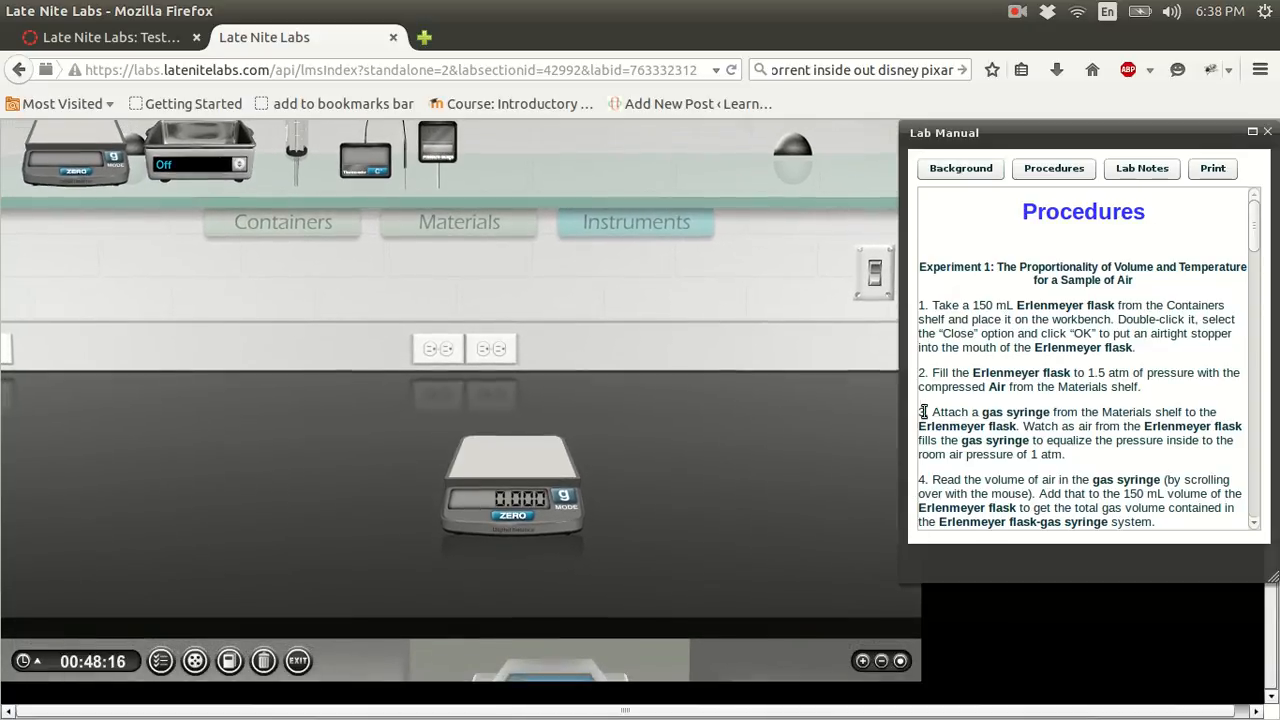
pyautogui.moveTo(287, 227)
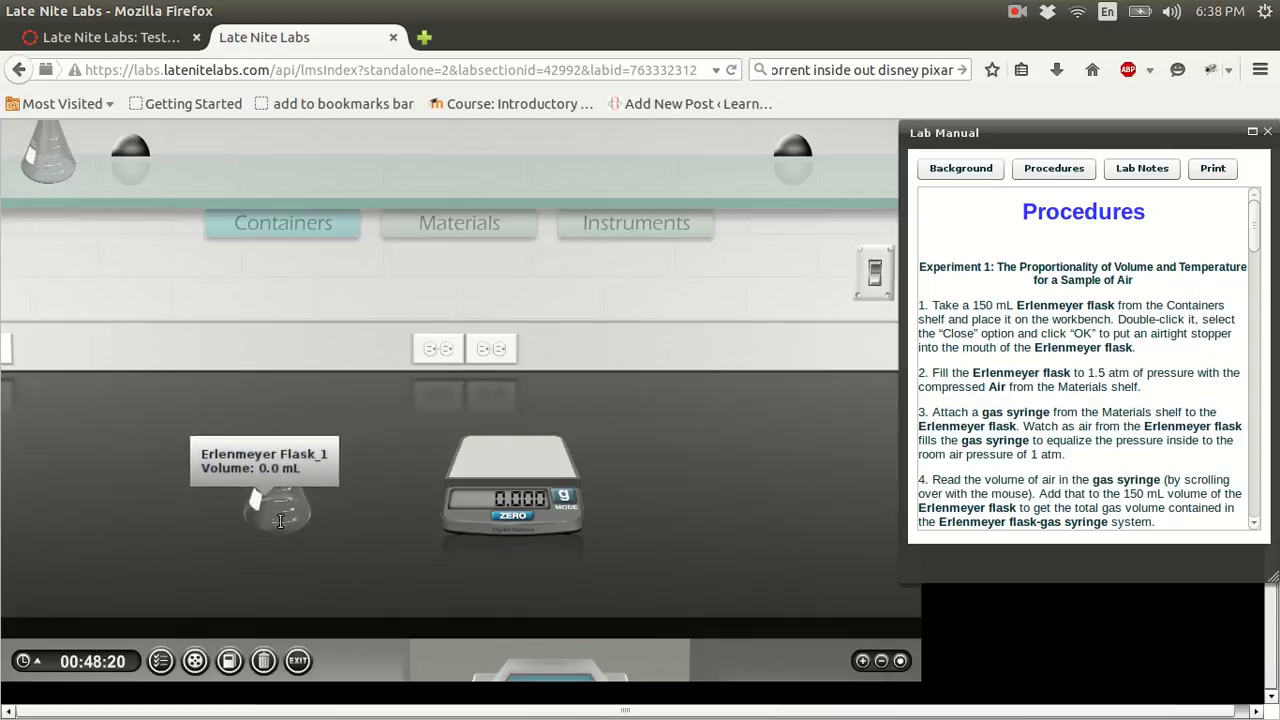
pyautogui.moveTo(334, 437)
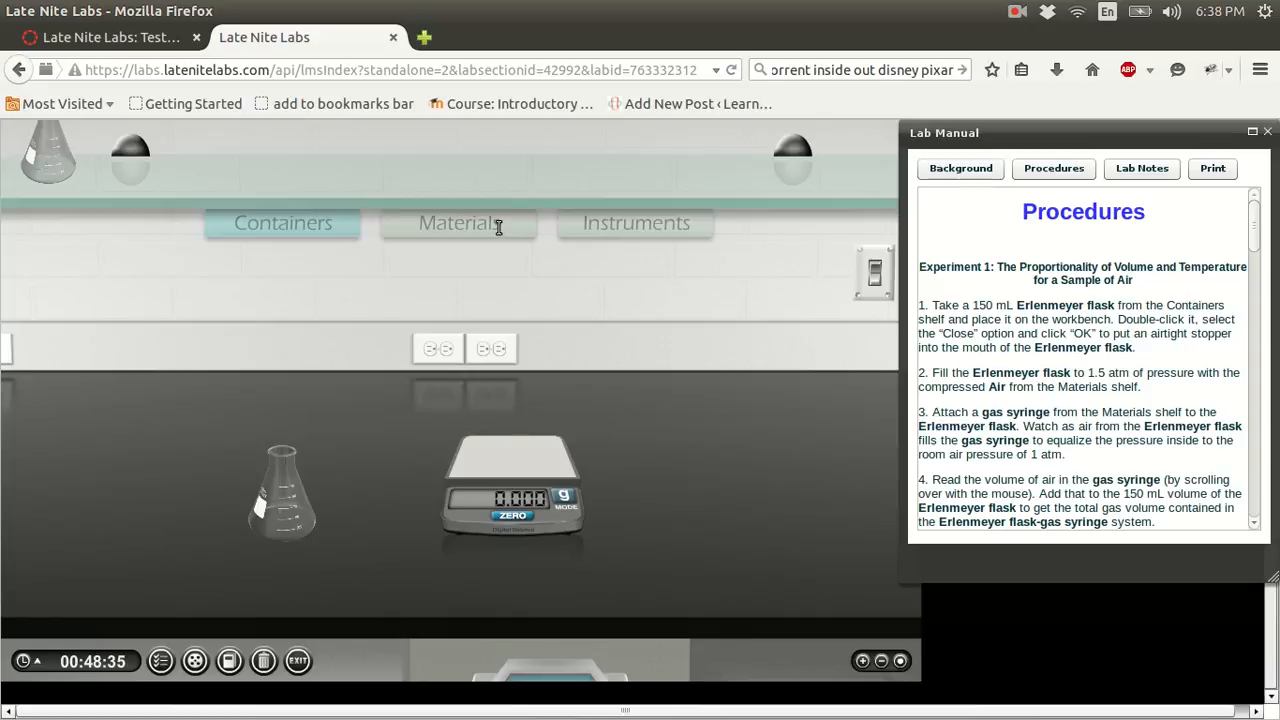
pyautogui.click(458, 222)
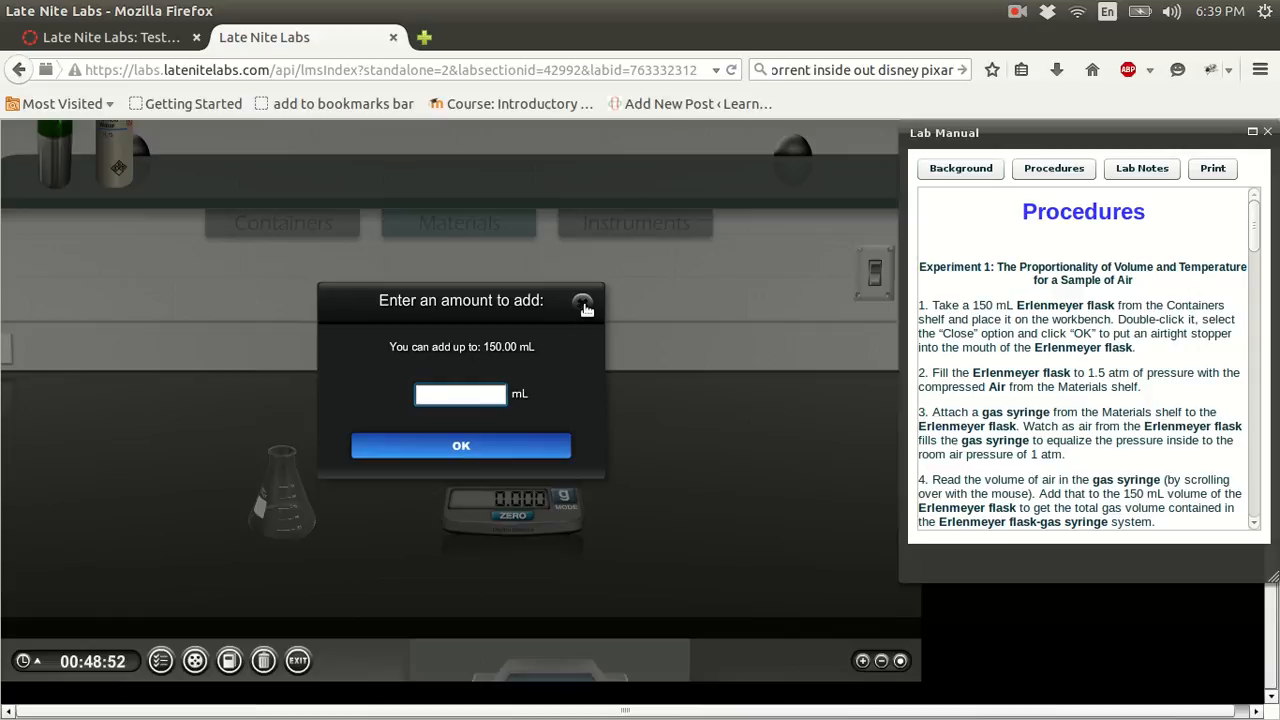
# - Dismiss the amount prompt and set the Erlenmeyer flask's properties to Closed
pyautogui.click(585, 302)
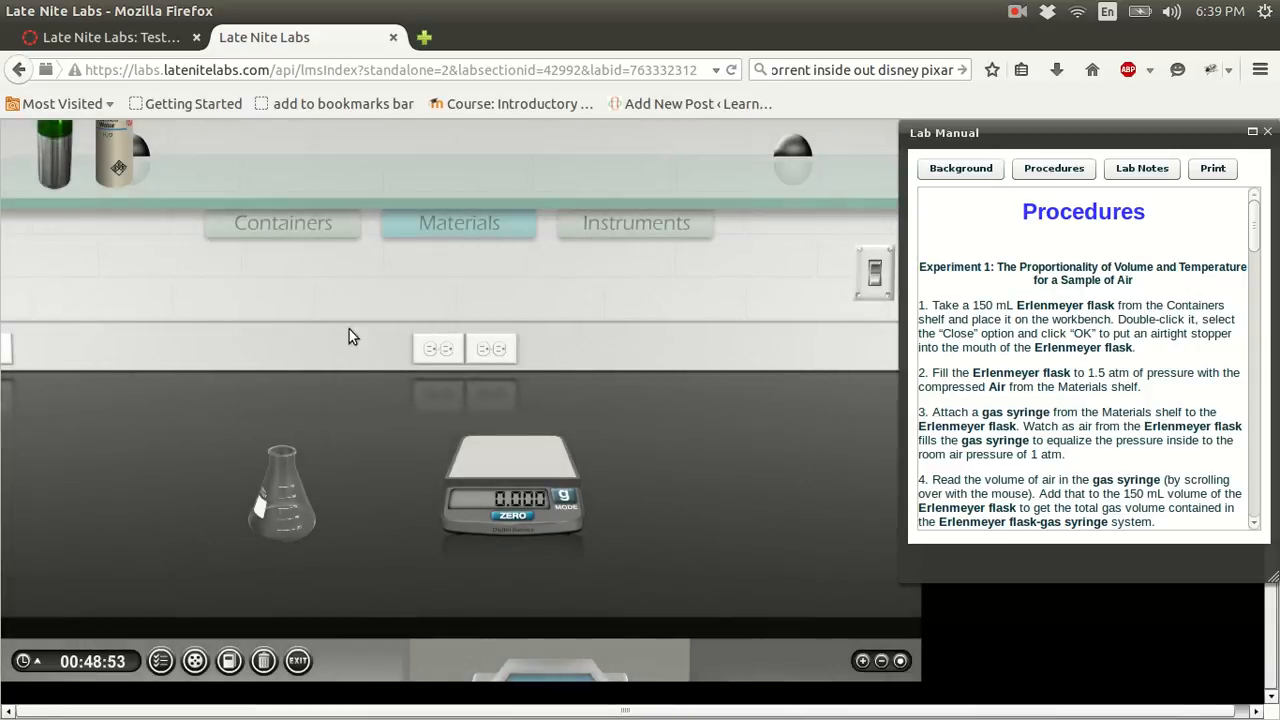
pyautogui.doubleClick(283, 490)
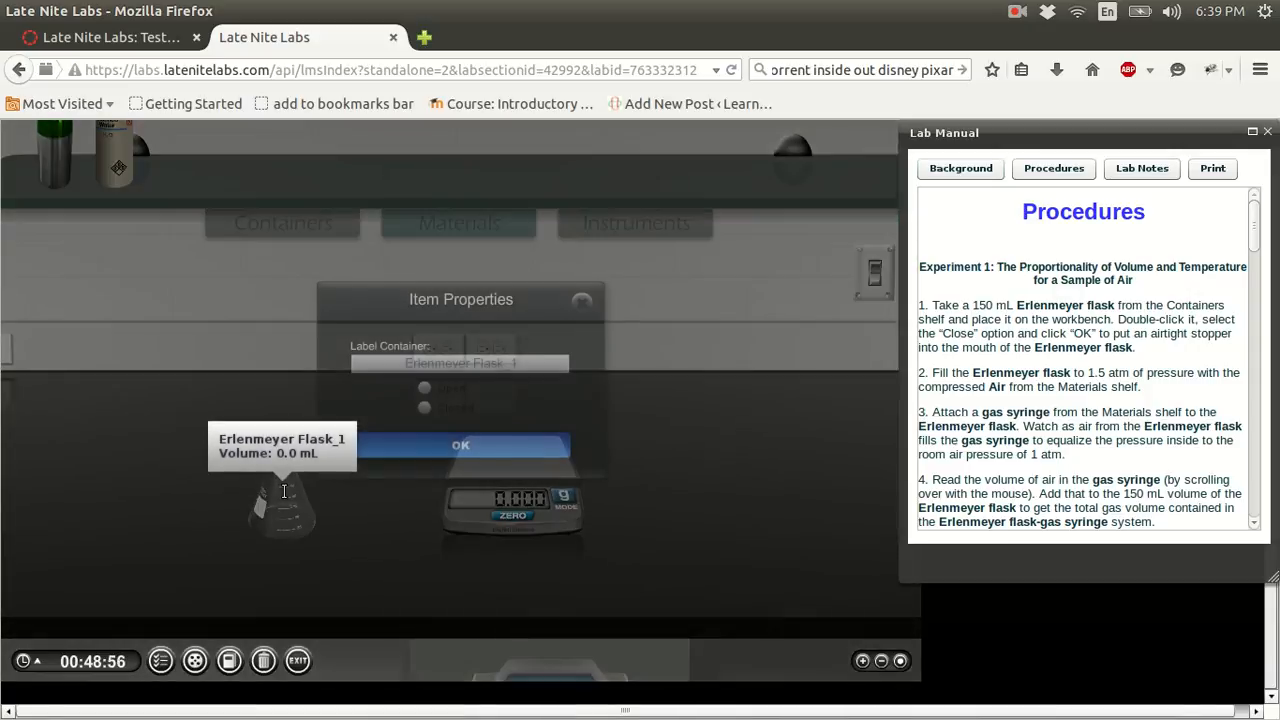
pyautogui.click(424, 407)
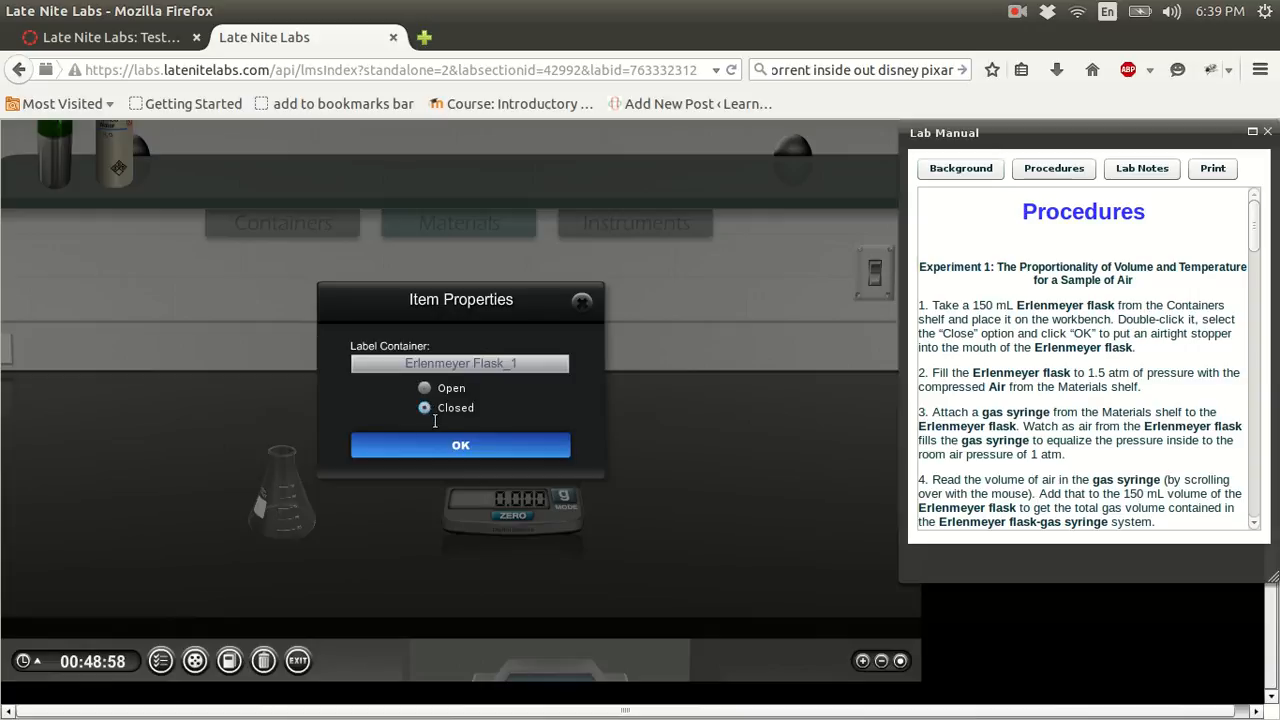
pyautogui.click(460, 445)
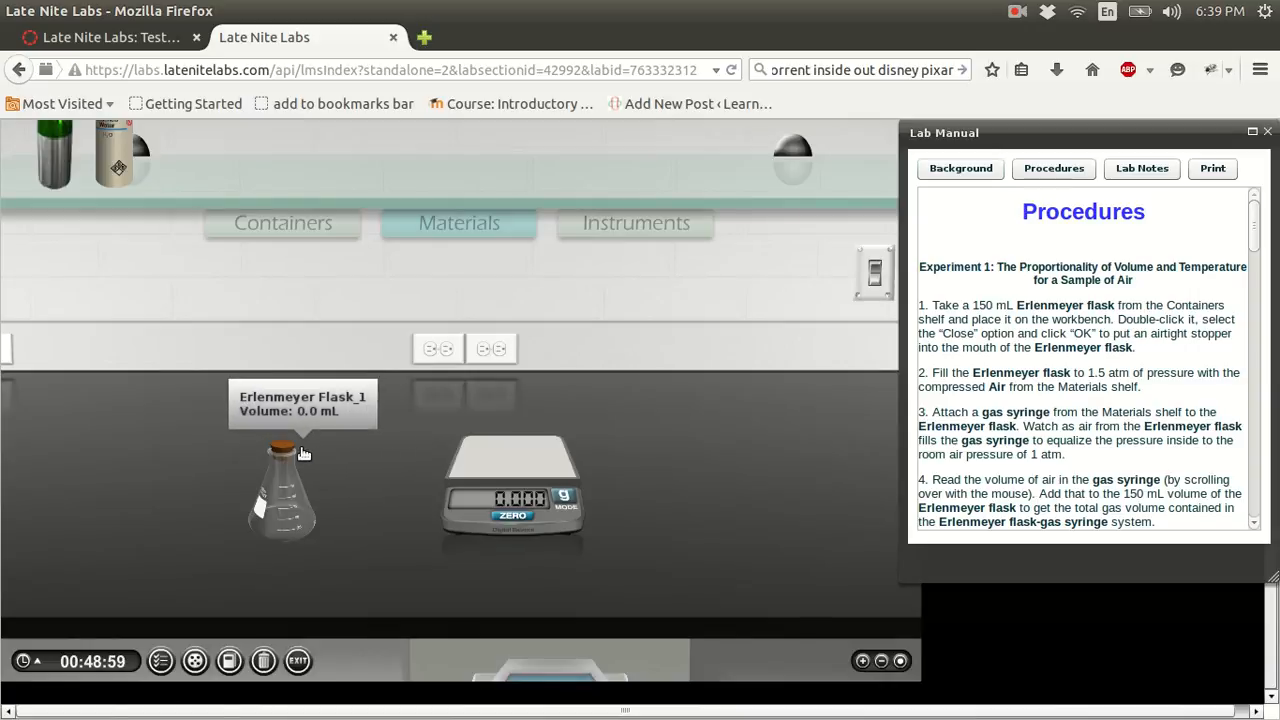
pyautogui.moveTo(290, 485)
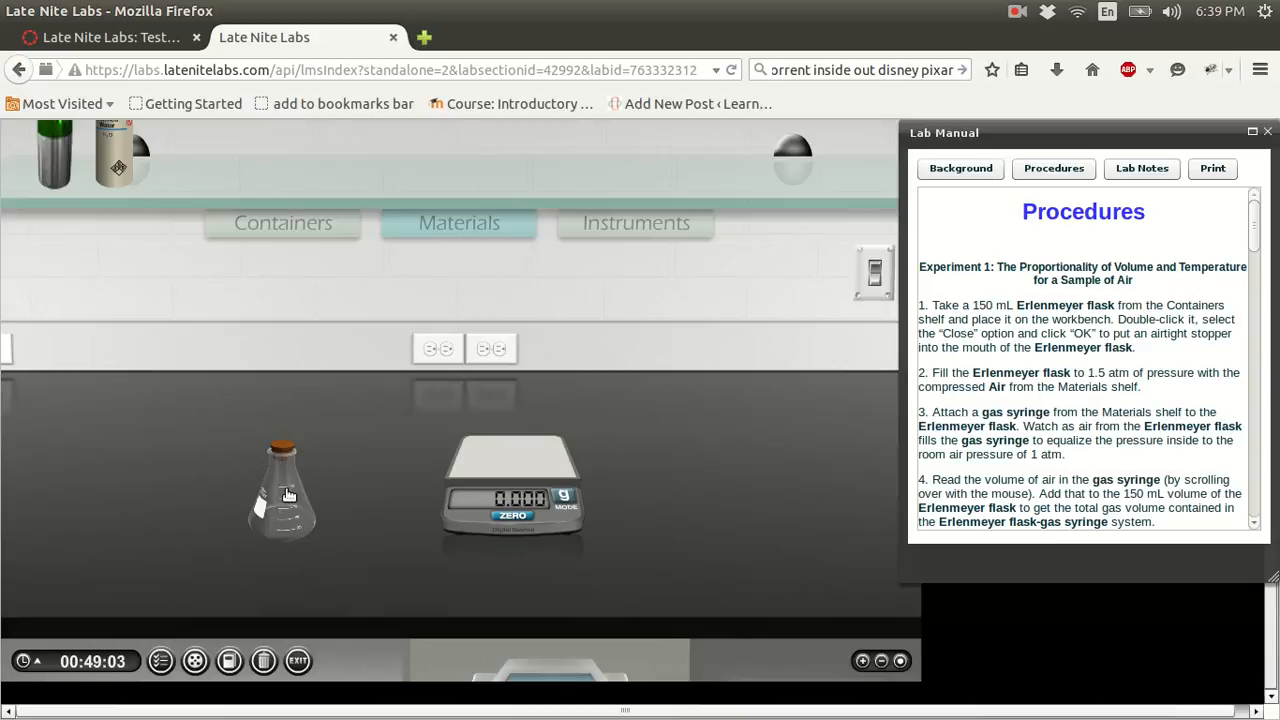
pyautogui.moveTo(290, 500)
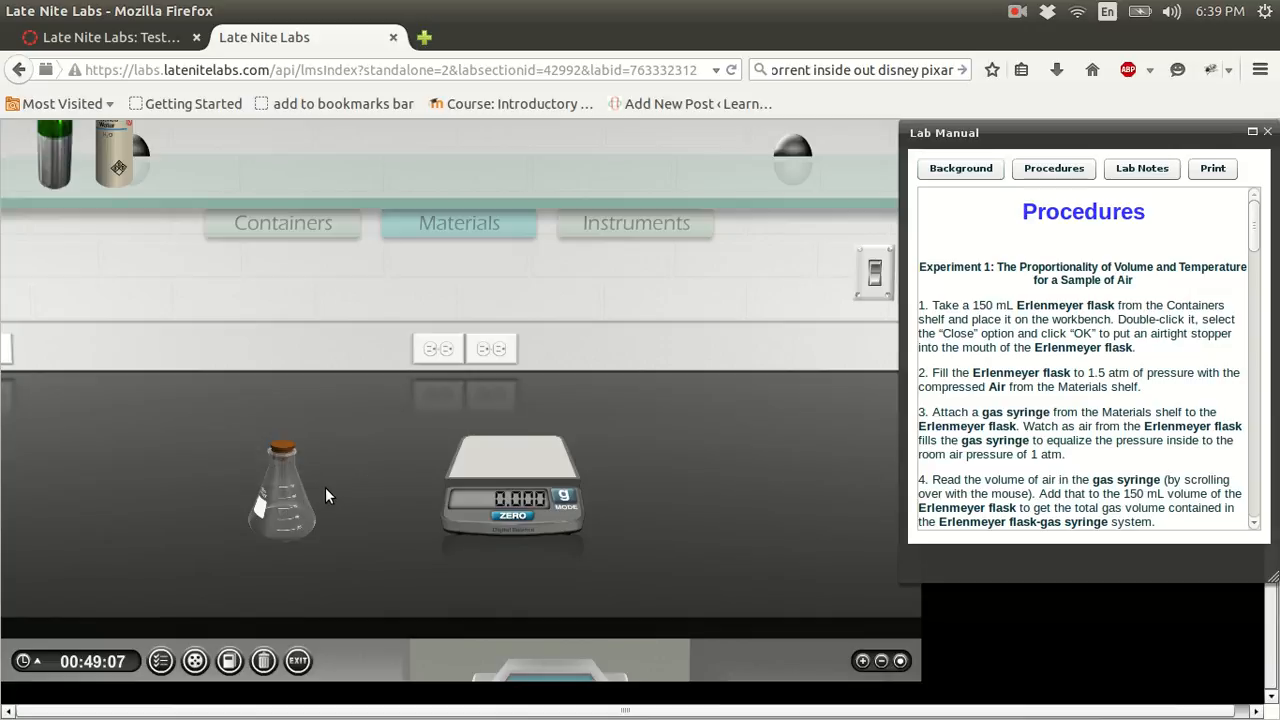
pyautogui.moveTo(307, 505)
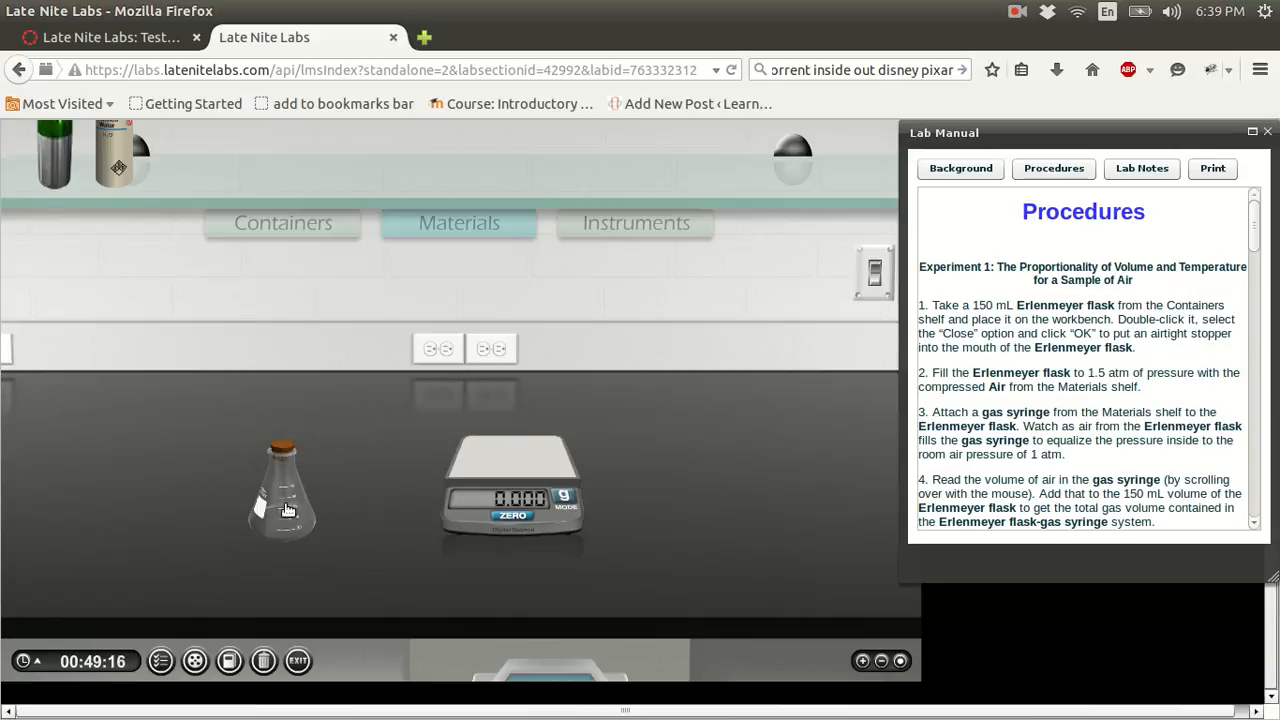
pyautogui.moveTo(300, 489)
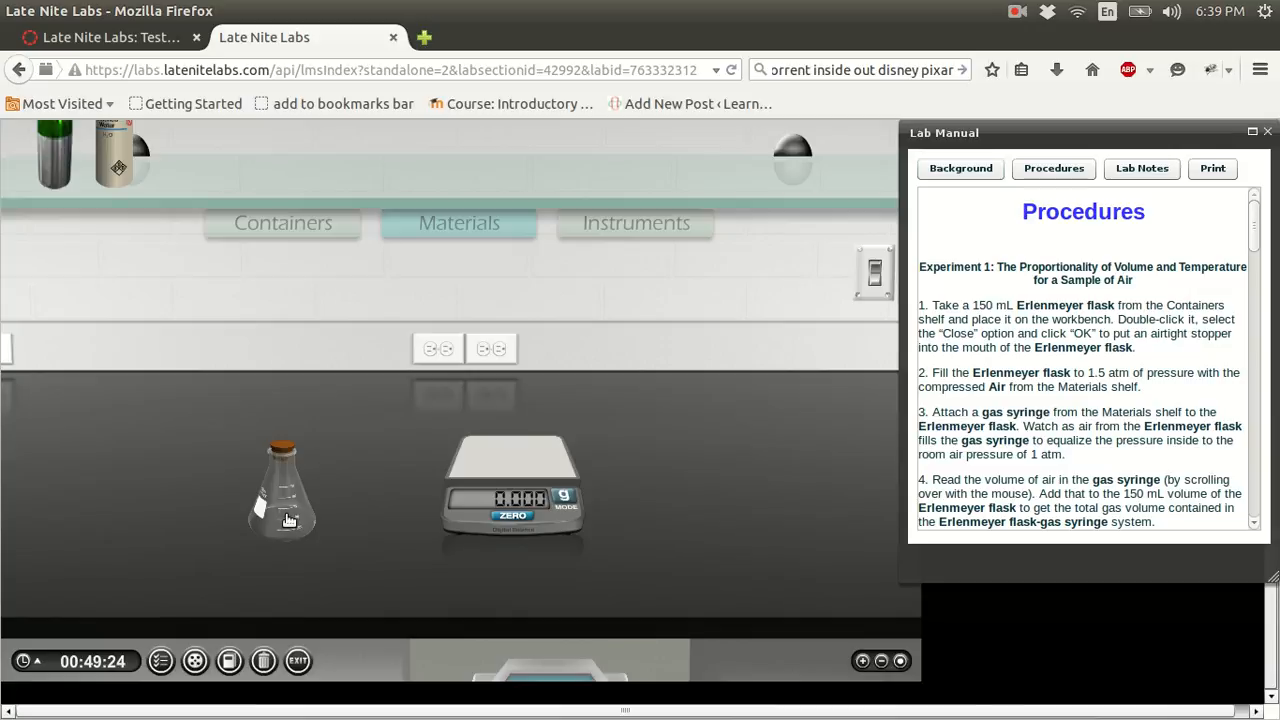
pyautogui.moveTo(343, 483)
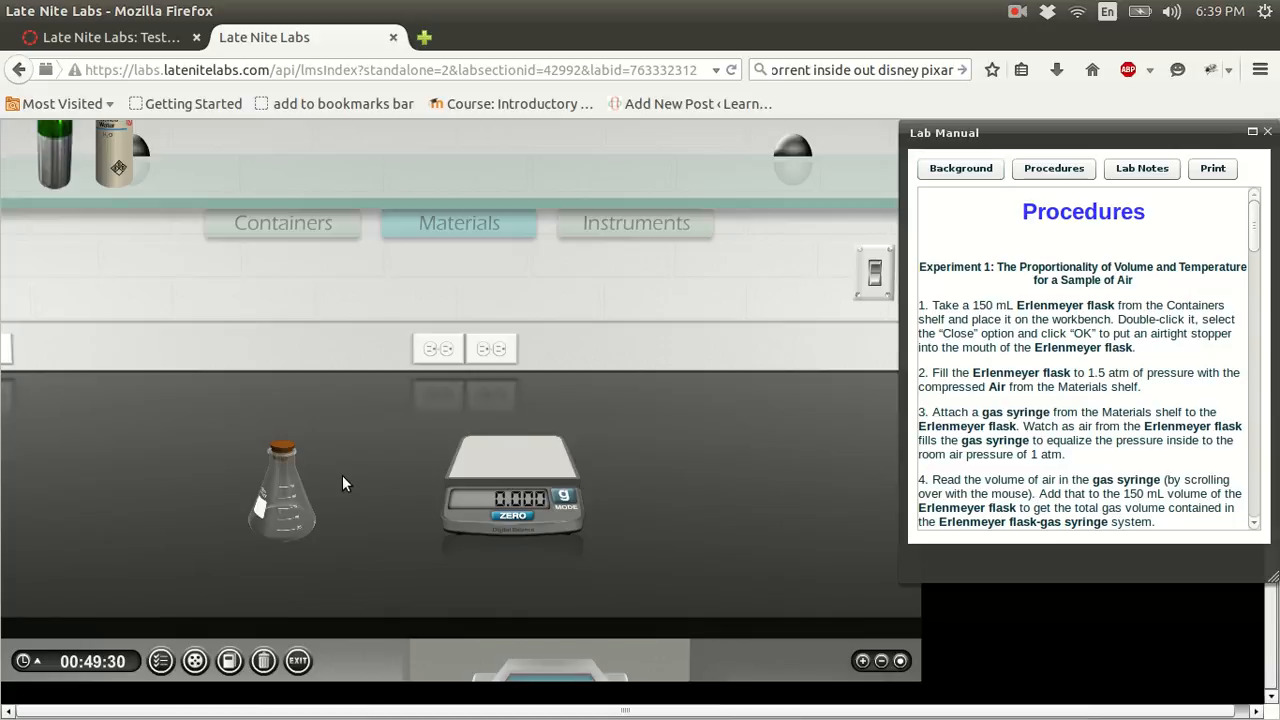
pyautogui.moveTo(300, 485)
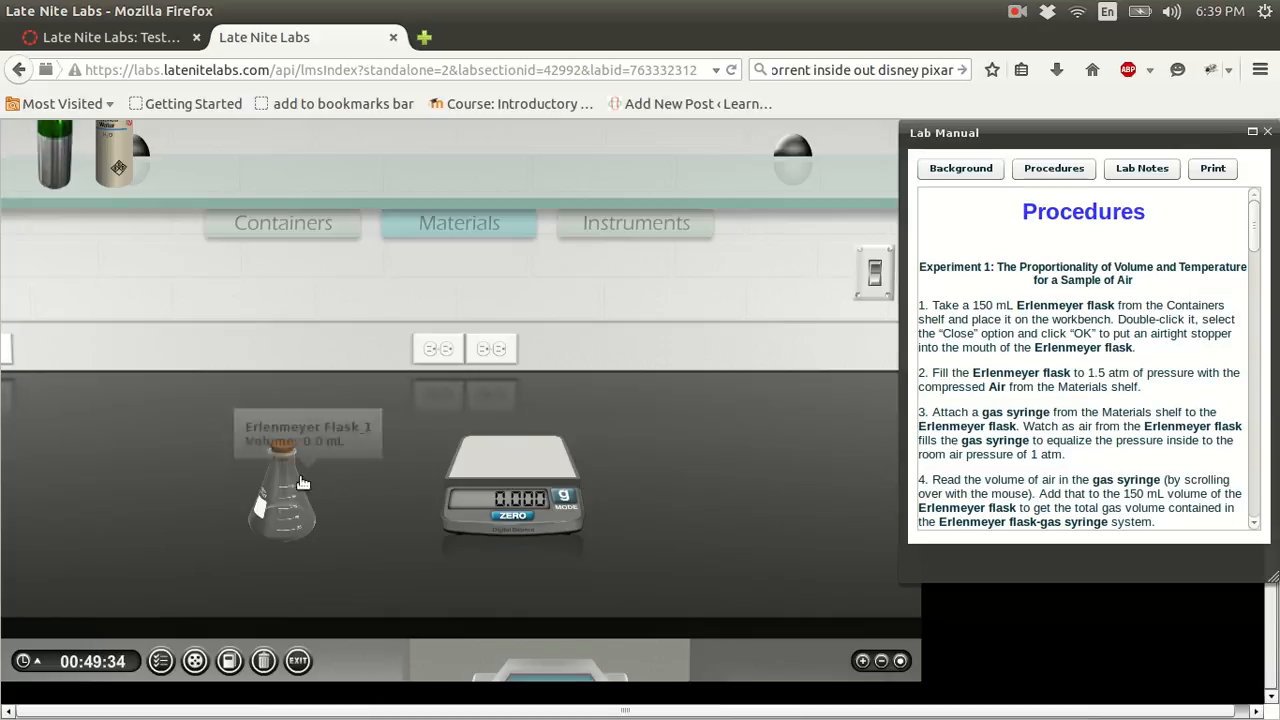
pyautogui.moveTo(266, 494)
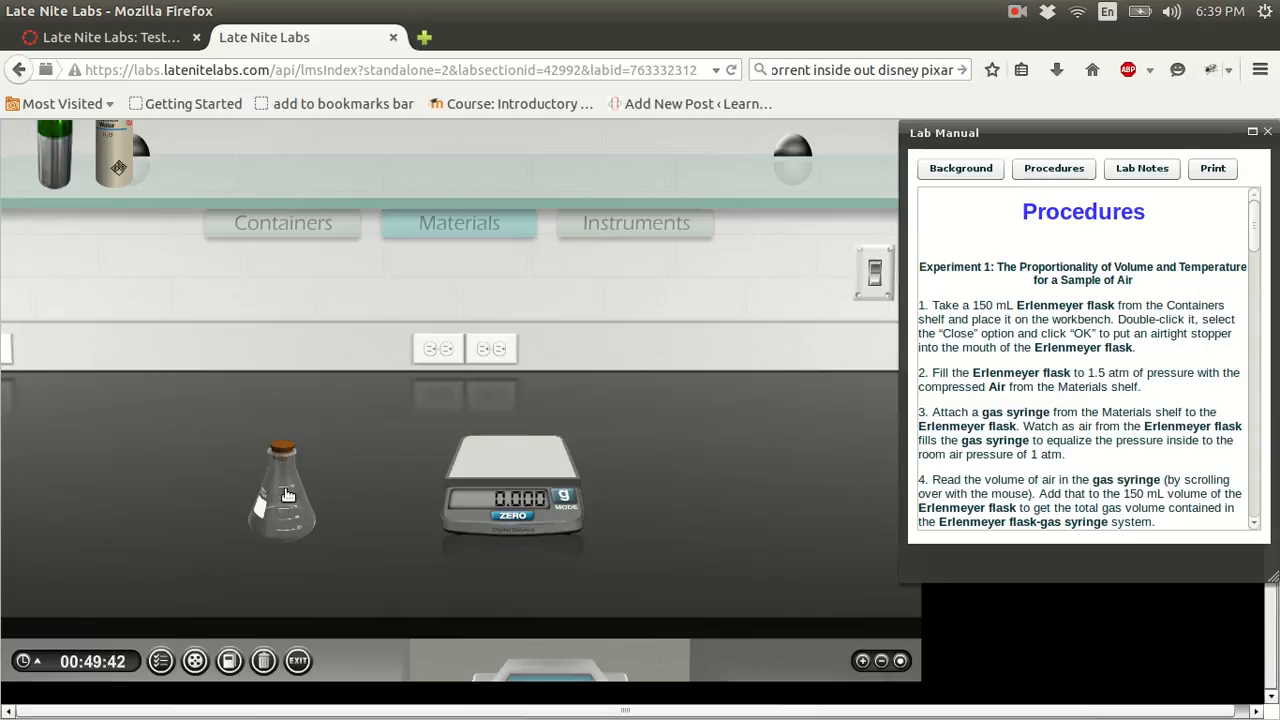
pyautogui.moveTo(290, 475)
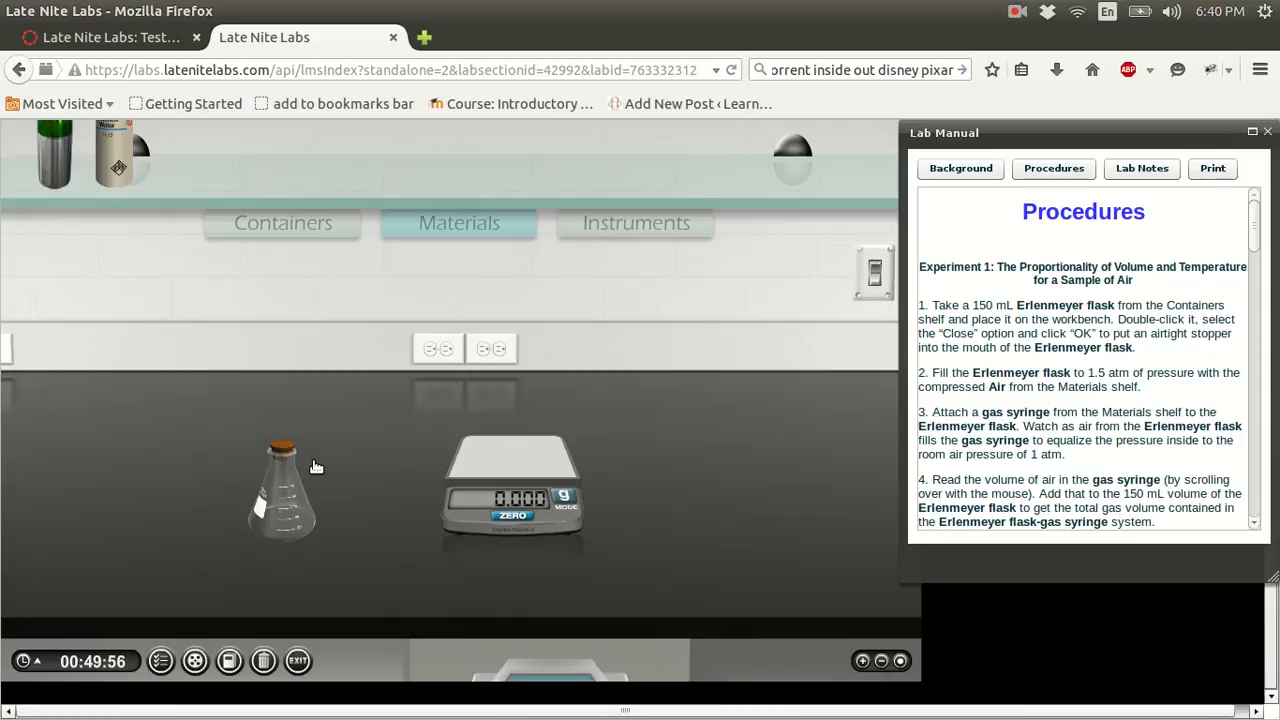
pyautogui.moveTo(283, 476)
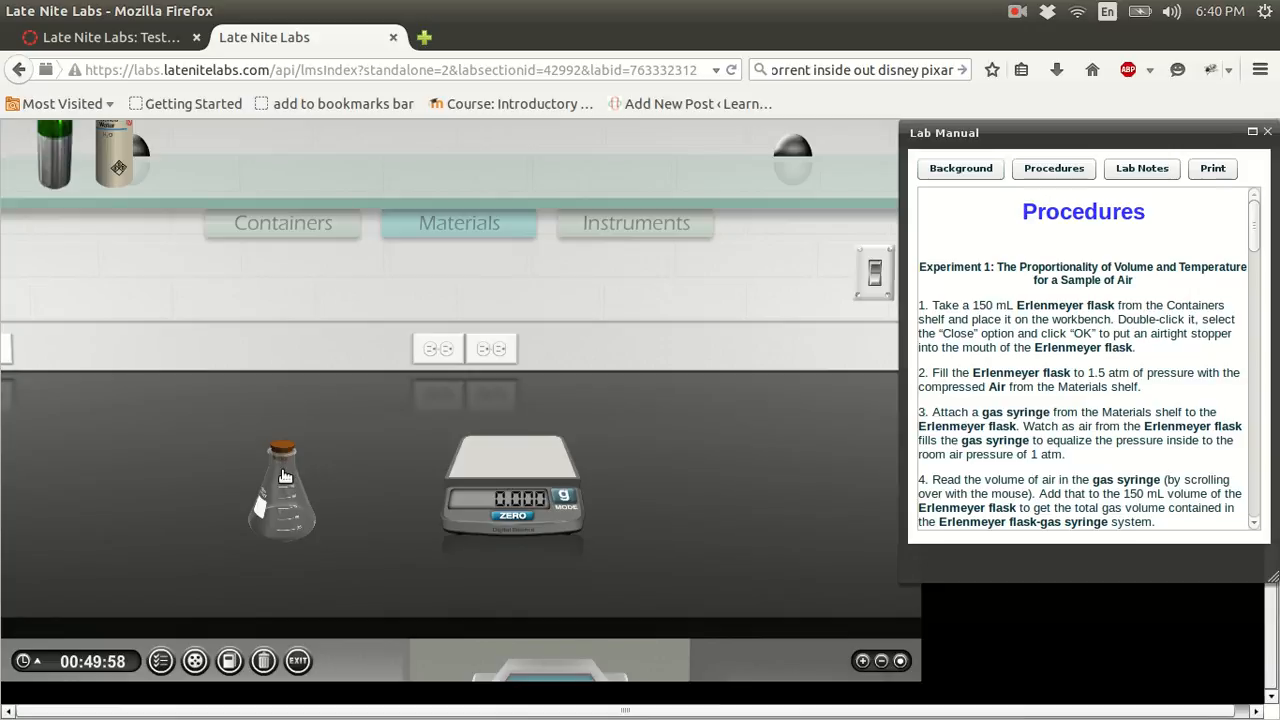
pyautogui.moveTo(285, 485)
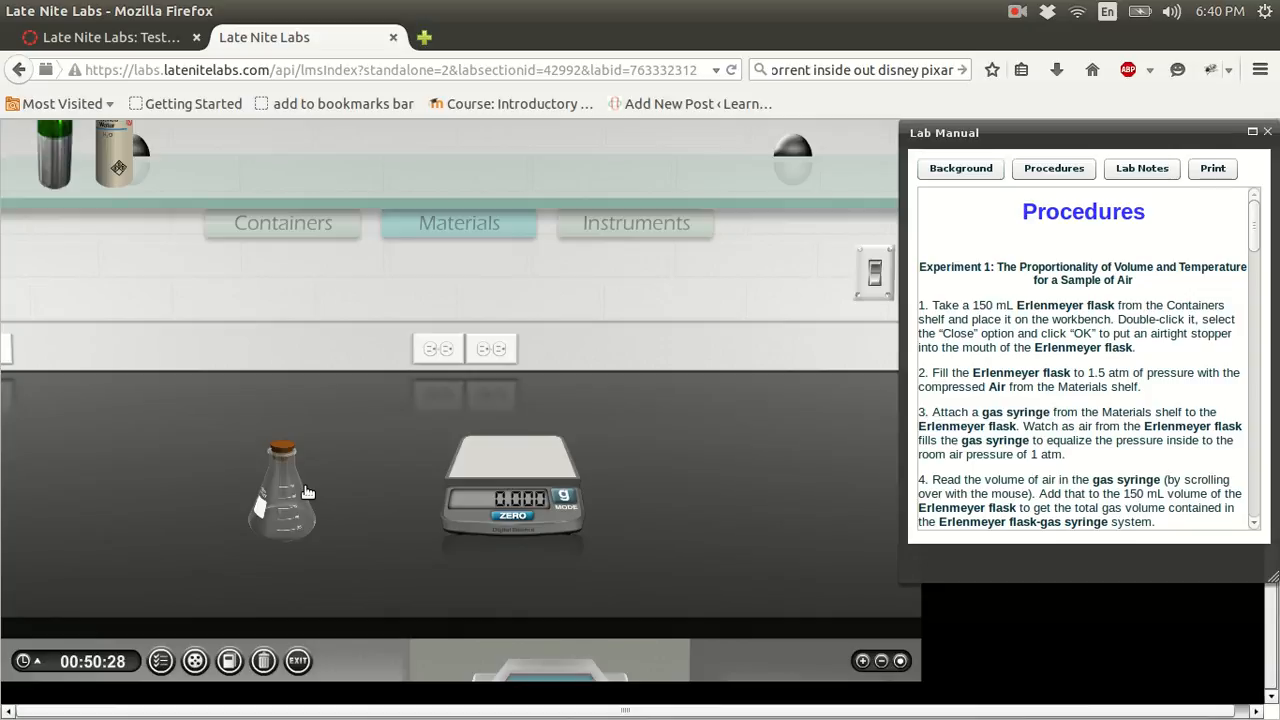
pyautogui.moveTo(345, 498)
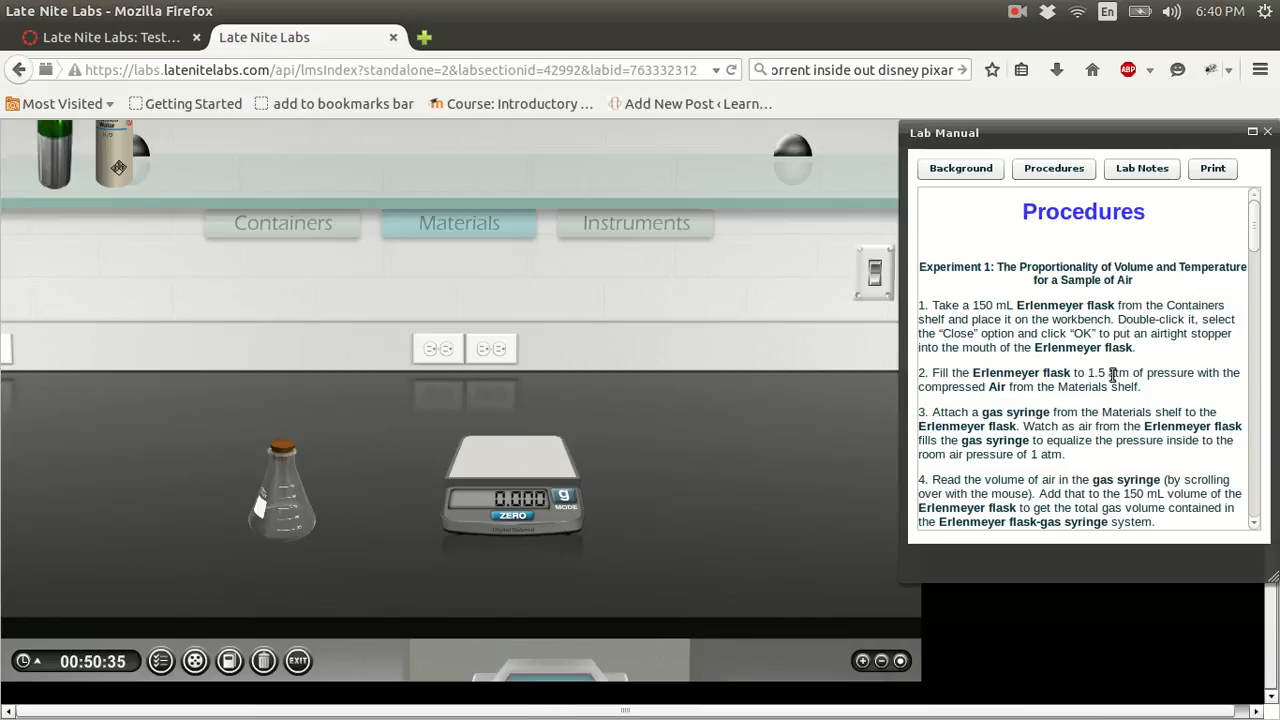
pyautogui.moveTo(1050, 363)
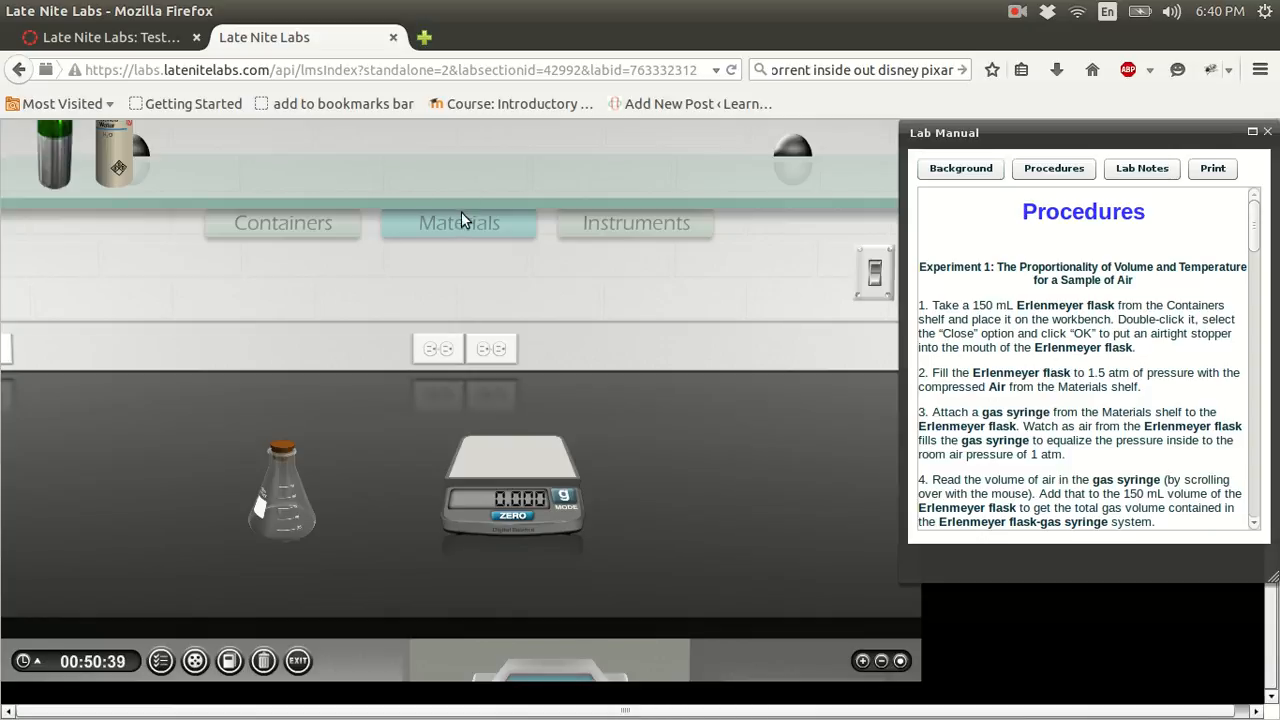
# - Take Gas Syringe_2 from the Instruments shelf onto the workbench
pyautogui.click(635, 222)
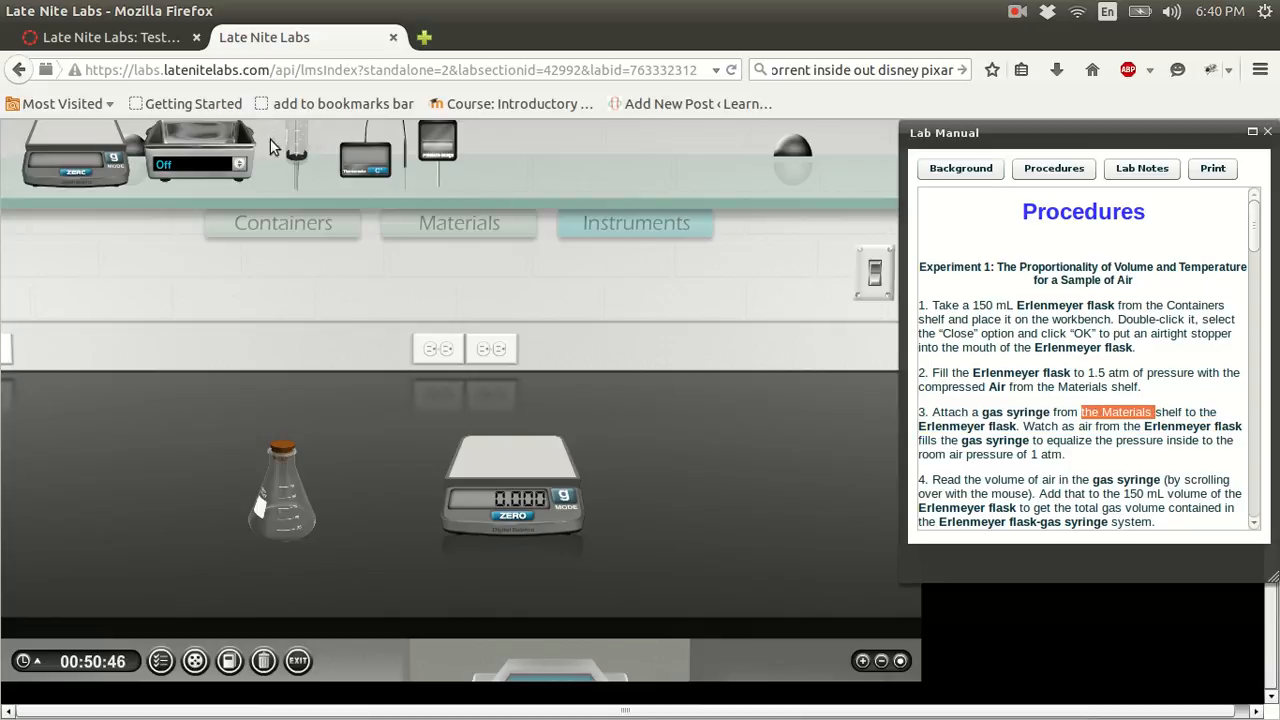
pyautogui.moveTo(290, 150)
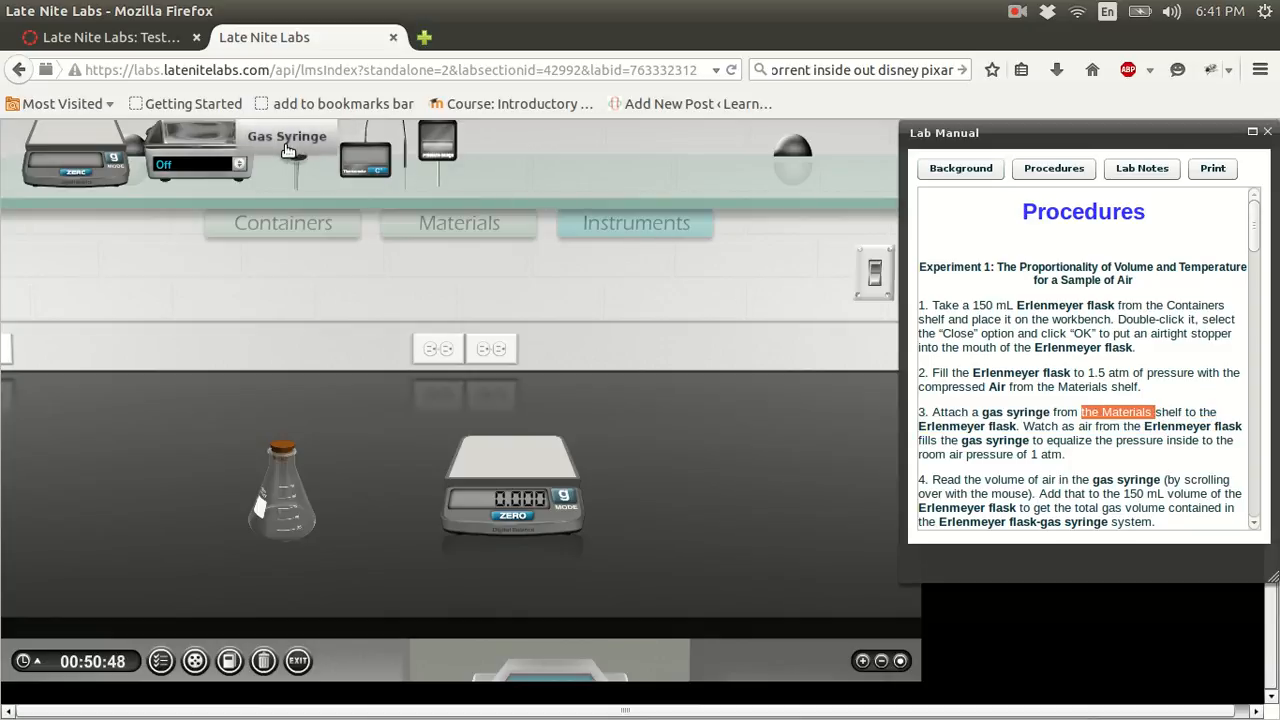
pyautogui.moveTo(290, 150); pyautogui.dragTo(202, 290)
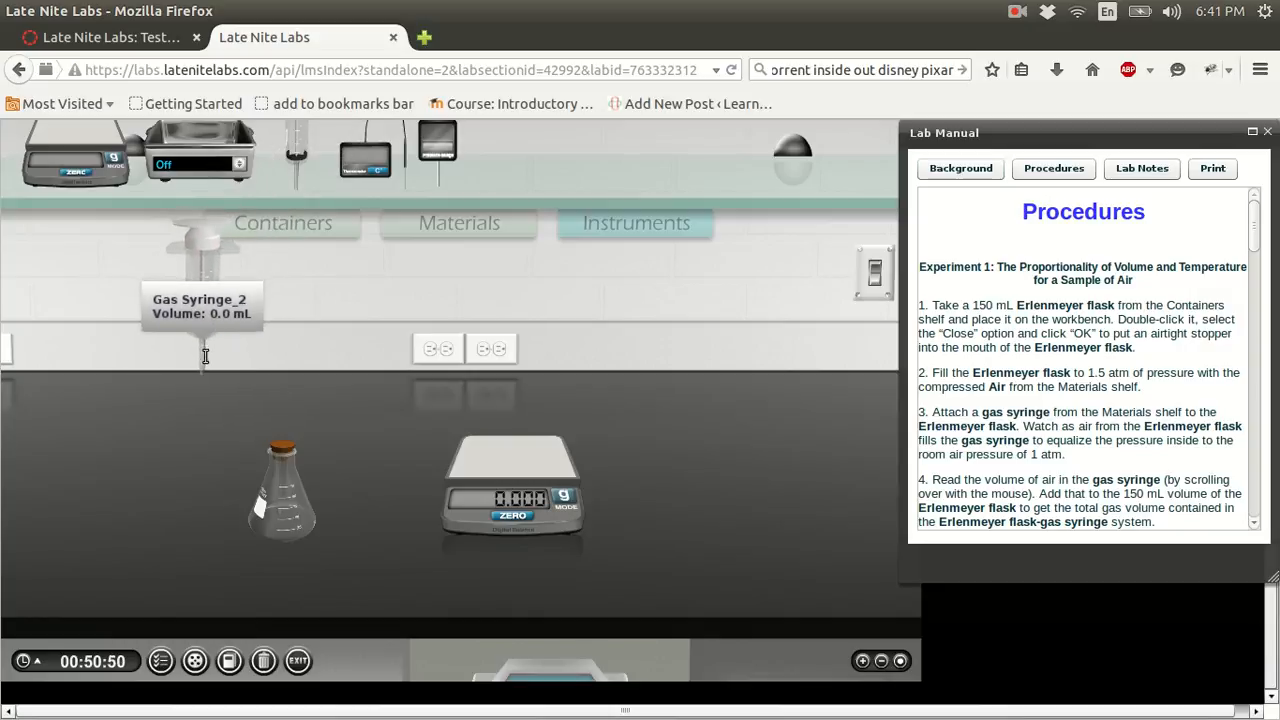
pyautogui.moveTo(360, 420)
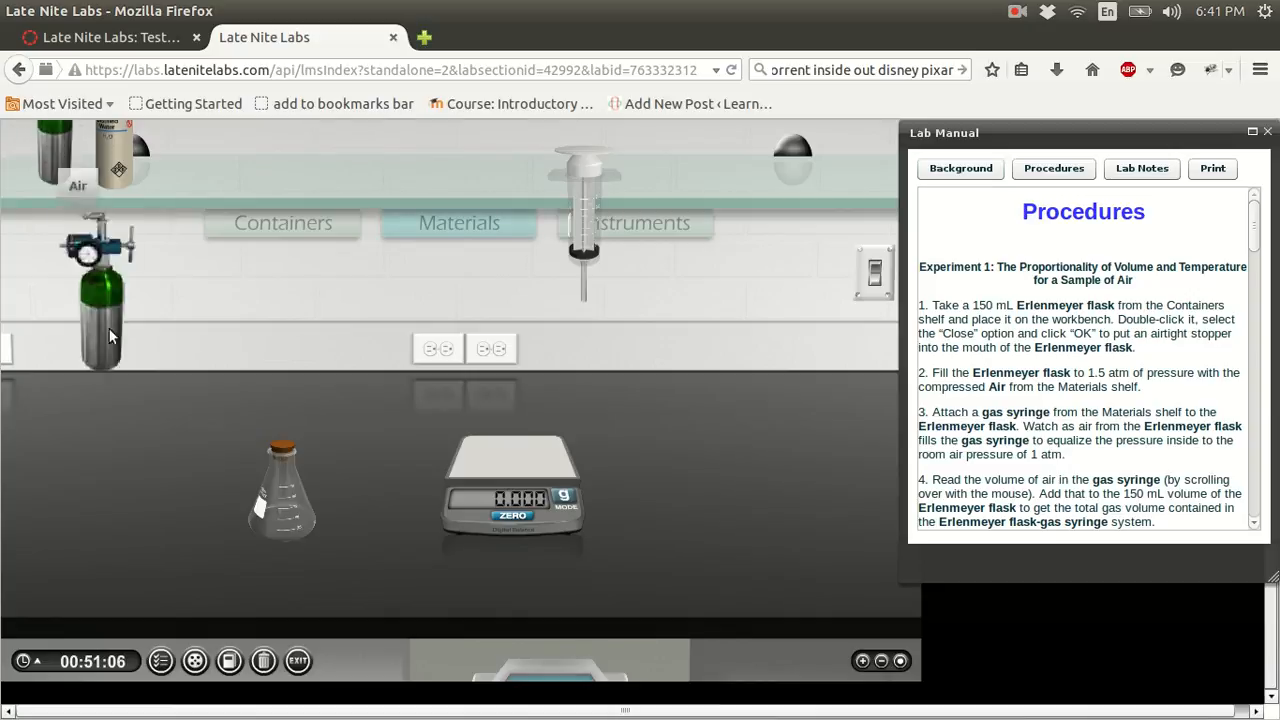
# - Attach a pressure gauge to the stoppered Erlenmeyer flask
pyautogui.doubleClick(283, 490)
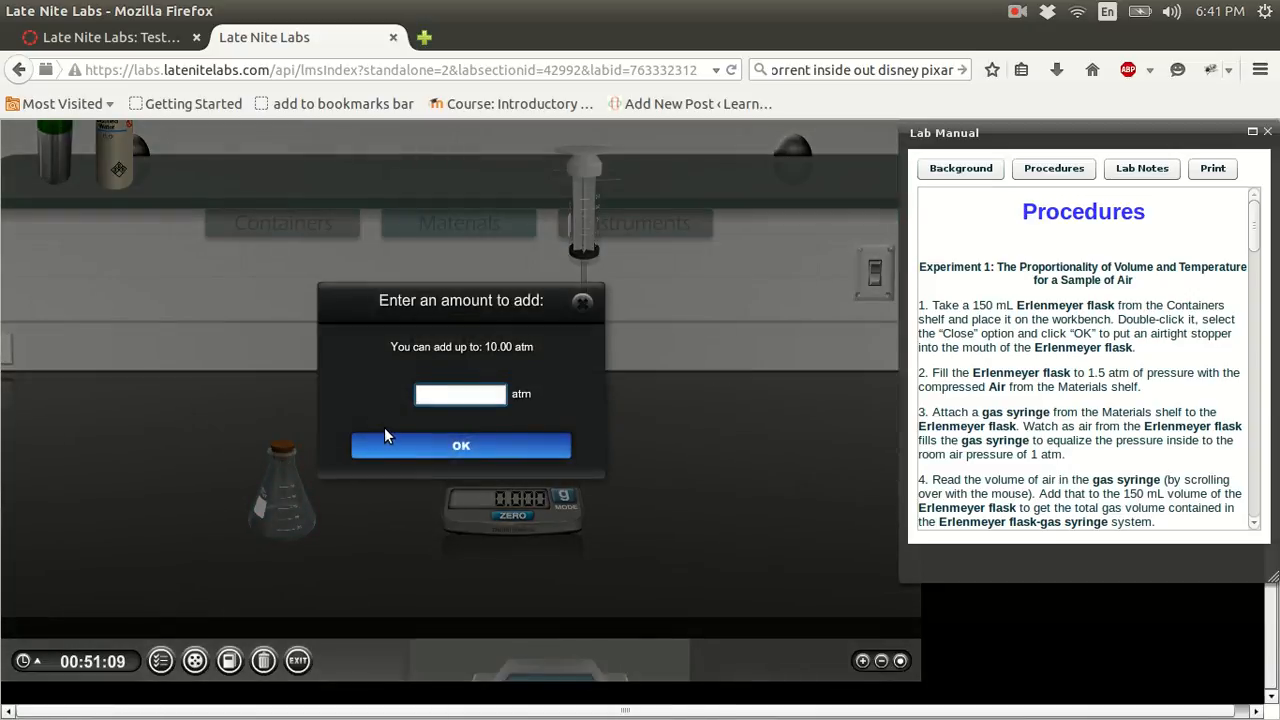
pyautogui.click(460, 445)
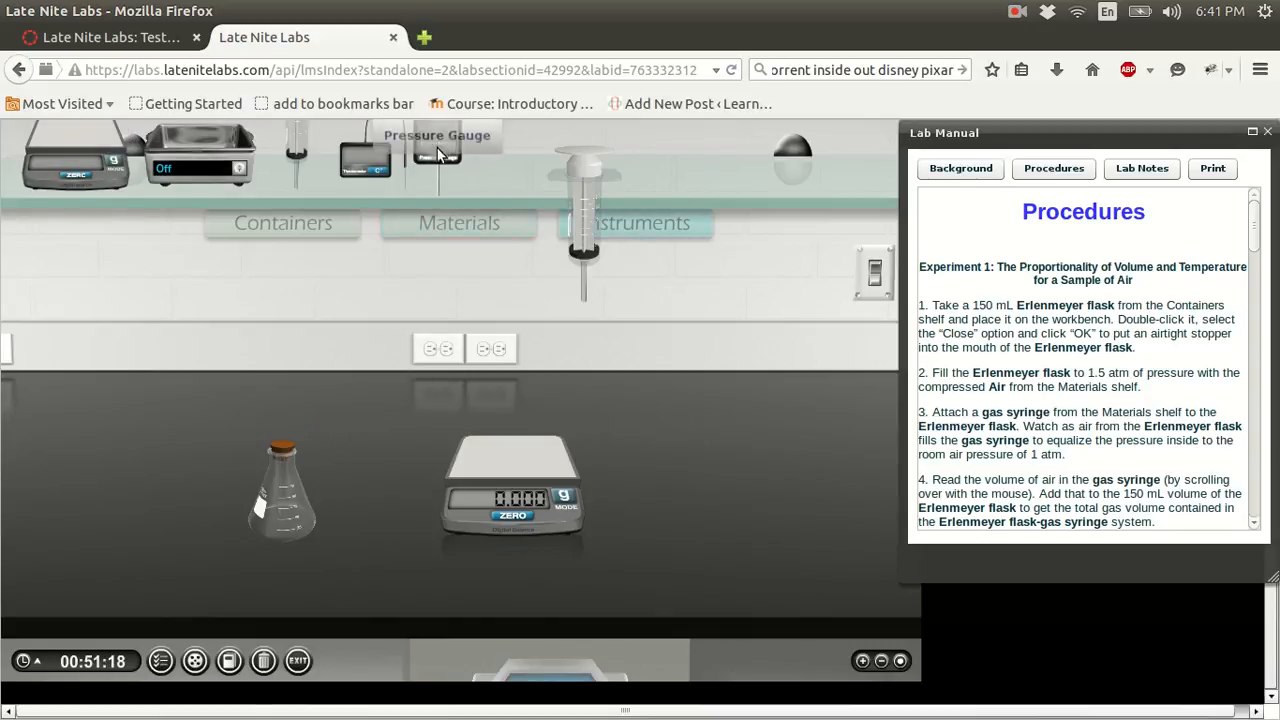
pyautogui.moveTo(437, 150); pyautogui.dragTo(283, 410)
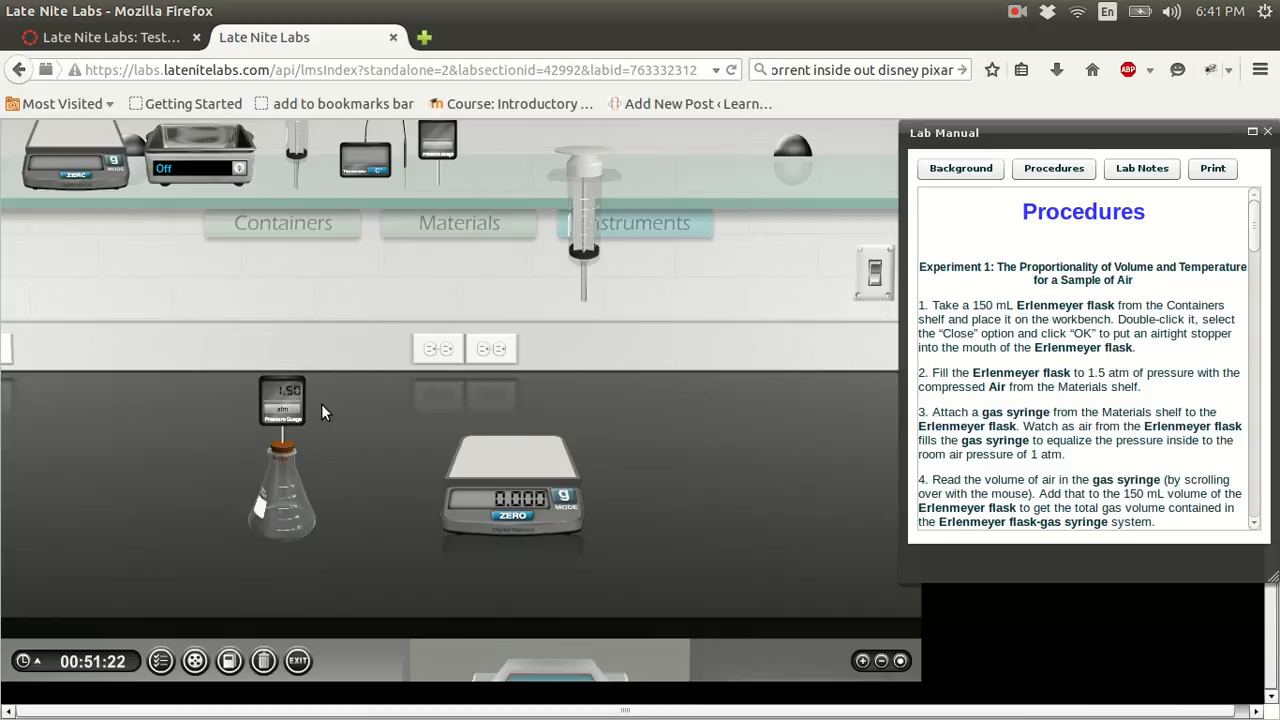
pyautogui.moveTo(338, 232)
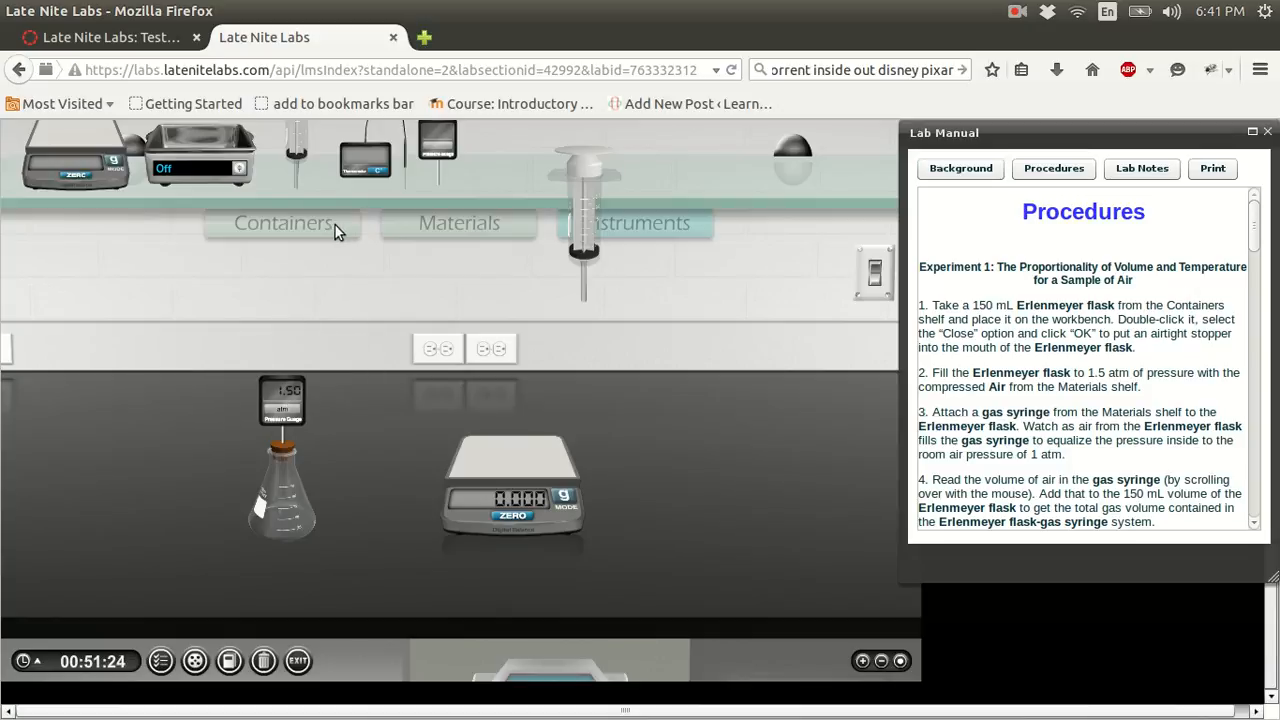
pyautogui.moveTo(1100, 390)
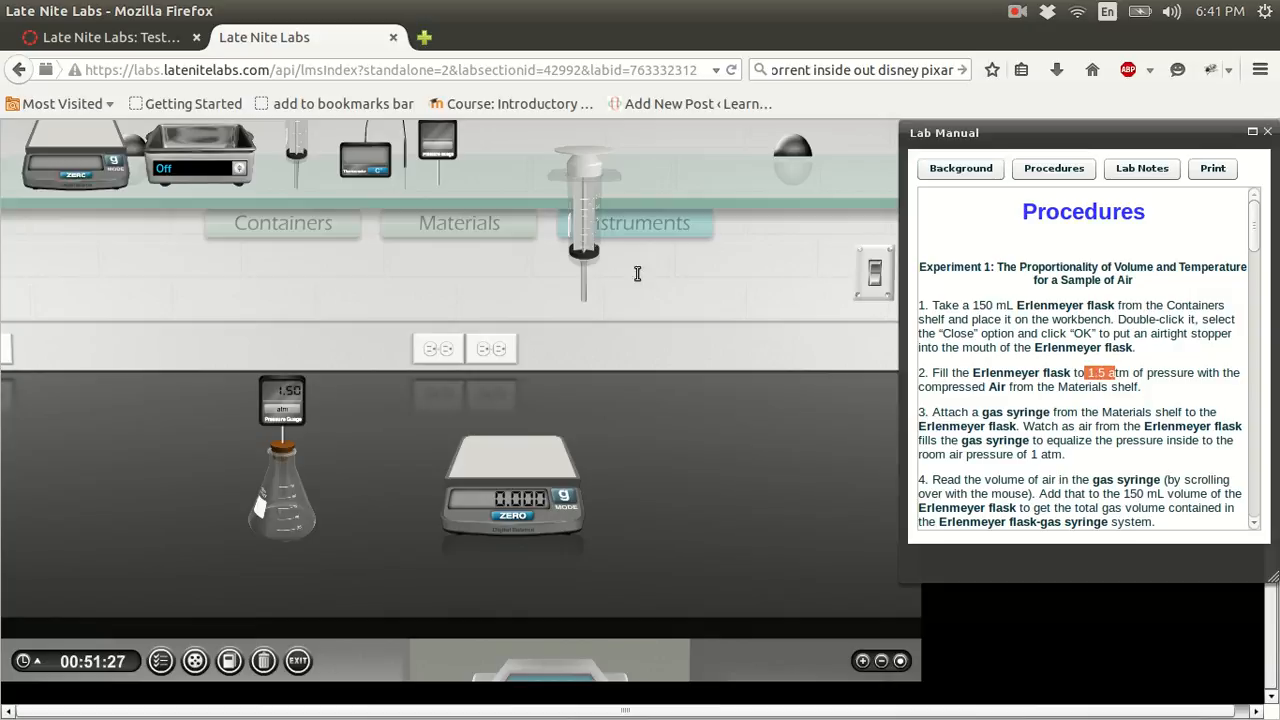
# - Add 1.6 atm of air to the flask so the gauge reads 1.63 atm
pyautogui.click(459, 223)
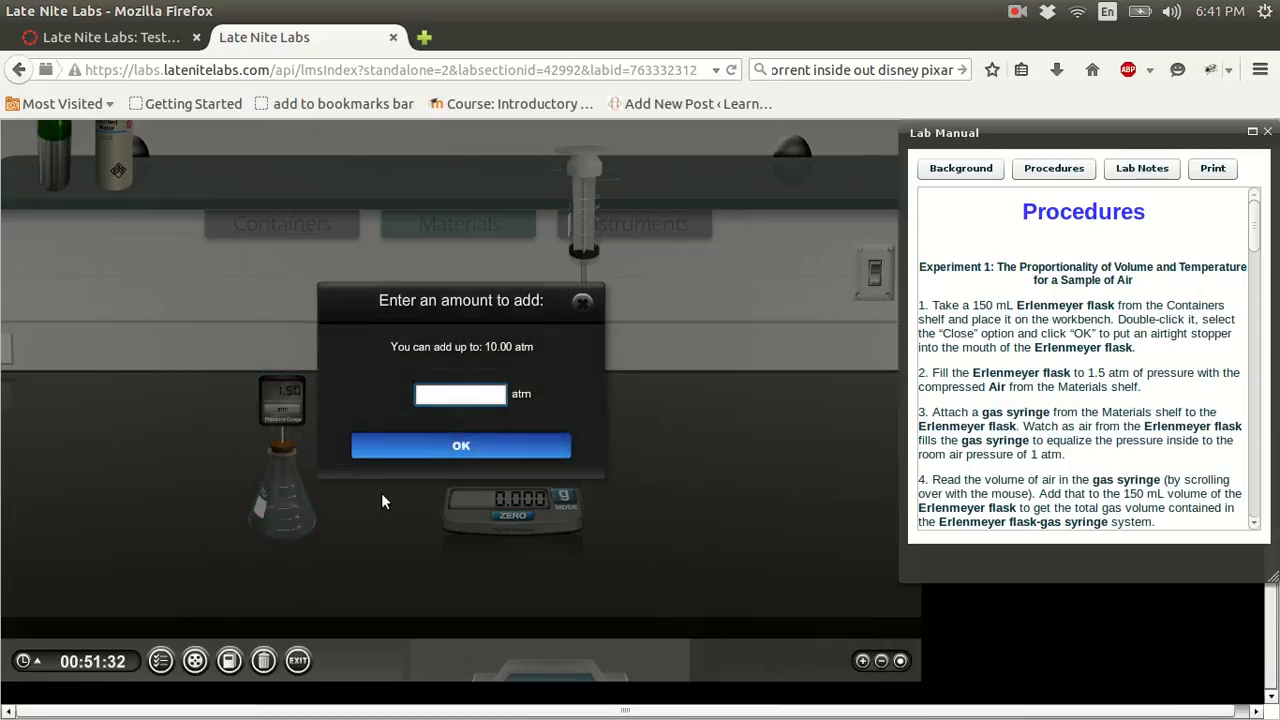
pyautogui.write('1')
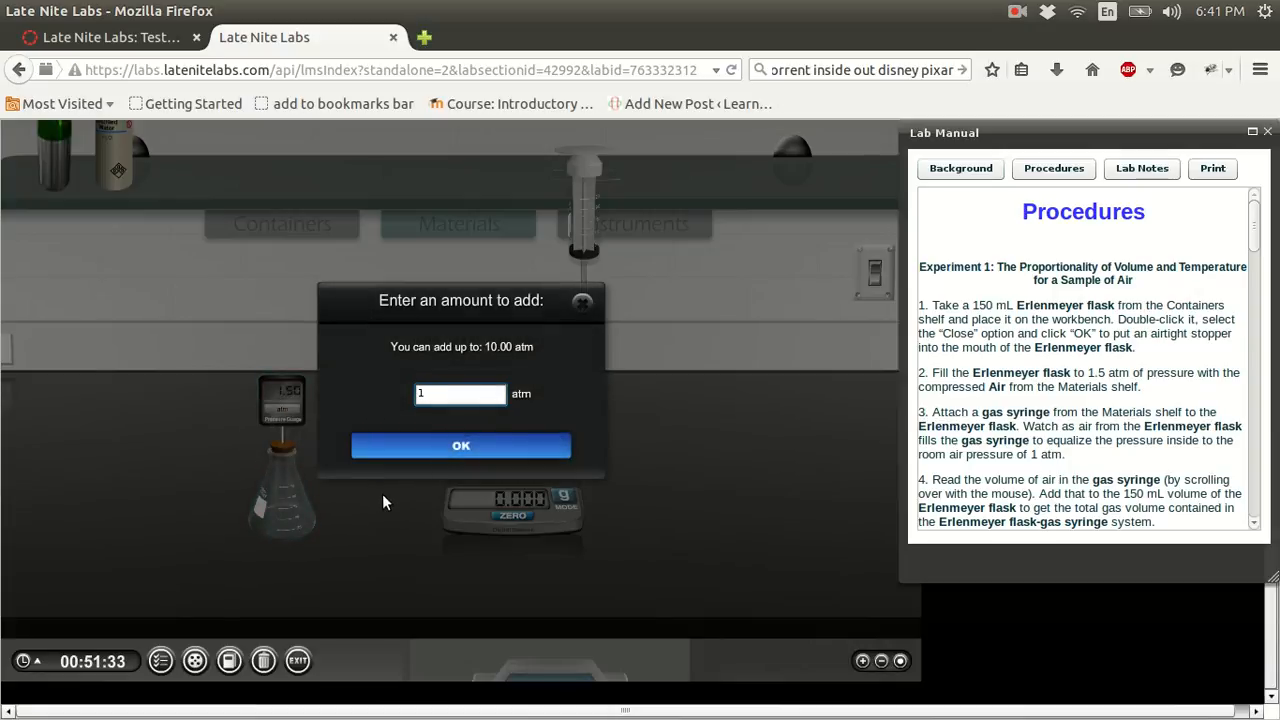
pyautogui.write('6')
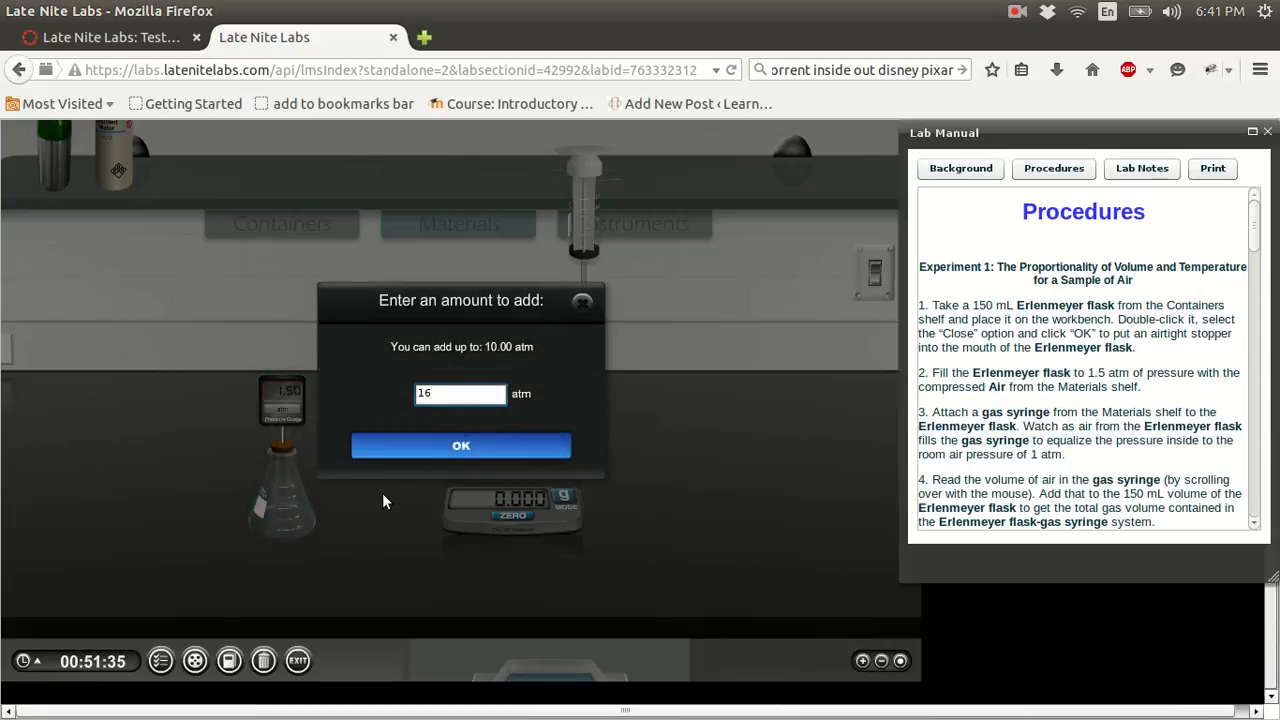
pyautogui.click(460, 445)
pyautogui.write('1')
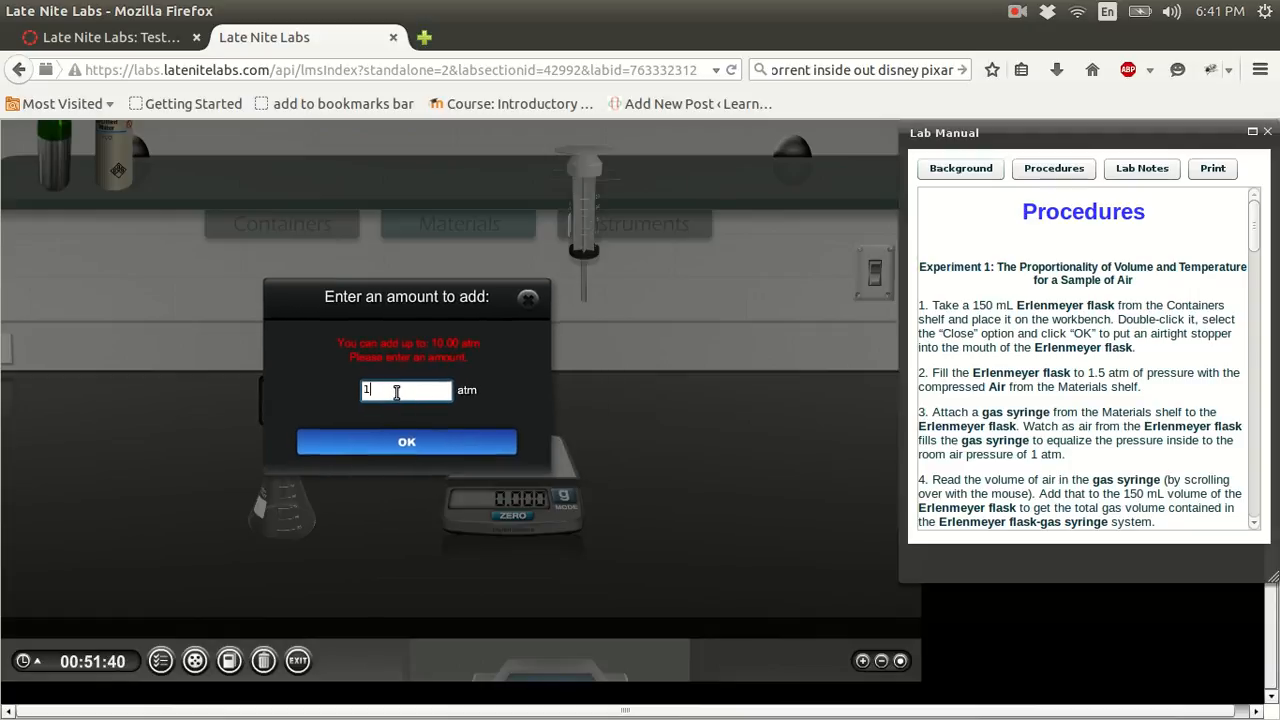
pyautogui.write('.6')
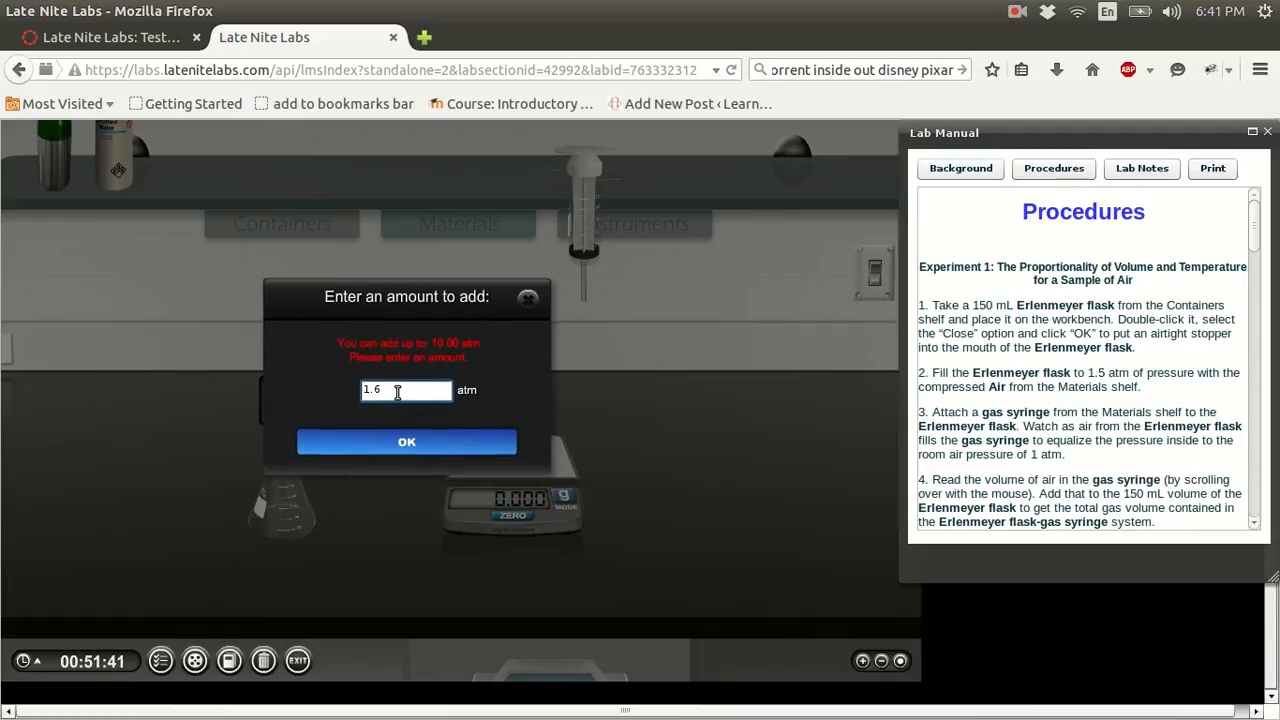
pyautogui.click(406, 442)
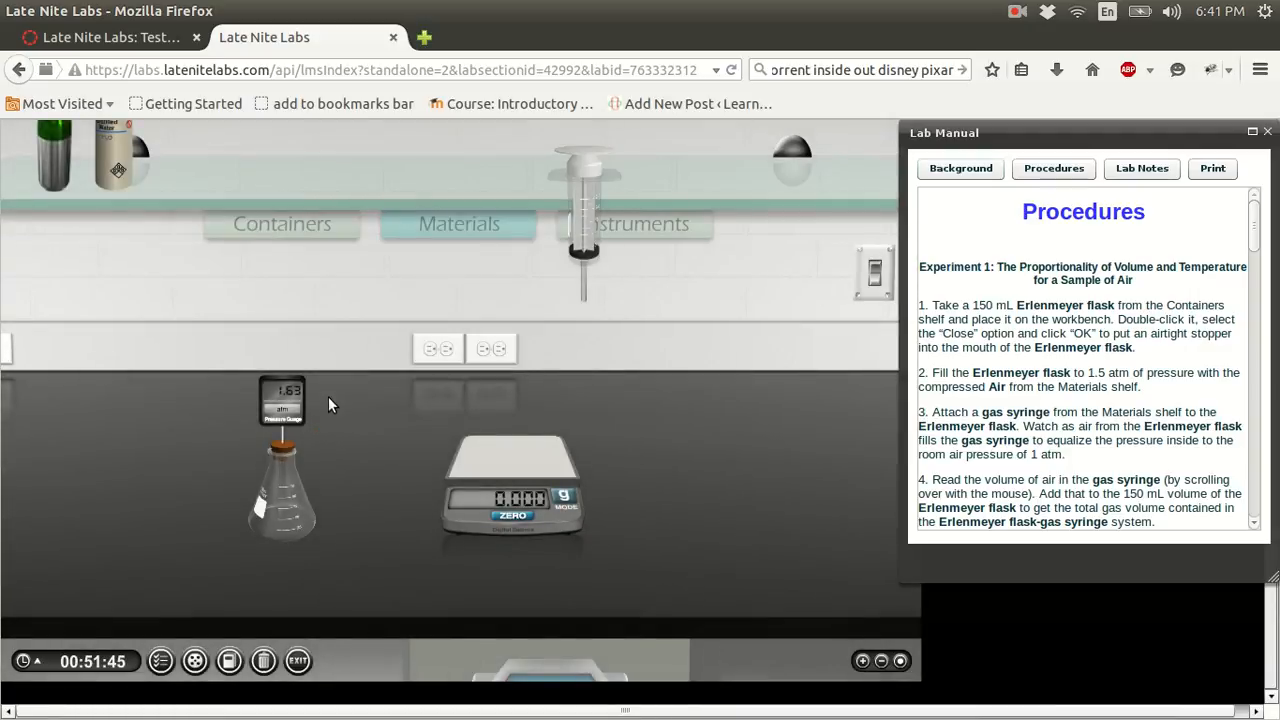
pyautogui.moveTo(168, 247)
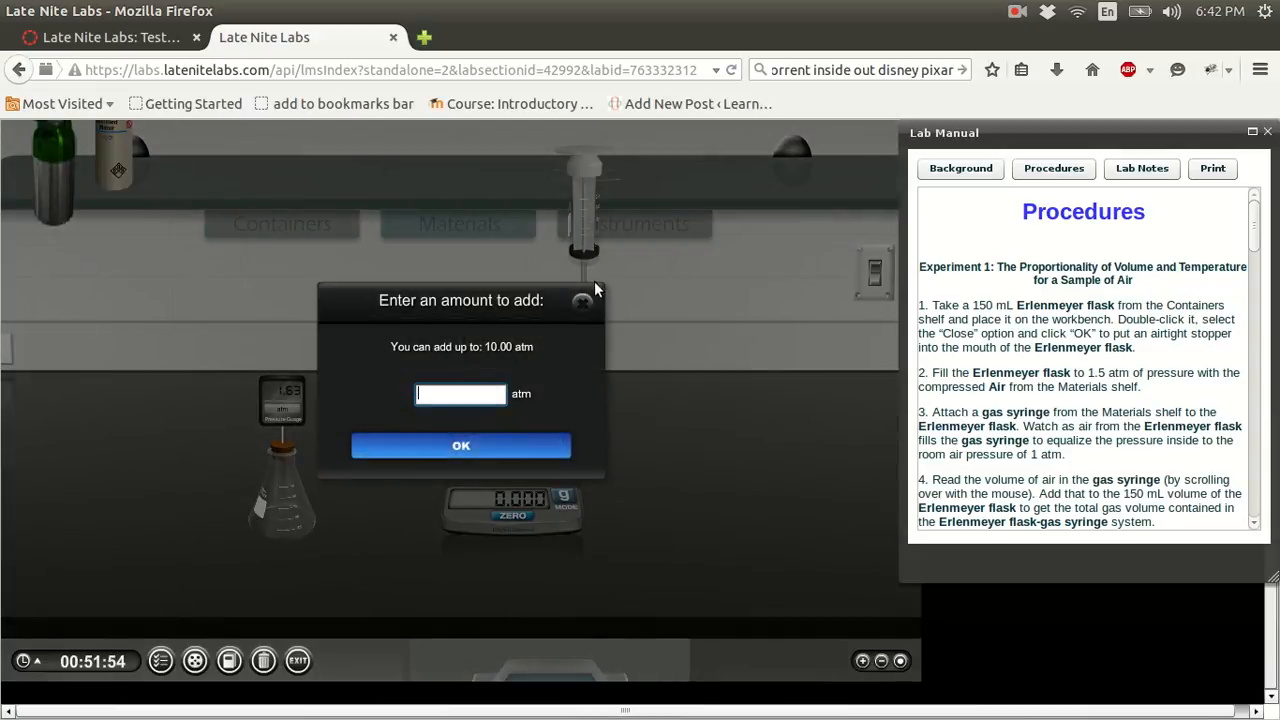
# - Close the second add-air prompt without adding air, keeping the flask at 1.63 atm
pyautogui.click(461, 445)
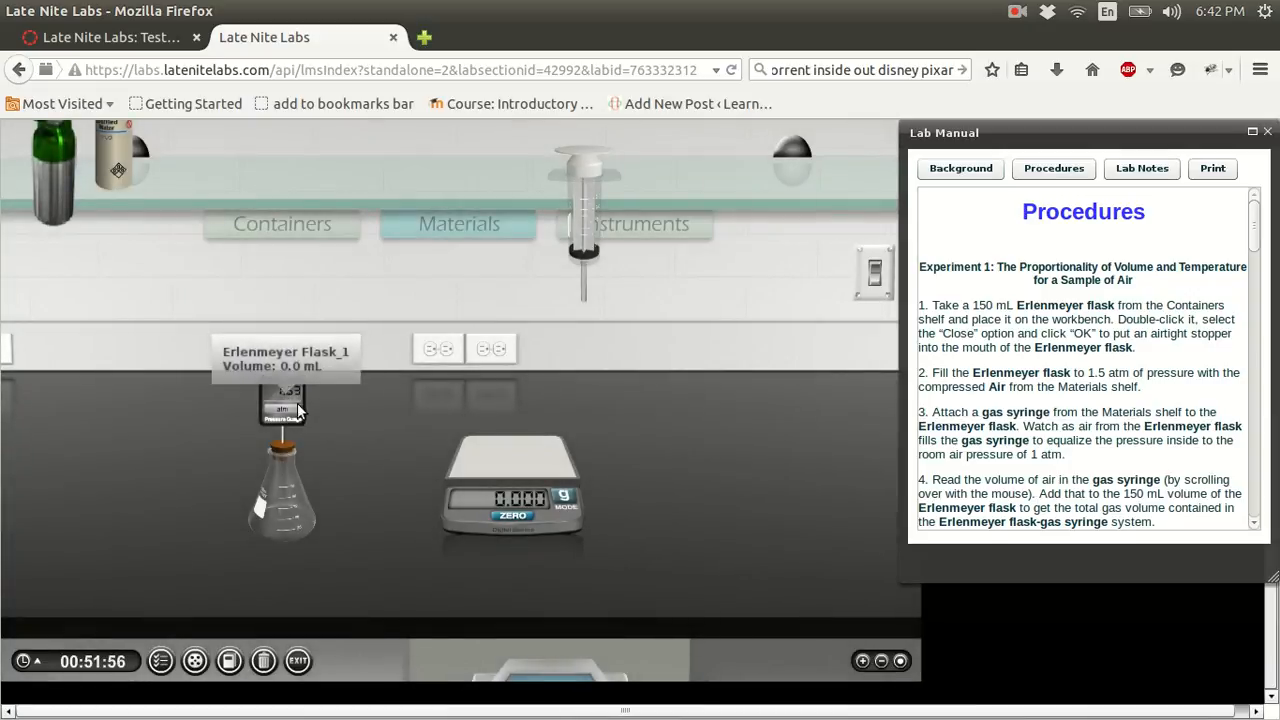
pyautogui.moveTo(350, 387)
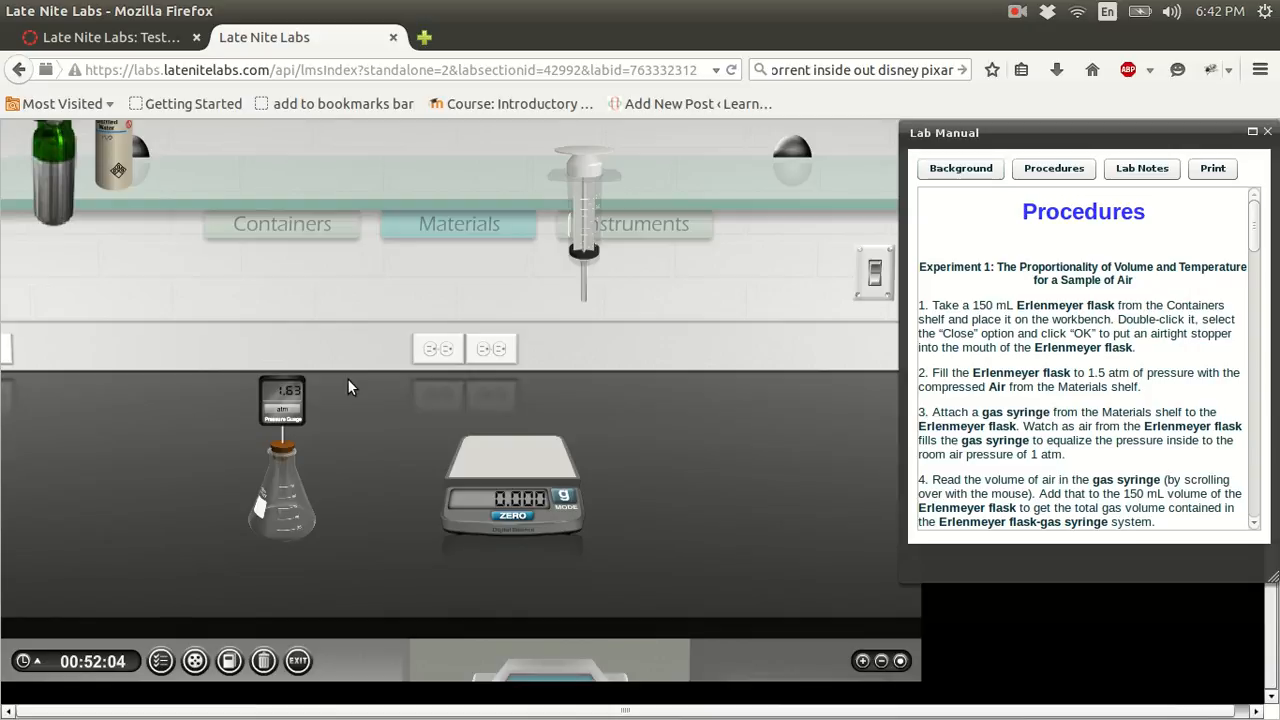
pyautogui.moveTo(580, 200)
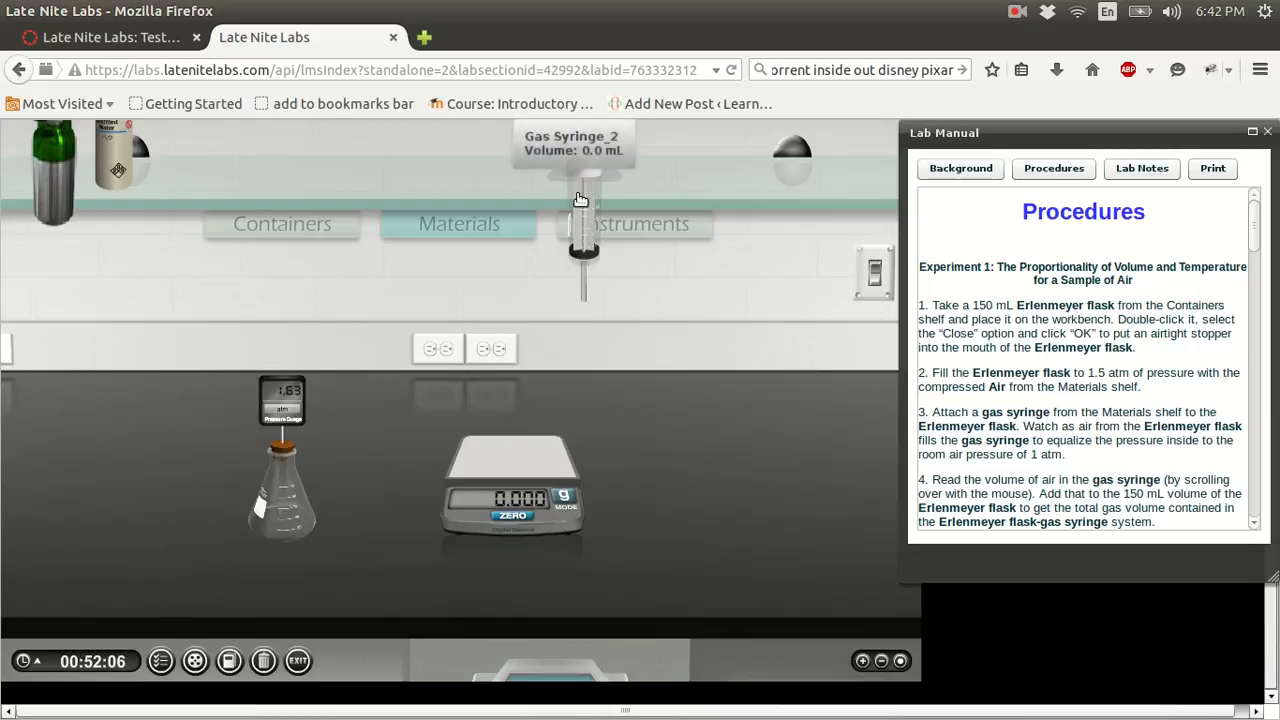
pyautogui.moveTo(658, 240)
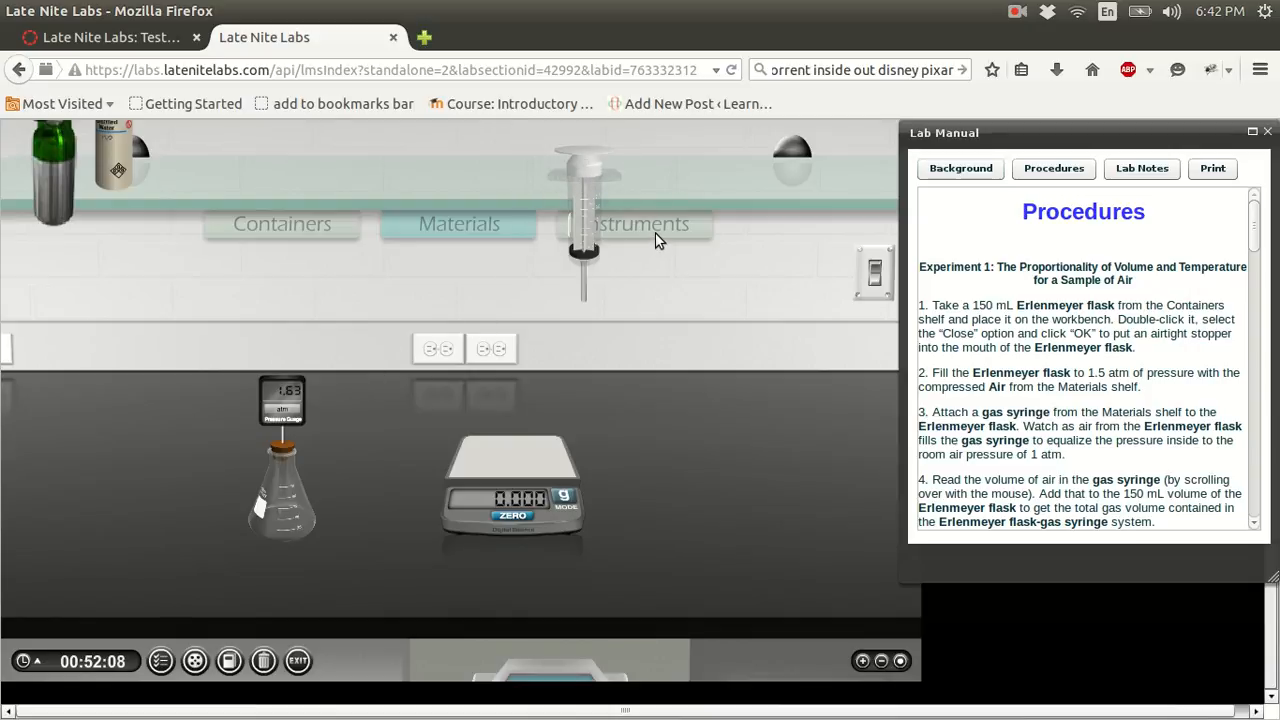
# - Set Gas Syringe_2 on the bench and attach it to the stoppered 1.63 atm flask
pyautogui.click(641, 224)
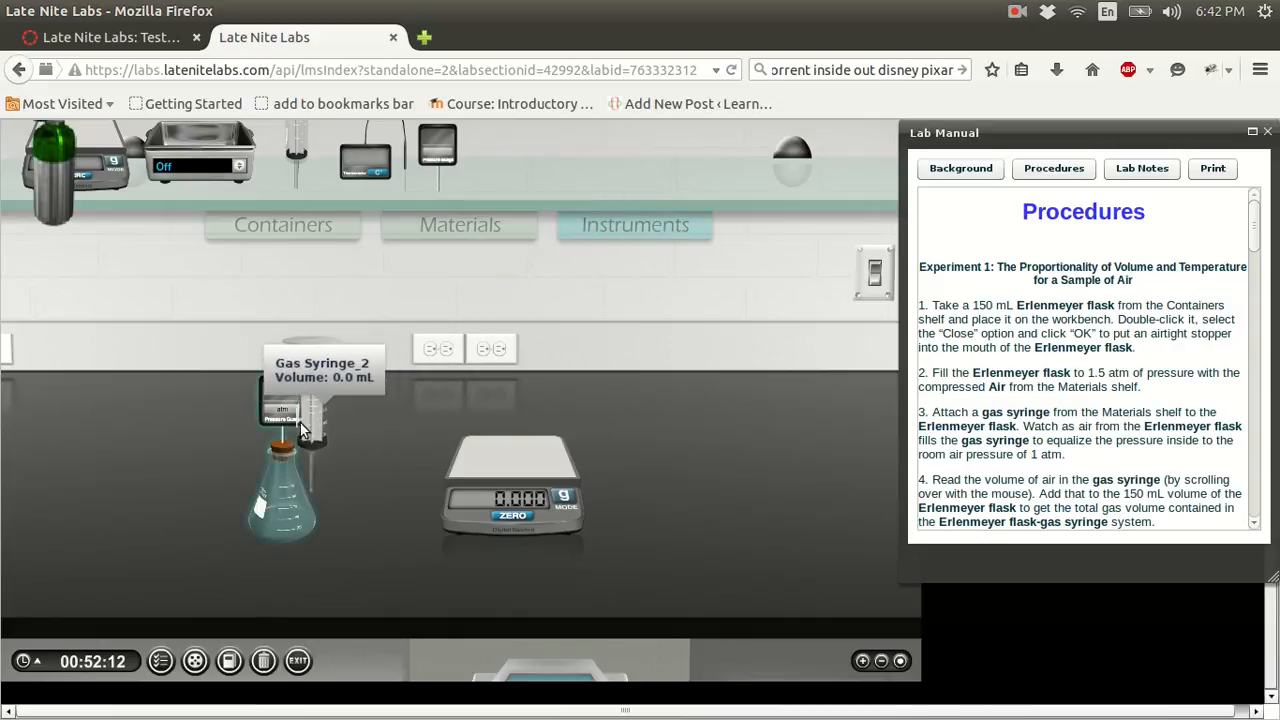
pyautogui.moveTo(305, 430); pyautogui.dragTo(150, 450)
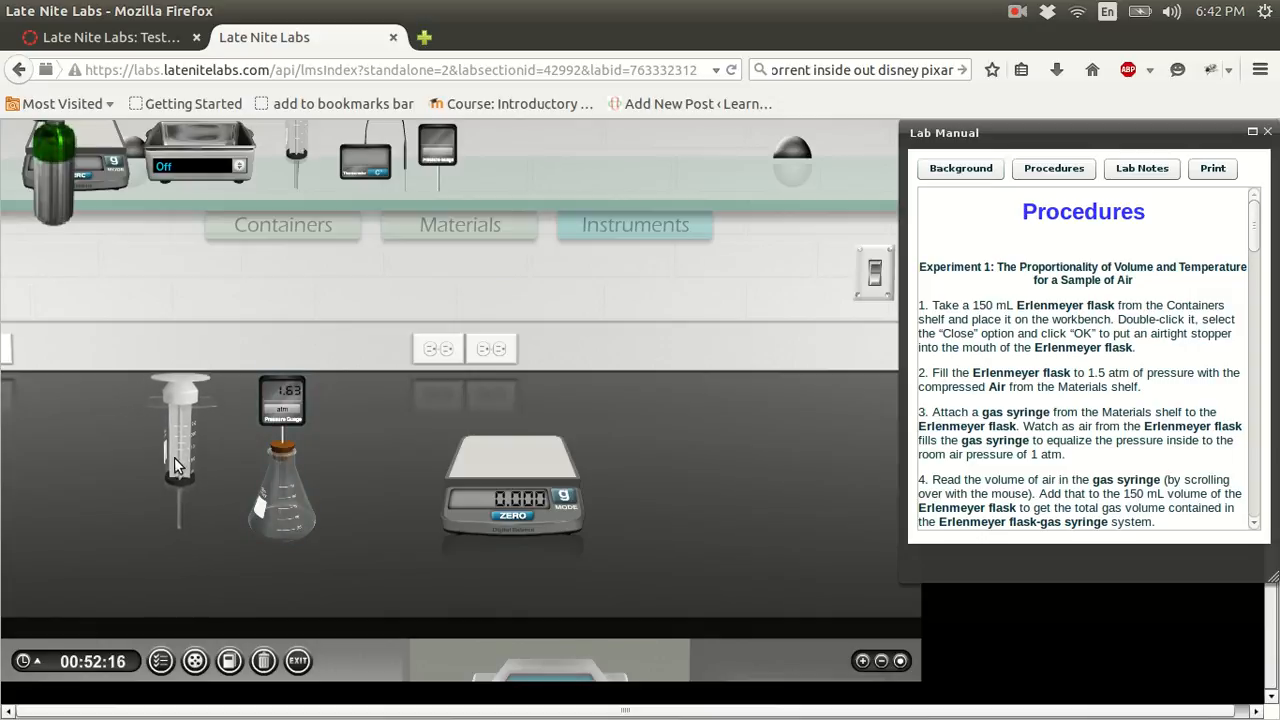
pyautogui.moveTo(180, 450); pyautogui.dragTo(285, 400)
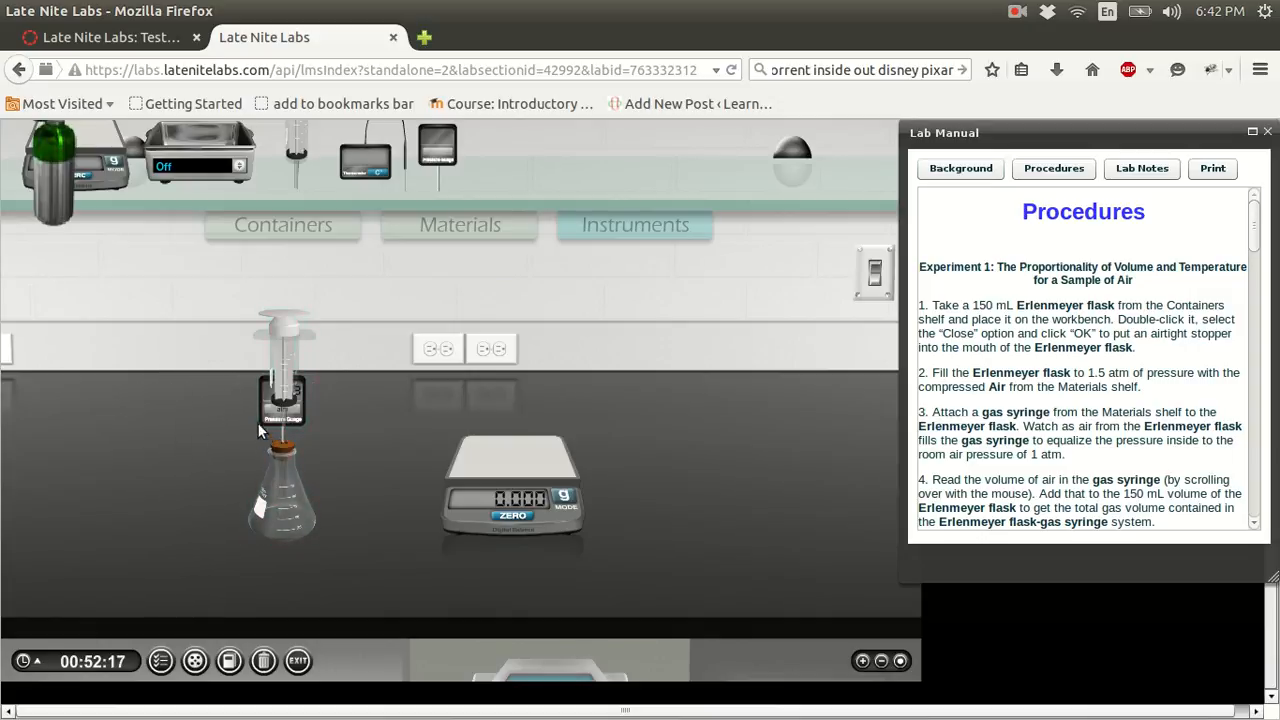
pyautogui.moveTo(275, 300)
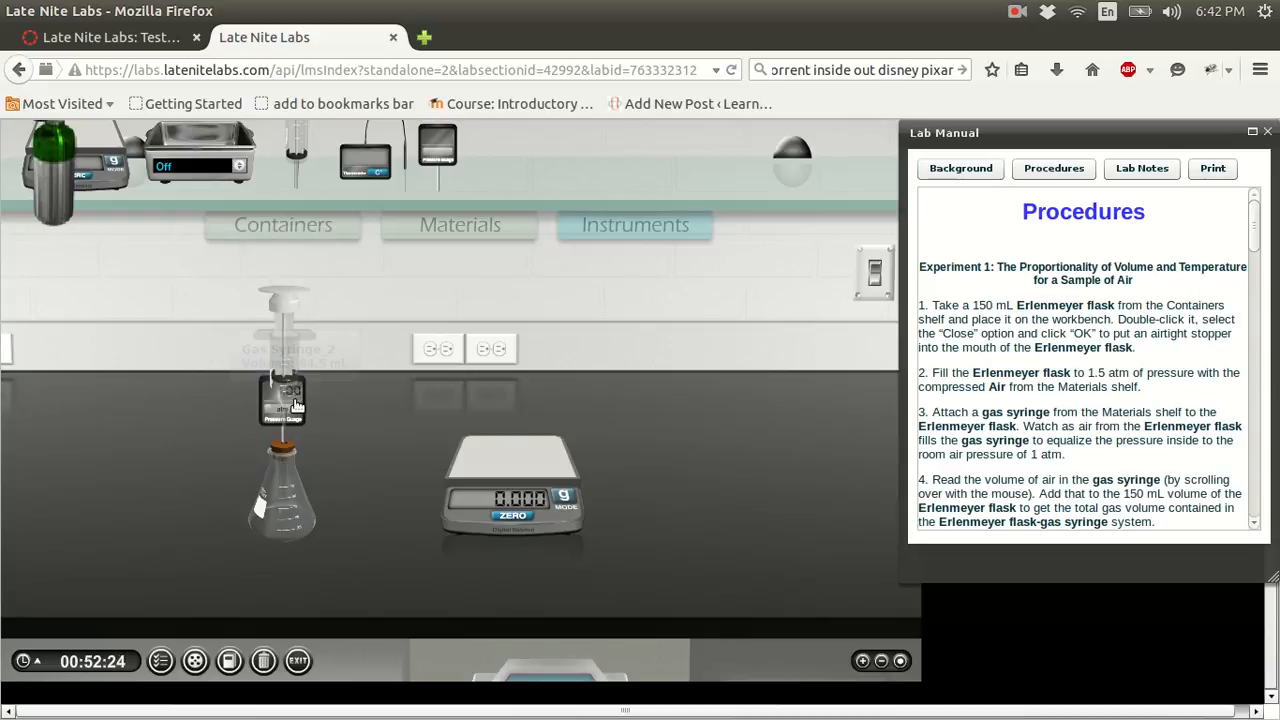
pyautogui.moveTo(358, 410)
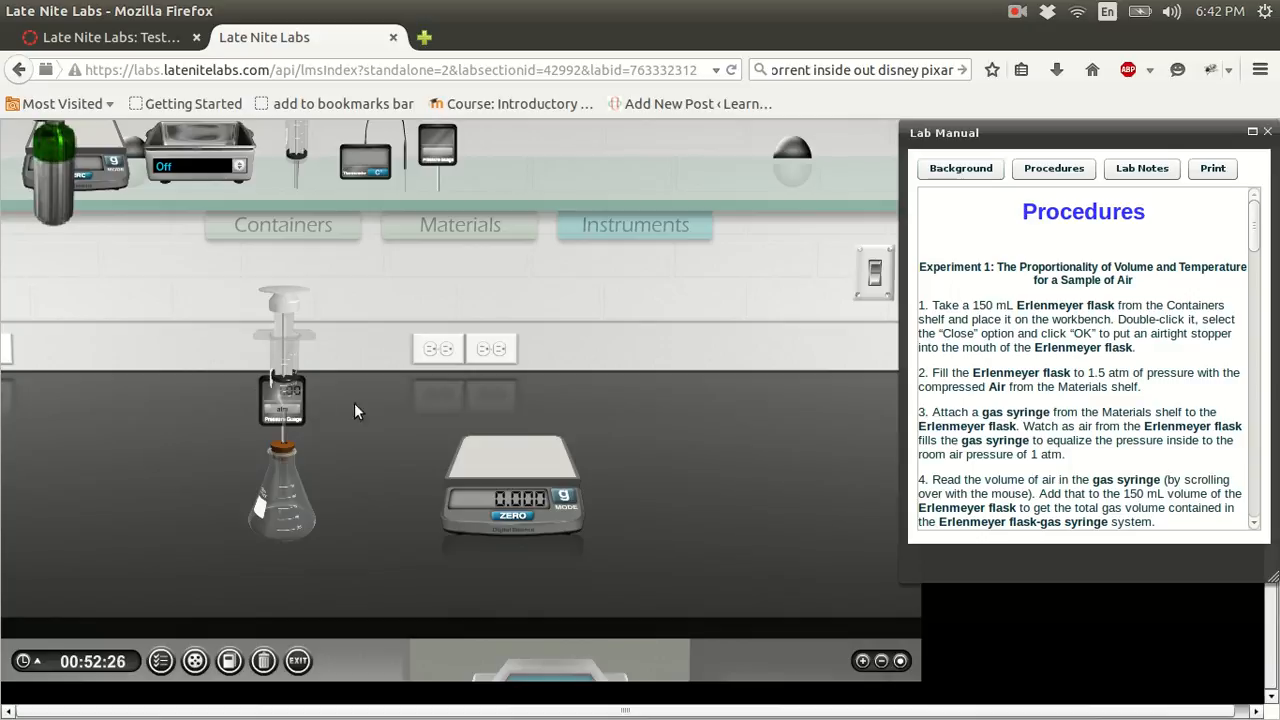
pyautogui.moveTo(282, 510)
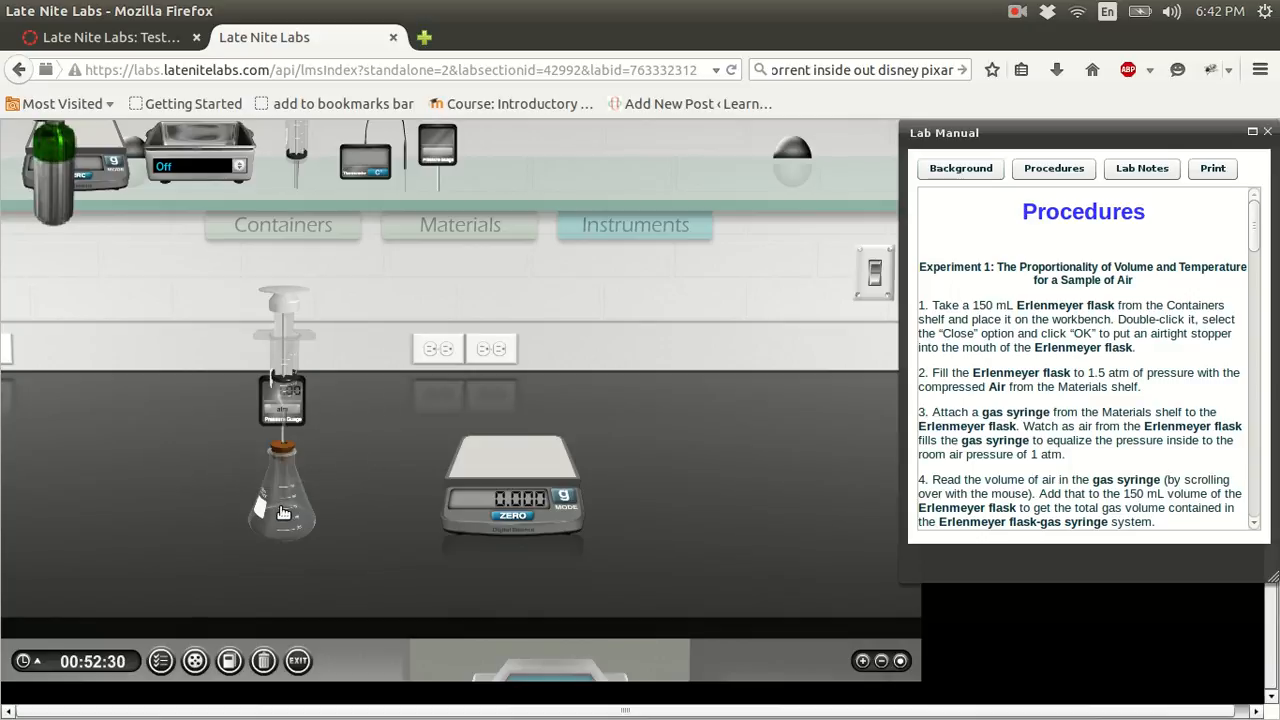
pyautogui.moveTo(640, 363)
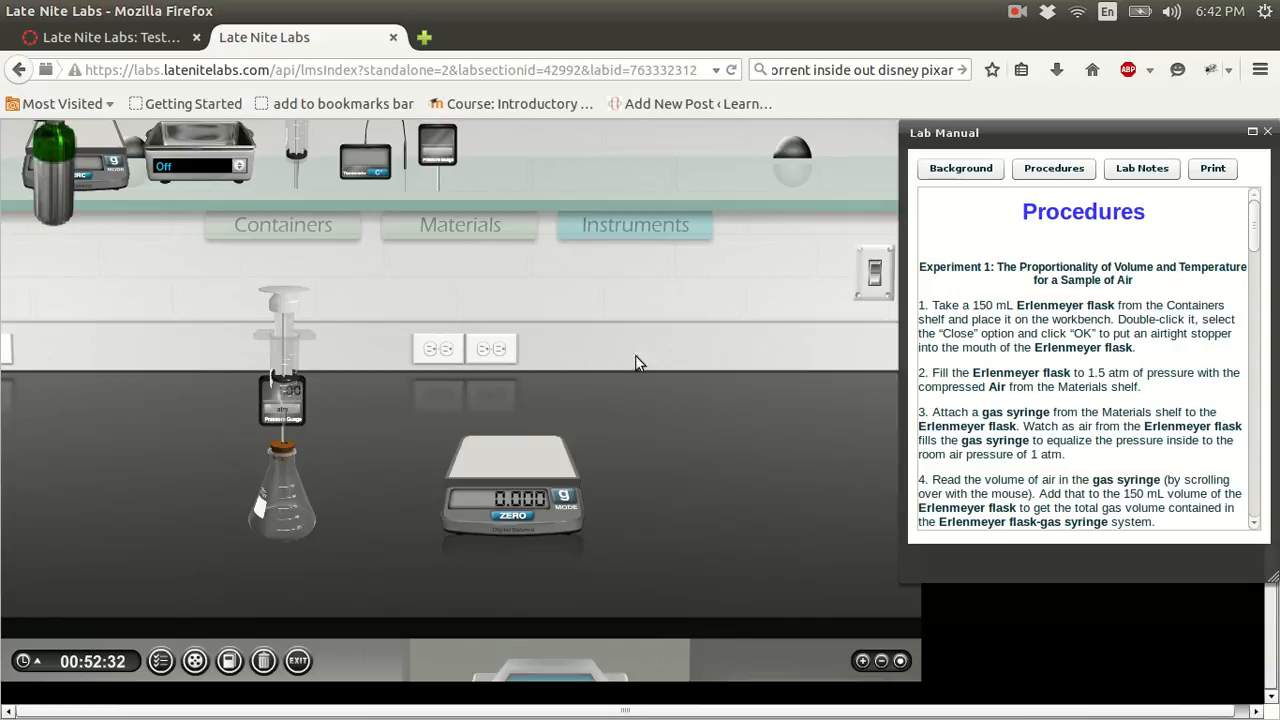
pyautogui.moveTo(735, 373)
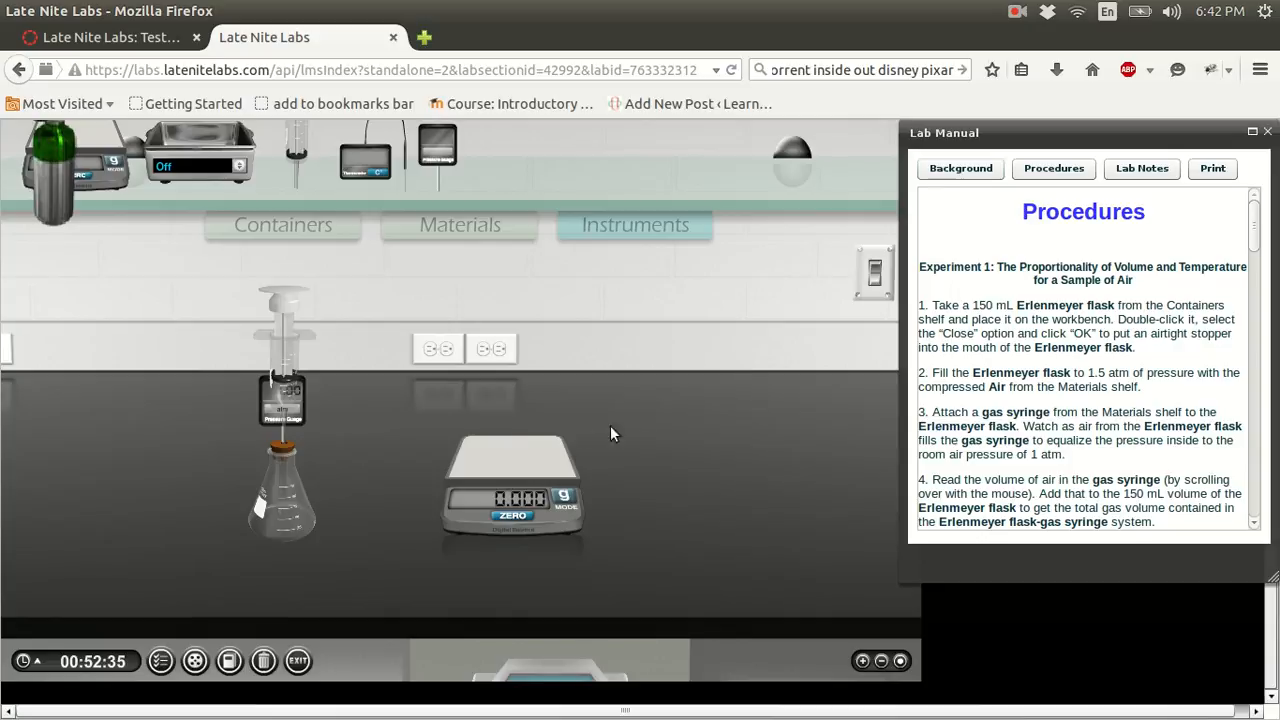
pyautogui.moveTo(298, 488)
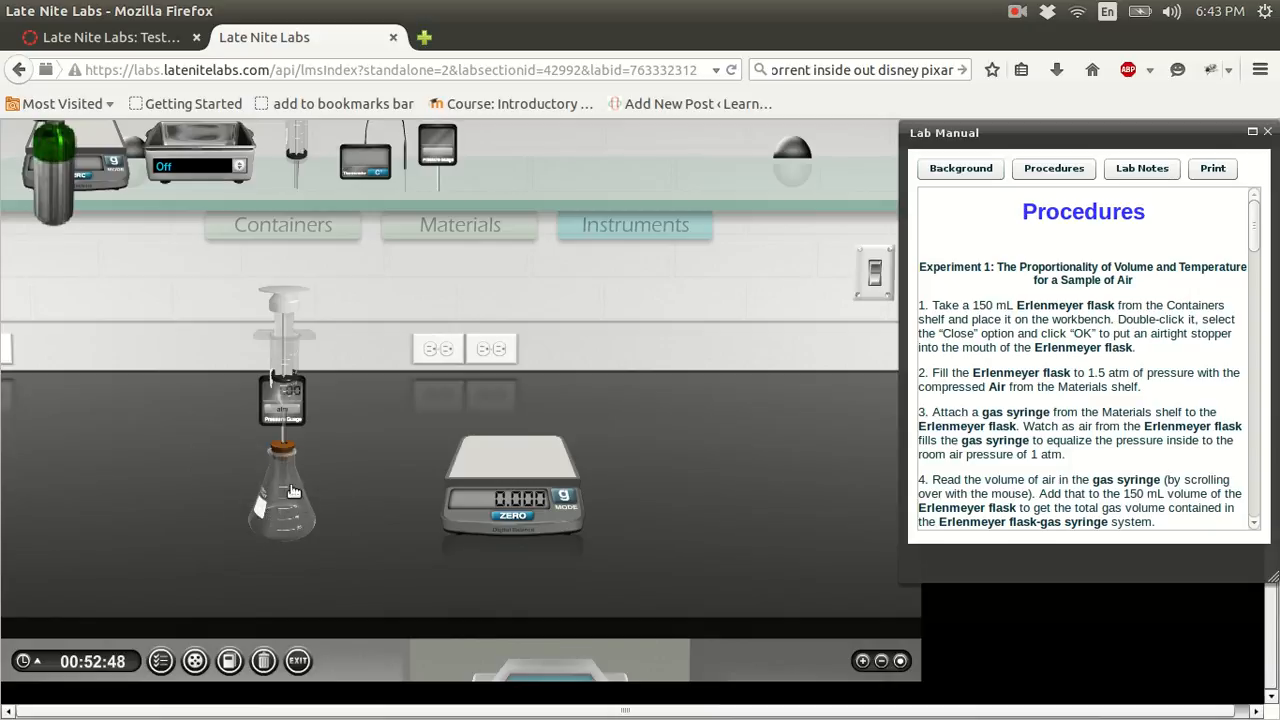
pyautogui.moveTo(290, 403)
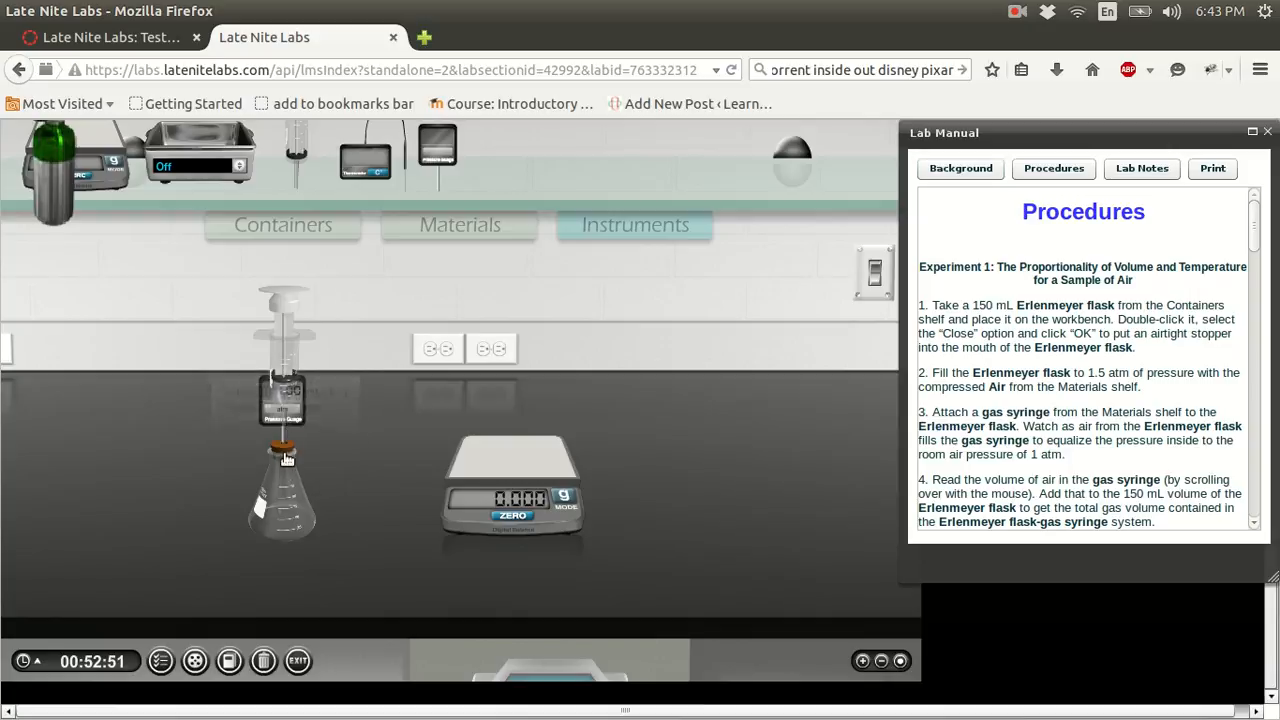
pyautogui.moveTo(285, 390)
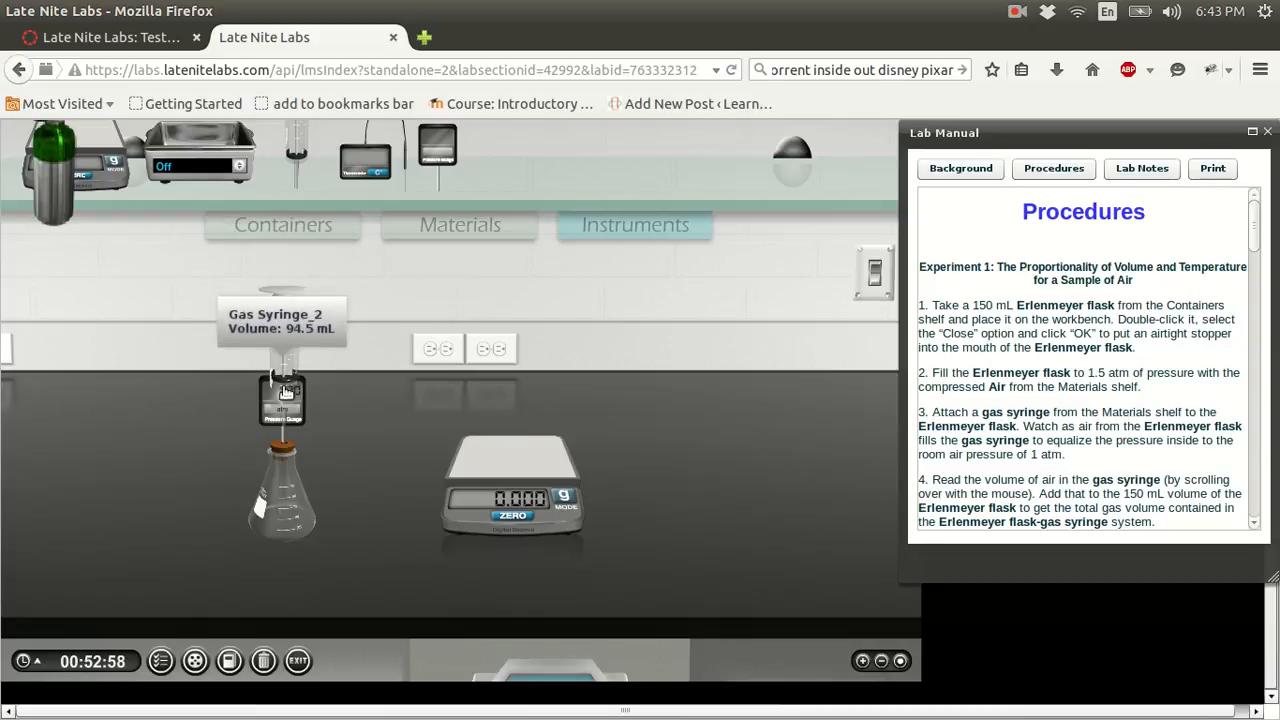
pyautogui.moveTo(283, 363)
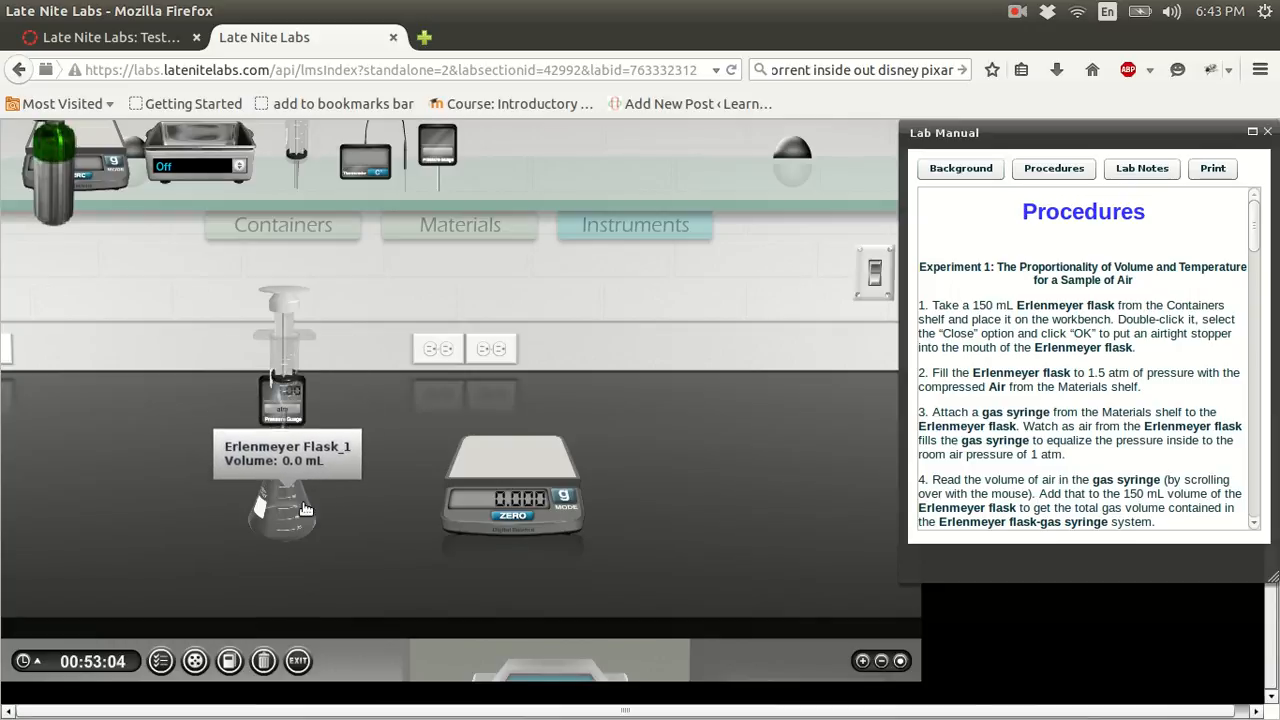
pyautogui.moveTo(280, 492)
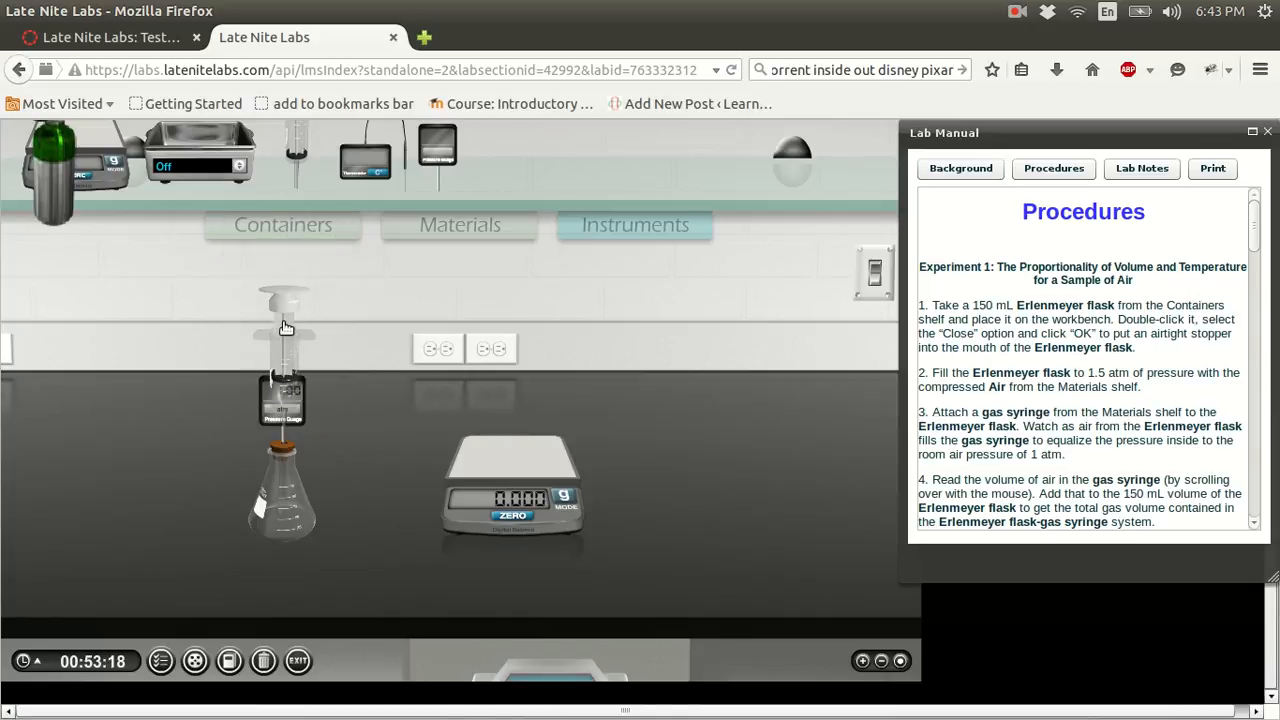
pyautogui.moveTo(200, 278)
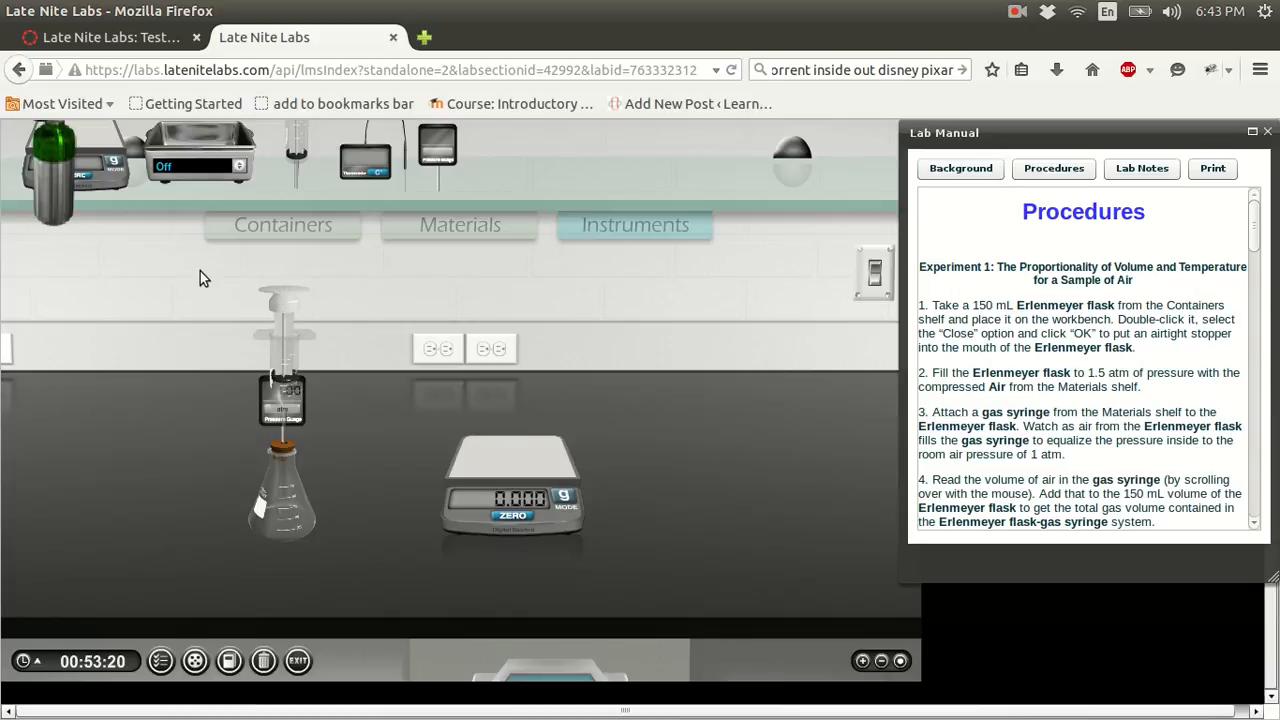
pyautogui.moveTo(283, 505)
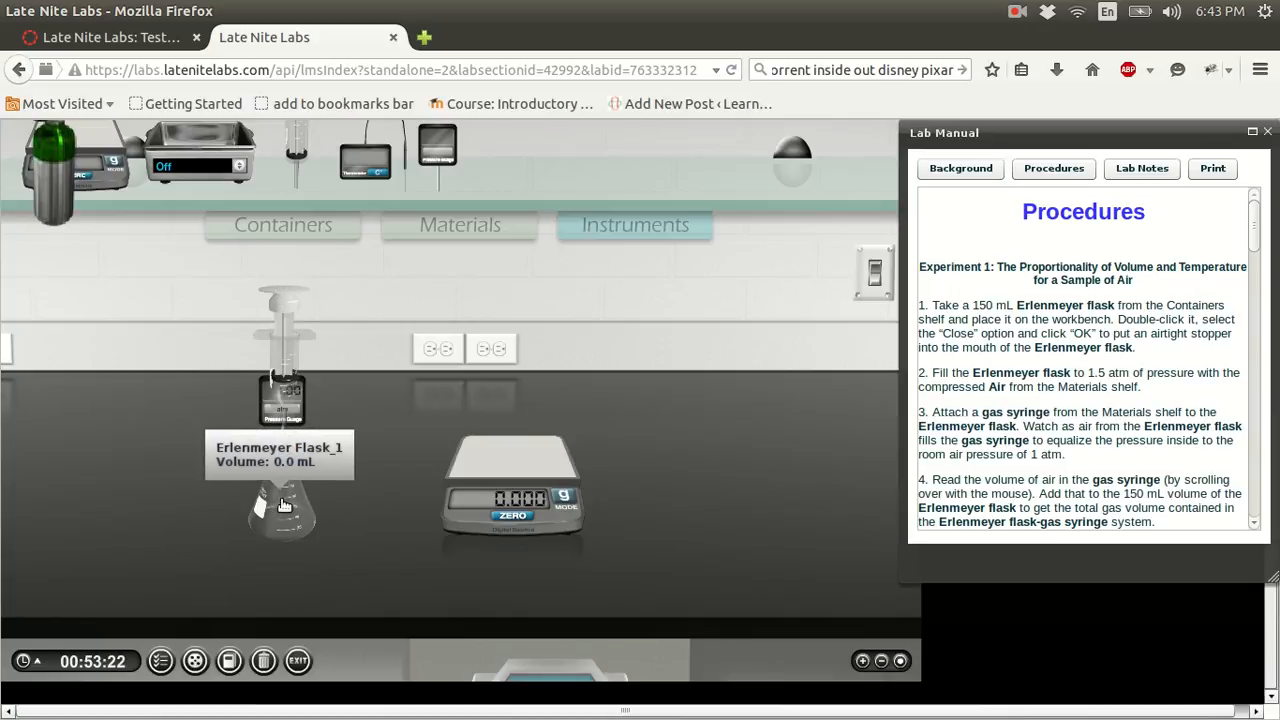
pyautogui.moveTo(165, 277)
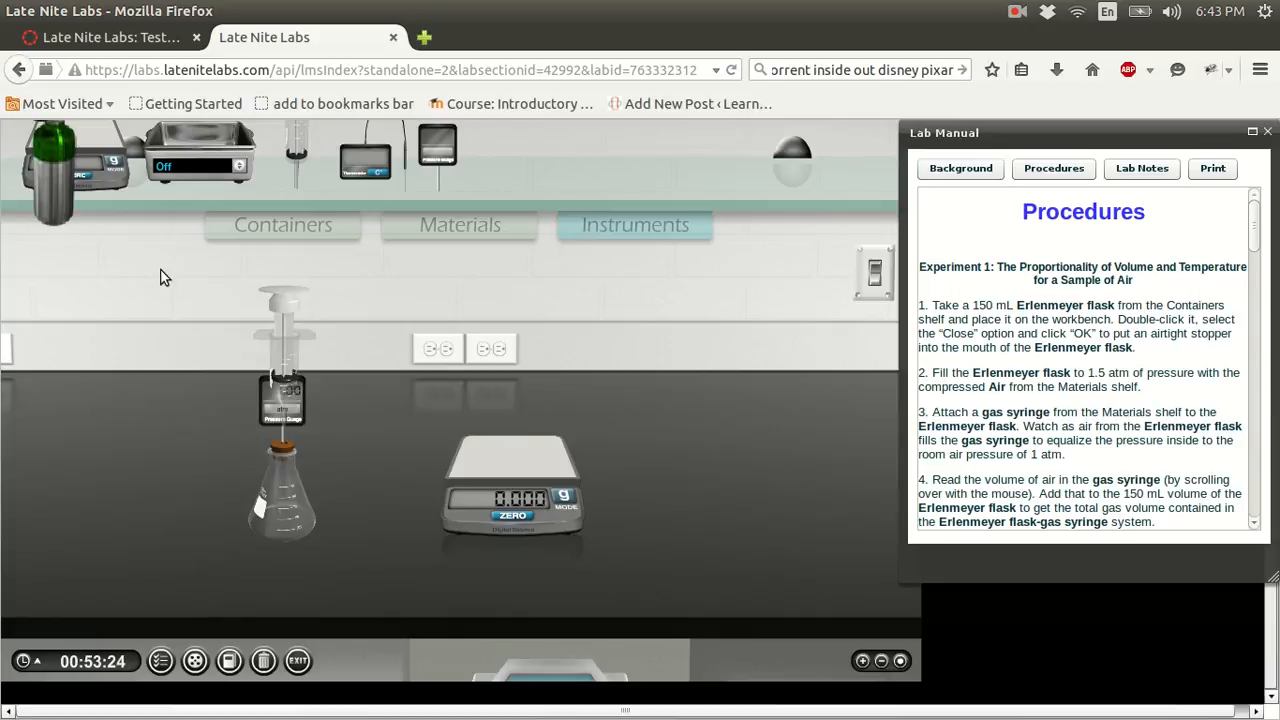
pyautogui.moveTo(285, 305)
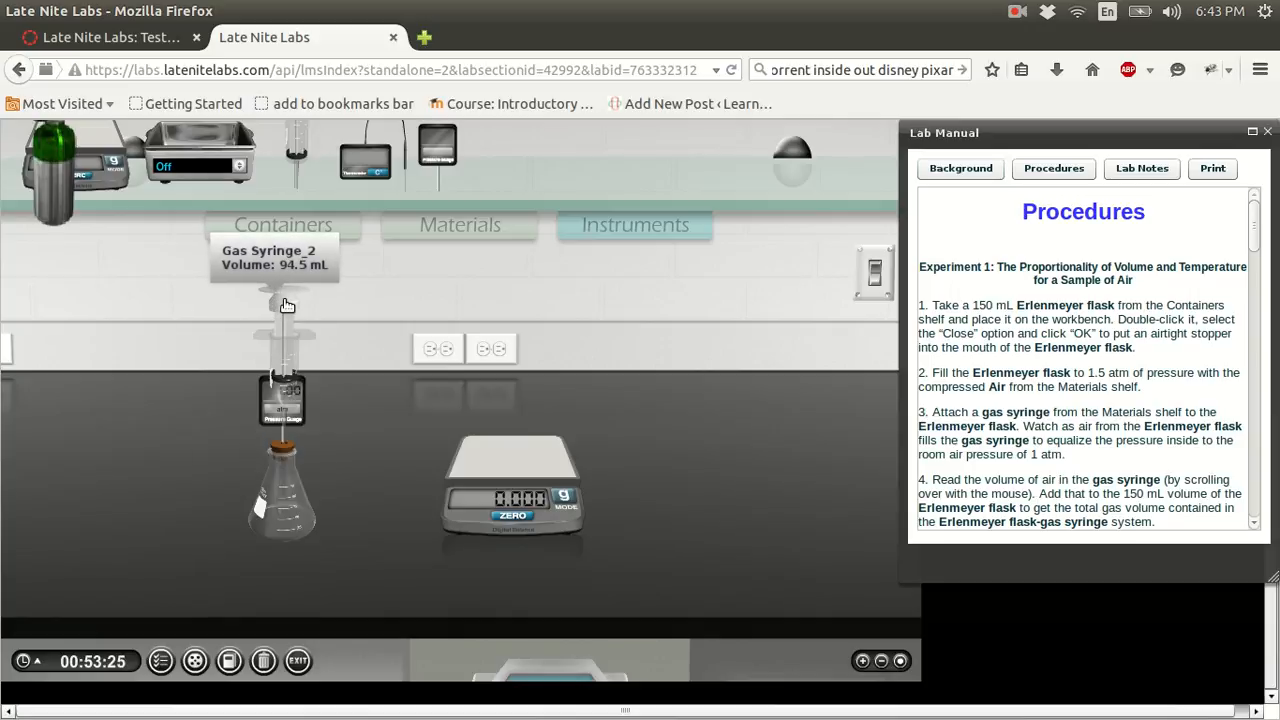
pyautogui.moveTo(287, 515)
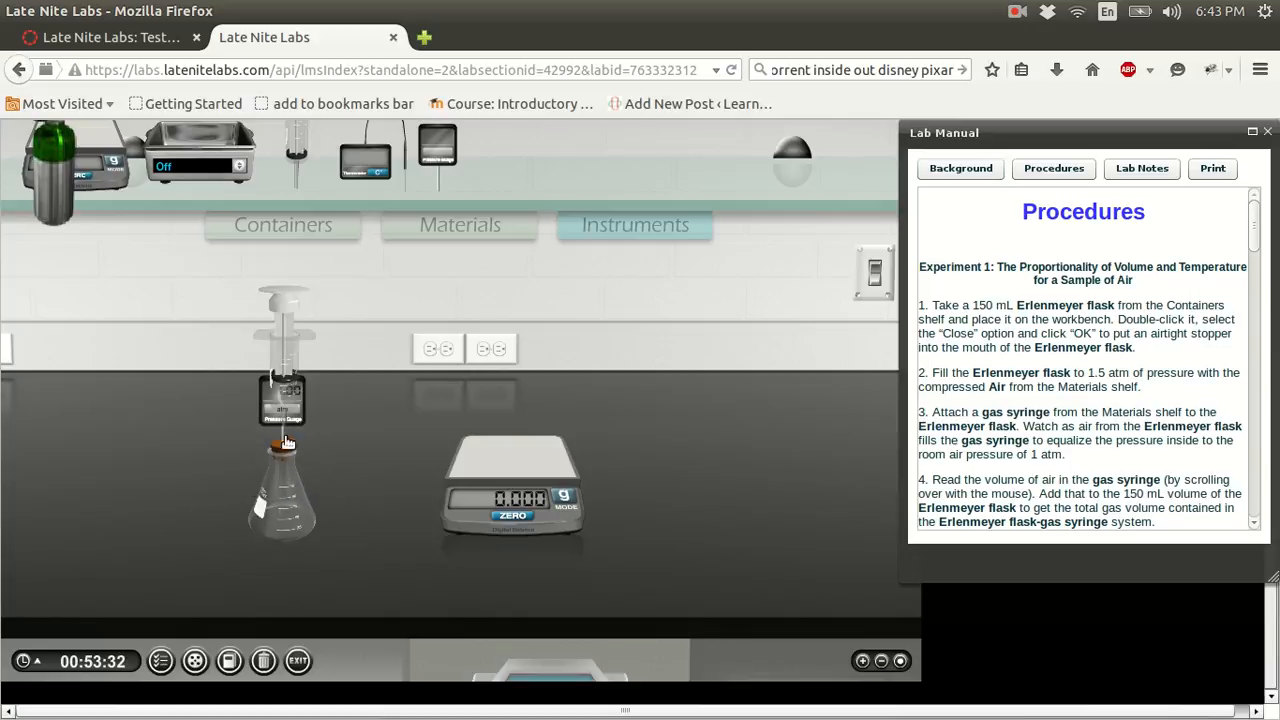
pyautogui.moveTo(290, 294)
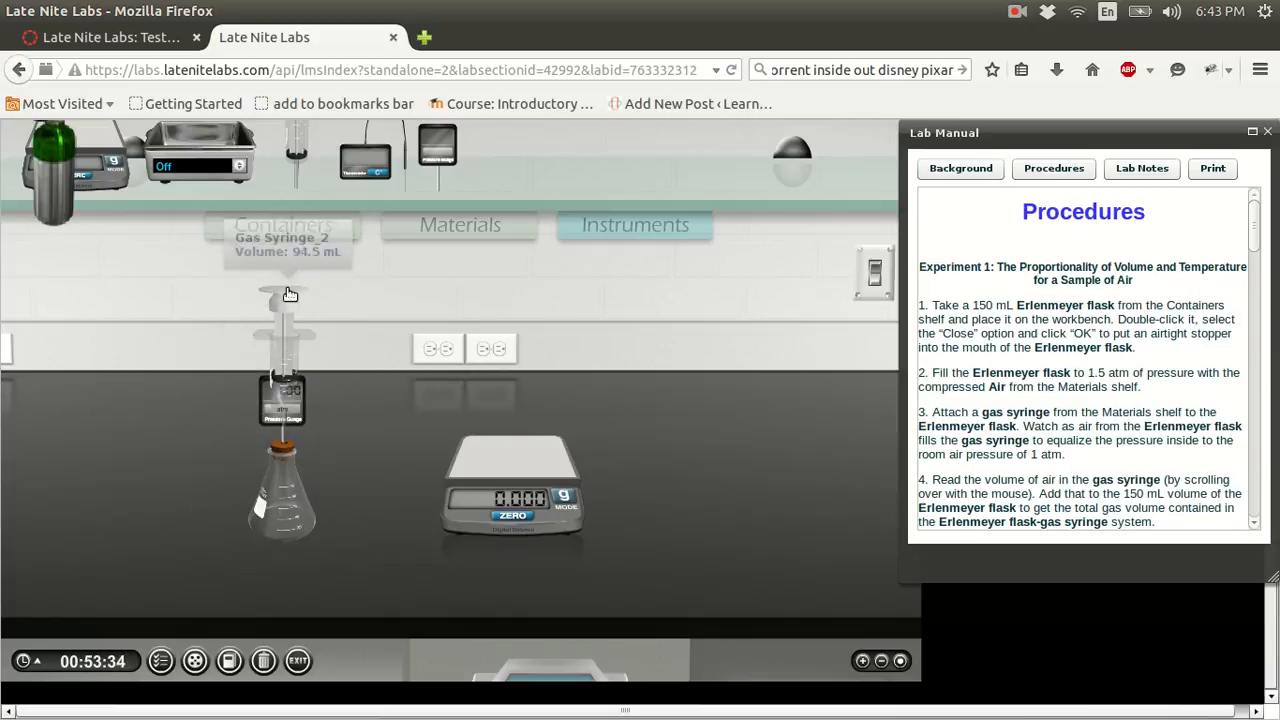
pyautogui.moveTo(352, 357)
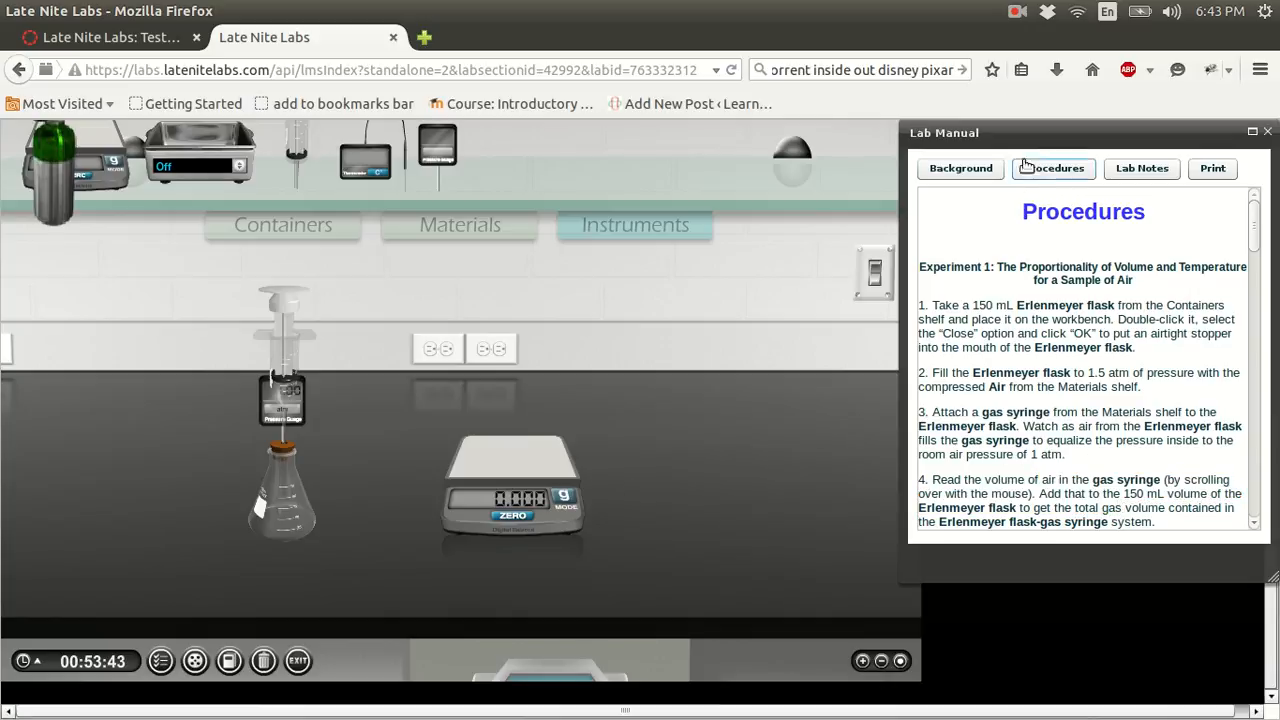
# - In Lab Notes, type the volume sum '94.5 mL + 150.00 mL'
pyautogui.click(1141, 168)
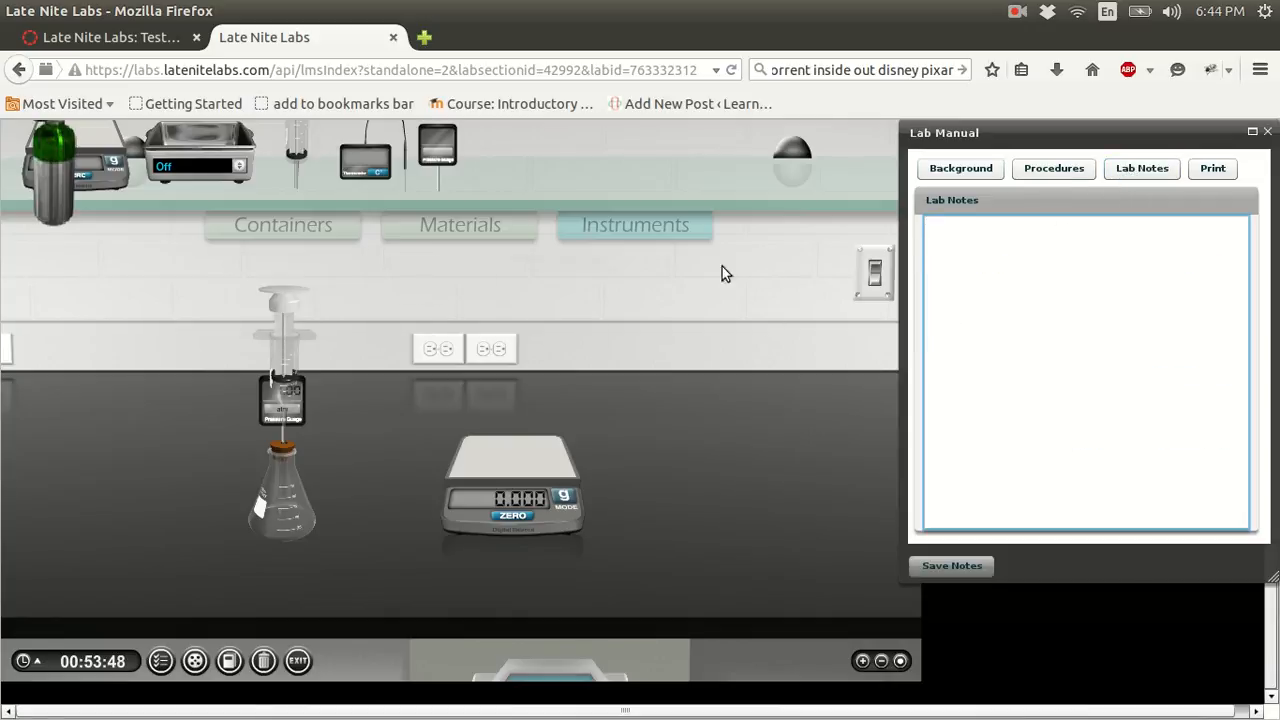
pyautogui.write('9')
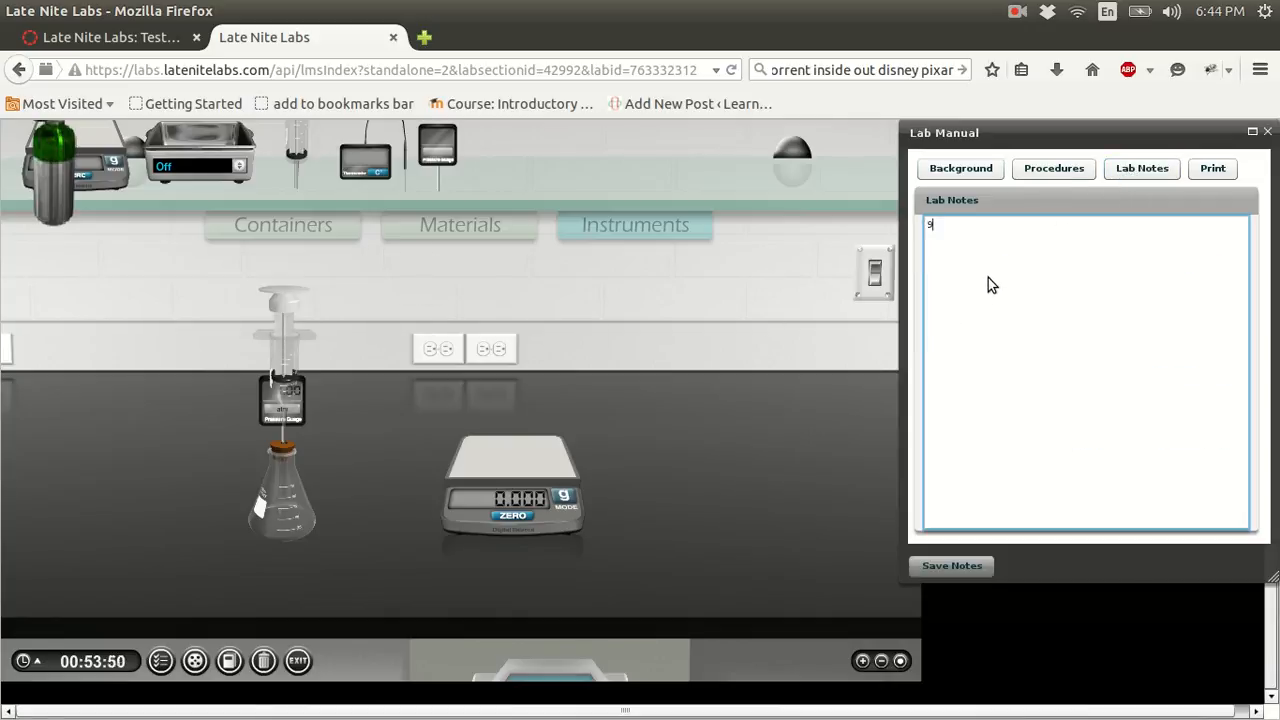
pyautogui.write('94.5 mL +')
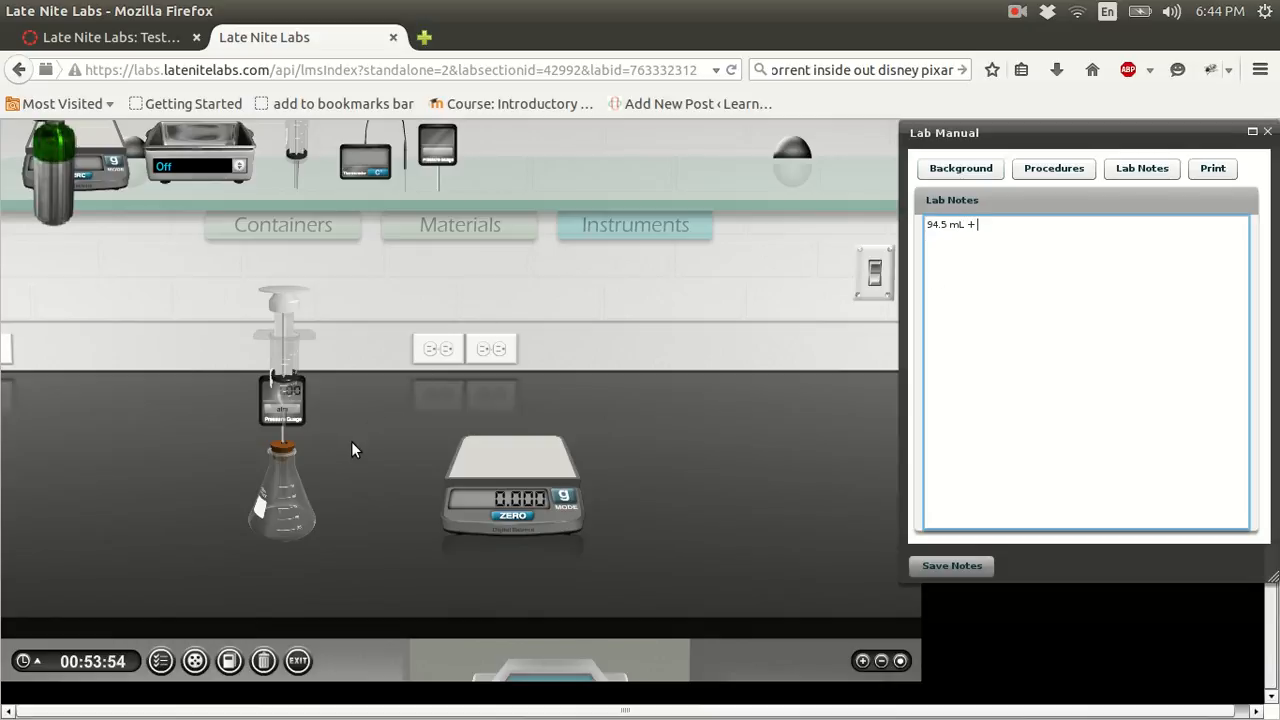
pyautogui.moveTo(298, 488)
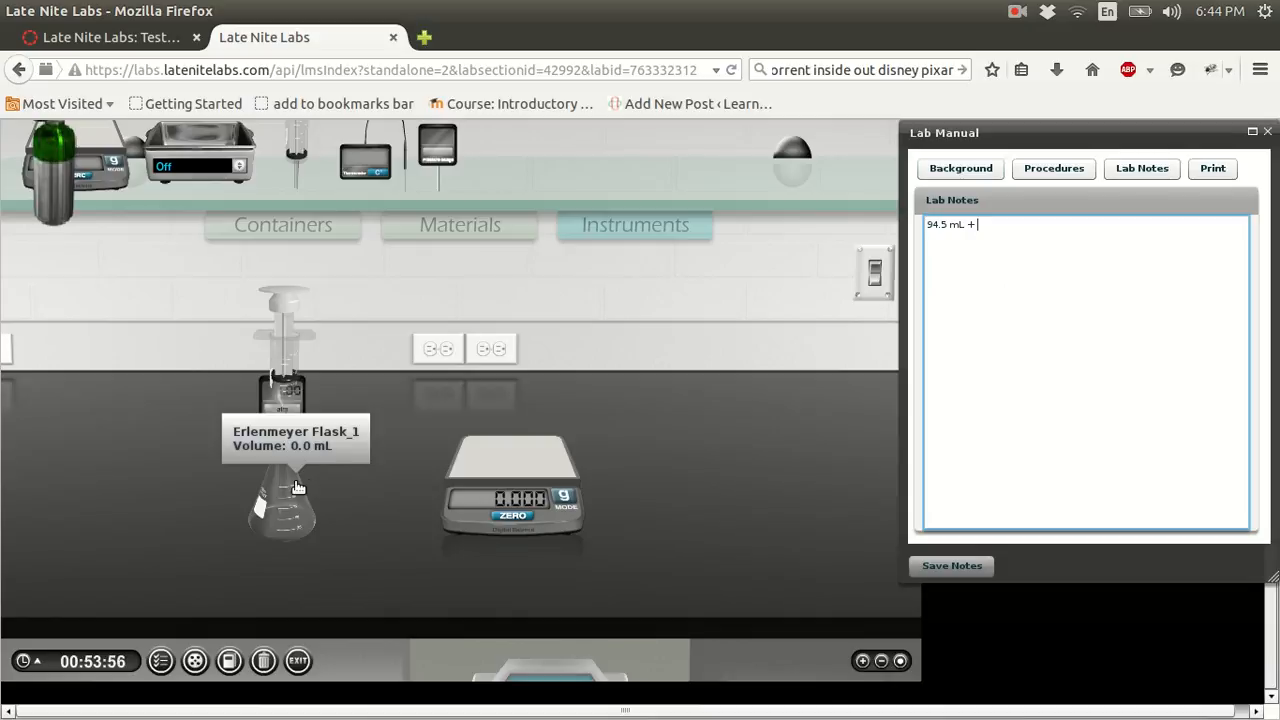
pyautogui.write('0.0')
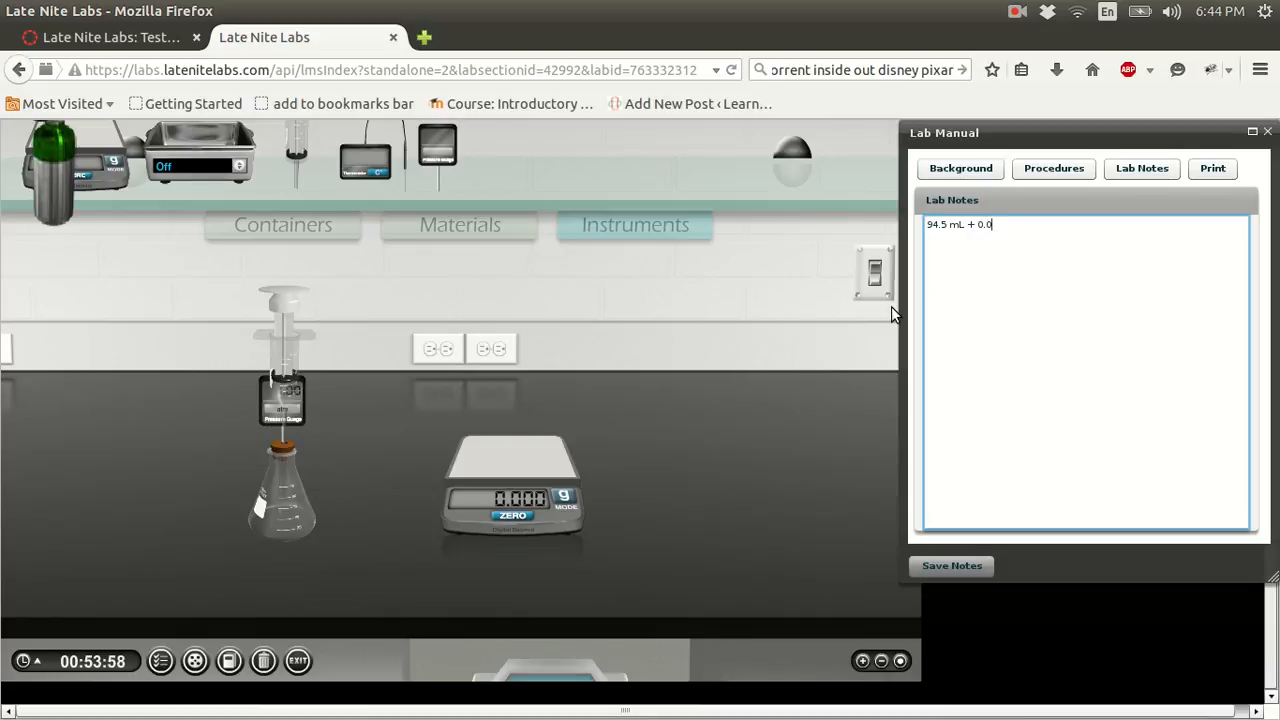
pyautogui.press('BackSpace')
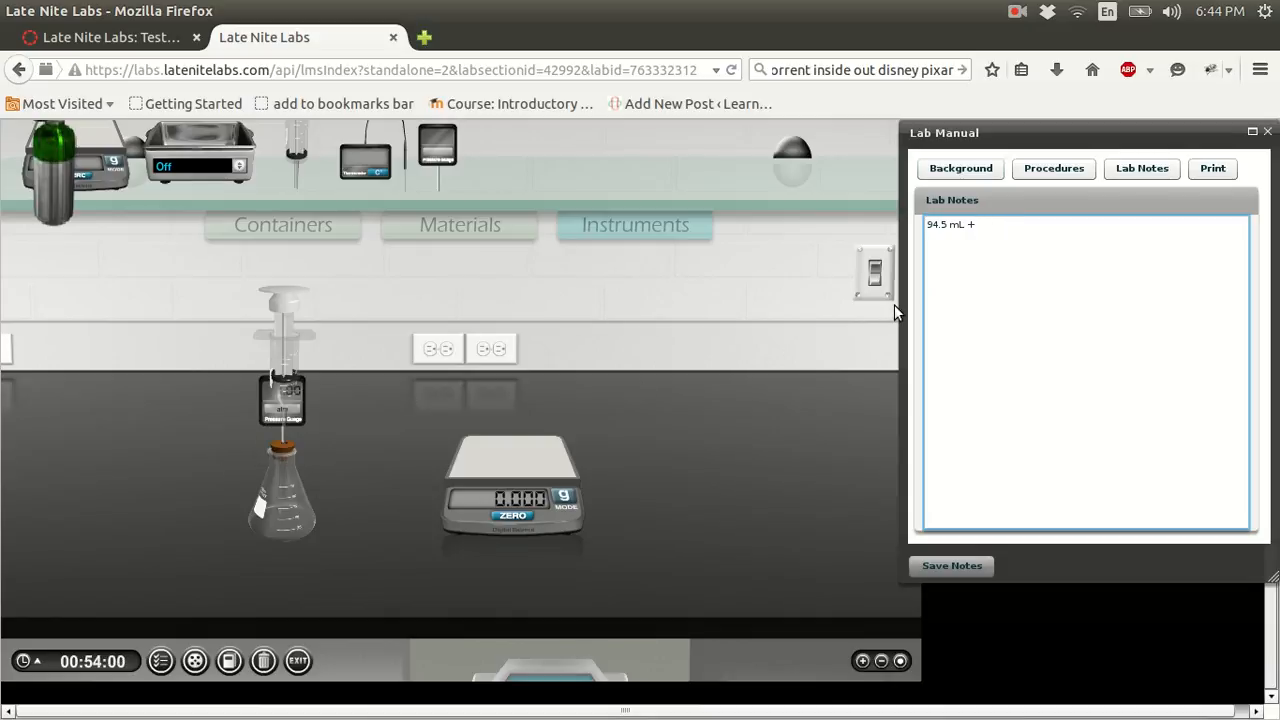
pyautogui.write('150.')
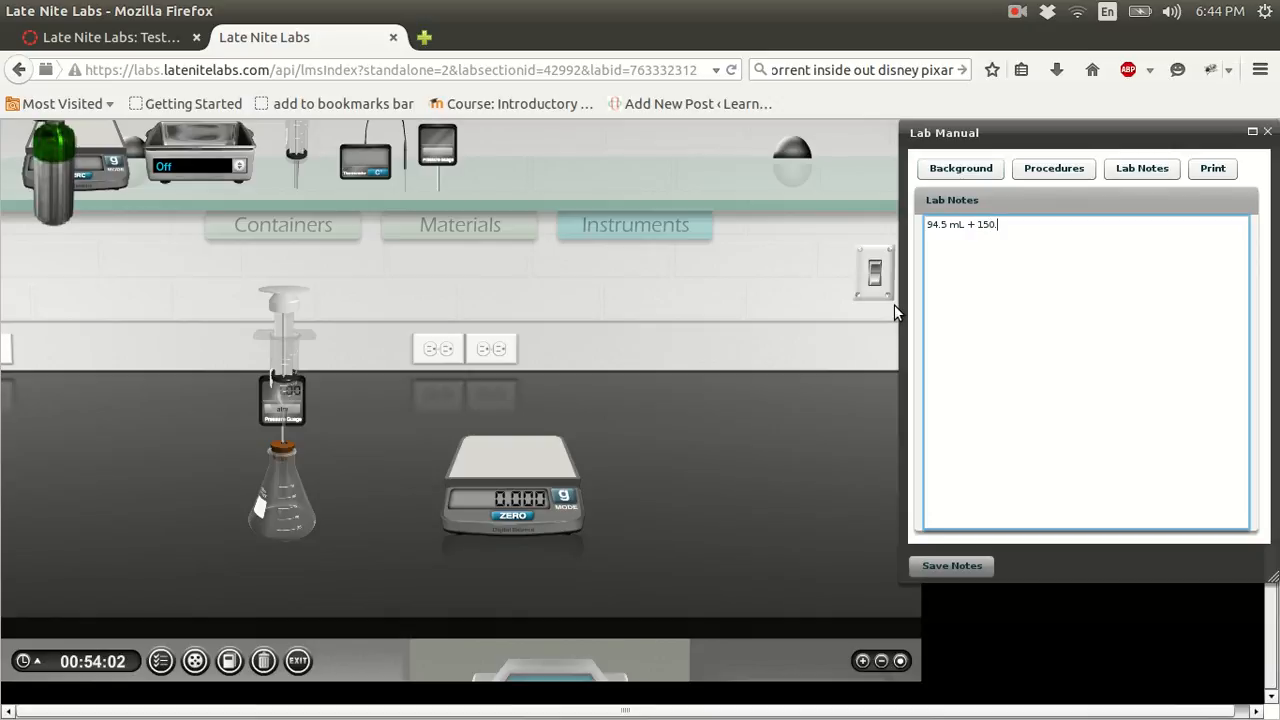
pyautogui.write('0.00 mL')
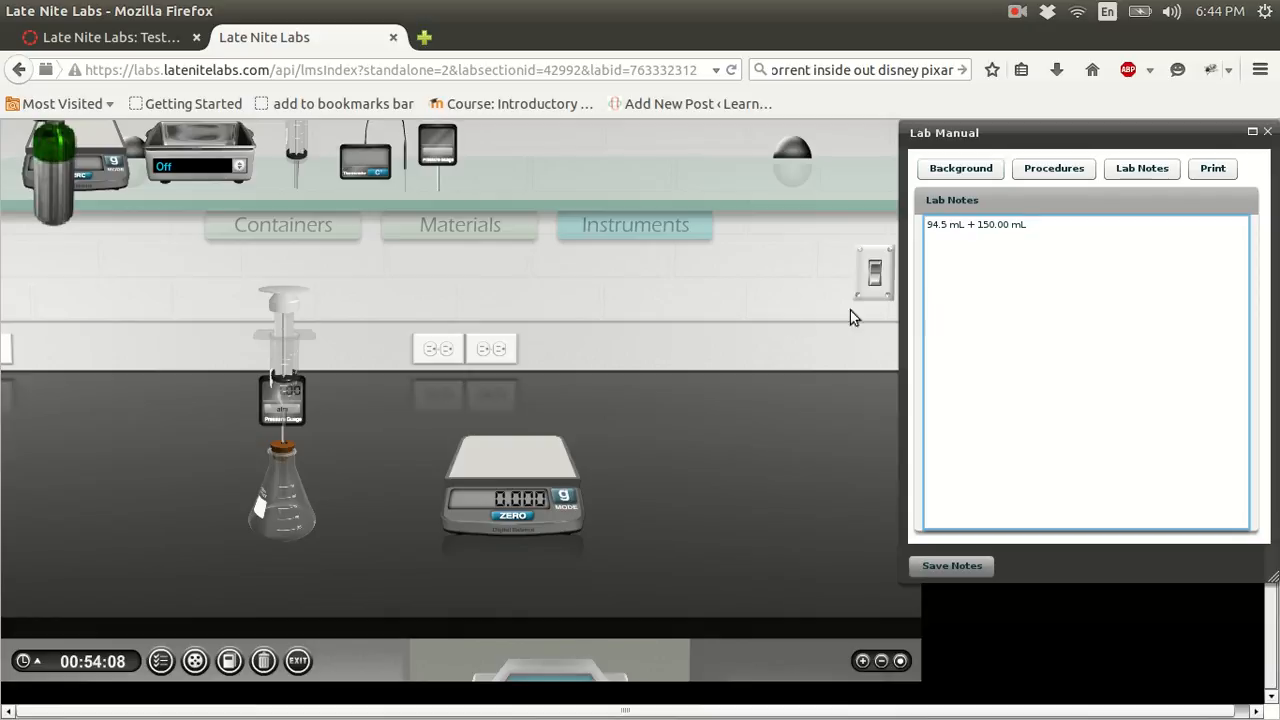
pyautogui.moveTo(308, 483)
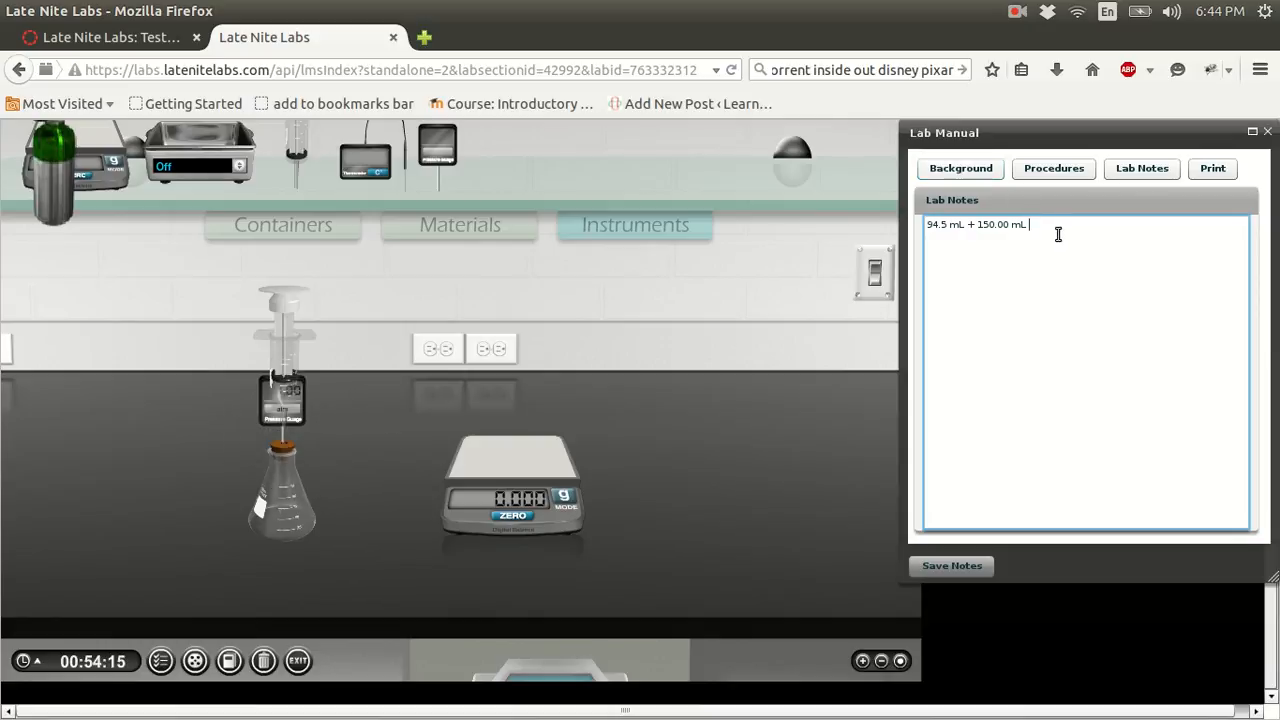
# - Complete the note with '= 244.5 mL of air at 21.5 C' and show Procedures
pyautogui.write('=')
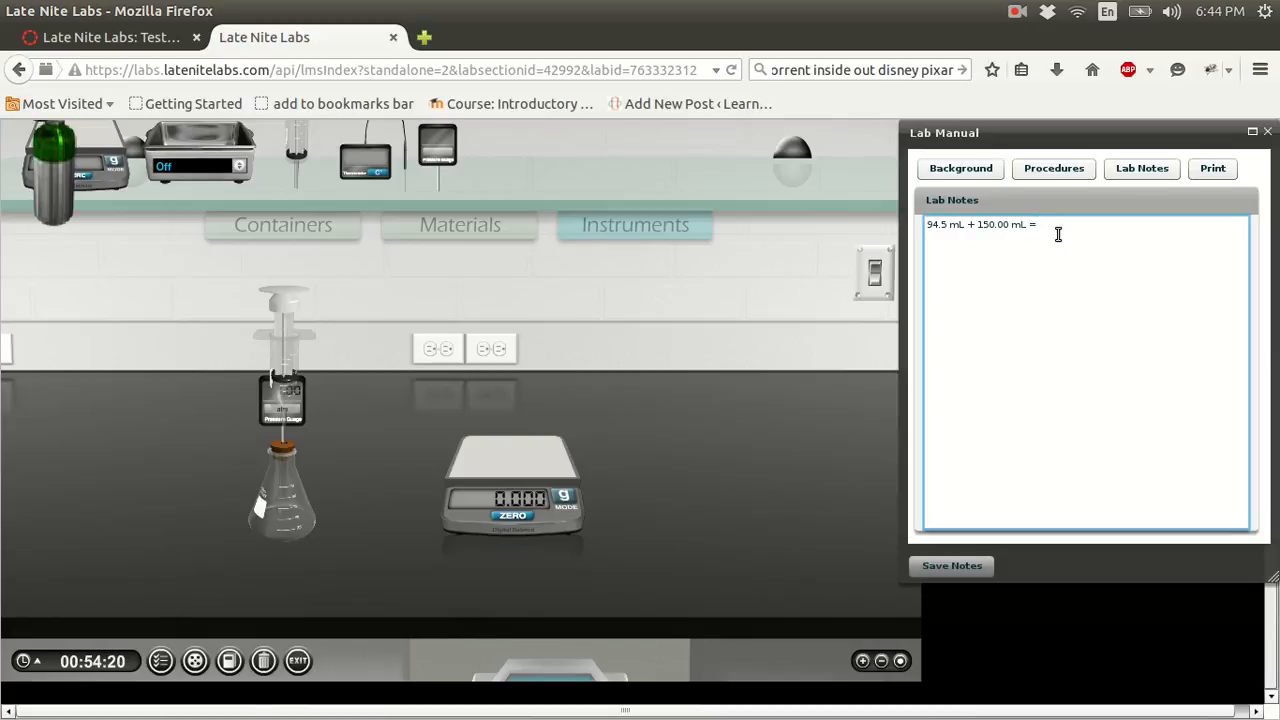
pyautogui.write('2')
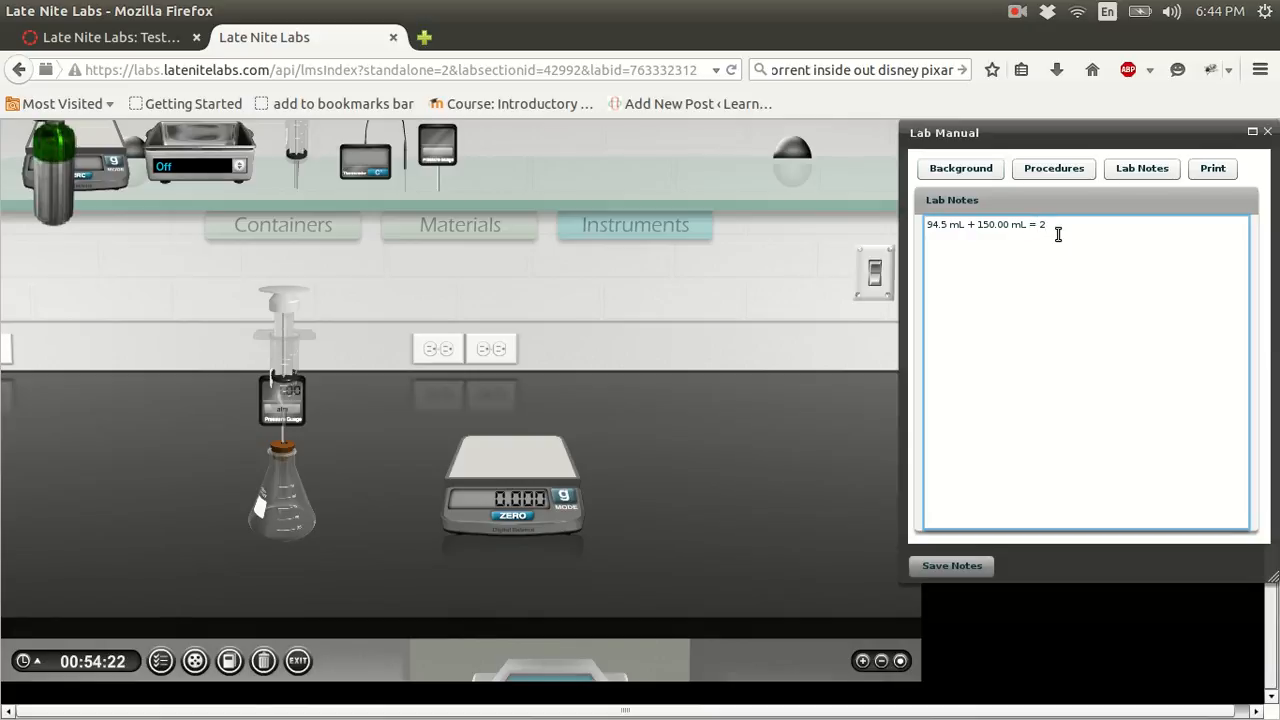
pyautogui.write('44.5 mL')
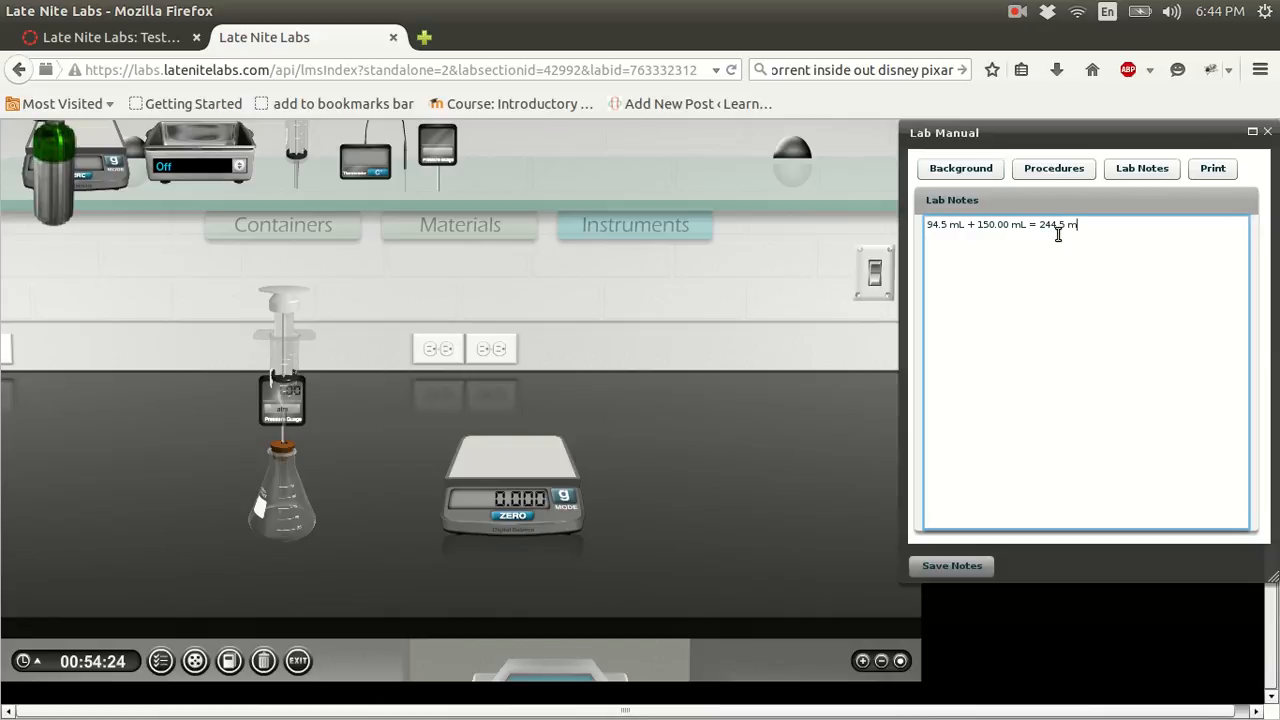
pyautogui.write('of a')
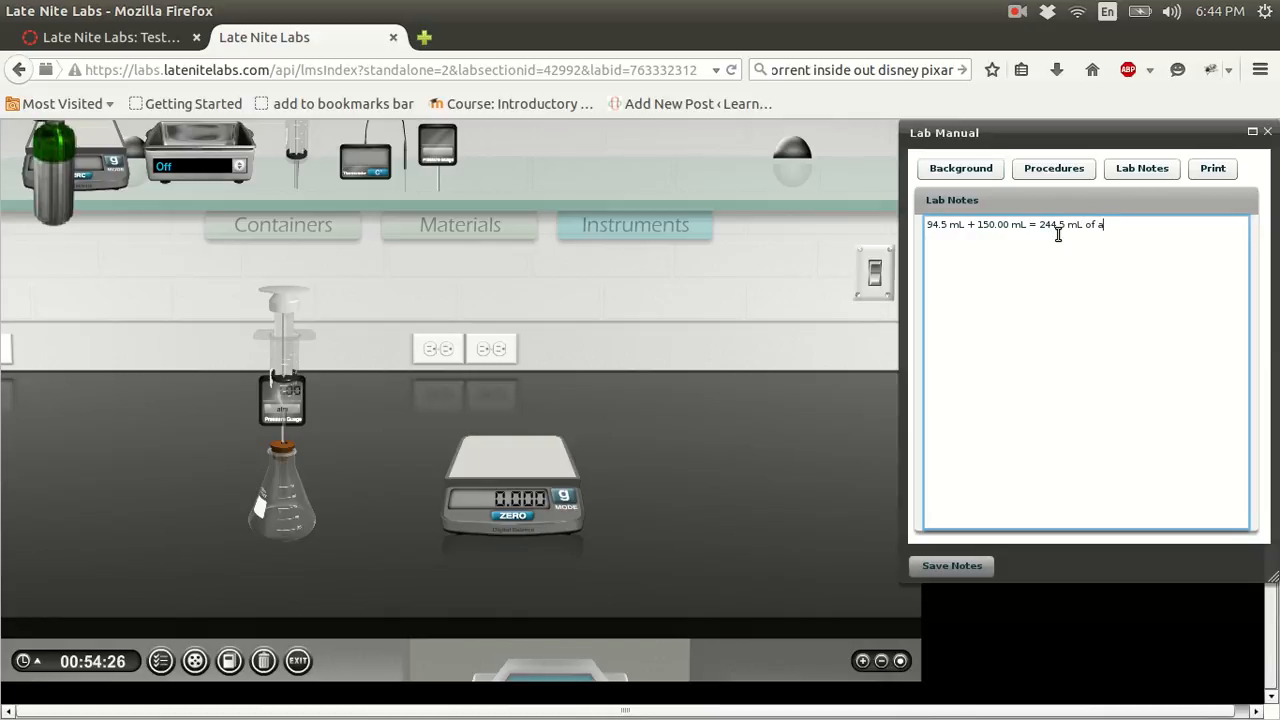
pyautogui.write('ir at')
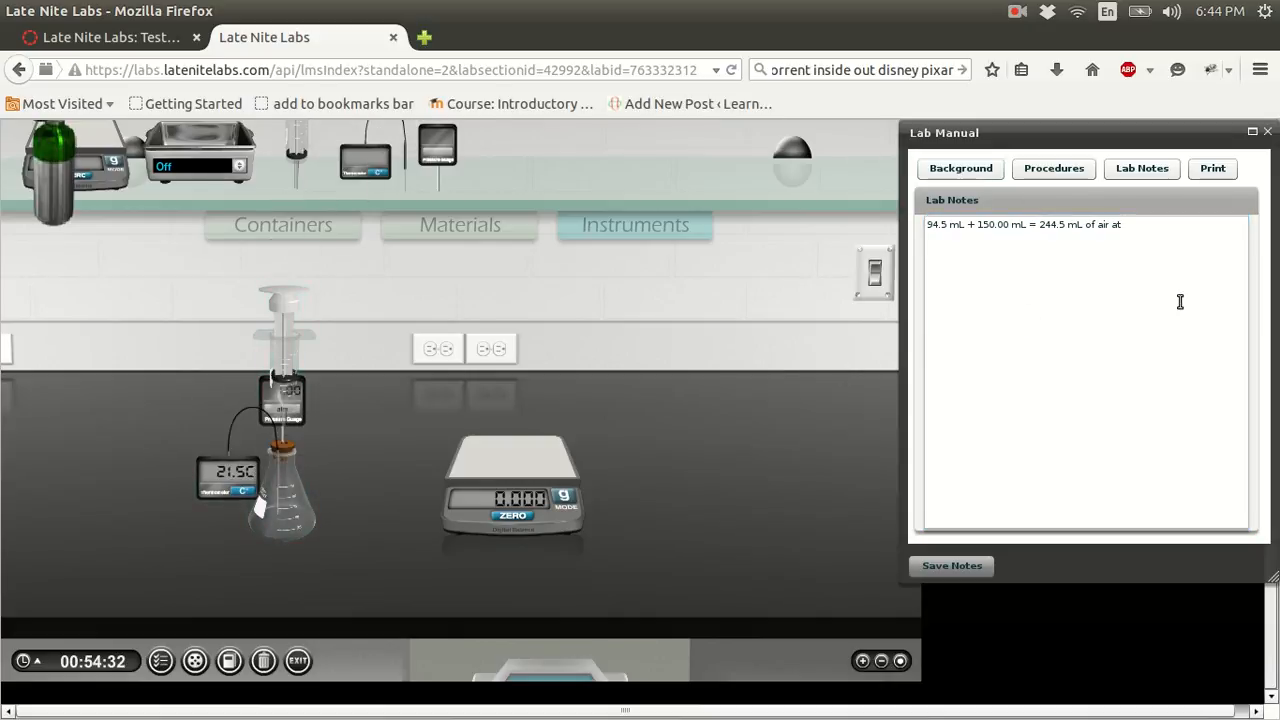
pyautogui.write('21.5 C')
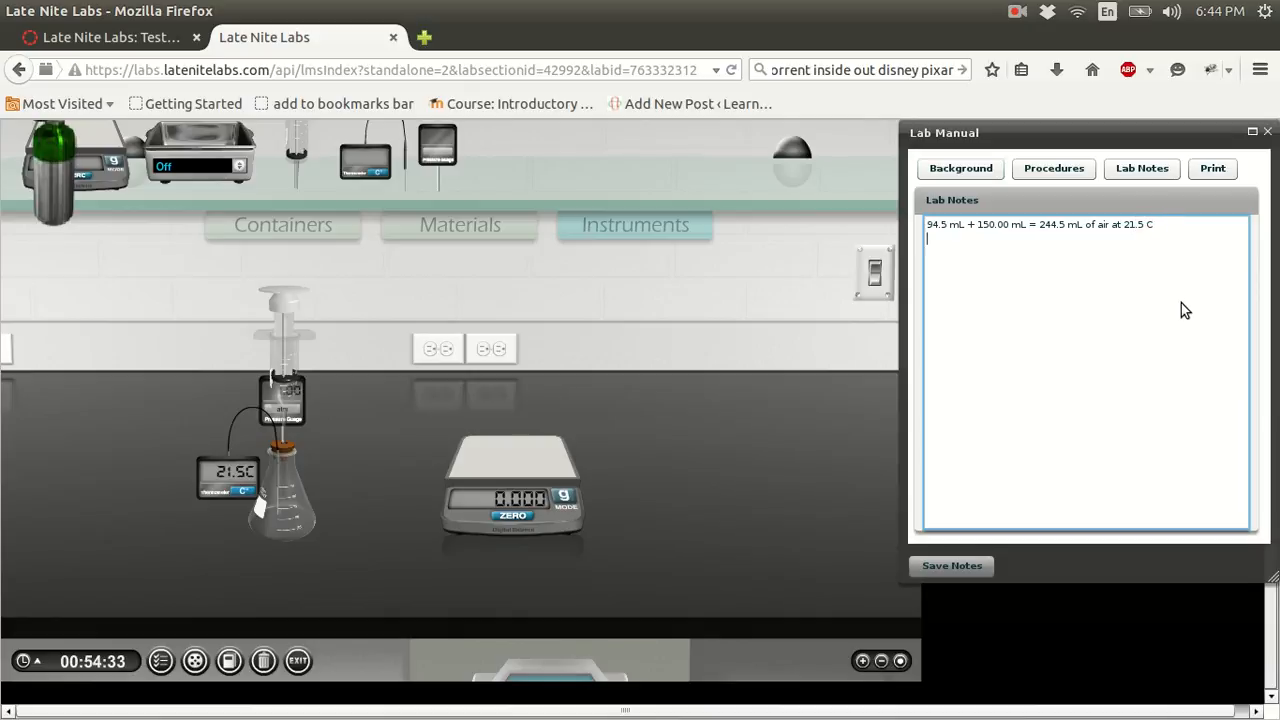
pyautogui.click(1053, 168)
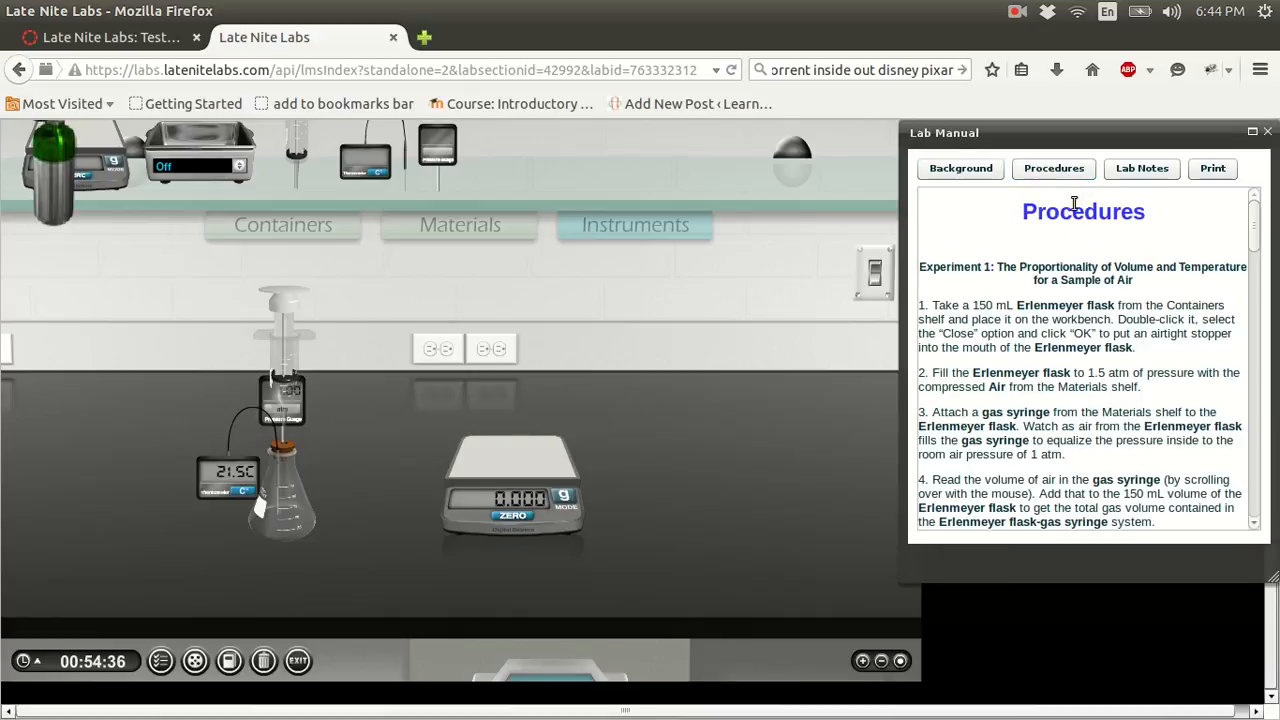
# - Save the 21.5 C air-volume notes, confirm, and view Procedures through step 7
pyautogui.click(1141, 168)
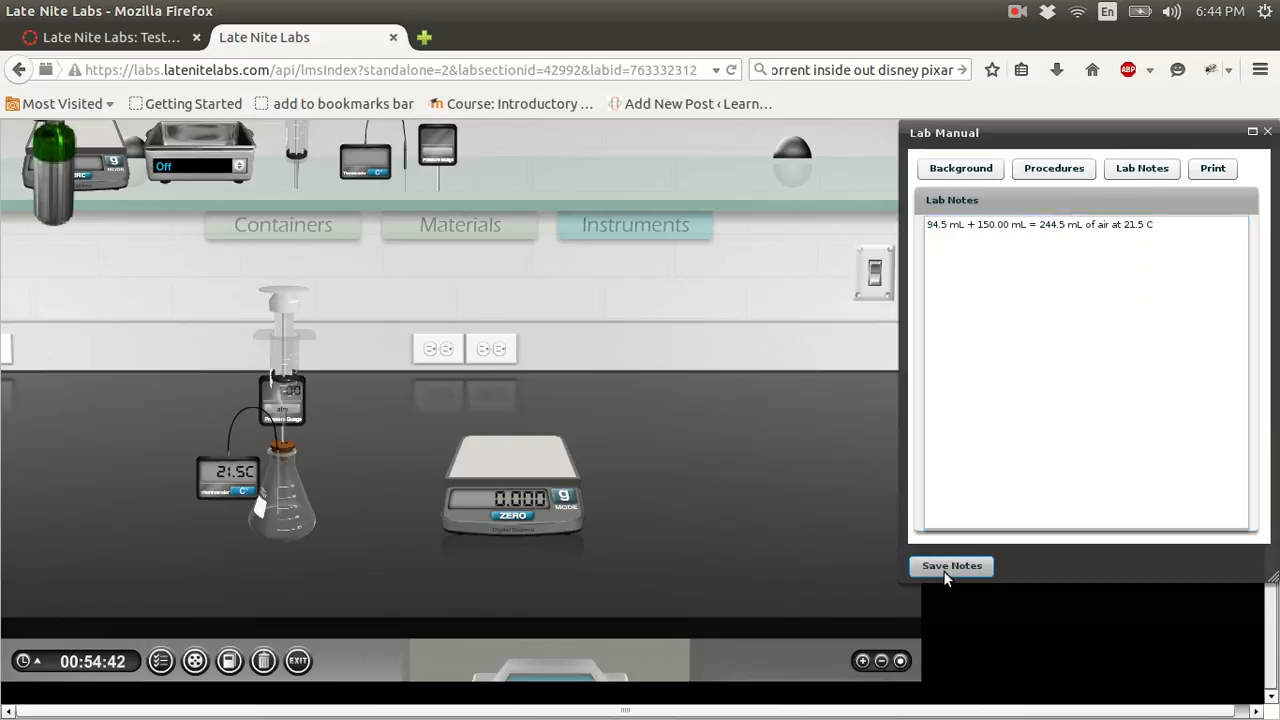
pyautogui.click(951, 565)
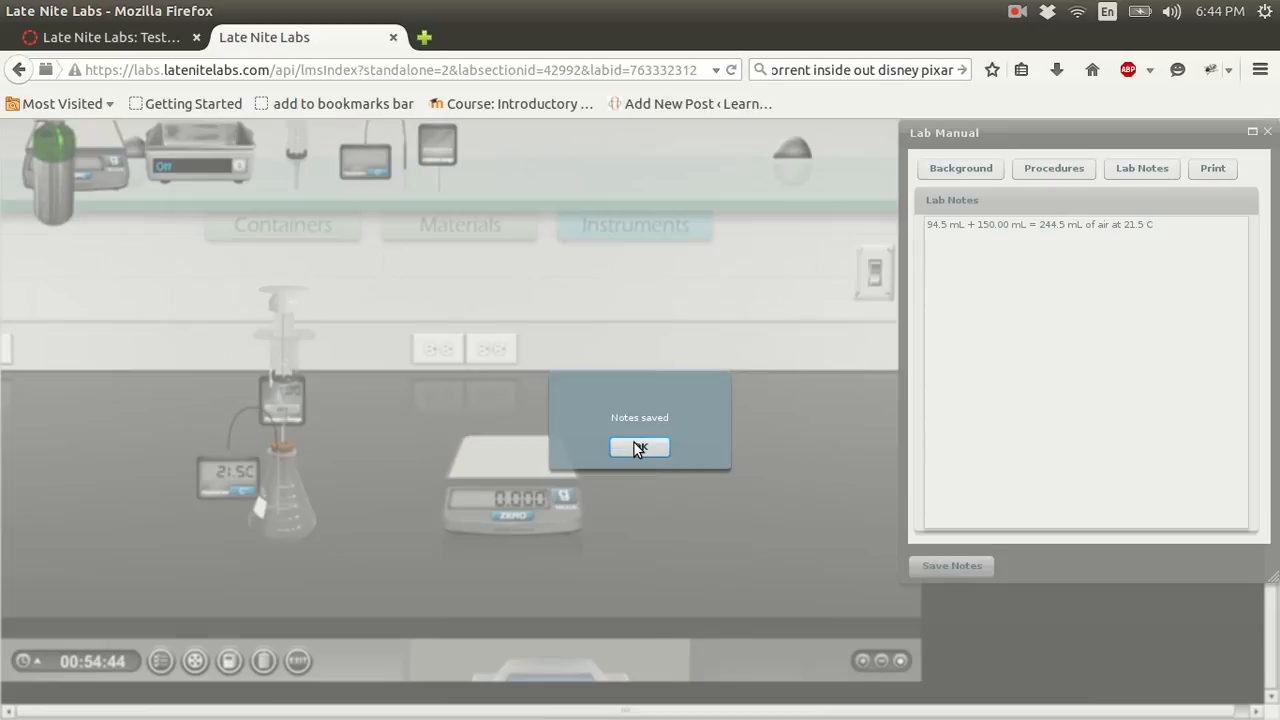
pyautogui.click(1053, 168)
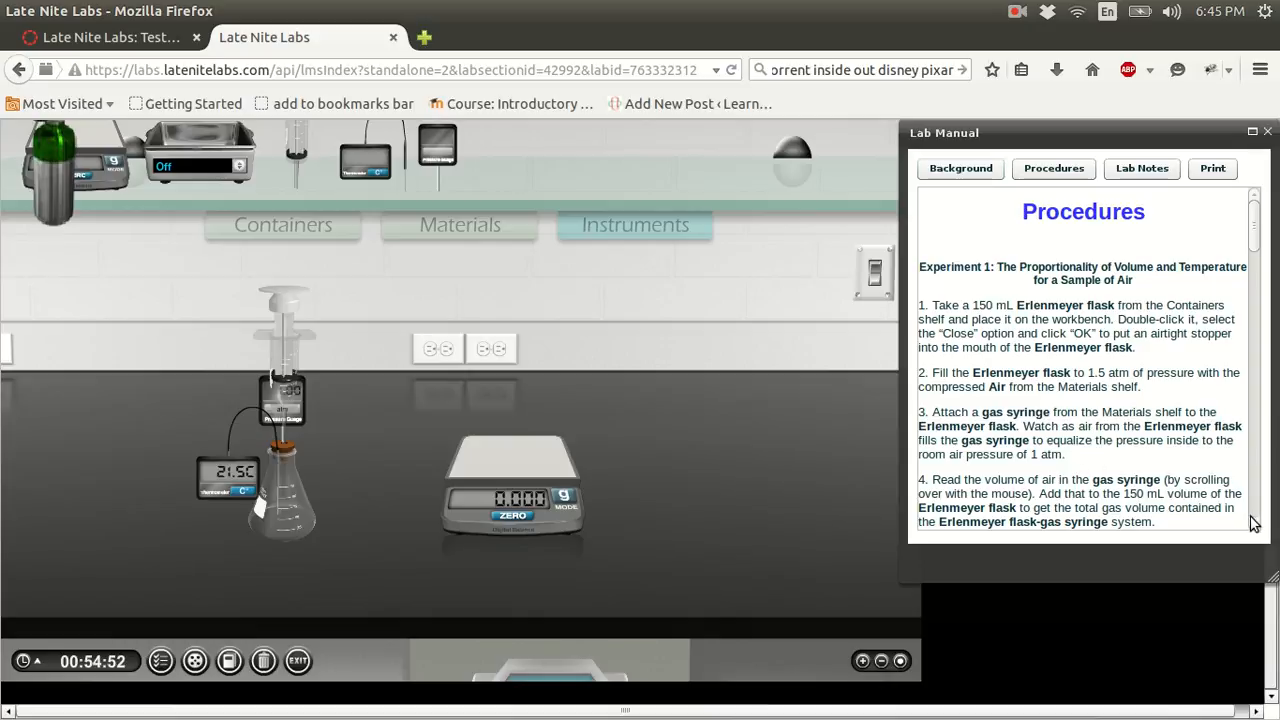
pyautogui.scroll(-3)
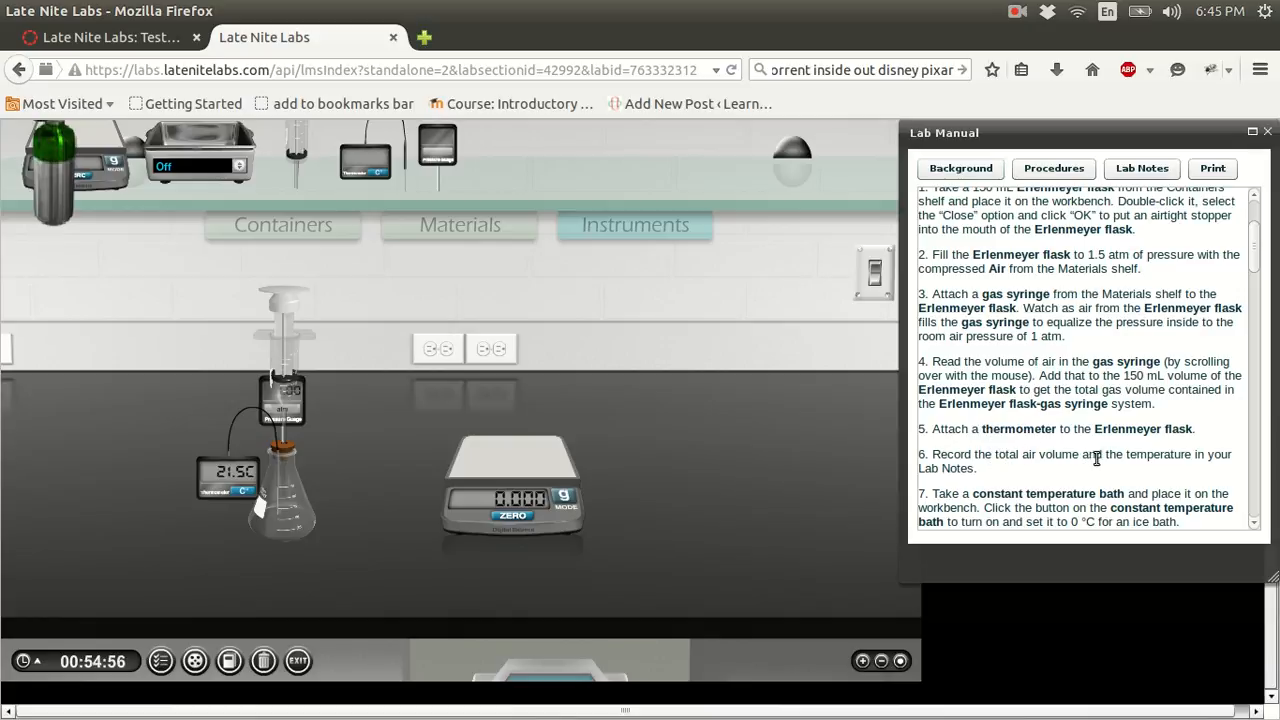
pyautogui.click(1141, 167)
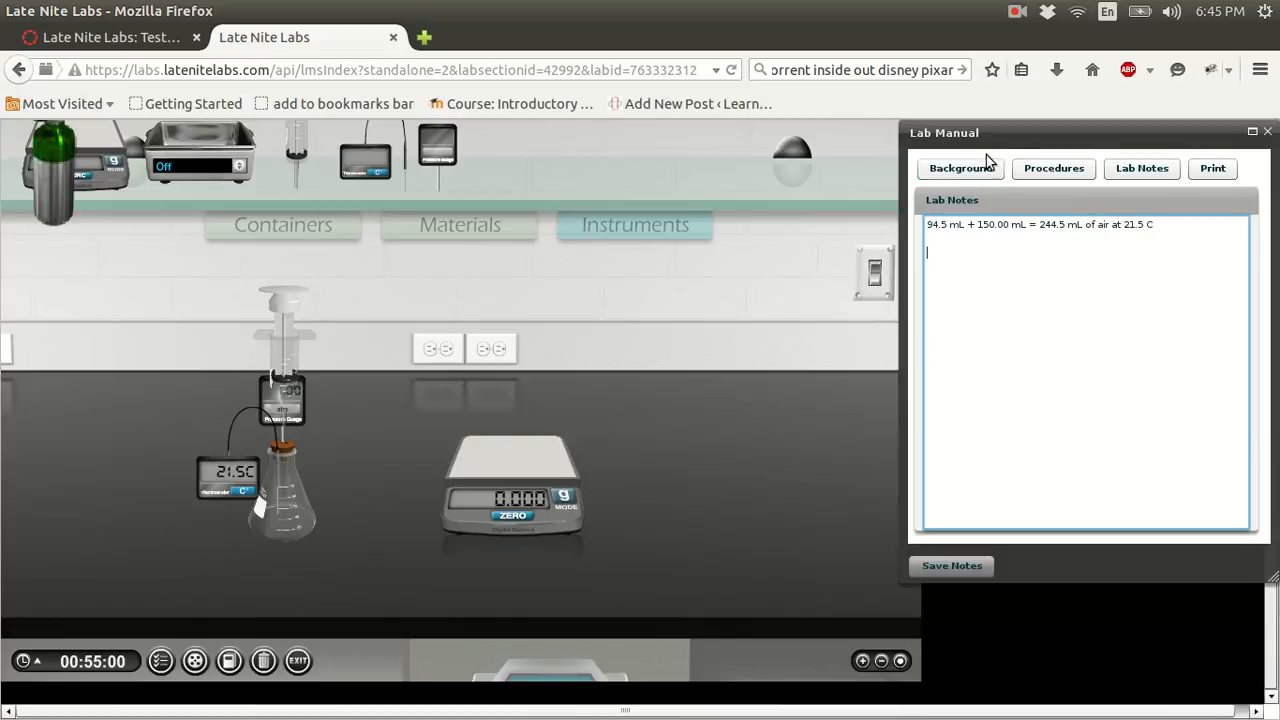
pyautogui.click(1053, 168)
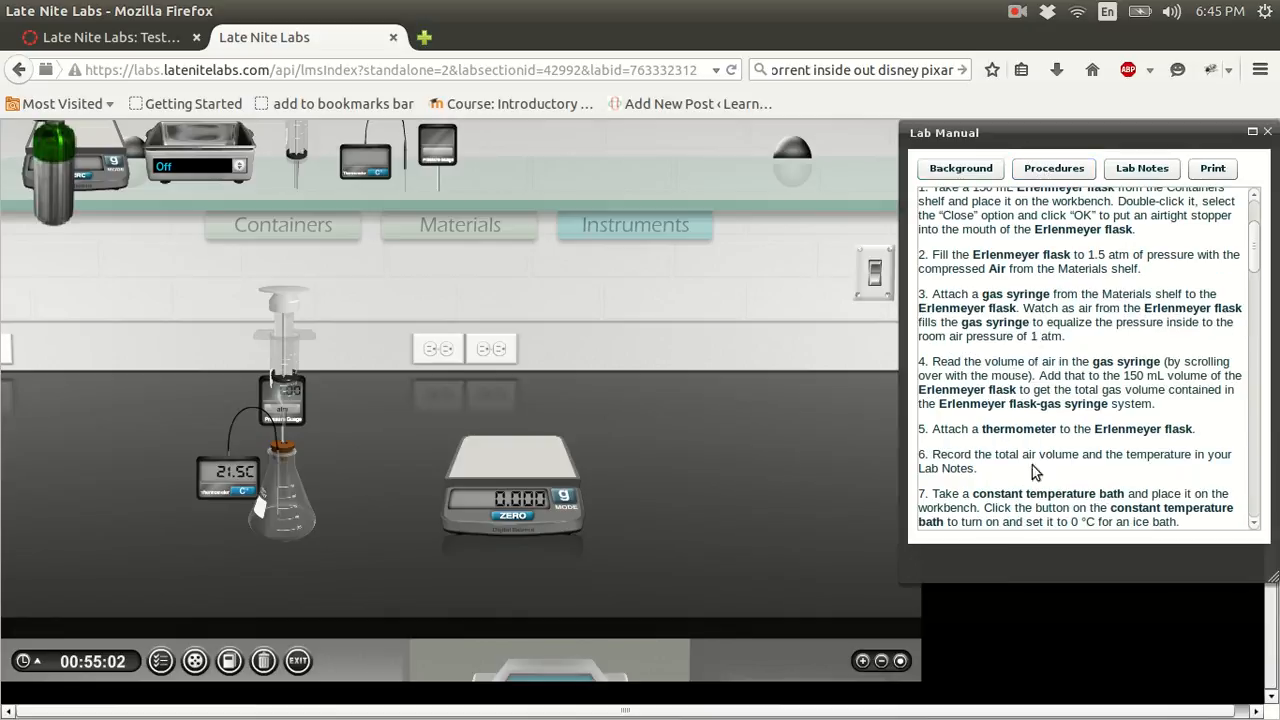
pyautogui.moveTo(450, 237)
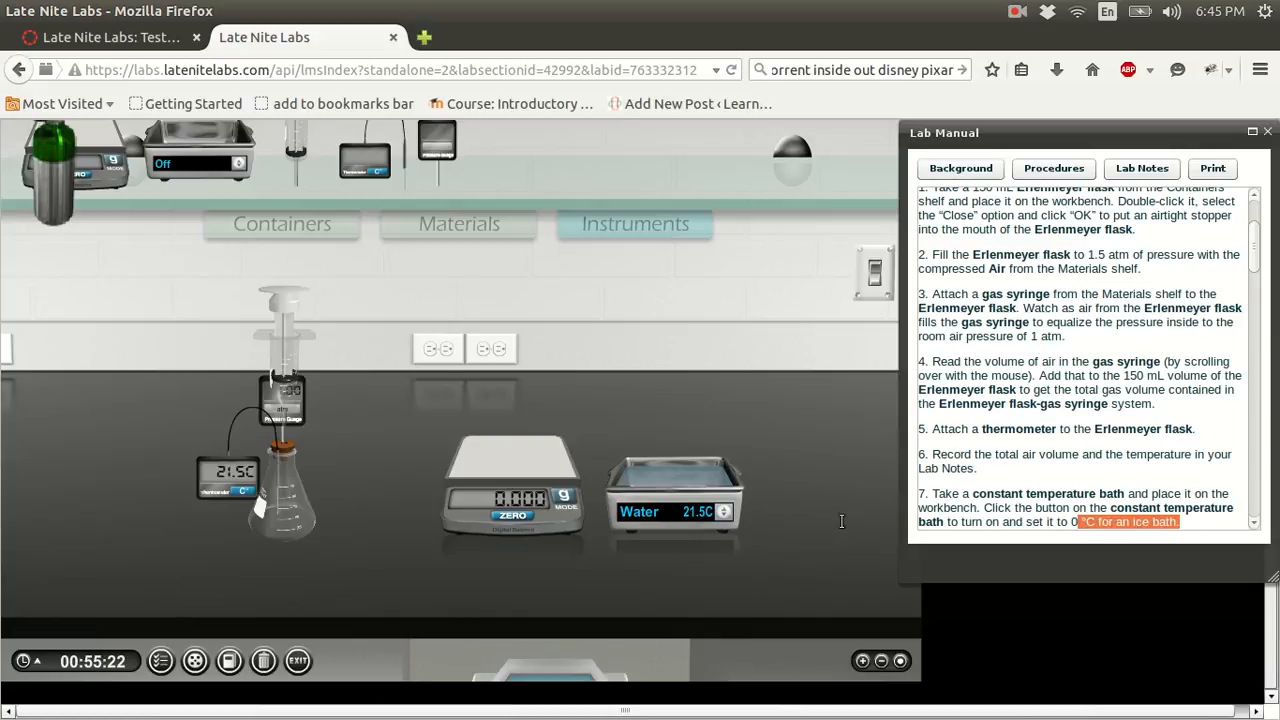
# - Set the constant temperature bath holding the flask-syringe setup to a 0 °C ice bath
pyautogui.click(723, 511)
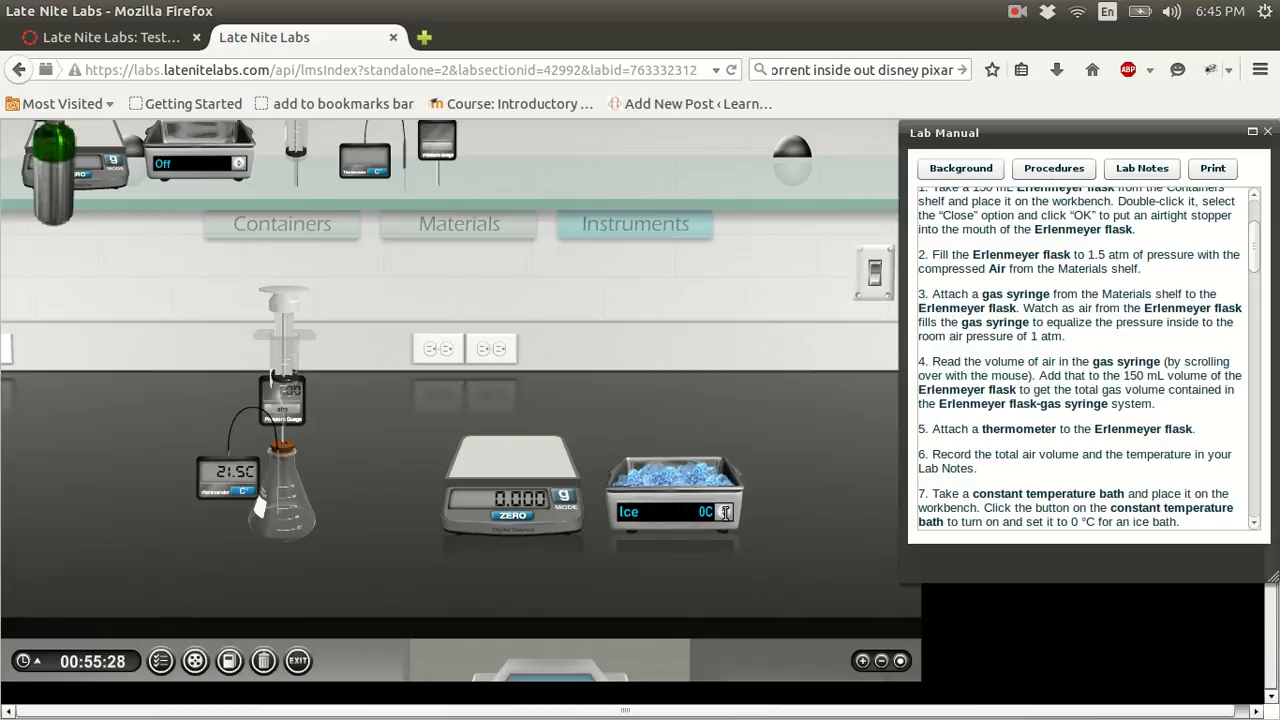
pyautogui.scroll(-3)
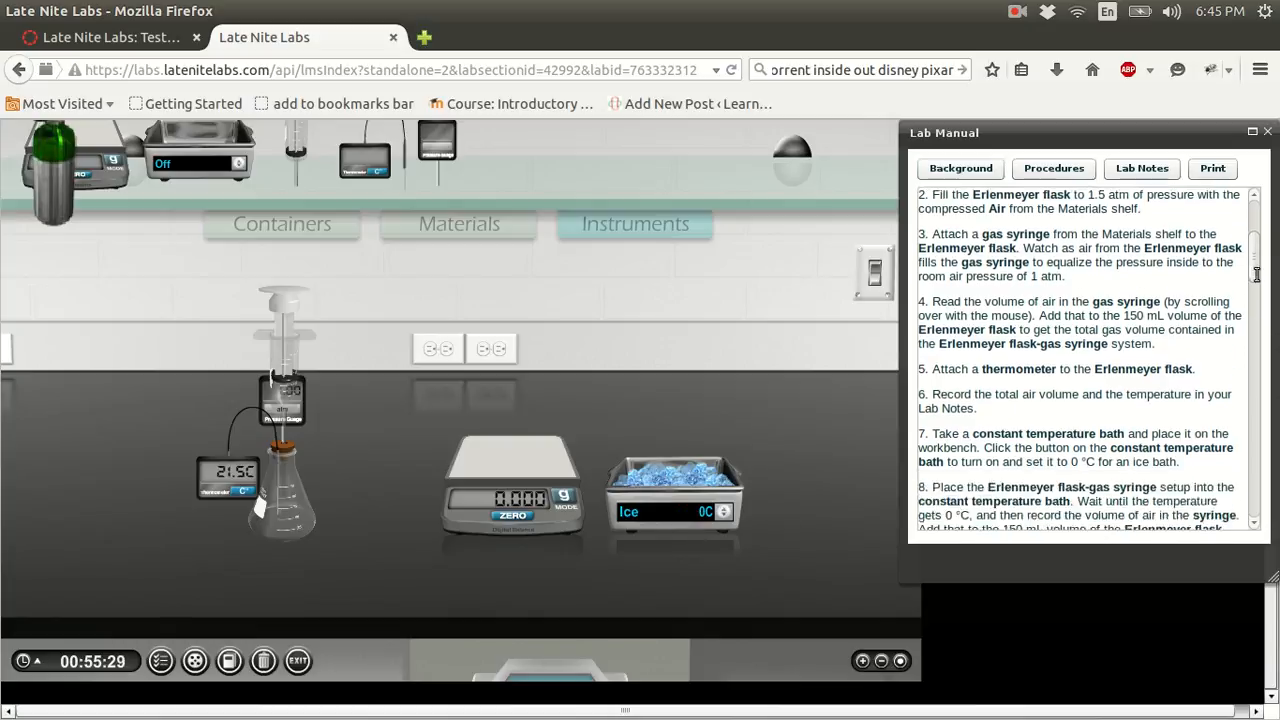
pyautogui.scroll(-3)
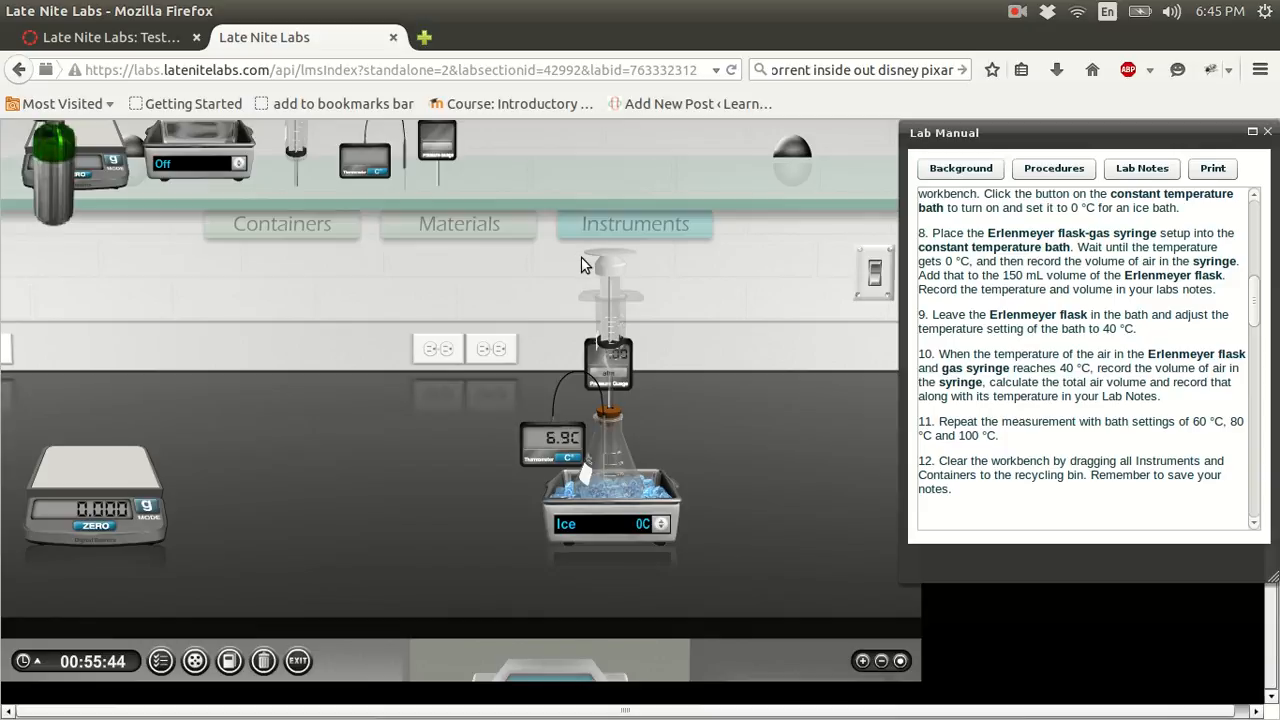
pyautogui.moveTo(587, 275)
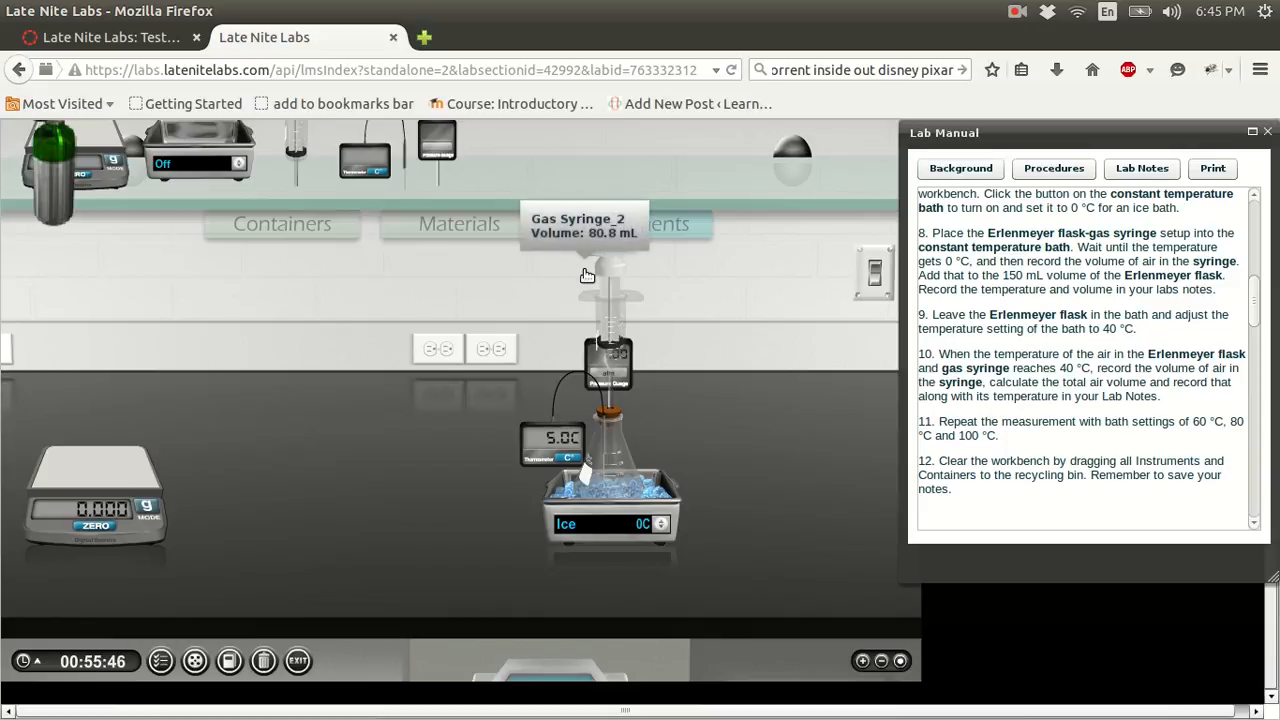
pyautogui.moveTo(582, 281)
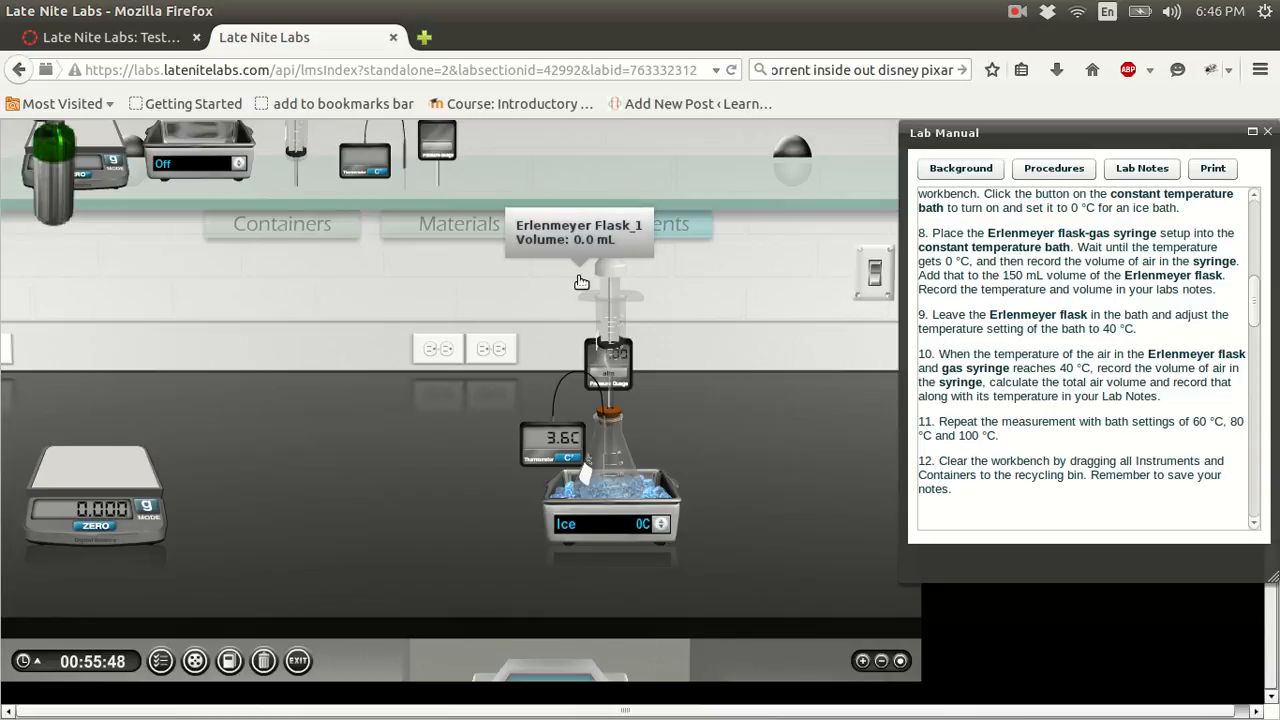
pyautogui.moveTo(589, 271)
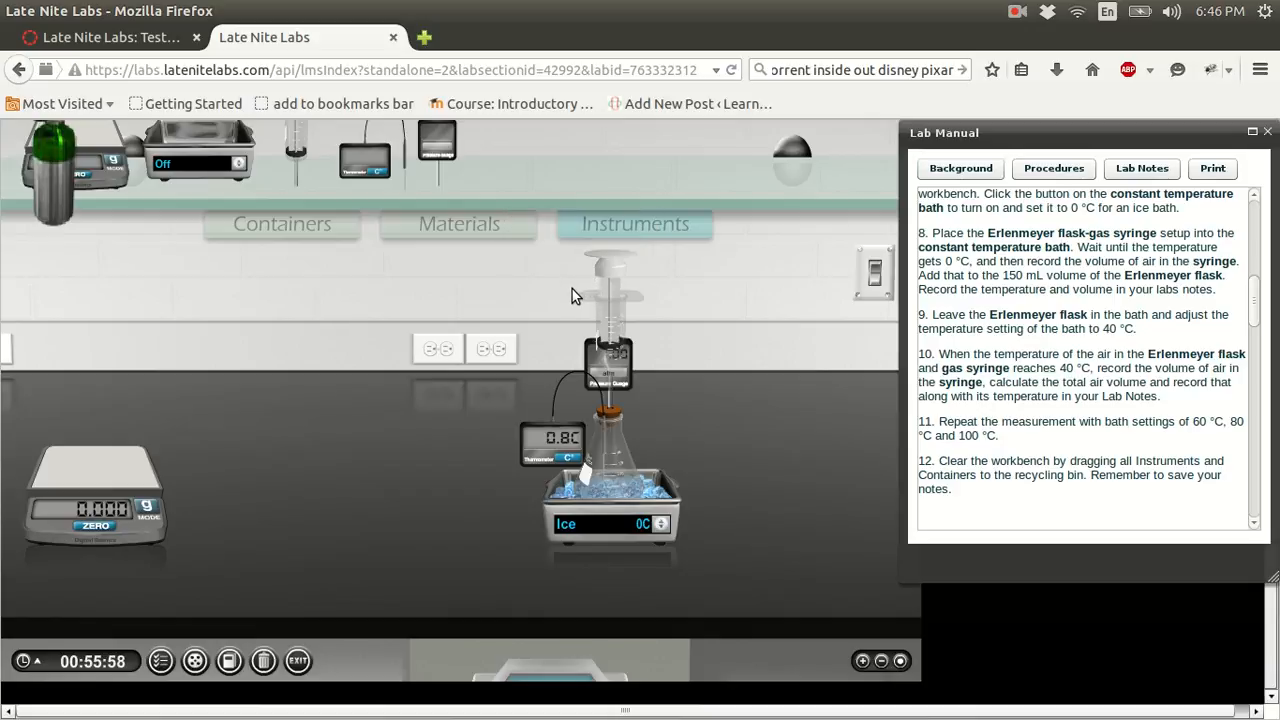
pyautogui.moveTo(545, 458)
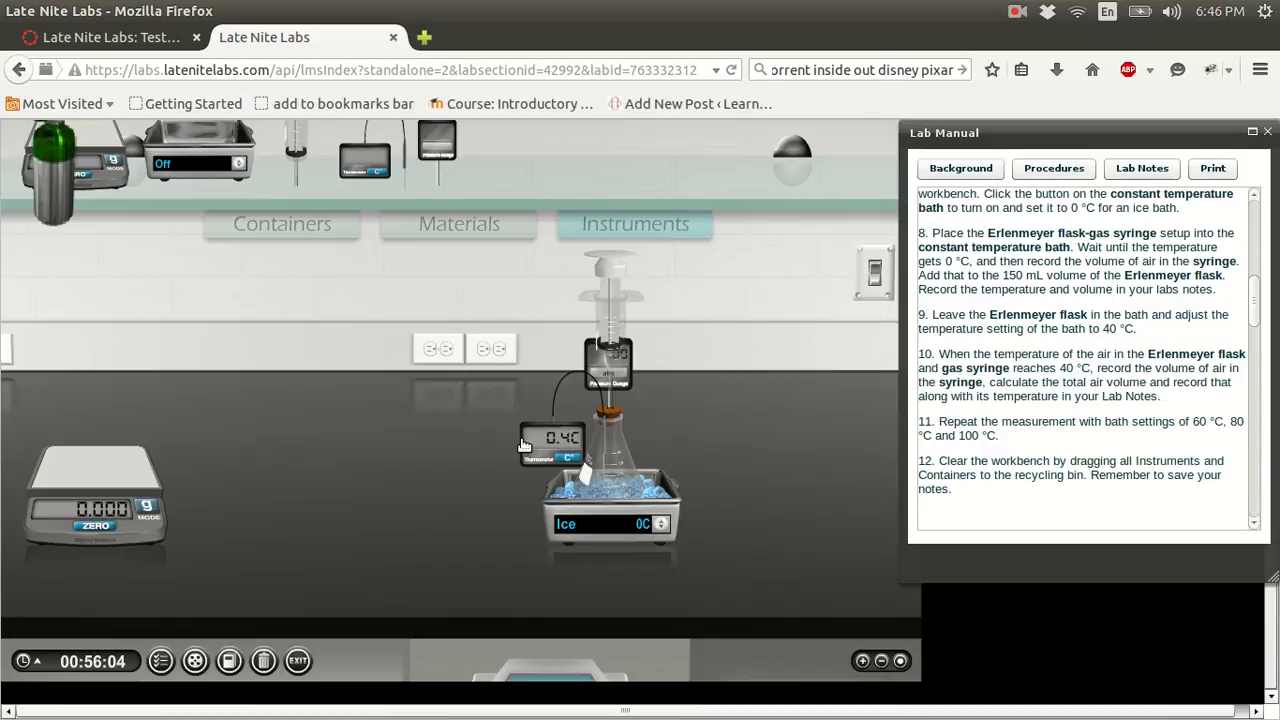
pyautogui.moveTo(530, 440)
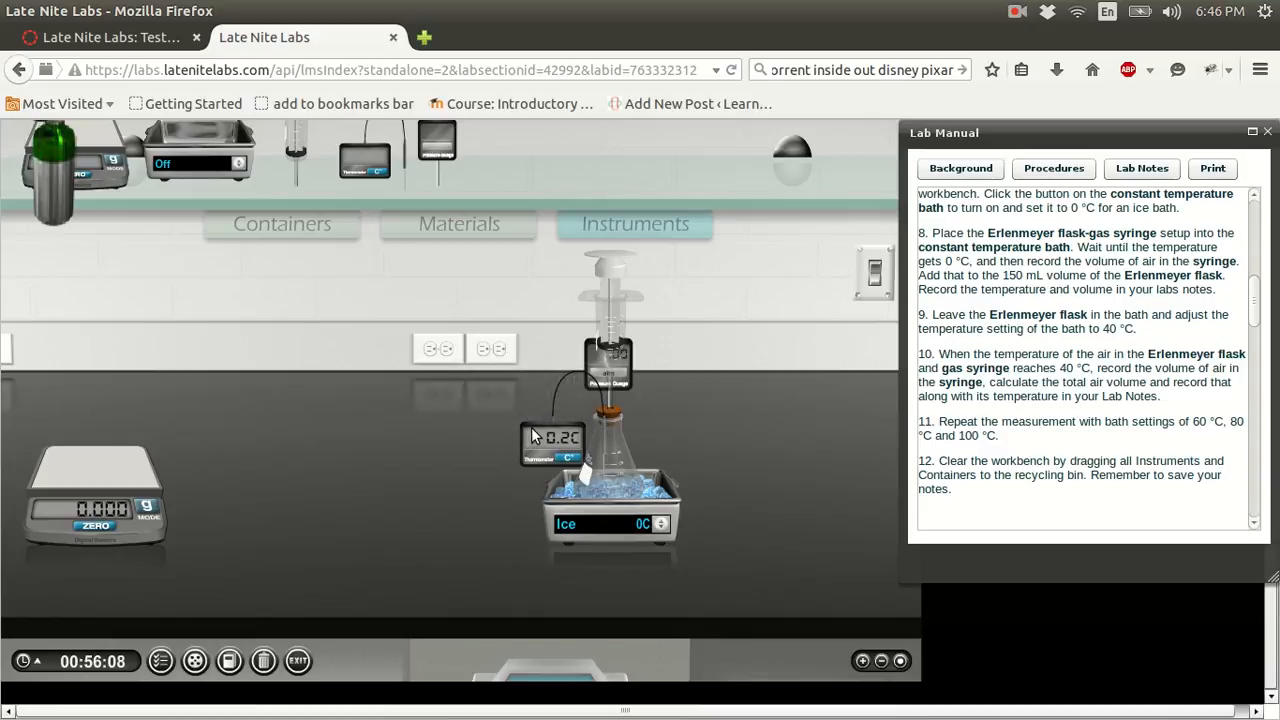
pyautogui.moveTo(540, 435)
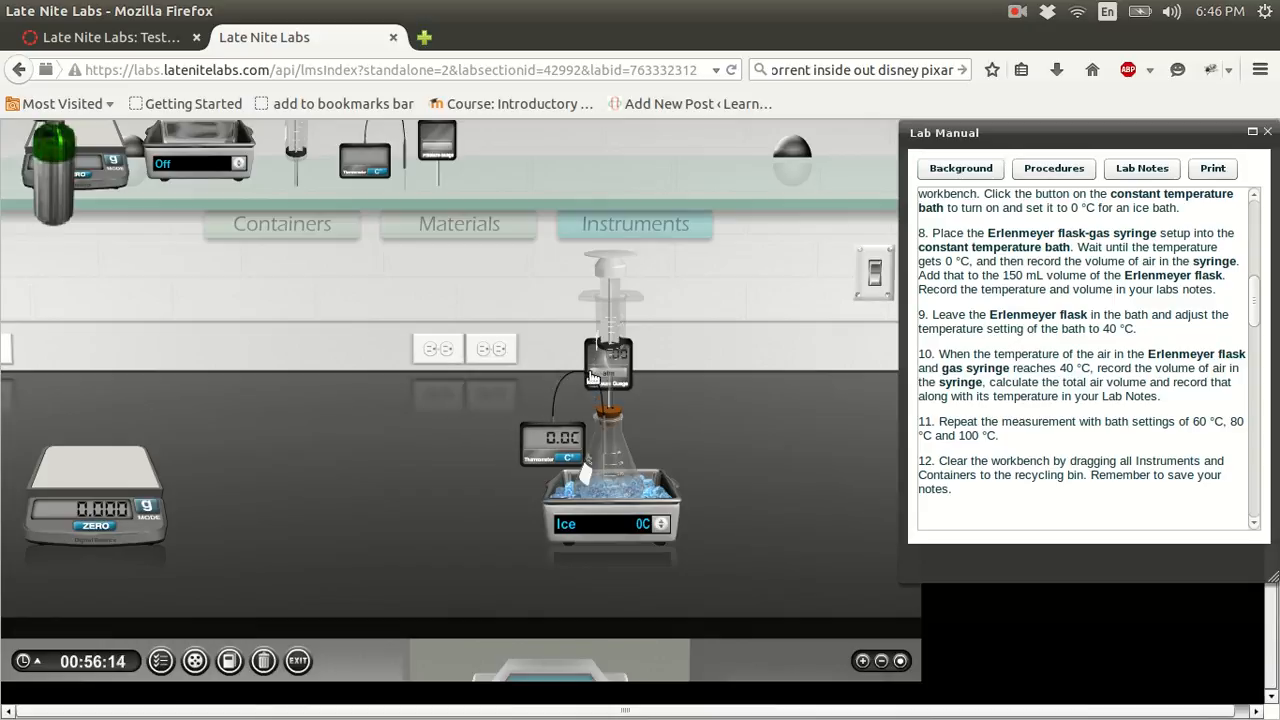
pyautogui.moveTo(600, 318)
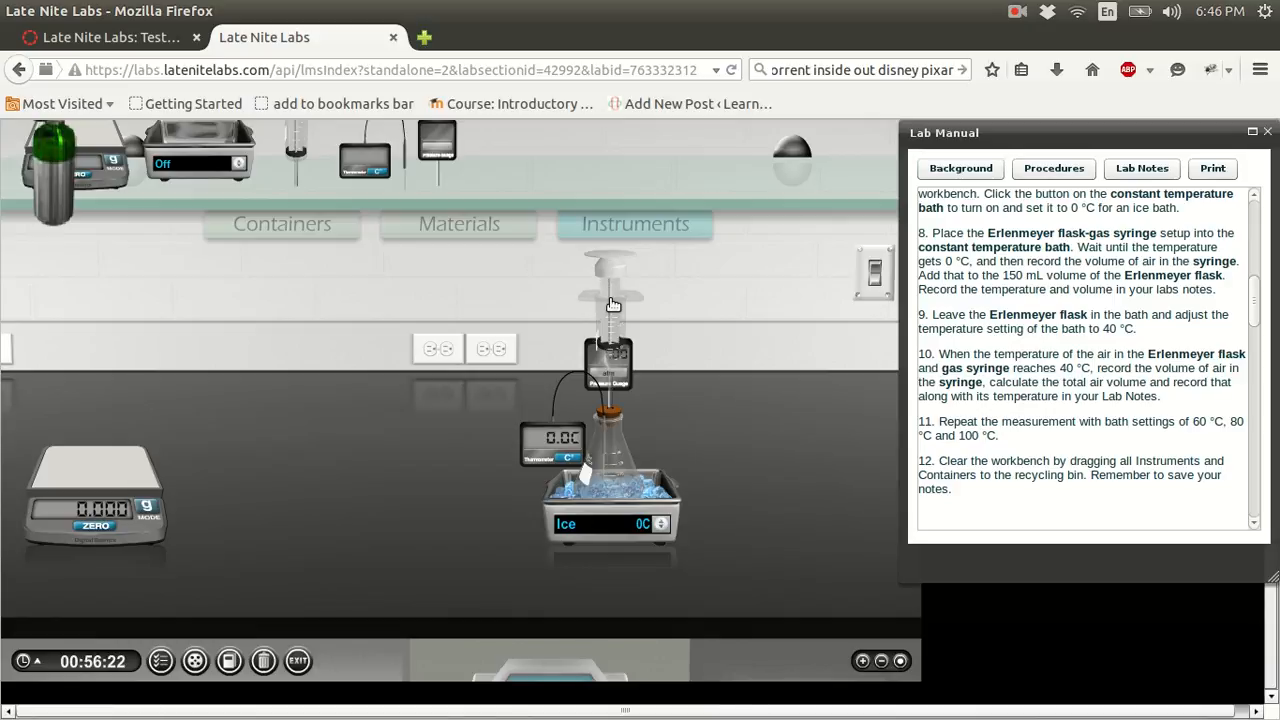
pyautogui.moveTo(688, 318)
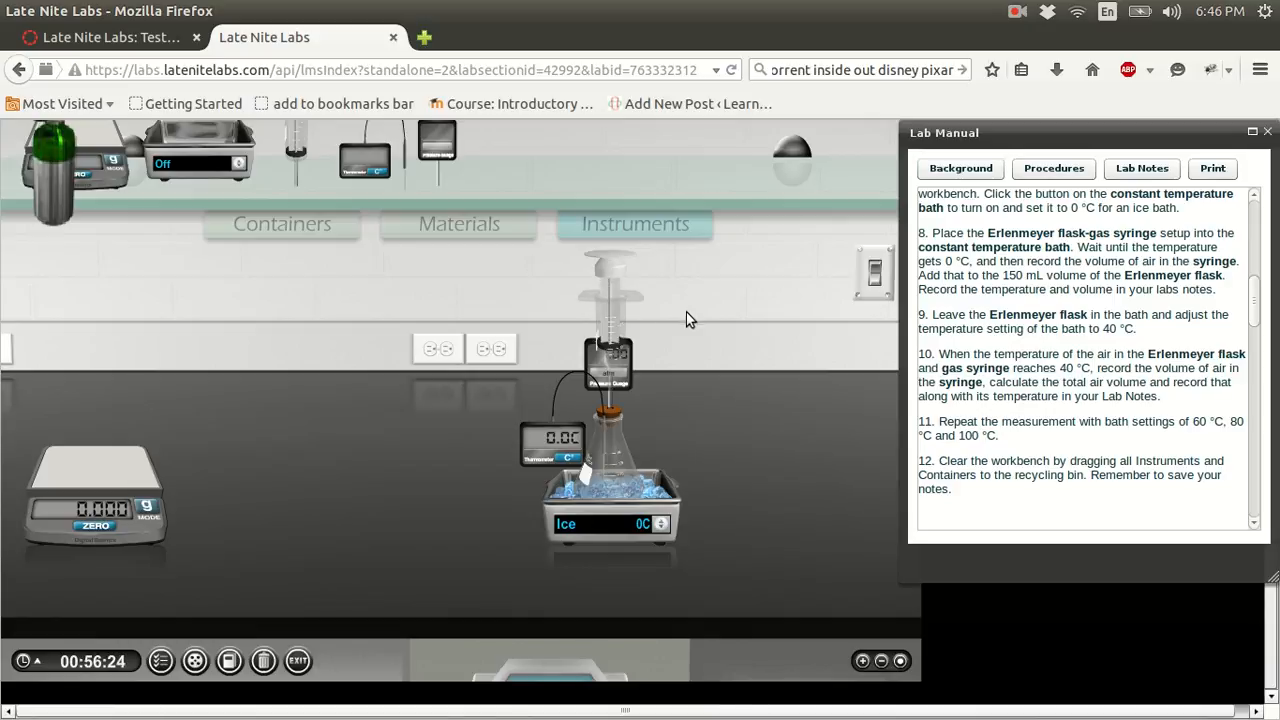
pyautogui.moveTo(612, 316)
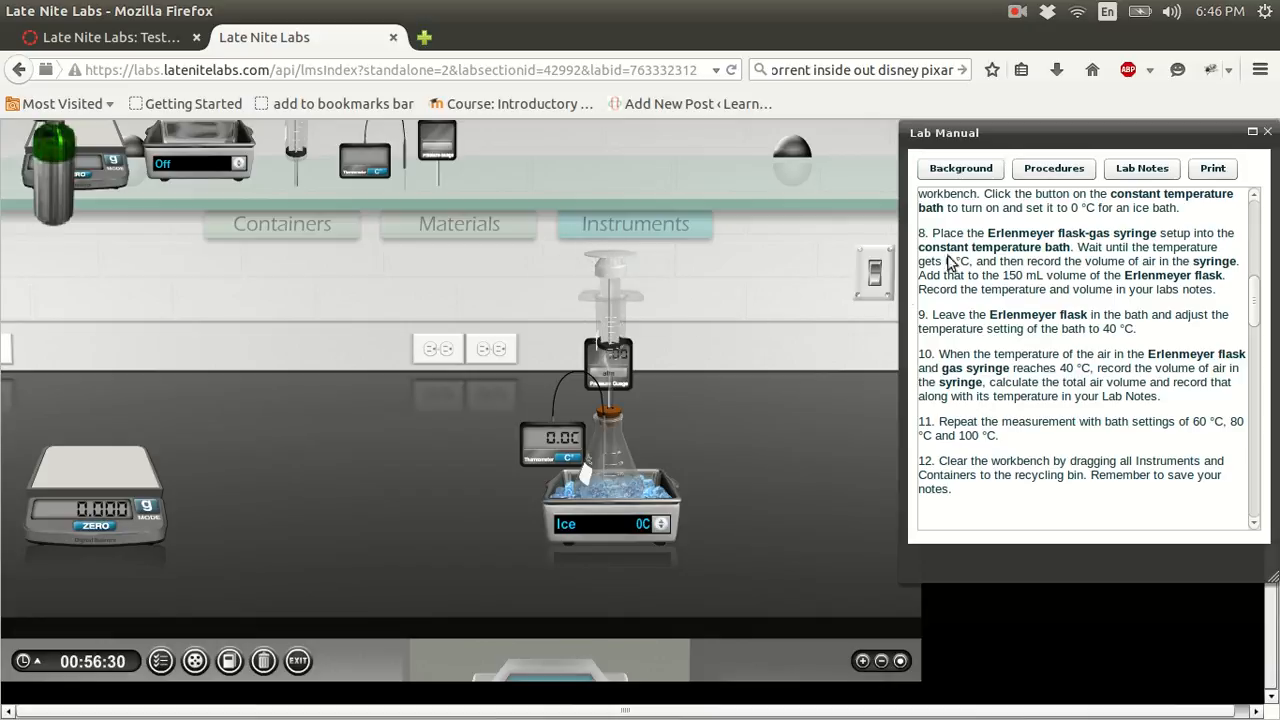
# - Begin a second Lab Notes line: '76.7 mL + 150.00 mL = 2'
pyautogui.click(1141, 168)
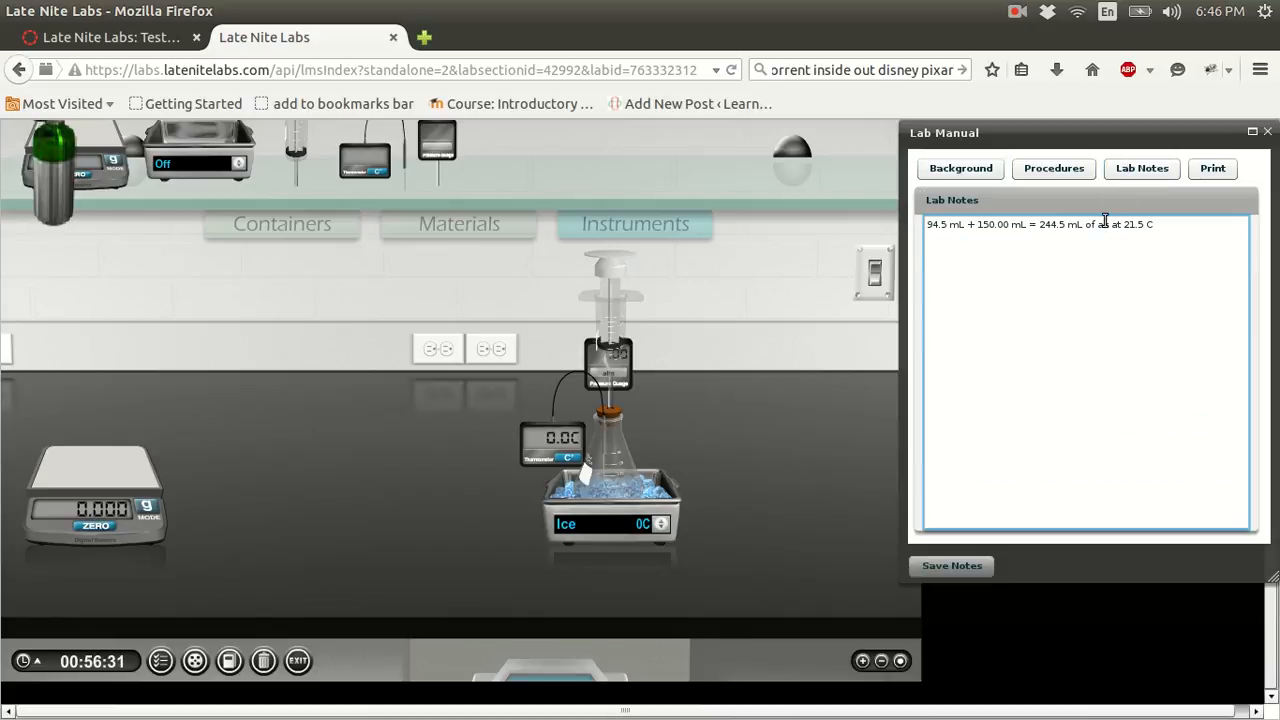
pyautogui.write('76.7')
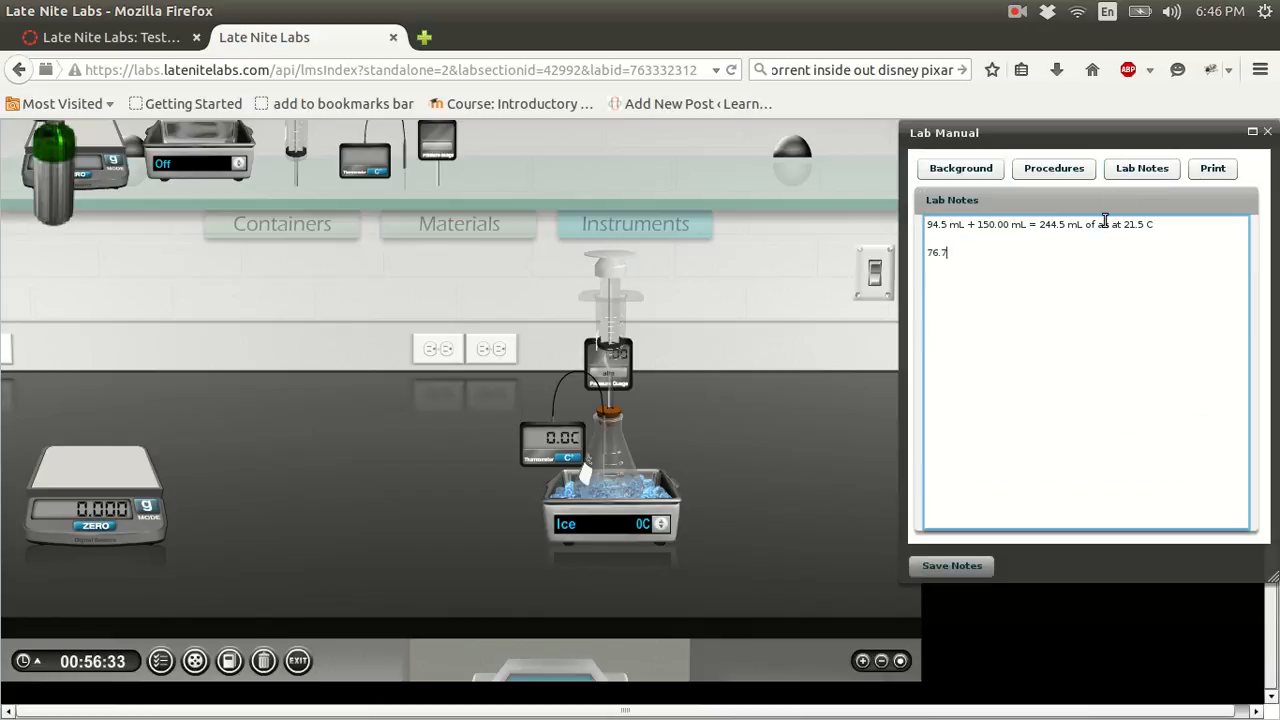
pyautogui.write('mL +')
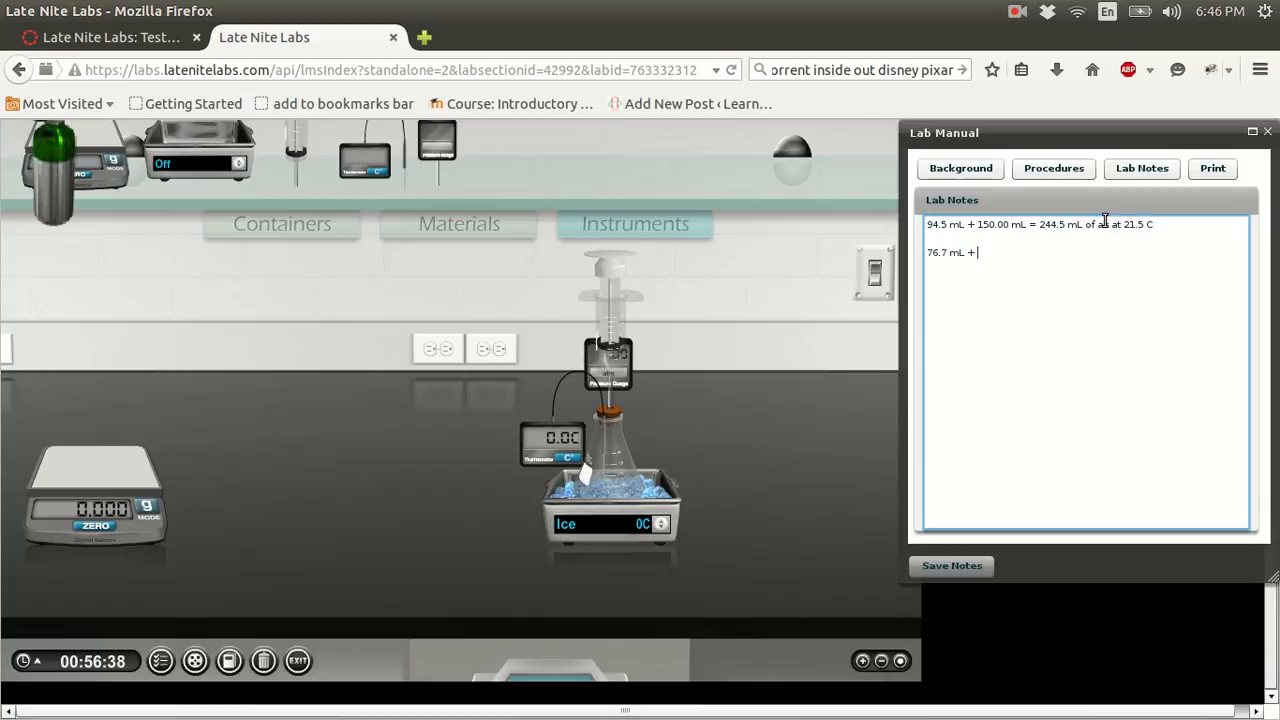
pyautogui.write('150-')
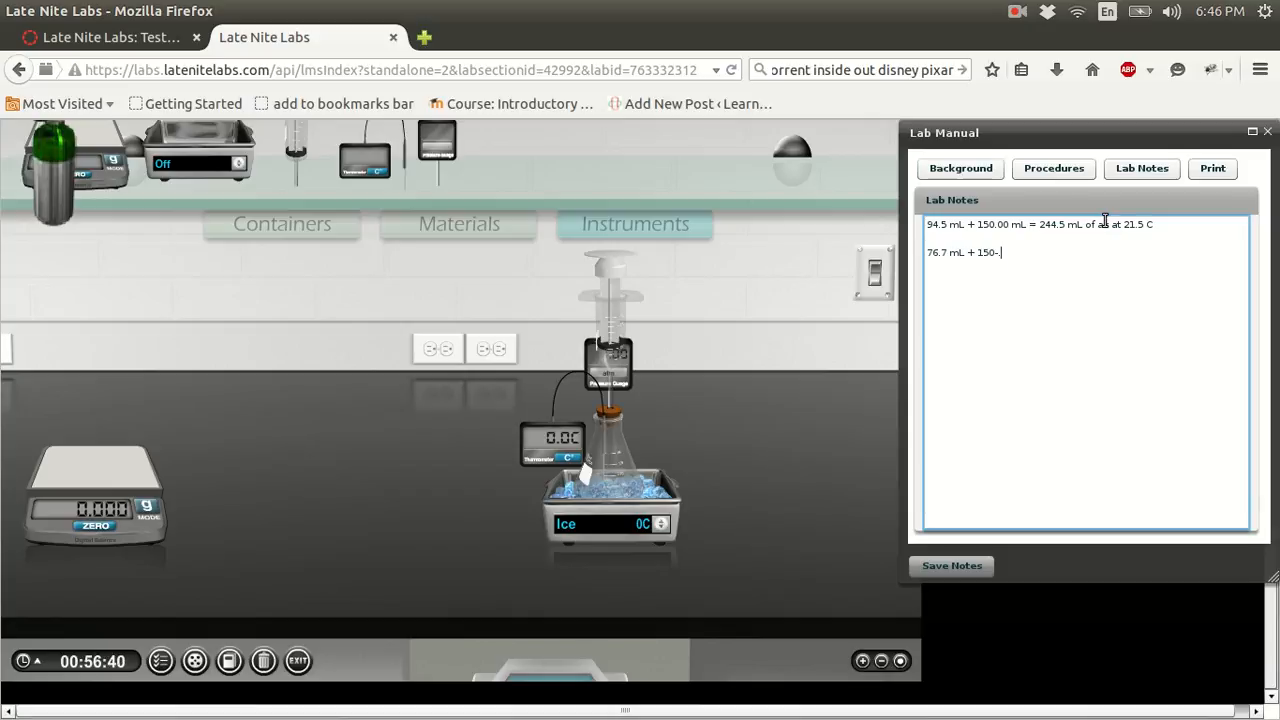
pyautogui.press('Backspace')
pyautogui.write('.00 mL =')
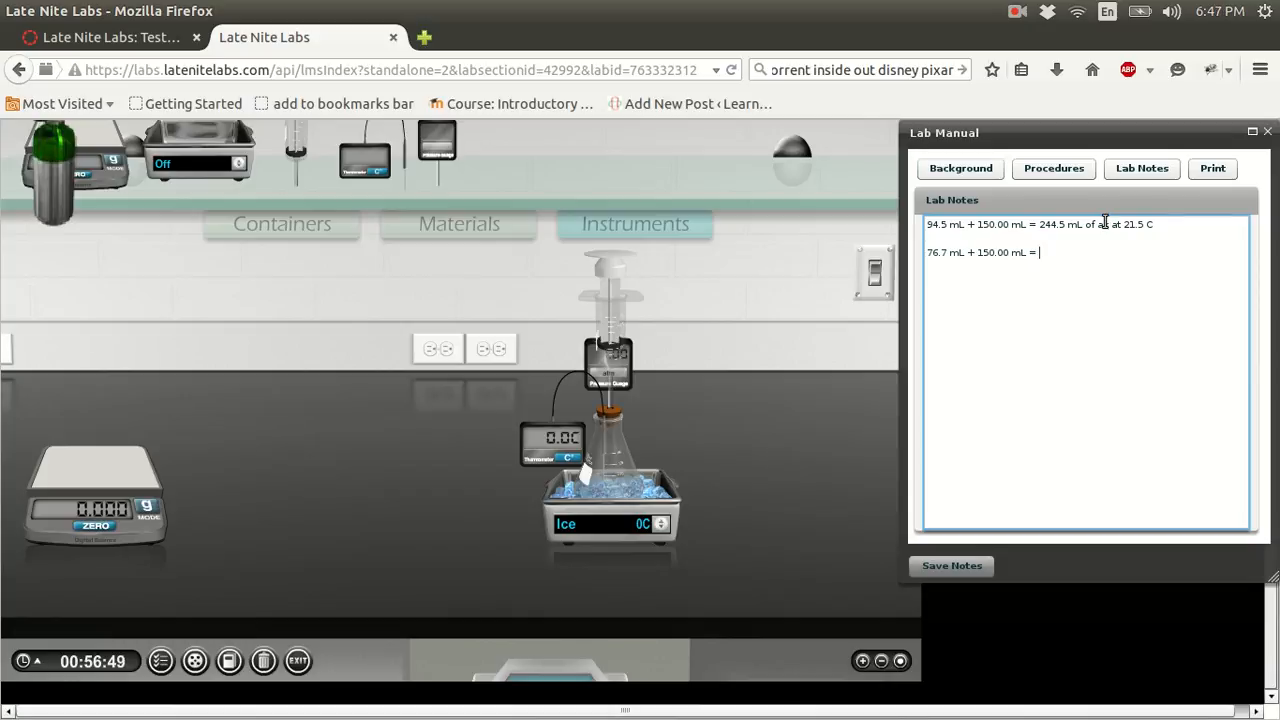
pyautogui.write('2')
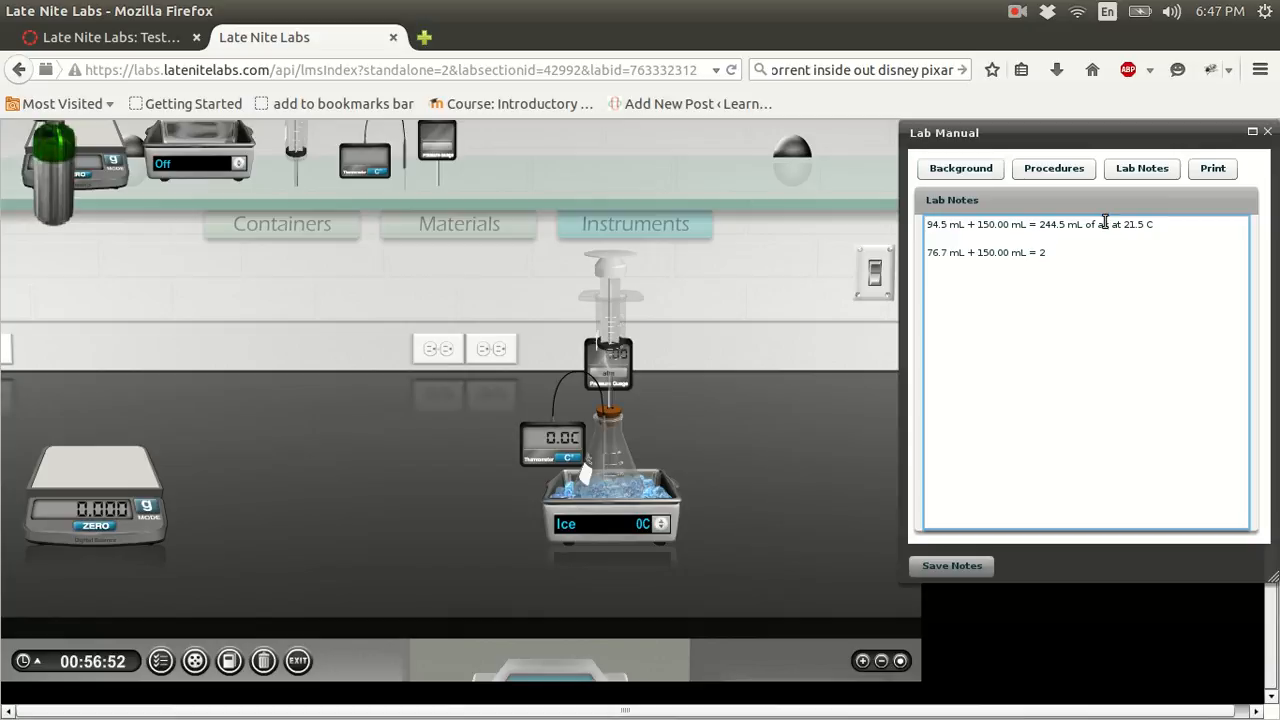
pyautogui.write('2')
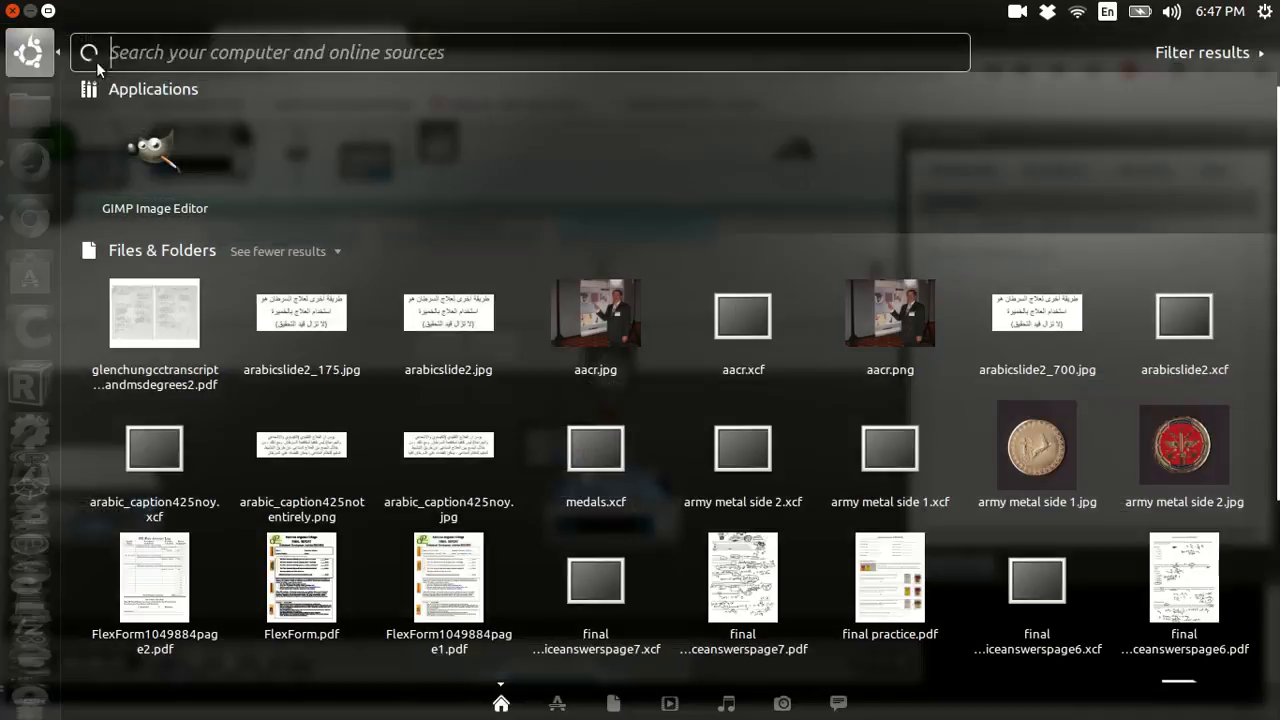
pyautogui.write('cal')
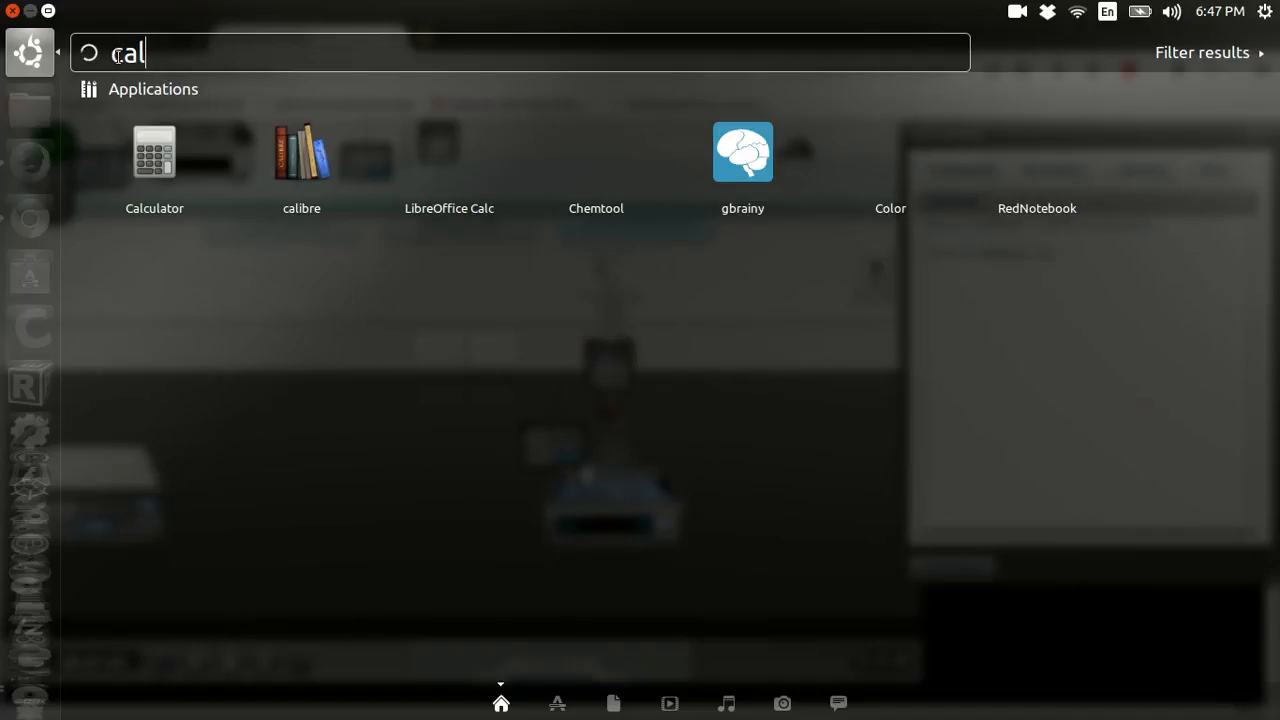
pyautogui.press('Escape')
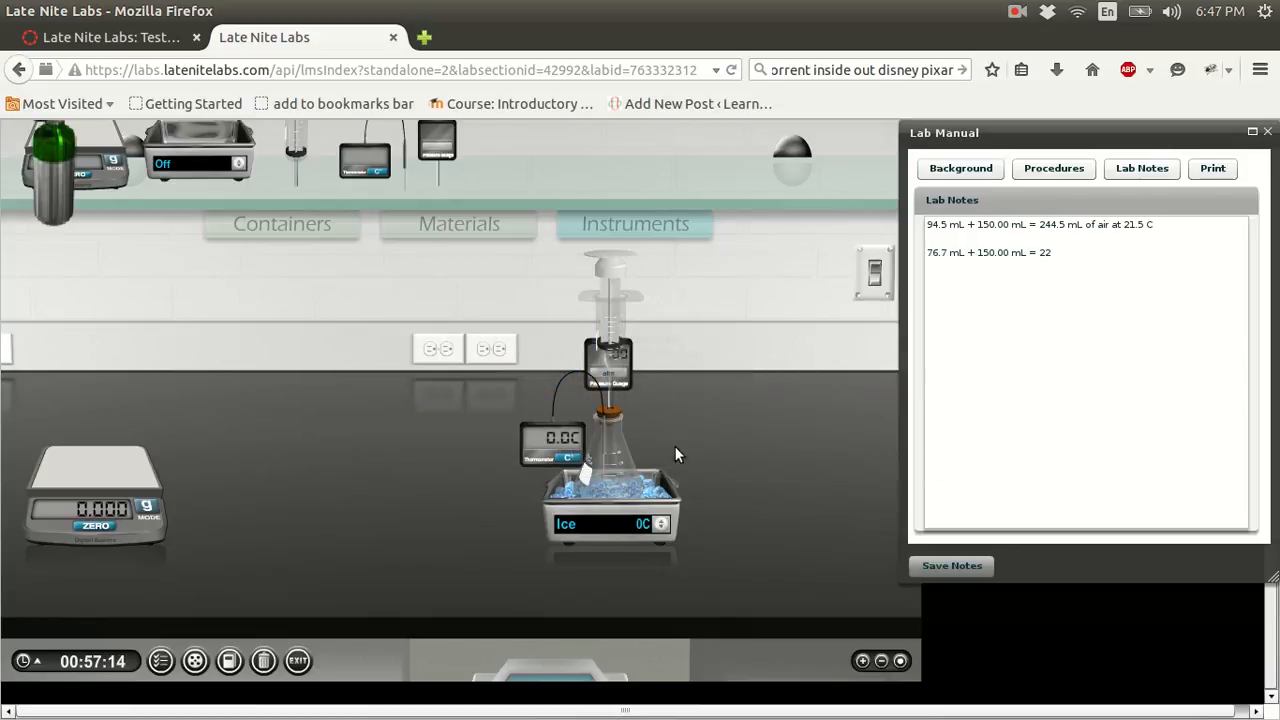
pyautogui.moveTo(765, 323)
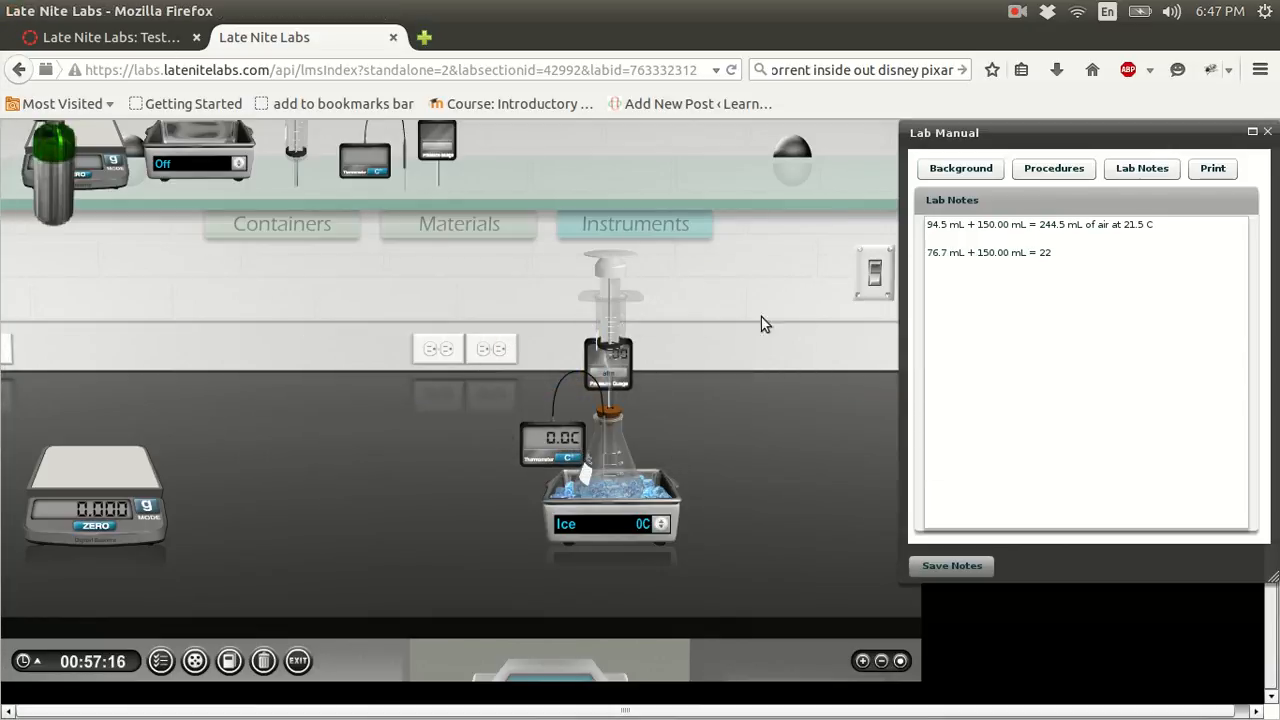
pyautogui.moveTo(120, 215)
pyautogui.write('6.')
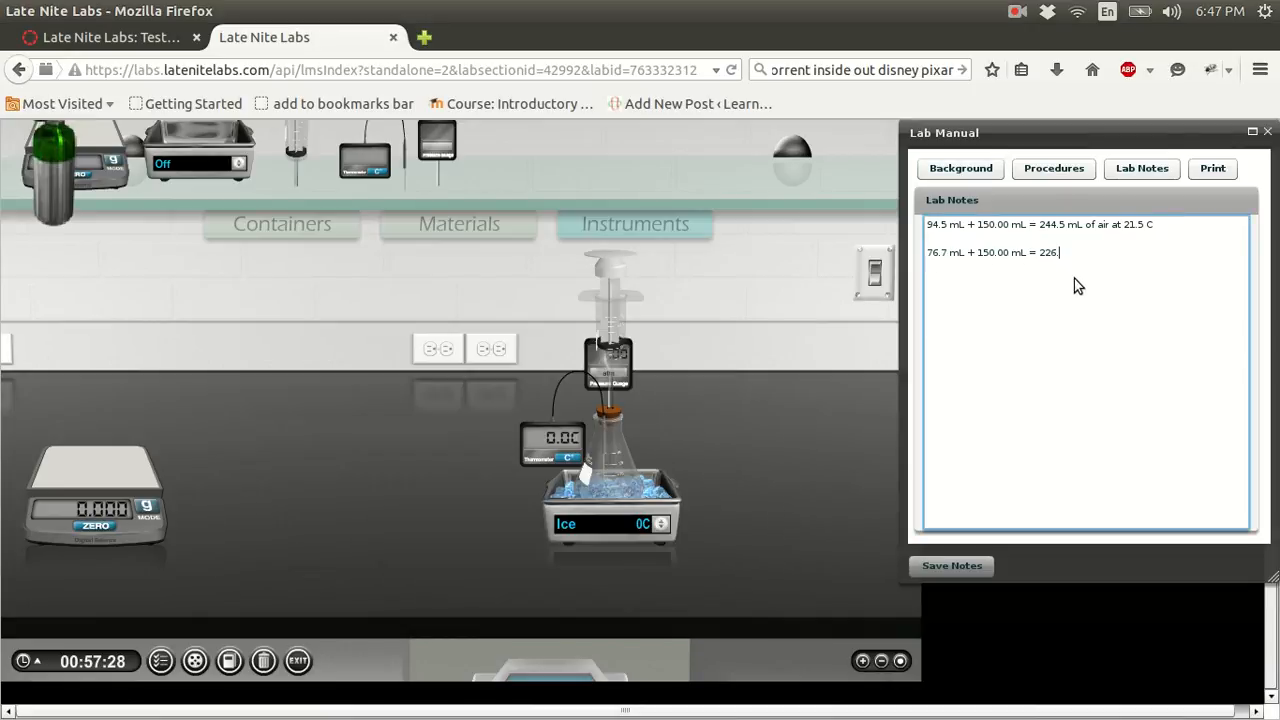
# - Finish the second note as '226.7 mL of air at 0.0 C'
pyautogui.write('7 Mm')
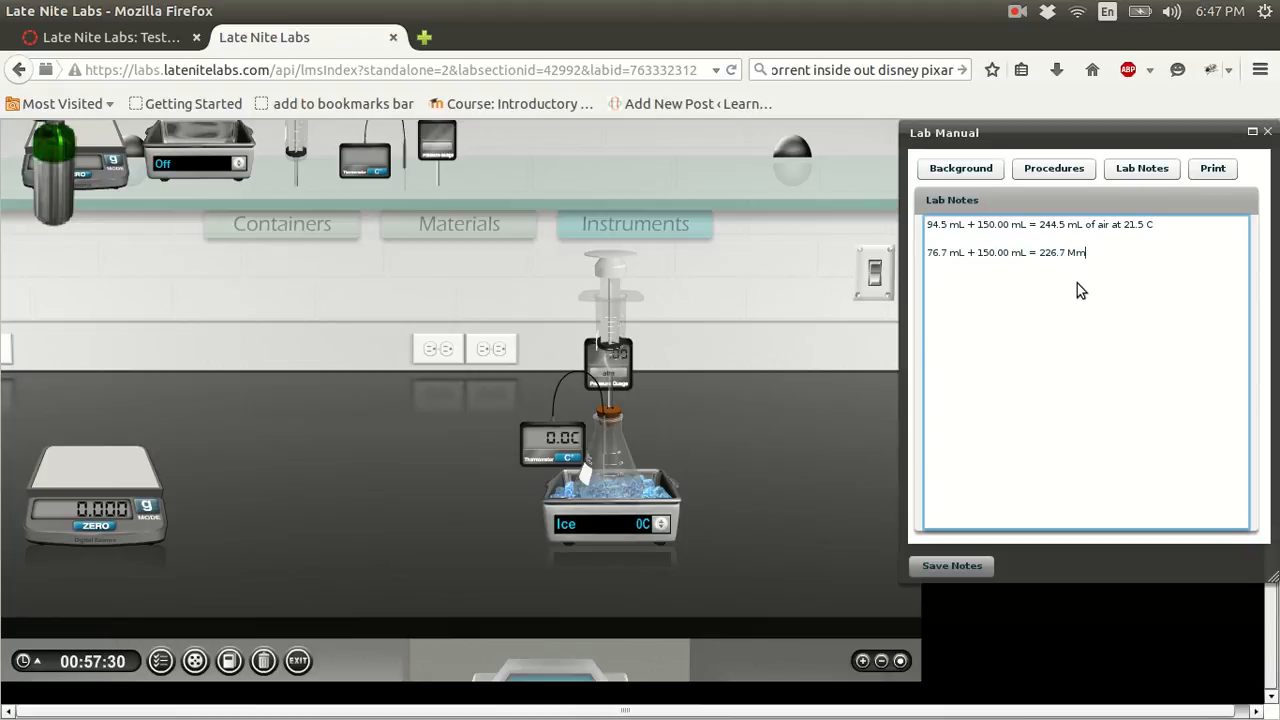
pyautogui.write('ML')
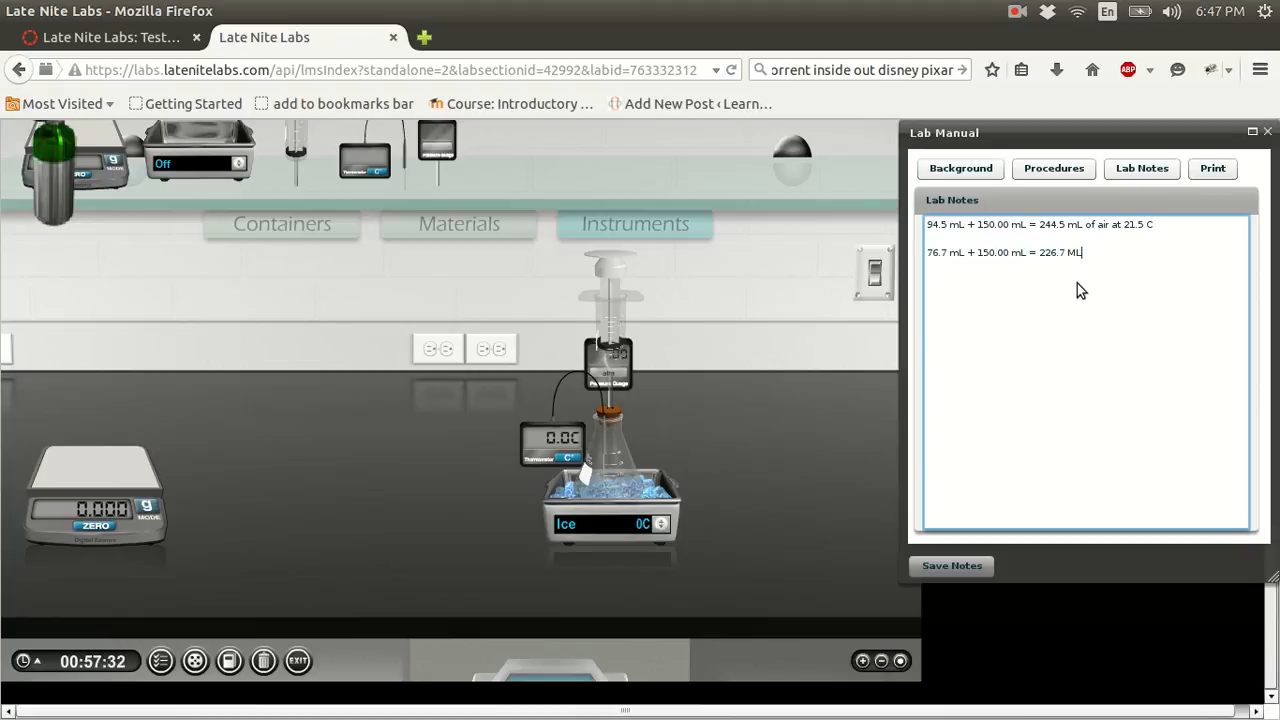
pyautogui.write('of')
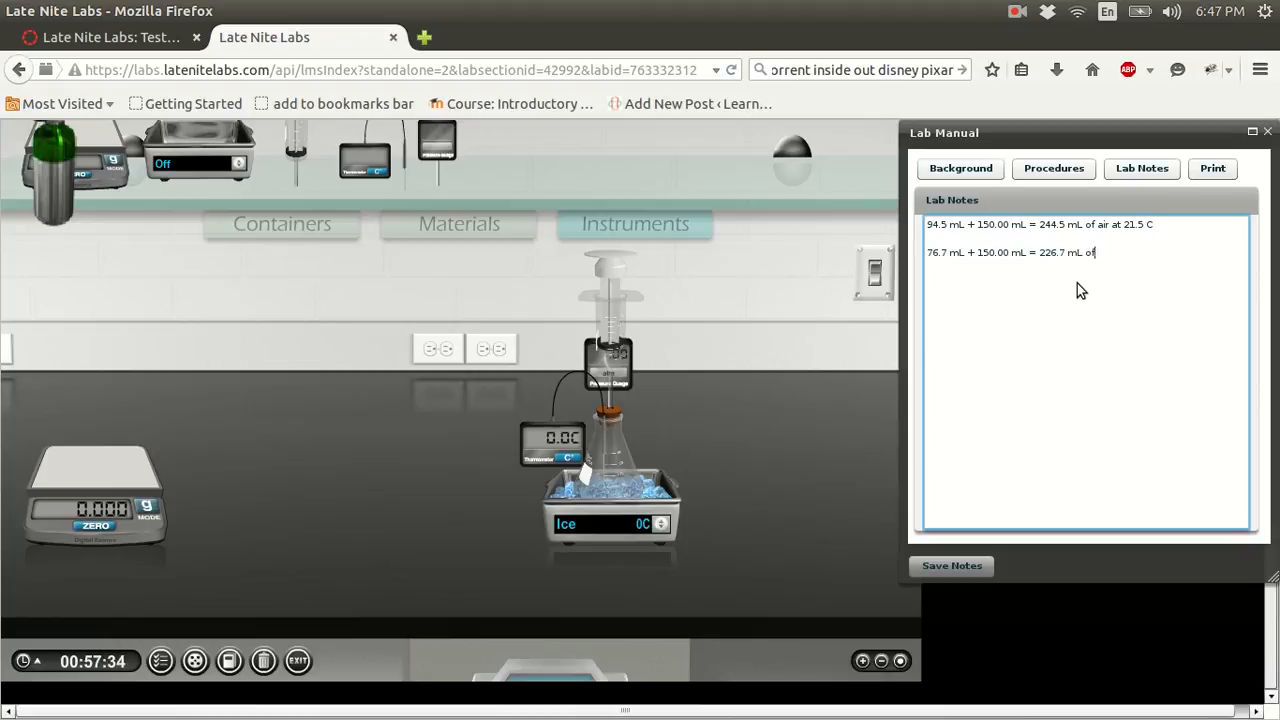
pyautogui.write('air at 0.0 C')
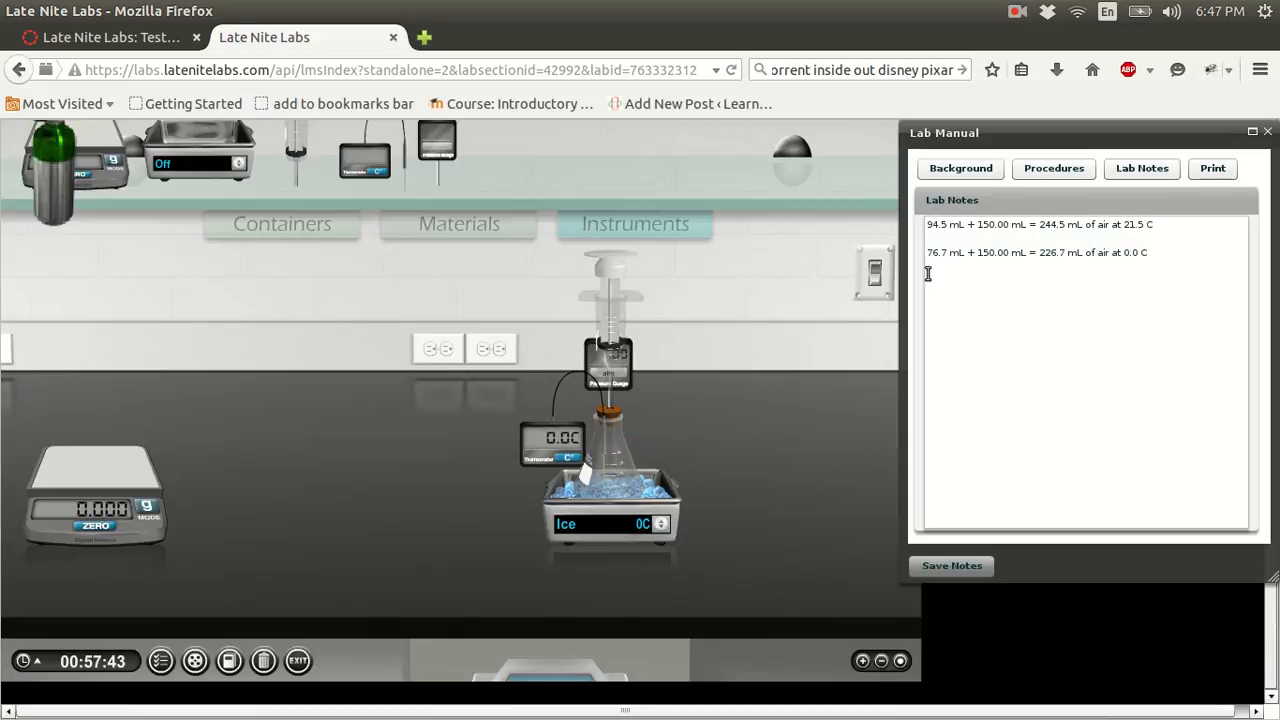
pyautogui.click(1053, 168)
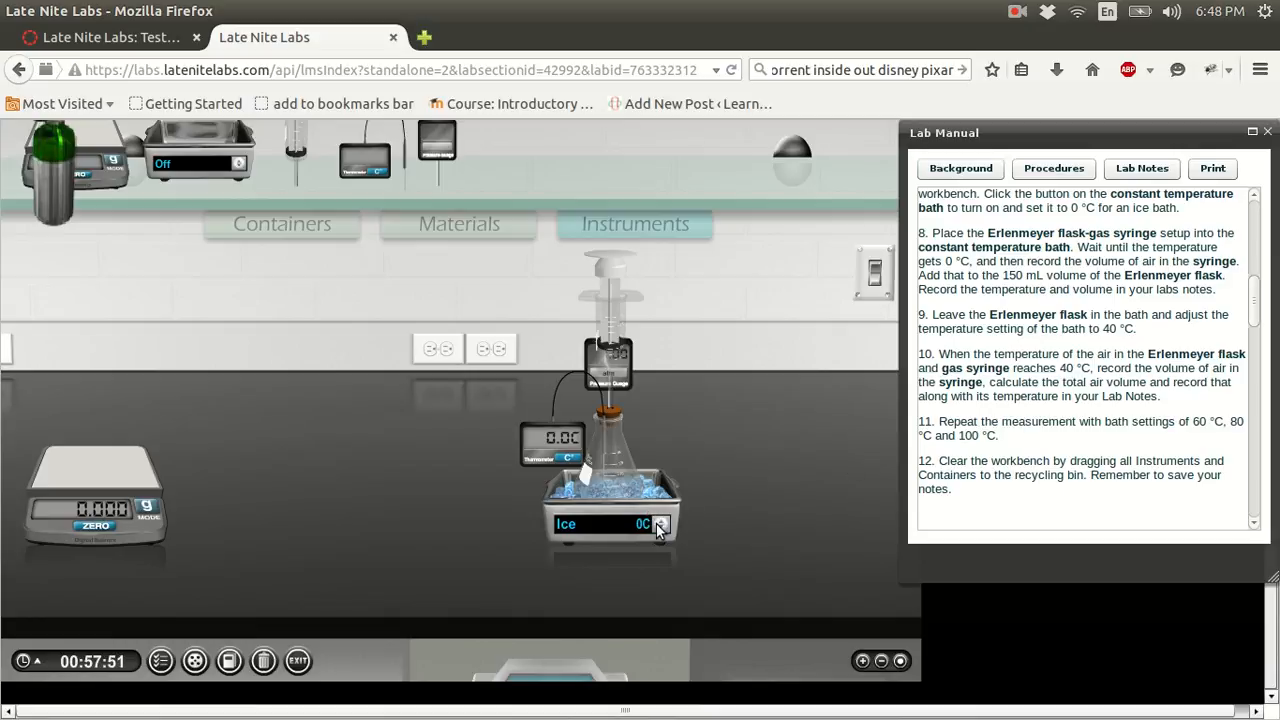
# - Change the bath from Ice 0 °C to Water 40 °C, correcting an overshoot to 80 °C
pyautogui.click(645, 524)
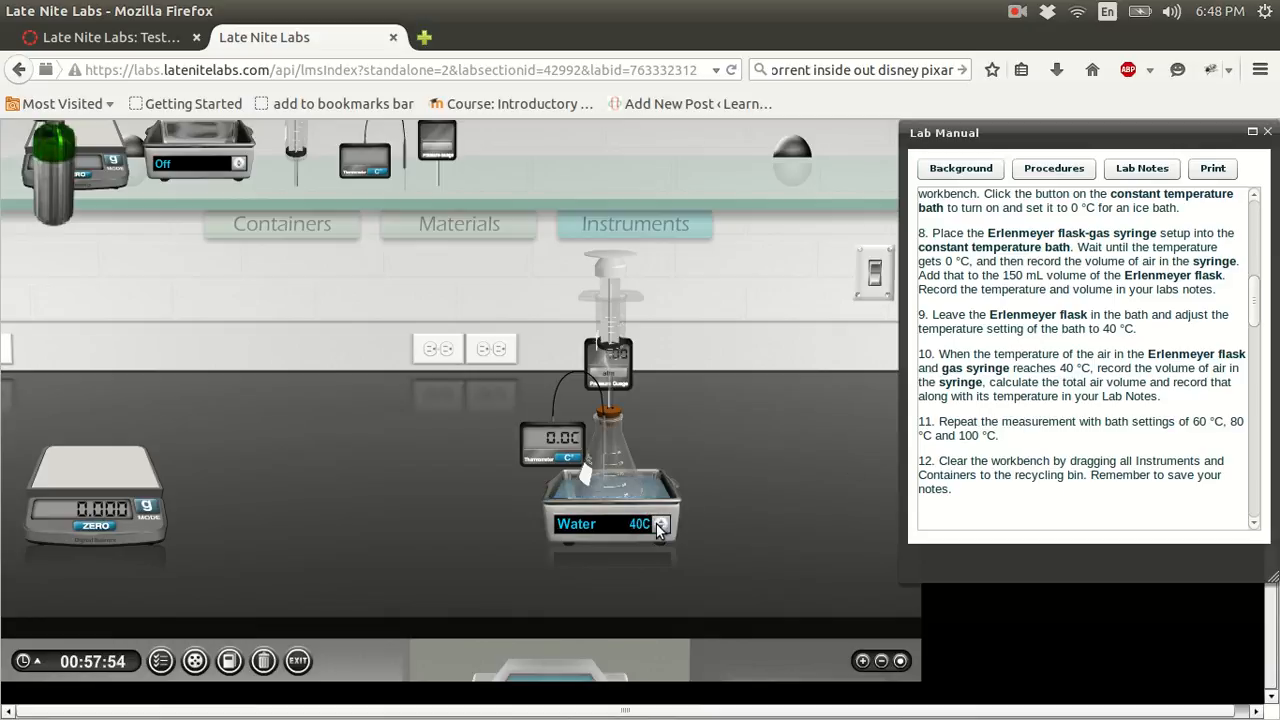
pyautogui.click(659, 519)
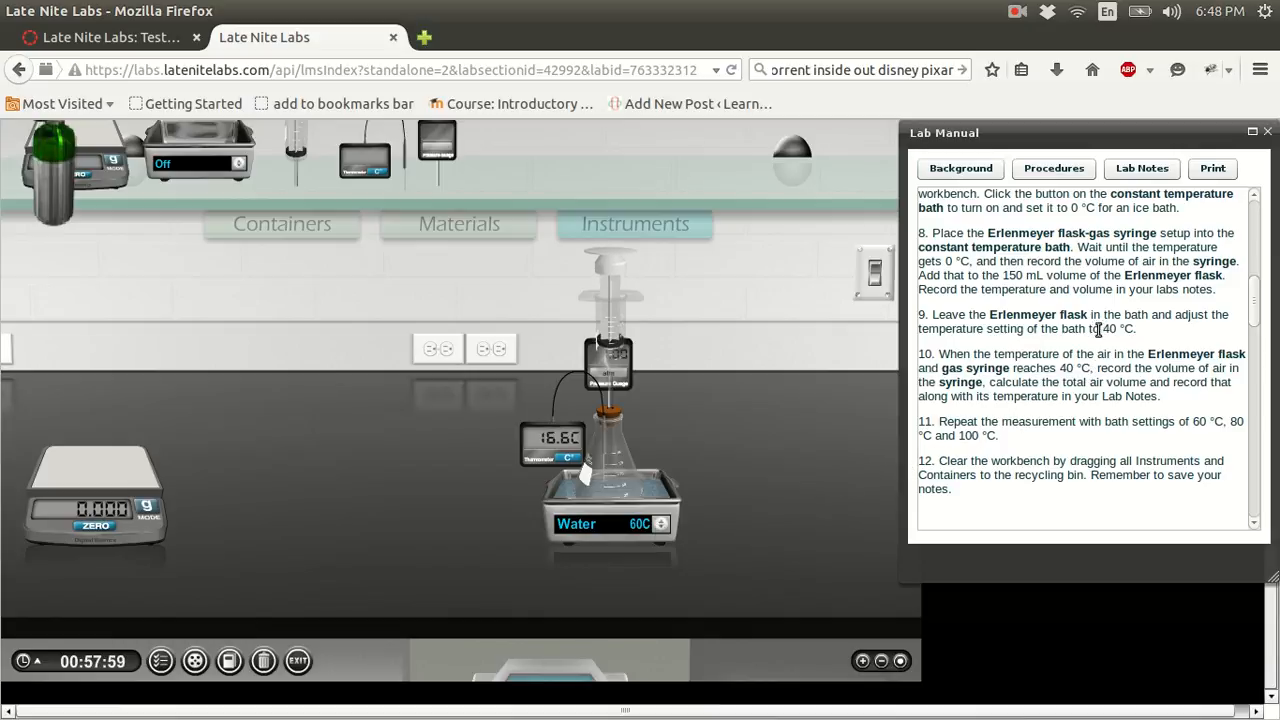
pyautogui.click(660, 524)
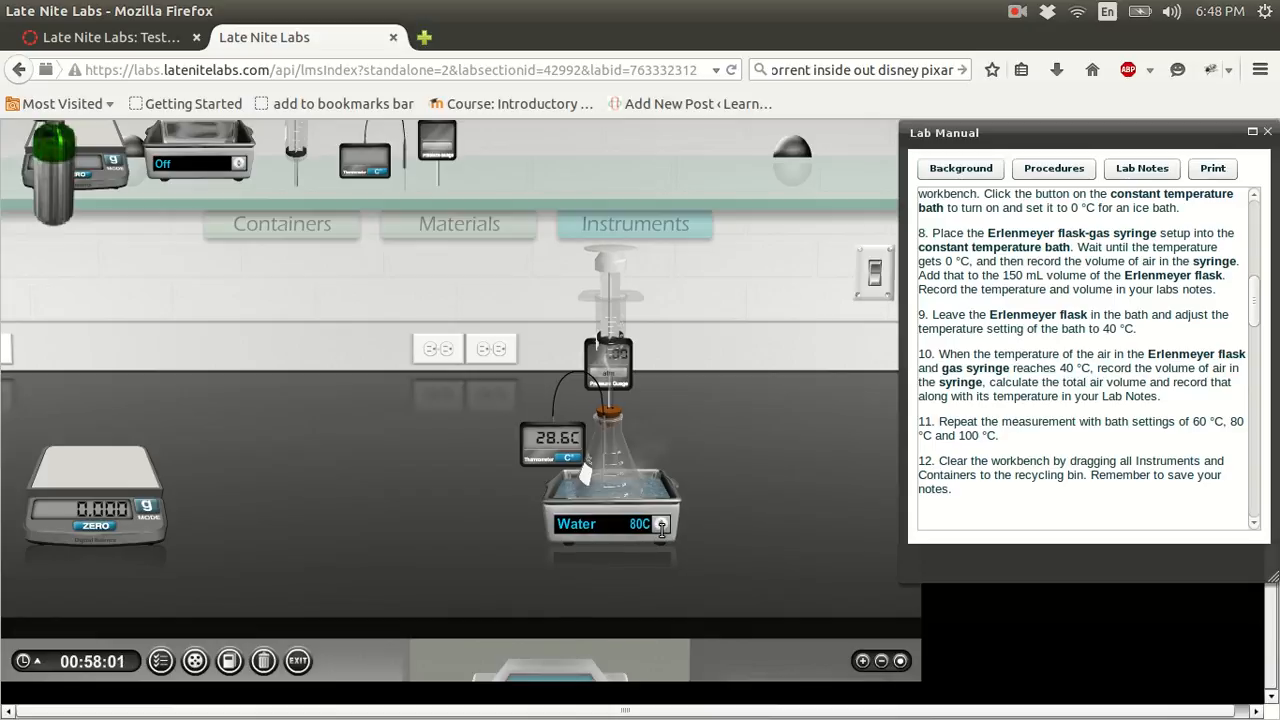
pyautogui.click(662, 524)
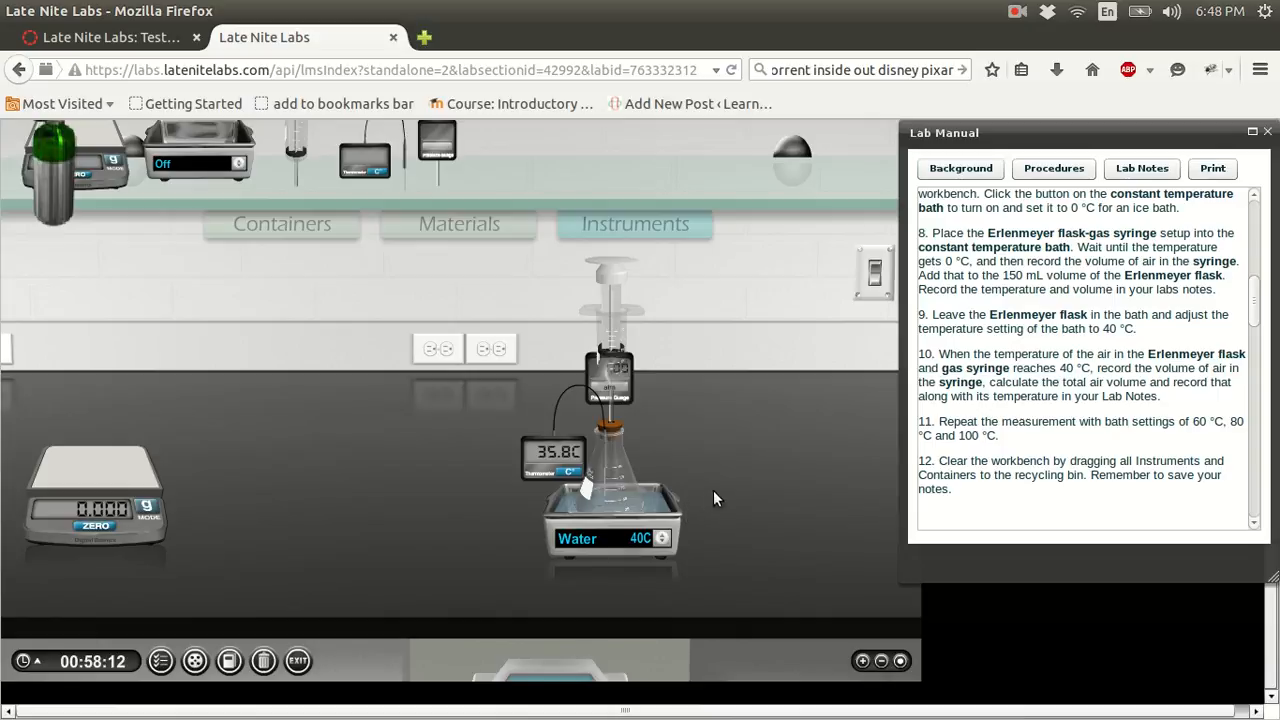
pyautogui.click(1142, 168)
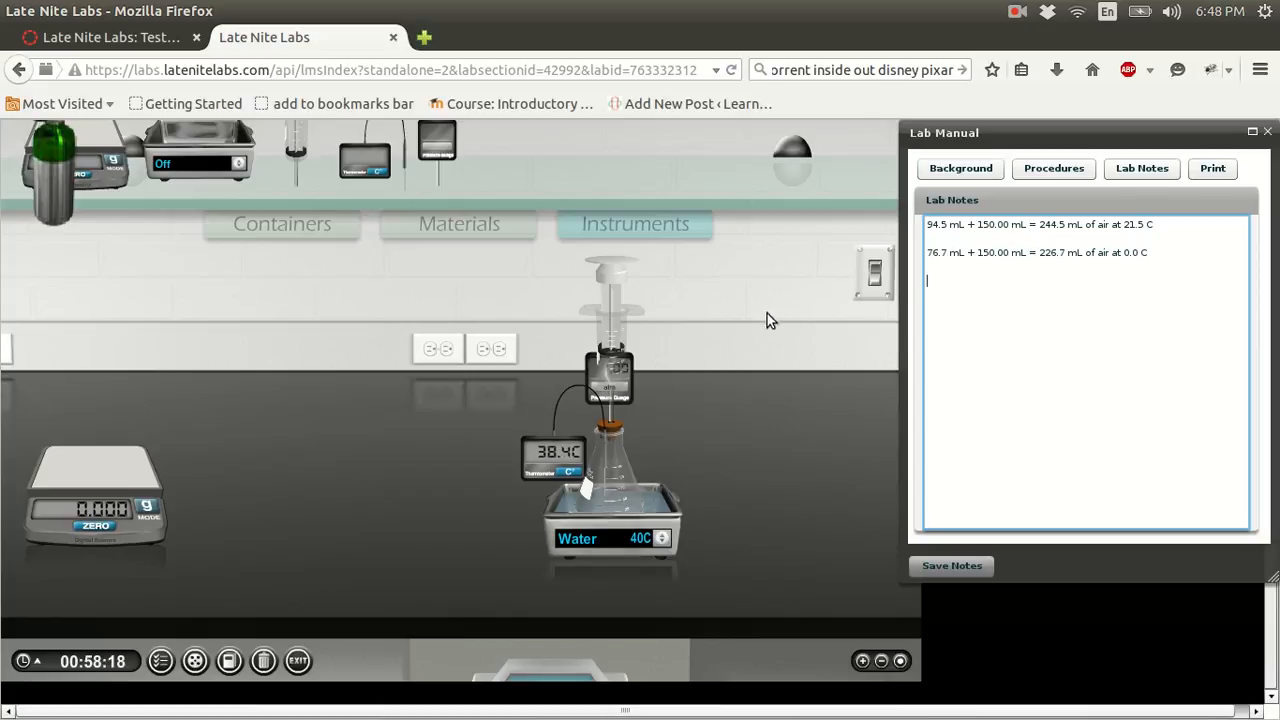
pyautogui.moveTo(695, 365)
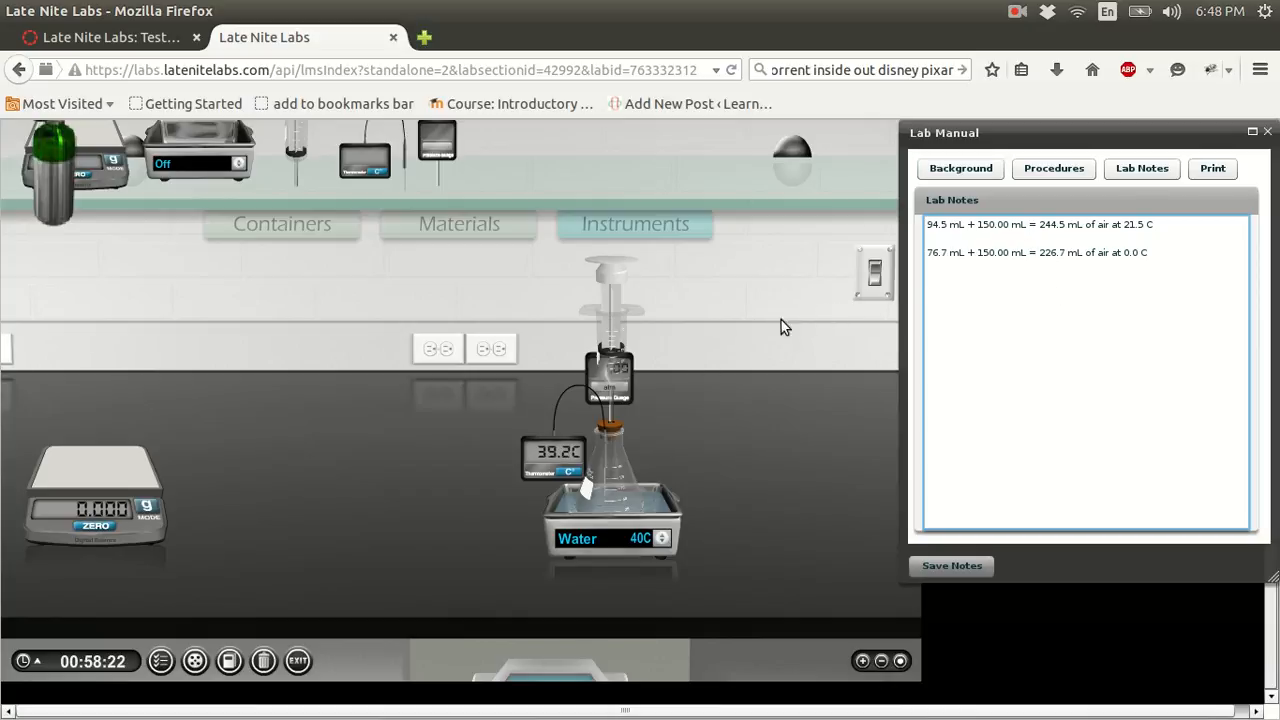
pyautogui.moveTo(610, 363)
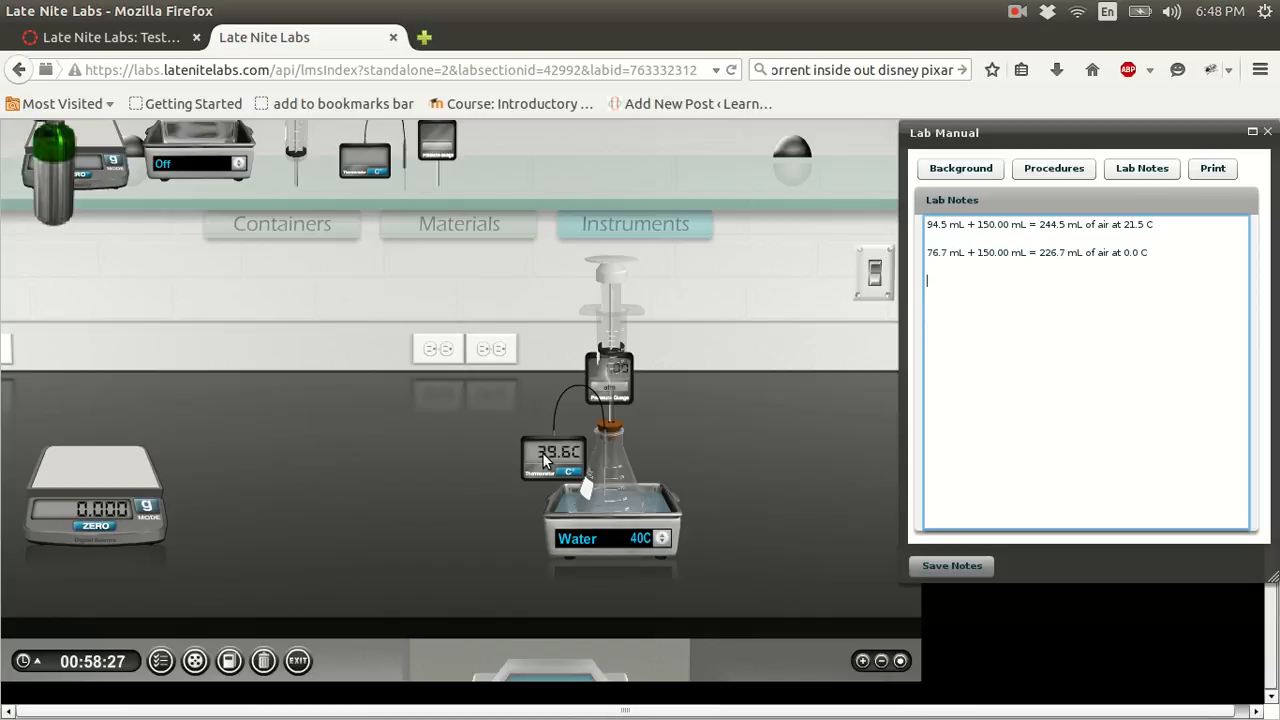
pyautogui.moveTo(675, 478)
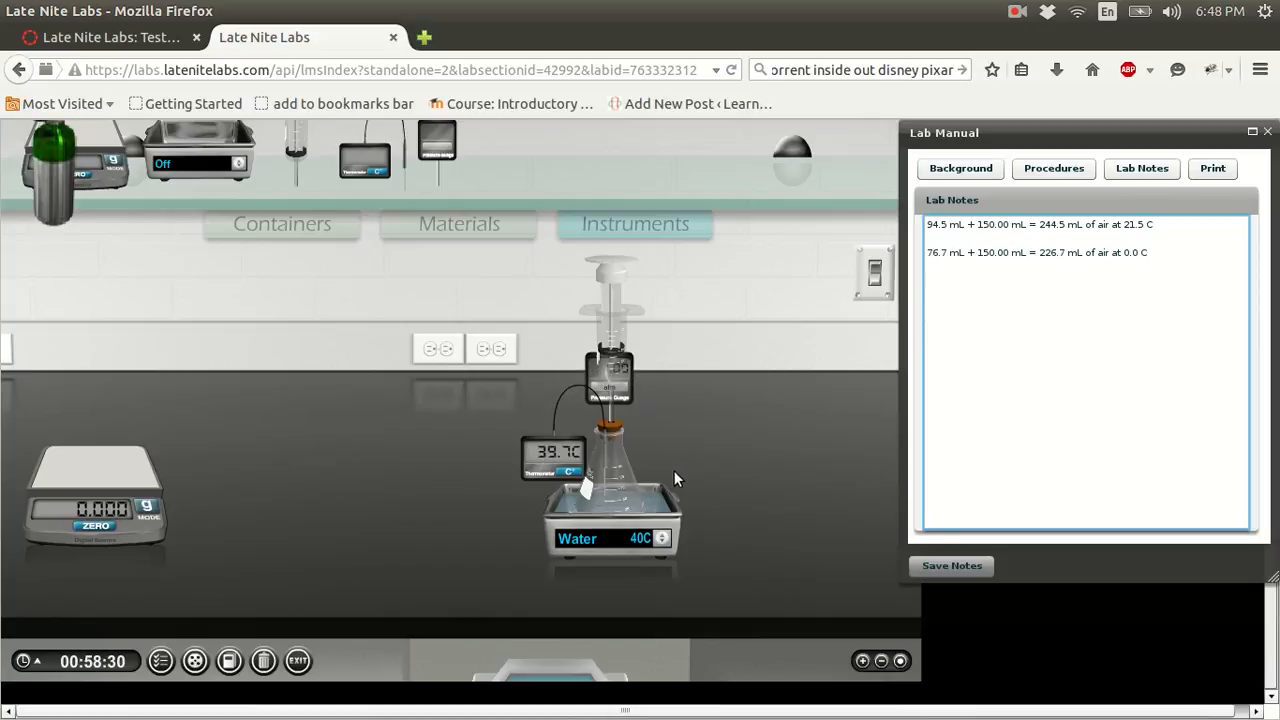
pyautogui.moveTo(540, 470)
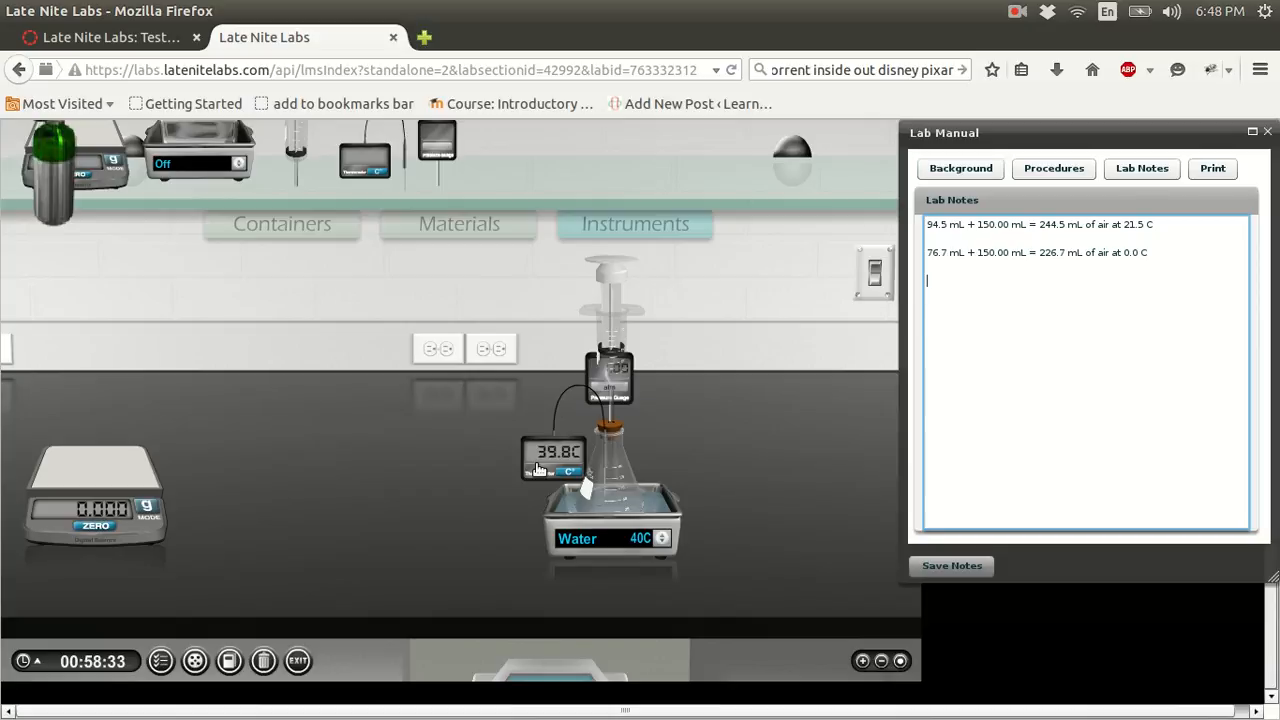
pyautogui.moveTo(540, 460)
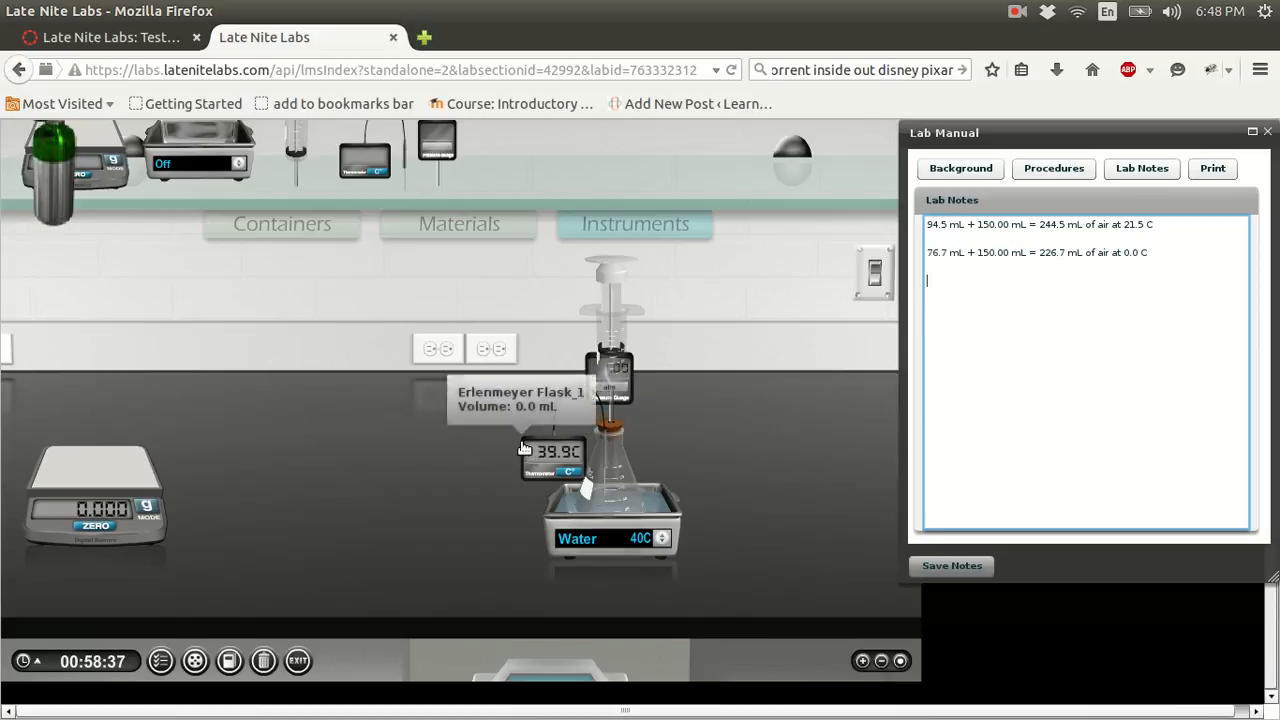
pyautogui.moveTo(615, 358)
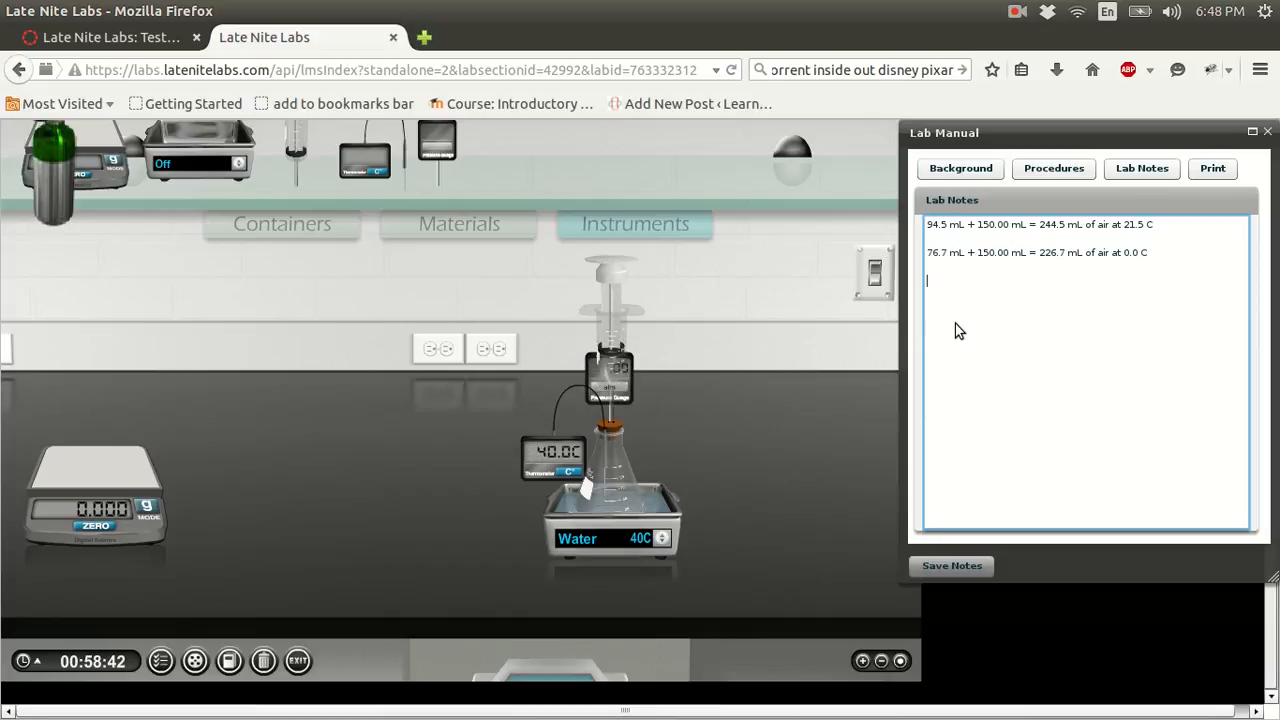
# - Type the third note '109.9 mL + 150.00 mL = at 40.0 C' and raise the bath to 50 °C
pyautogui.write('109.9')
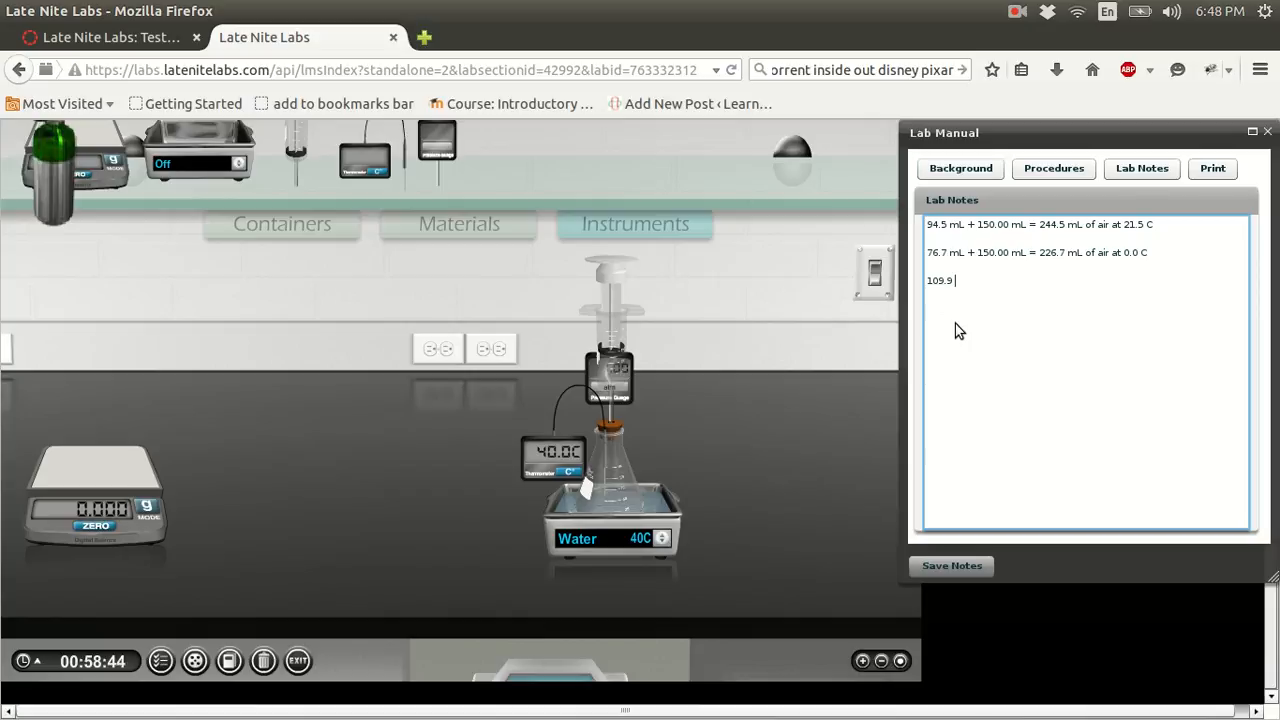
pyautogui.write('mL +')
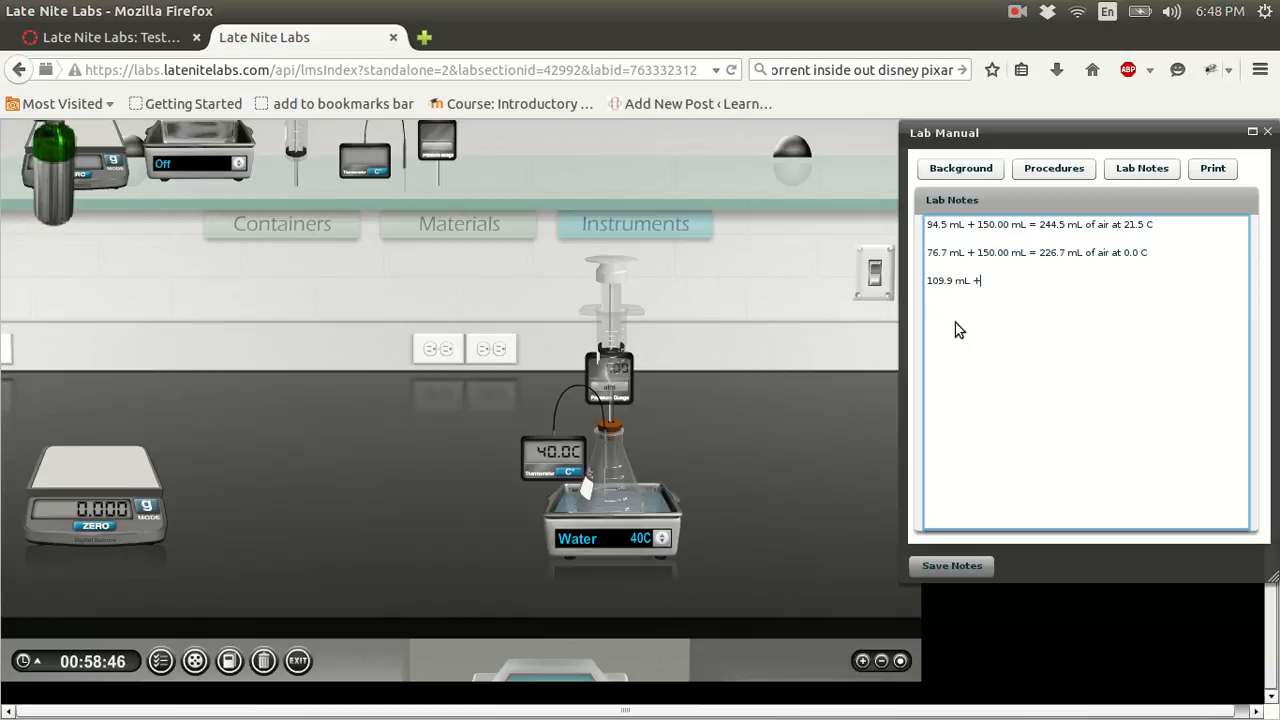
pyautogui.write('150.')
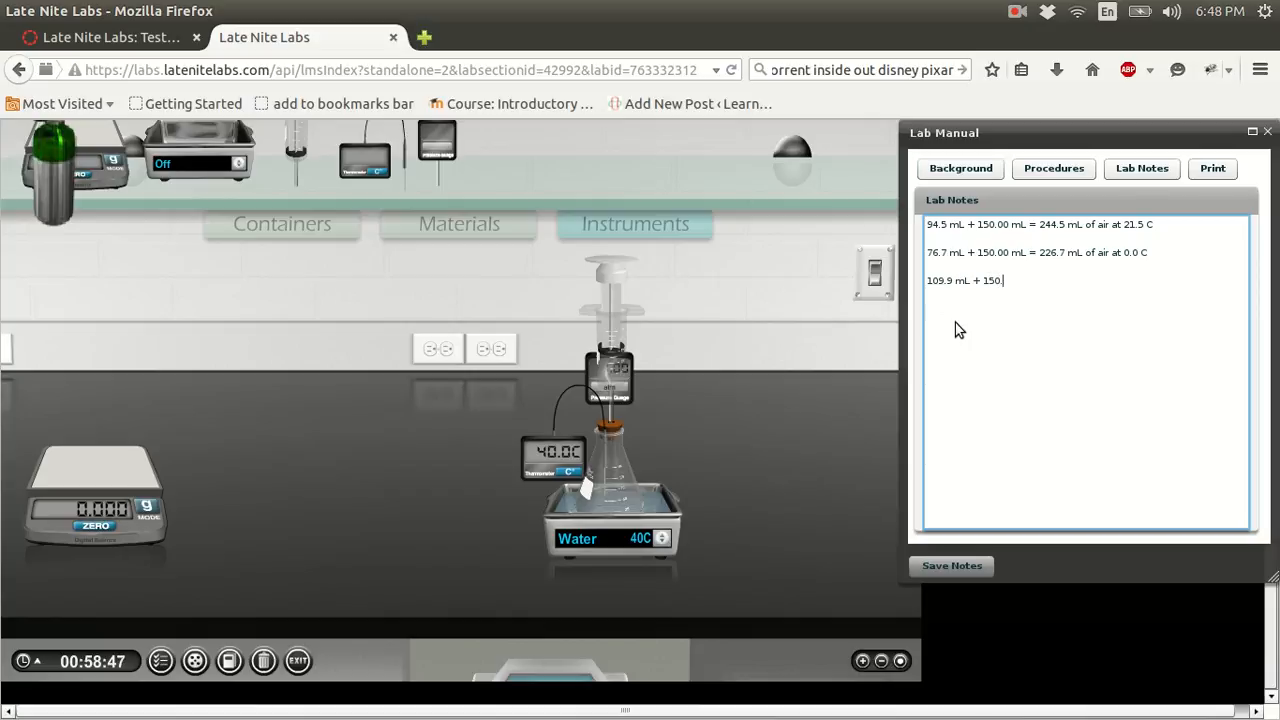
pyautogui.write('00 mL')
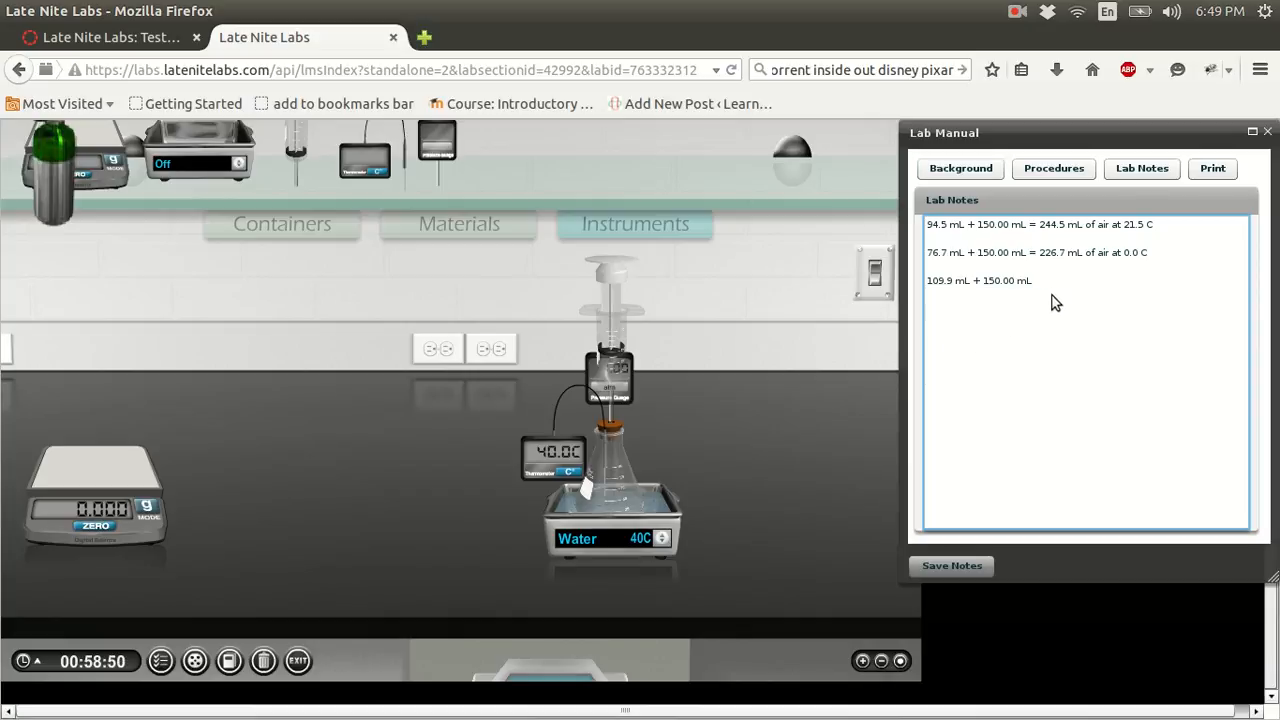
pyautogui.write('=')
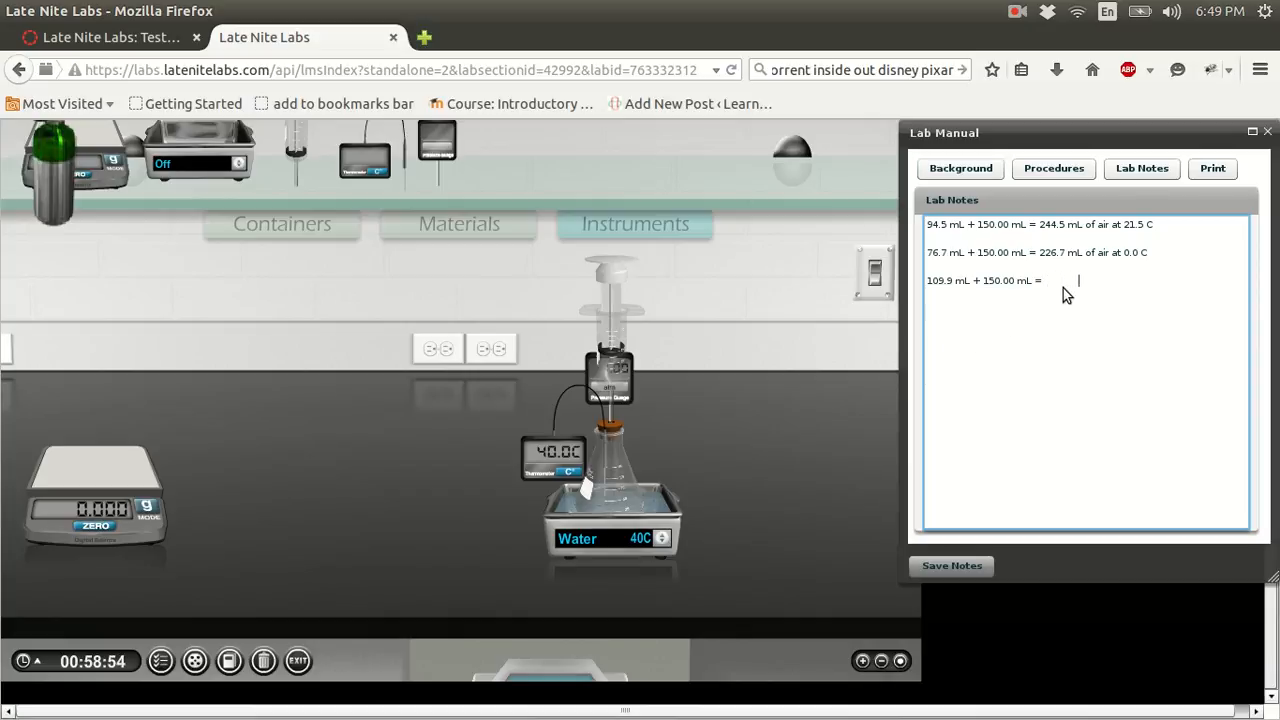
pyautogui.write('at 40.')
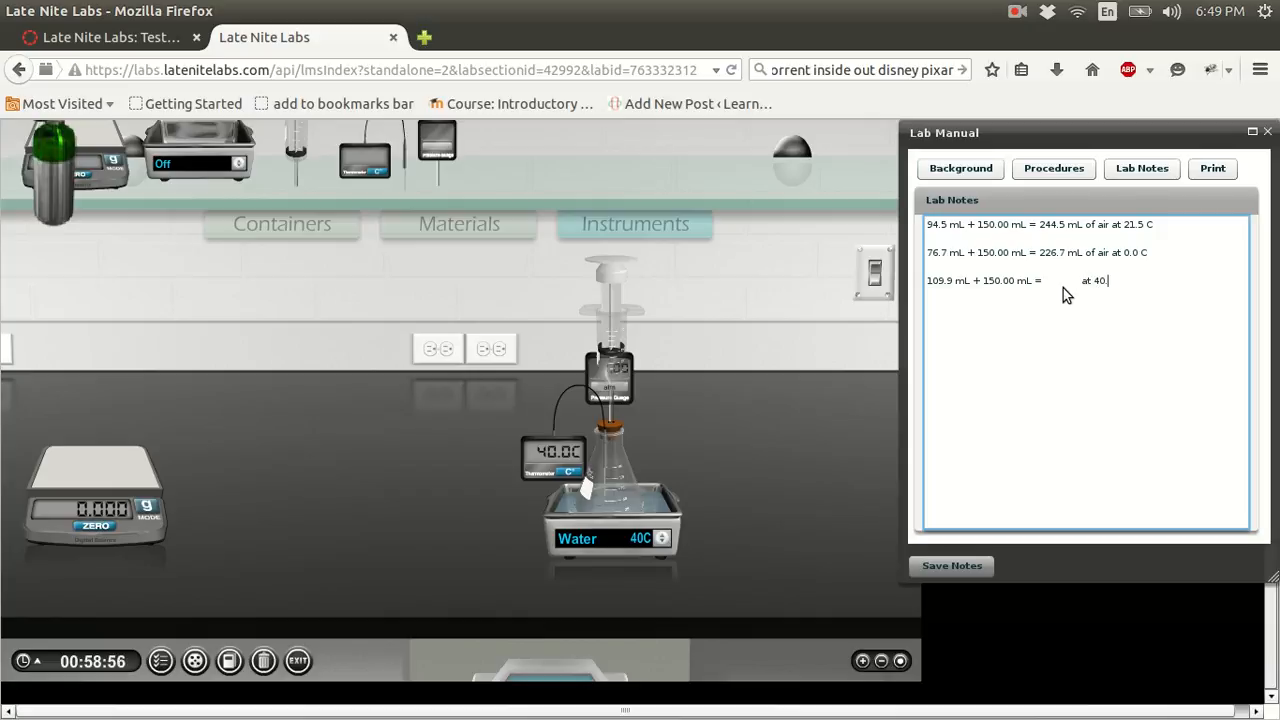
pyautogui.write('0 C')
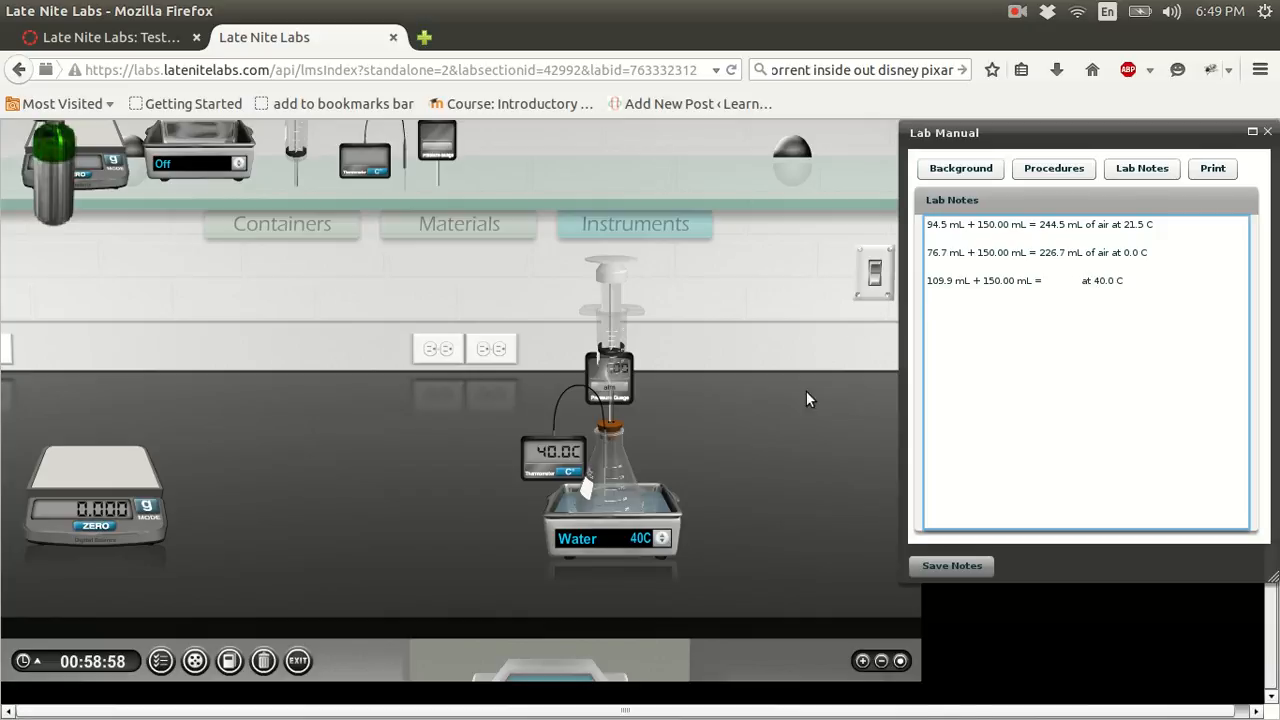
pyautogui.click(661, 535)
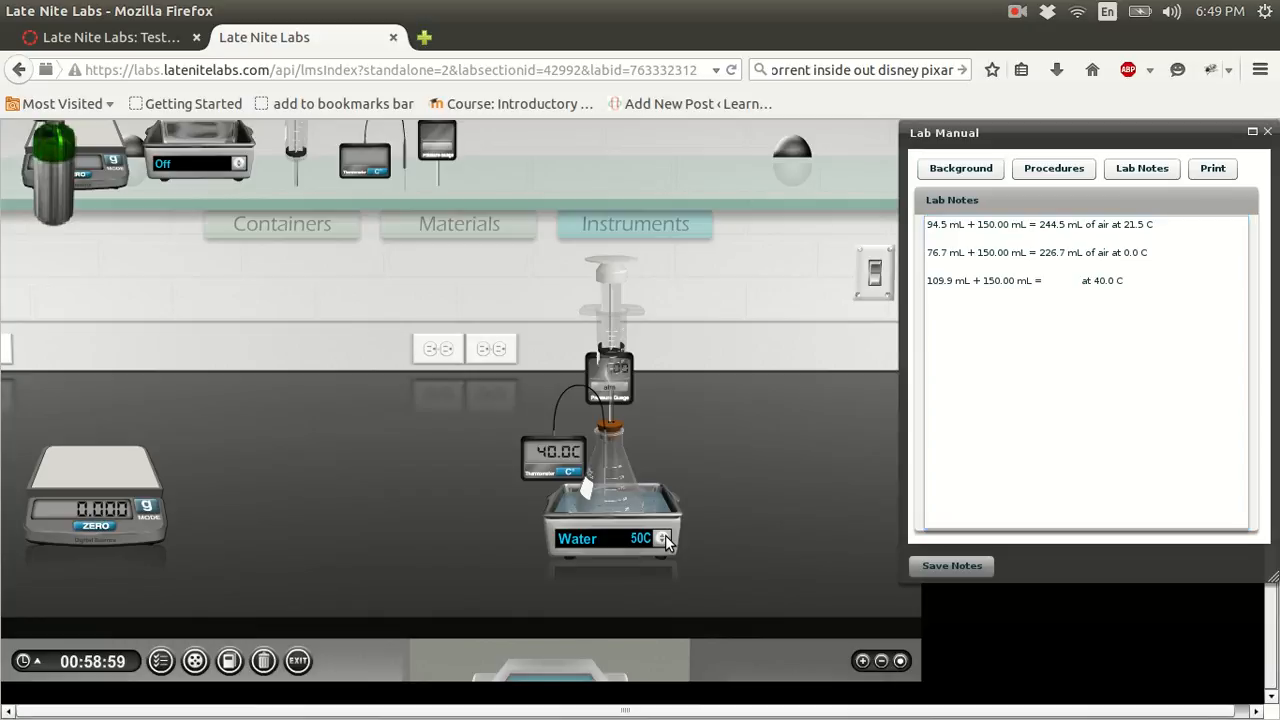
# - Raise the bath to 100 °C and bring up Procedures steps 8–12
pyautogui.click(662, 535)
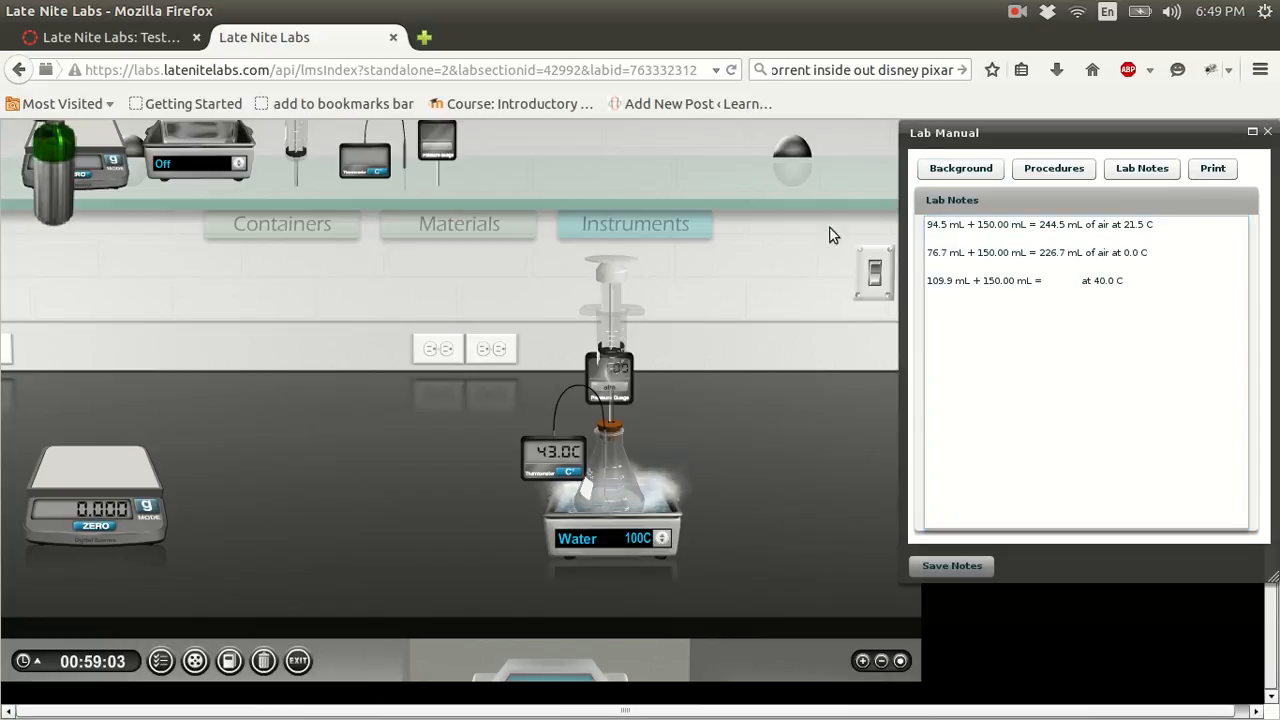
pyautogui.click(1053, 167)
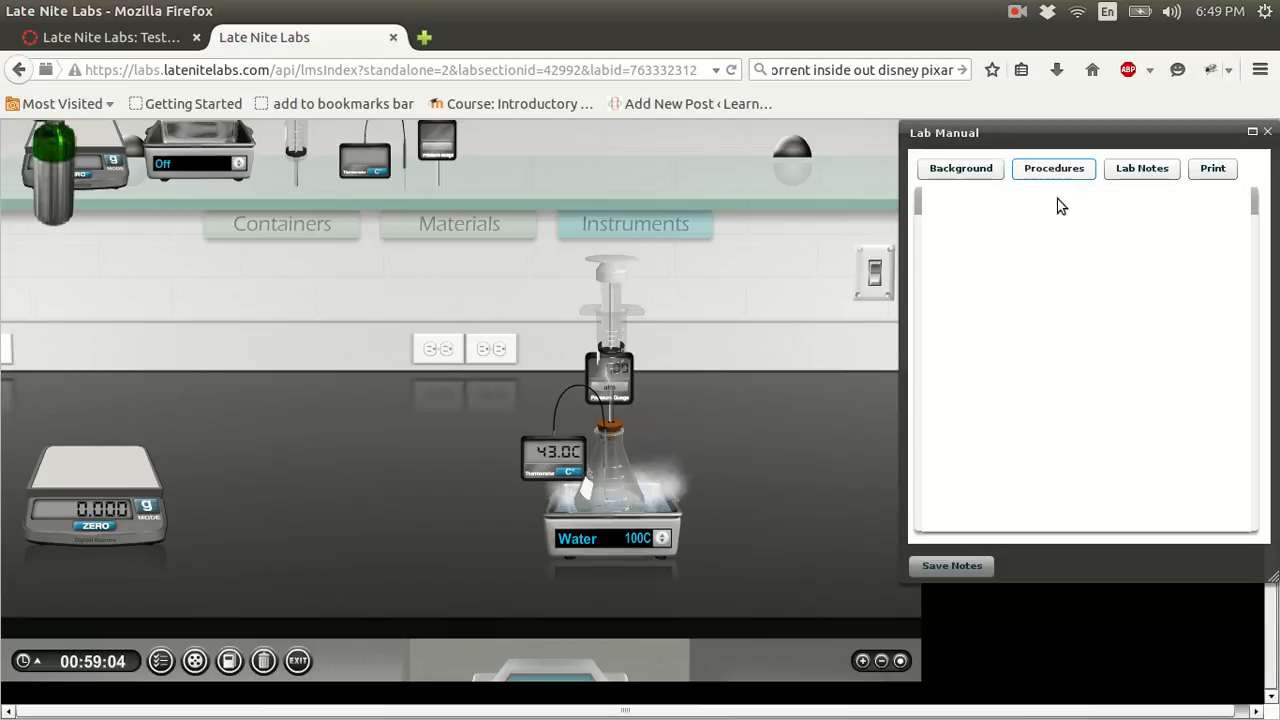
pyautogui.click(1053, 168)
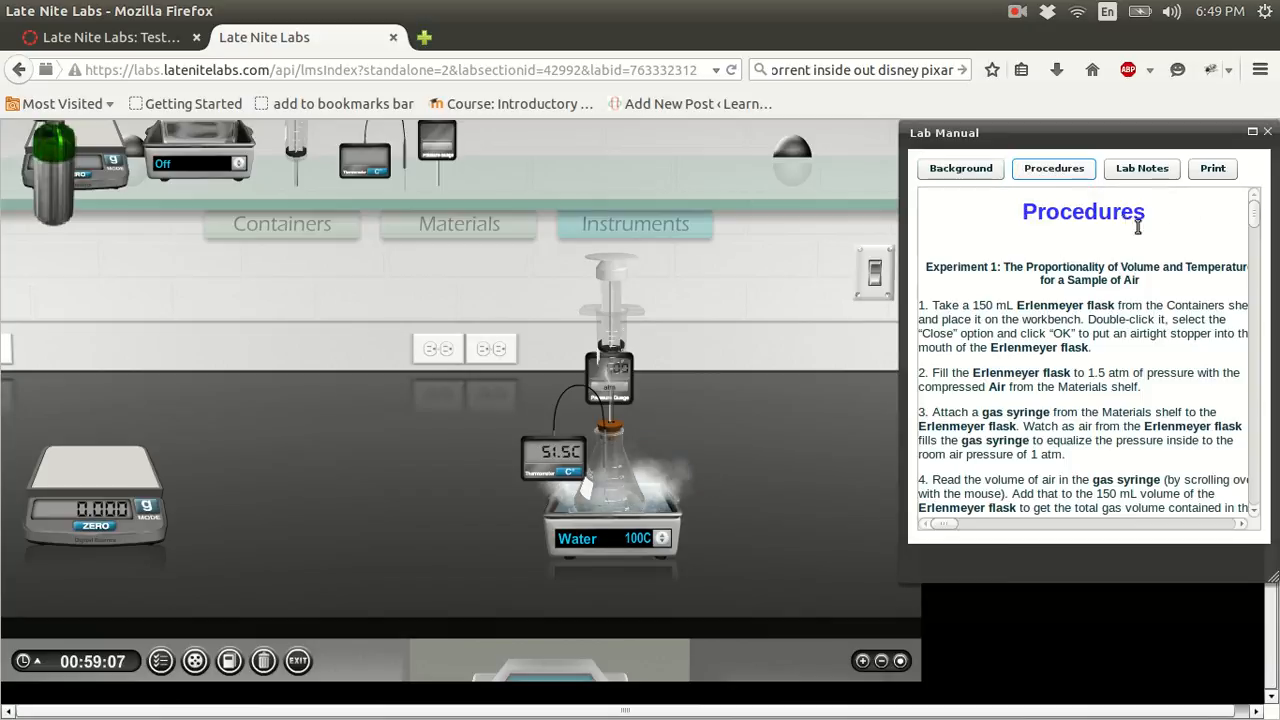
pyautogui.click(1142, 168)
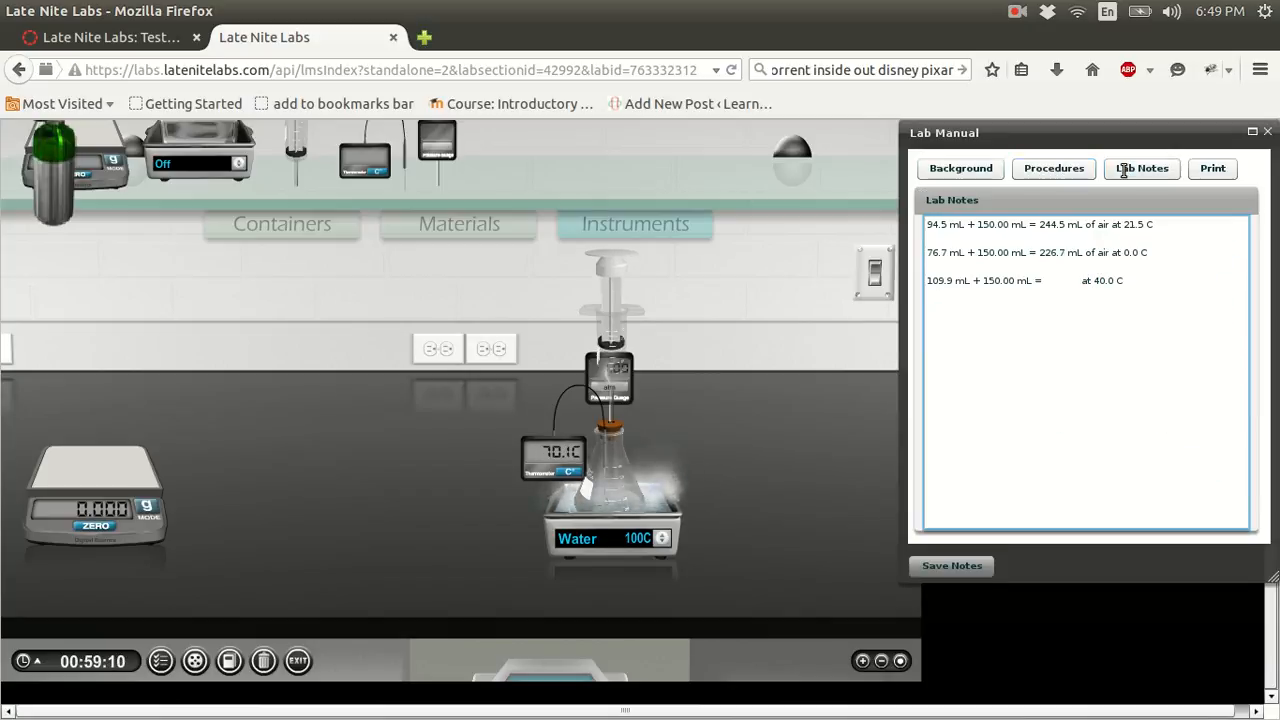
pyautogui.click(1053, 168)
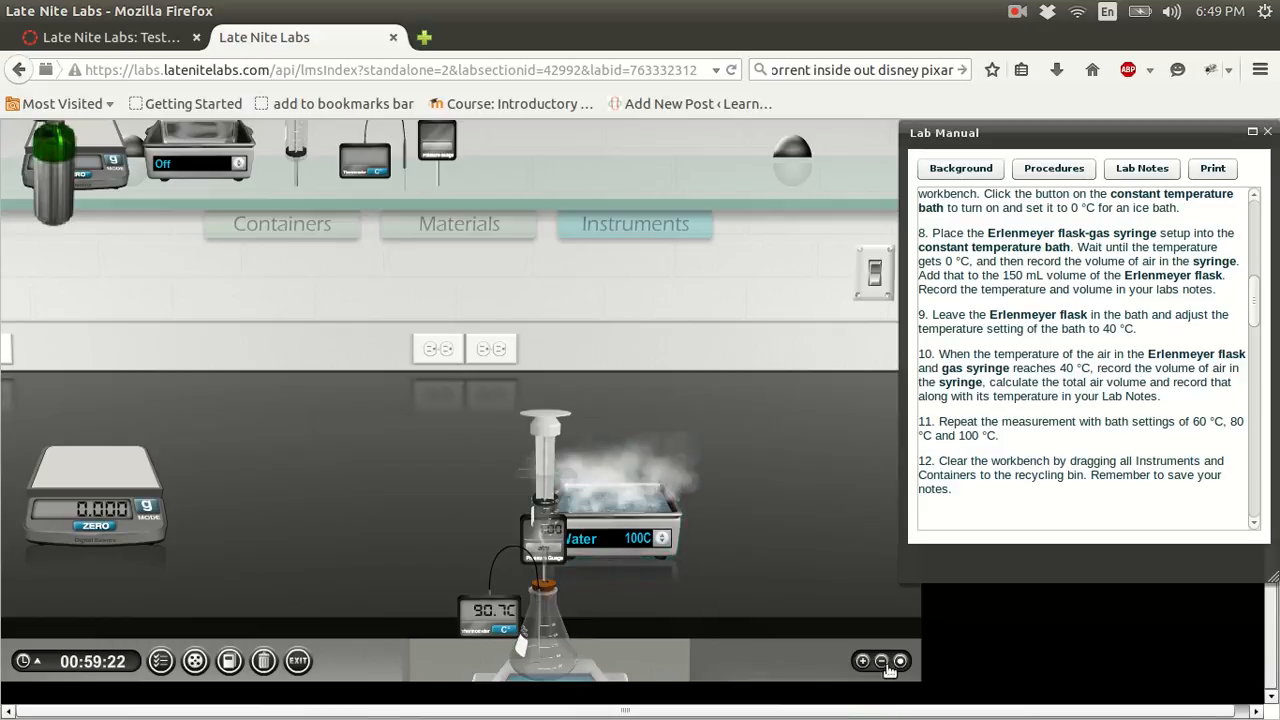
# - Zoom out to show the whole lab room with the flask-syringe setup over the recycle bin
pyautogui.click(885, 661)
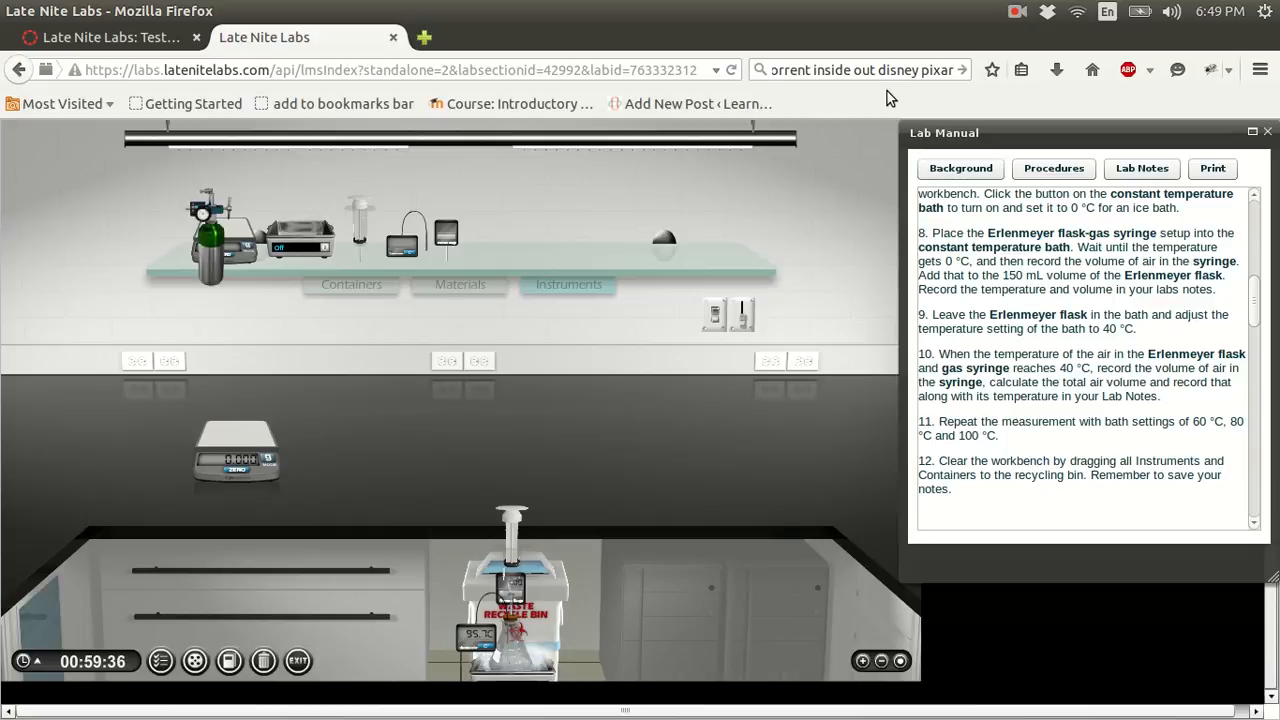
pyautogui.moveTo(990, 193)
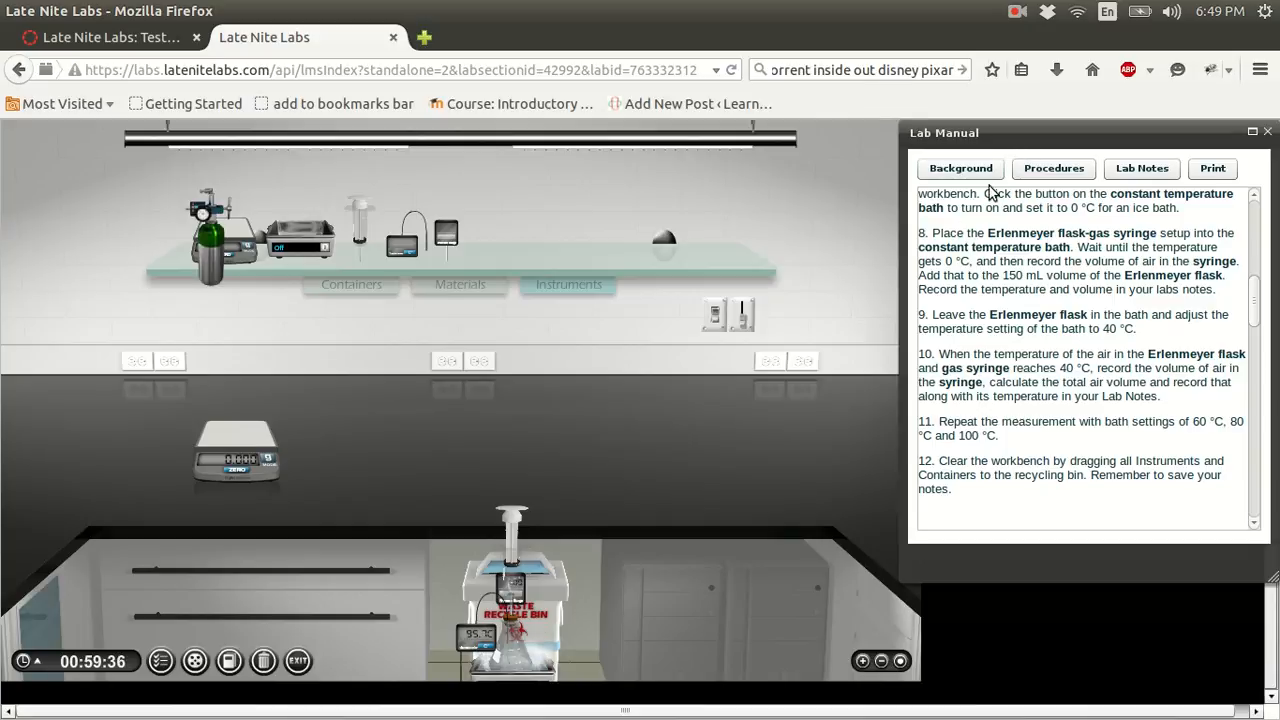
pyautogui.moveTo(251, 433)
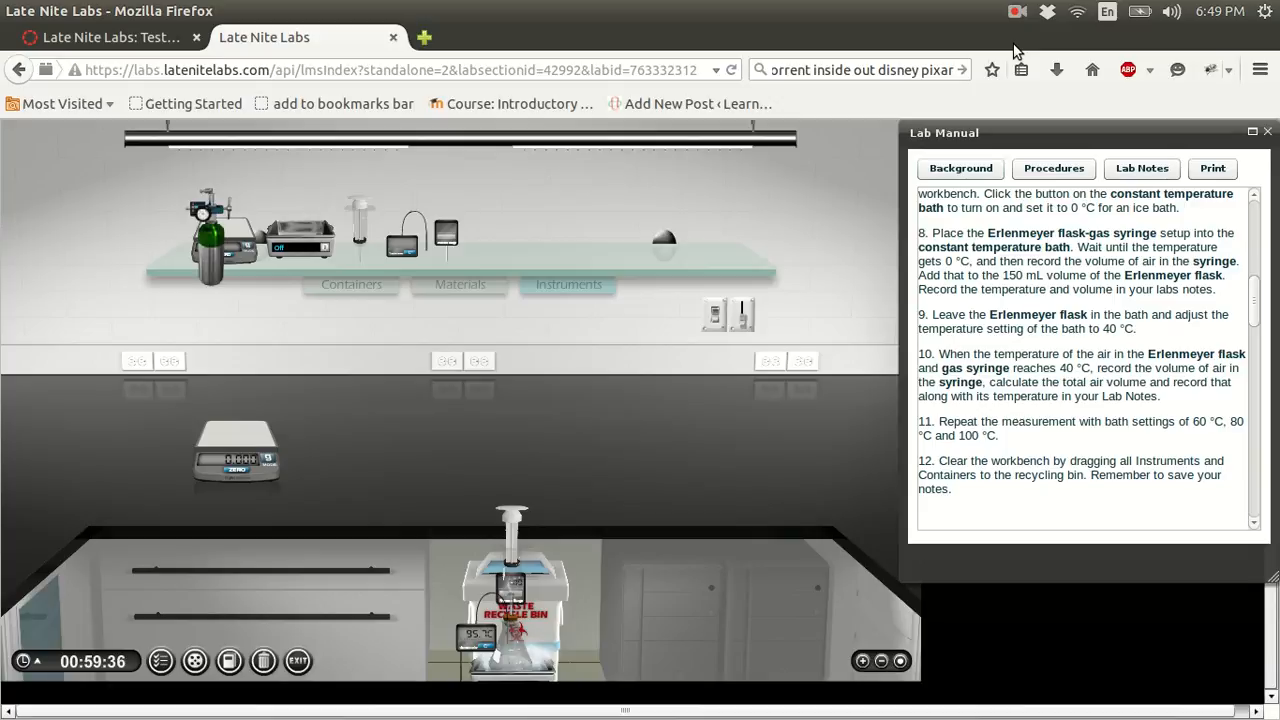
pyautogui.moveTo(1103, 92)
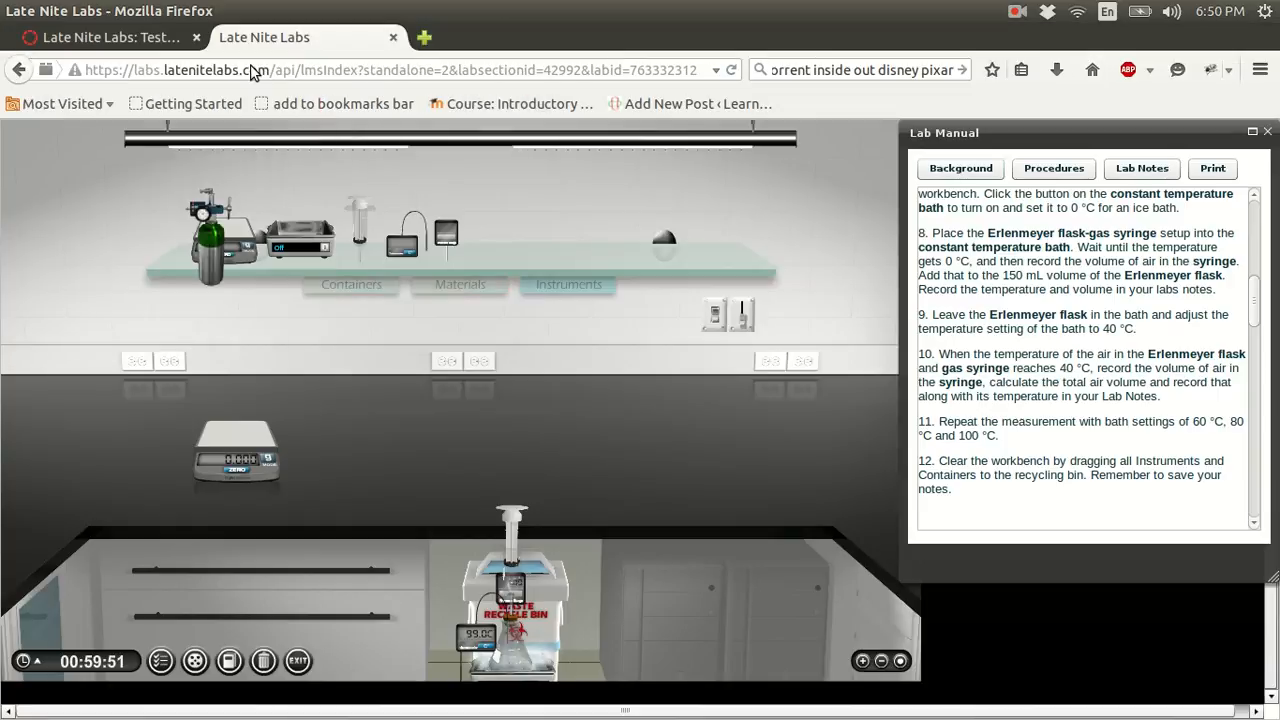
pyautogui.moveTo(708, 198)
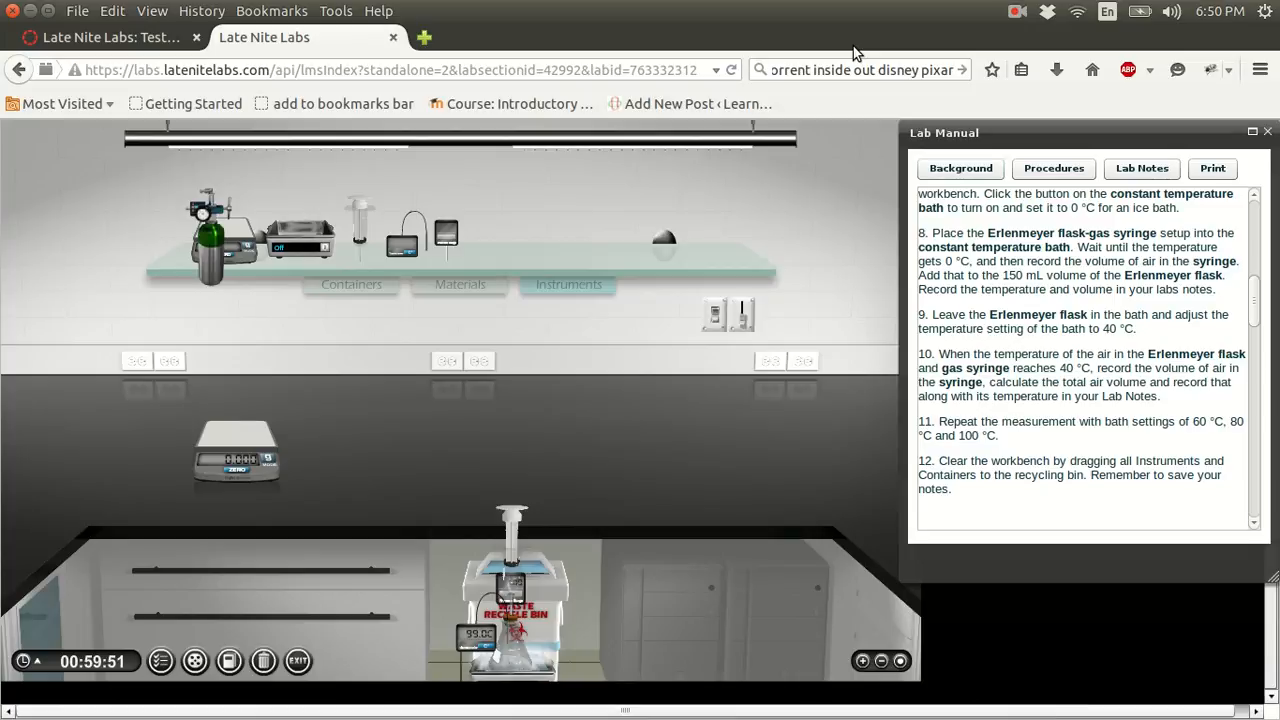
pyautogui.moveTo(845, 10)
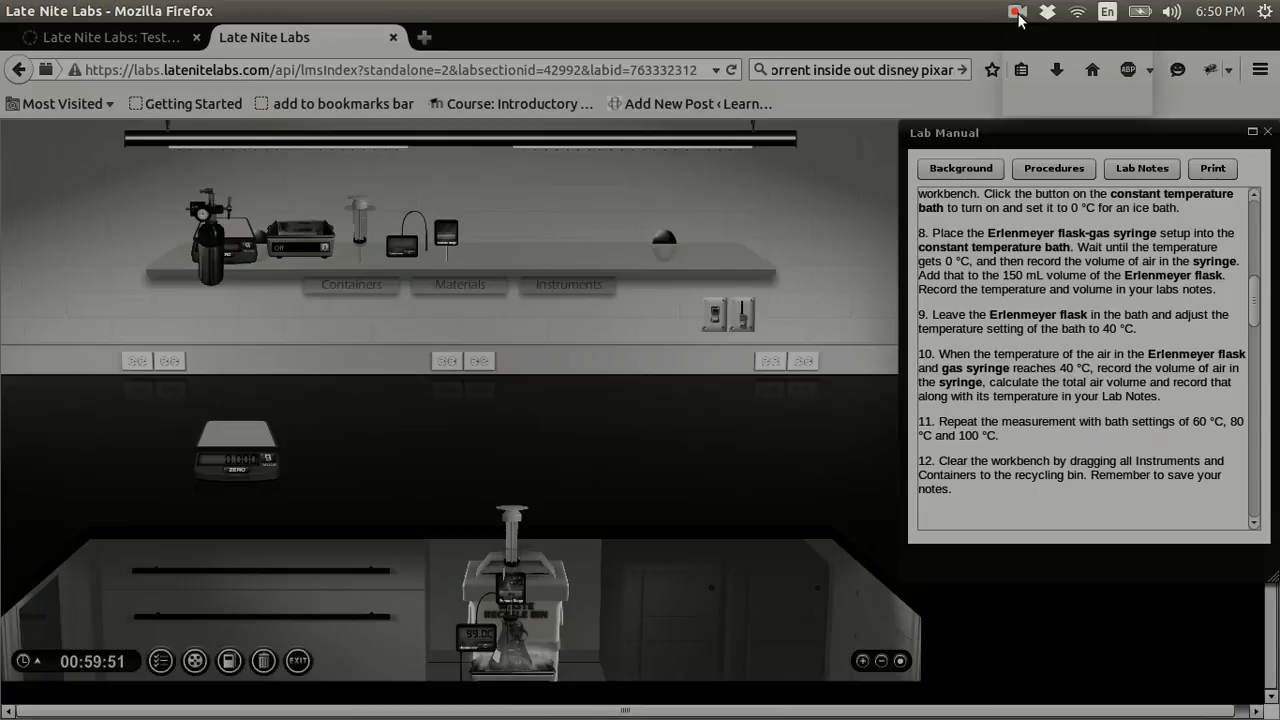
# - Open the screen recorder's panel indicator to reveal Pause and Finish recording options
pyautogui.click(1017, 11)
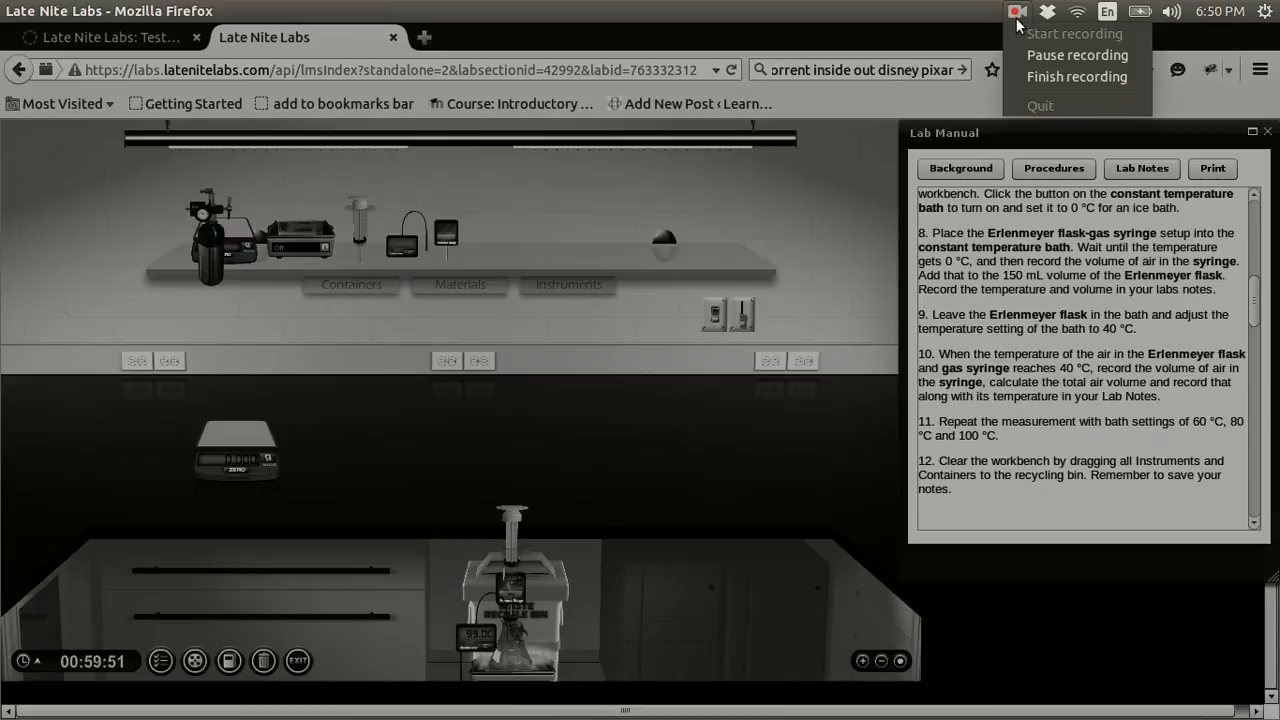
pyautogui.moveTo(1077, 77)
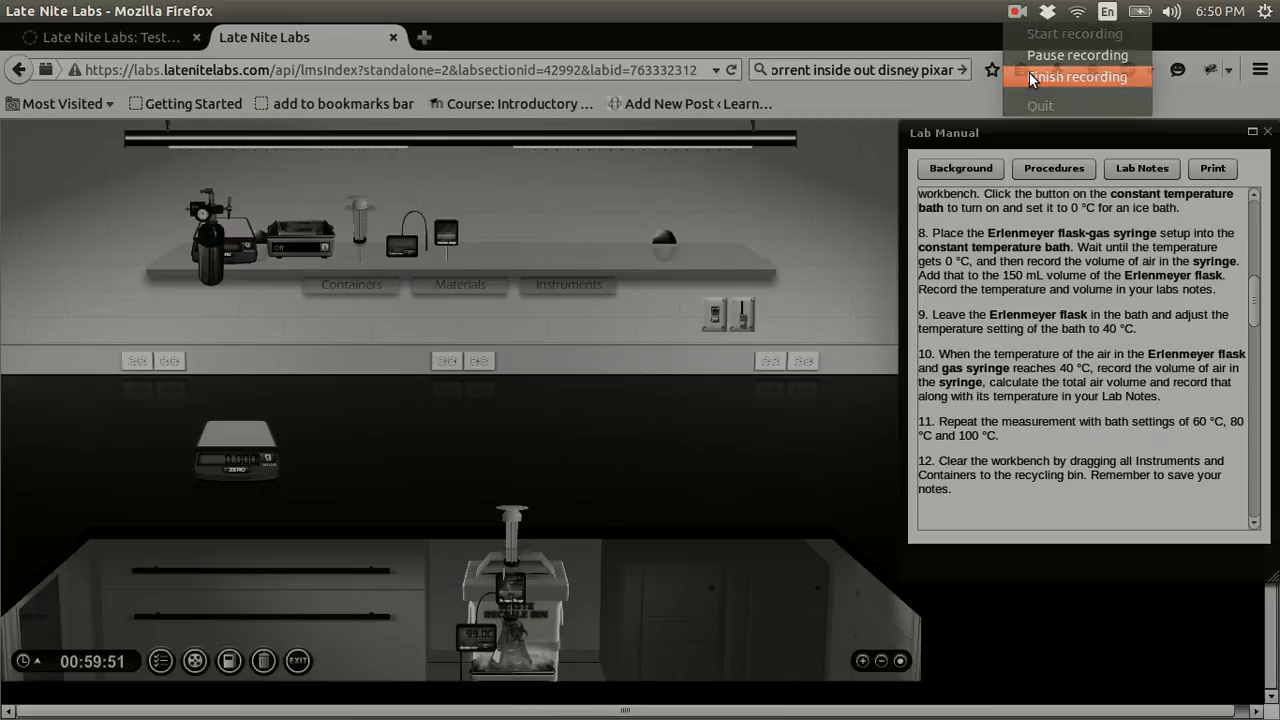